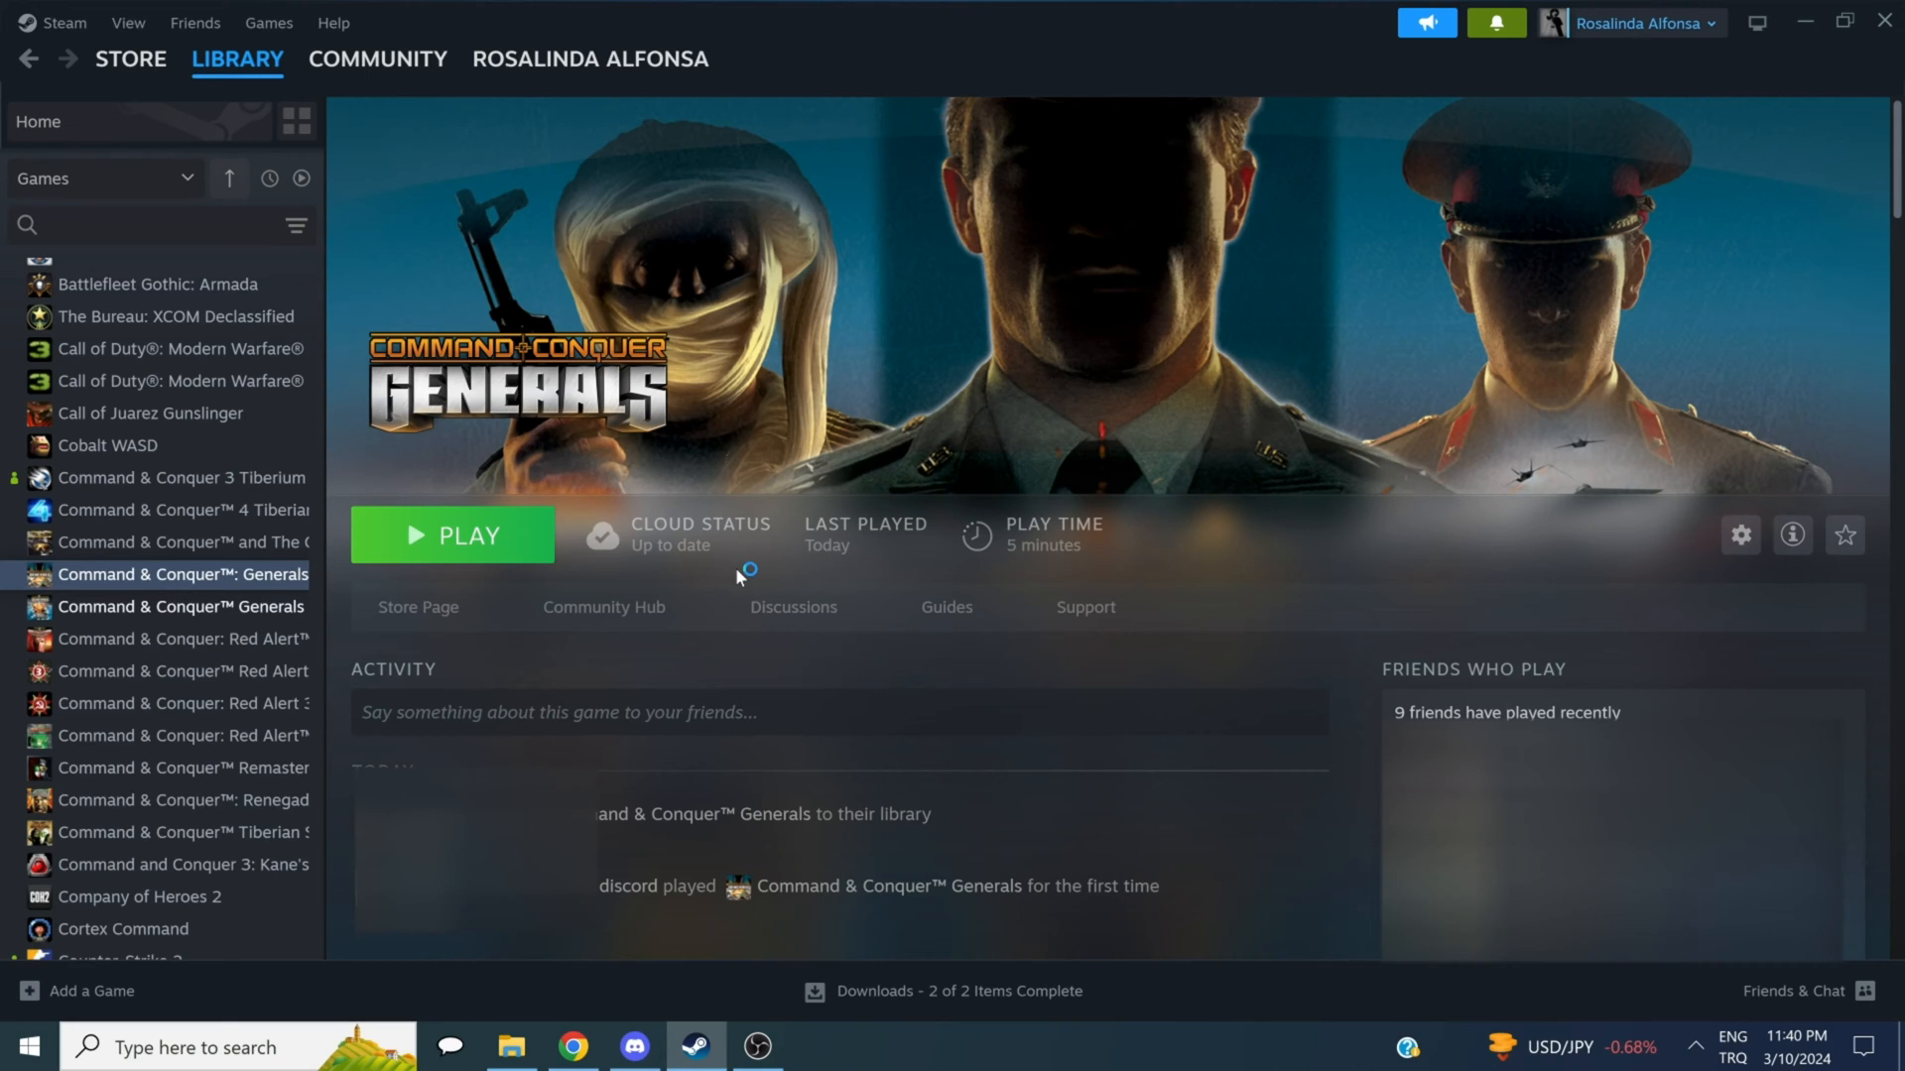
mouse_move(738, 578)
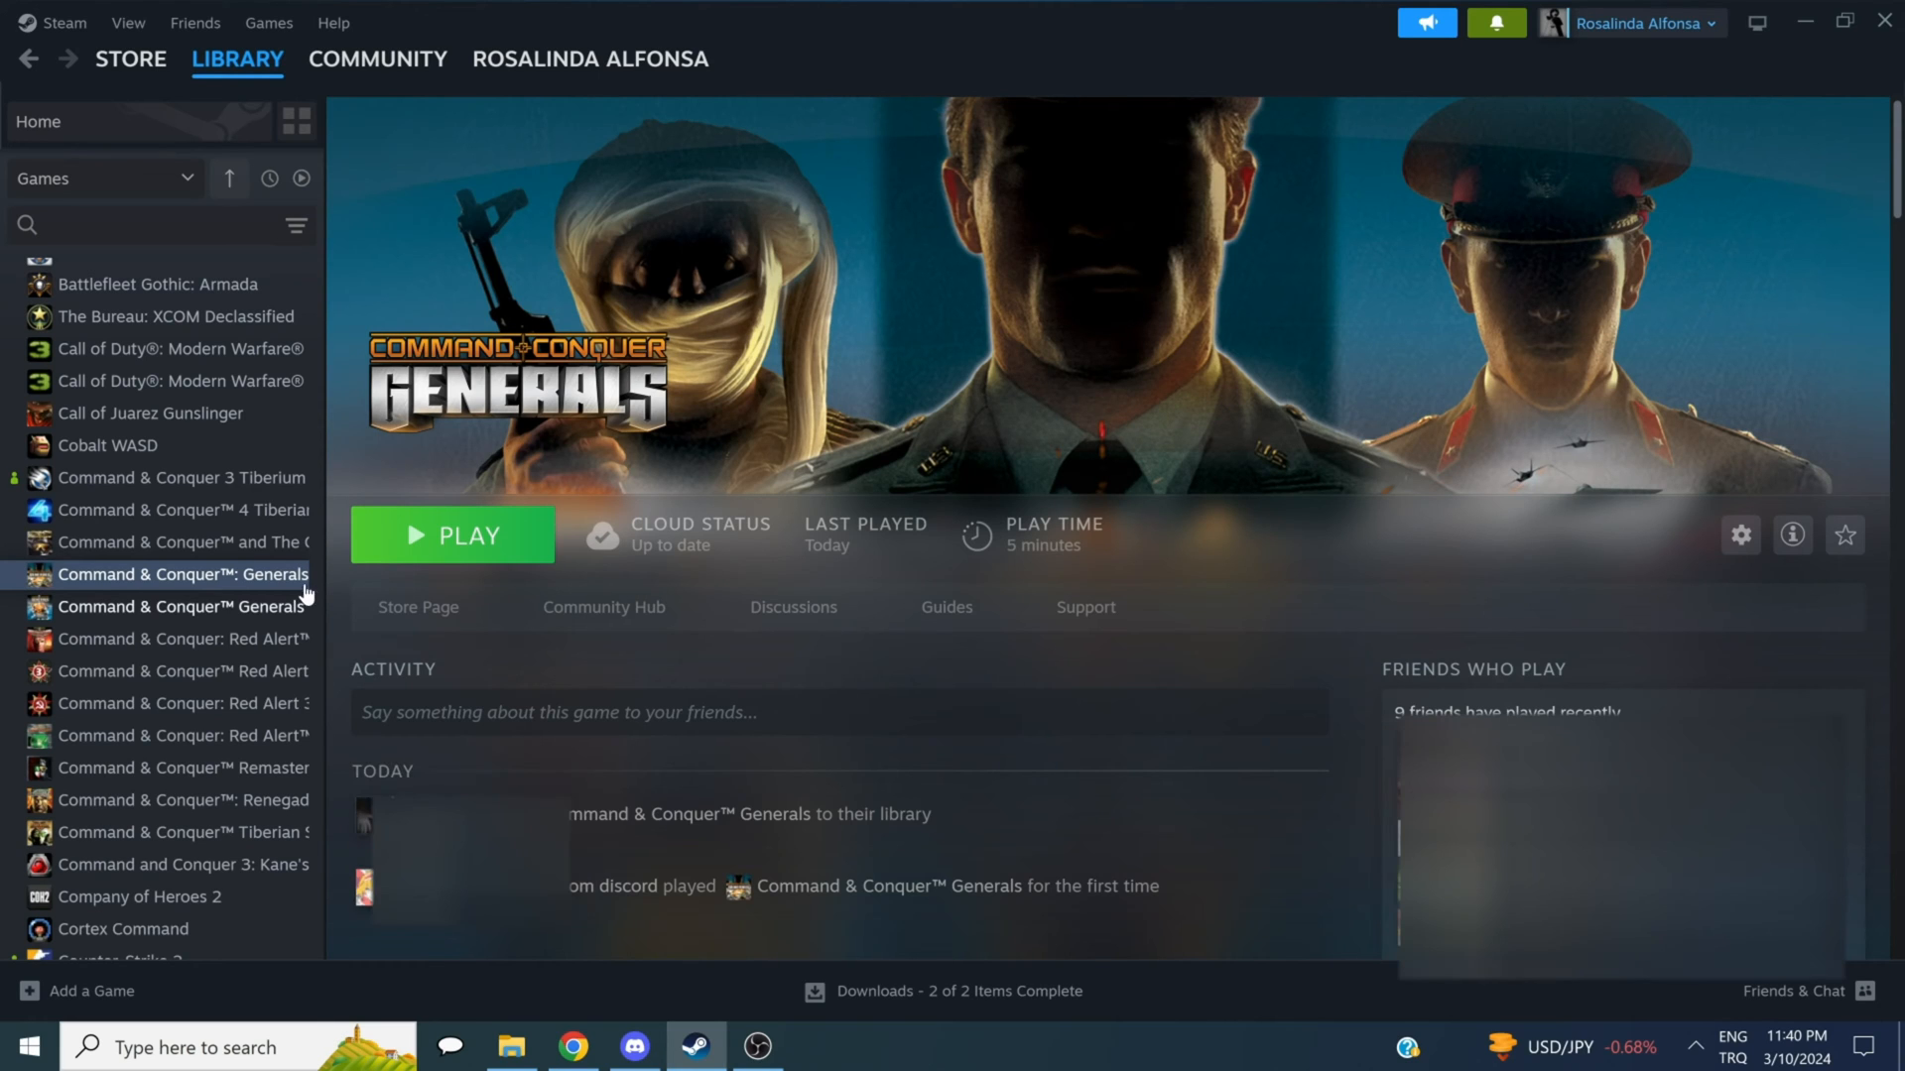
Step: Browse the Generals game's local files from Steam and maximize the folder window
right_click(183, 573)
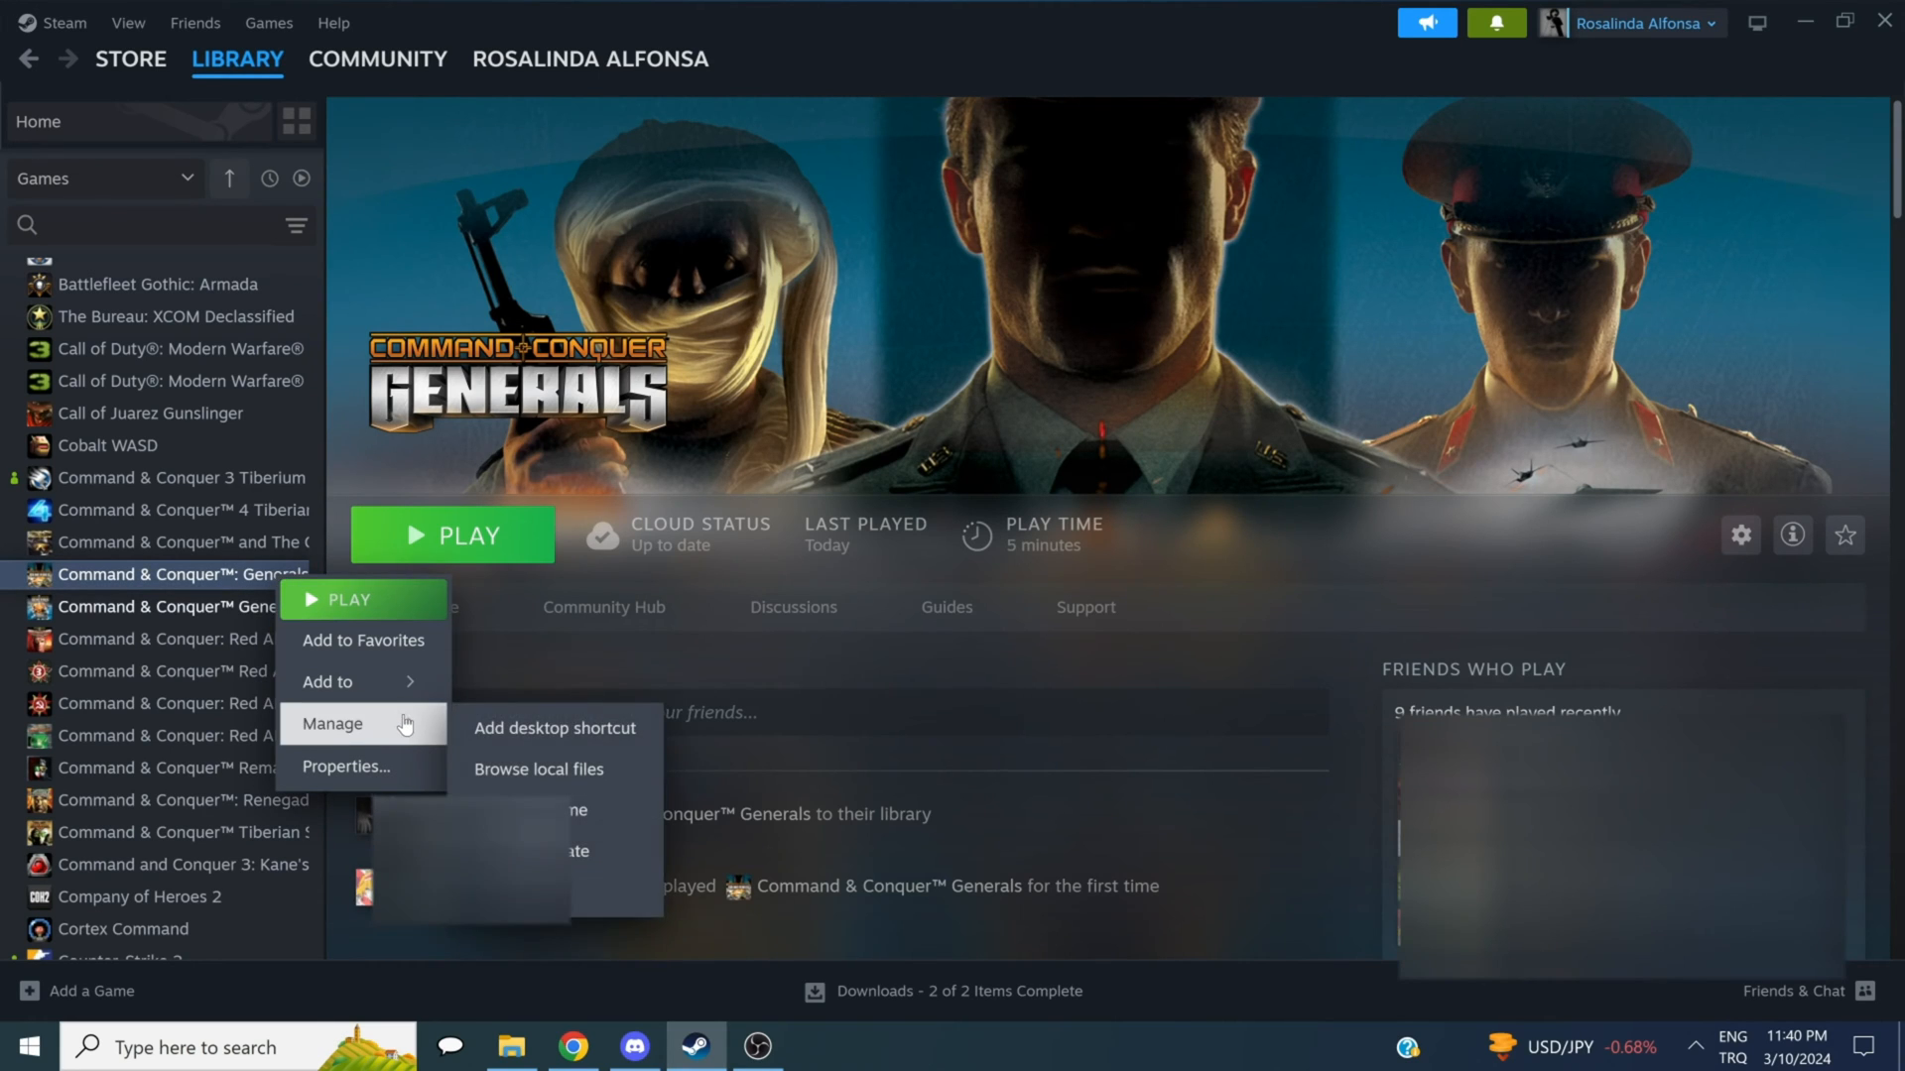
left_click(538, 770)
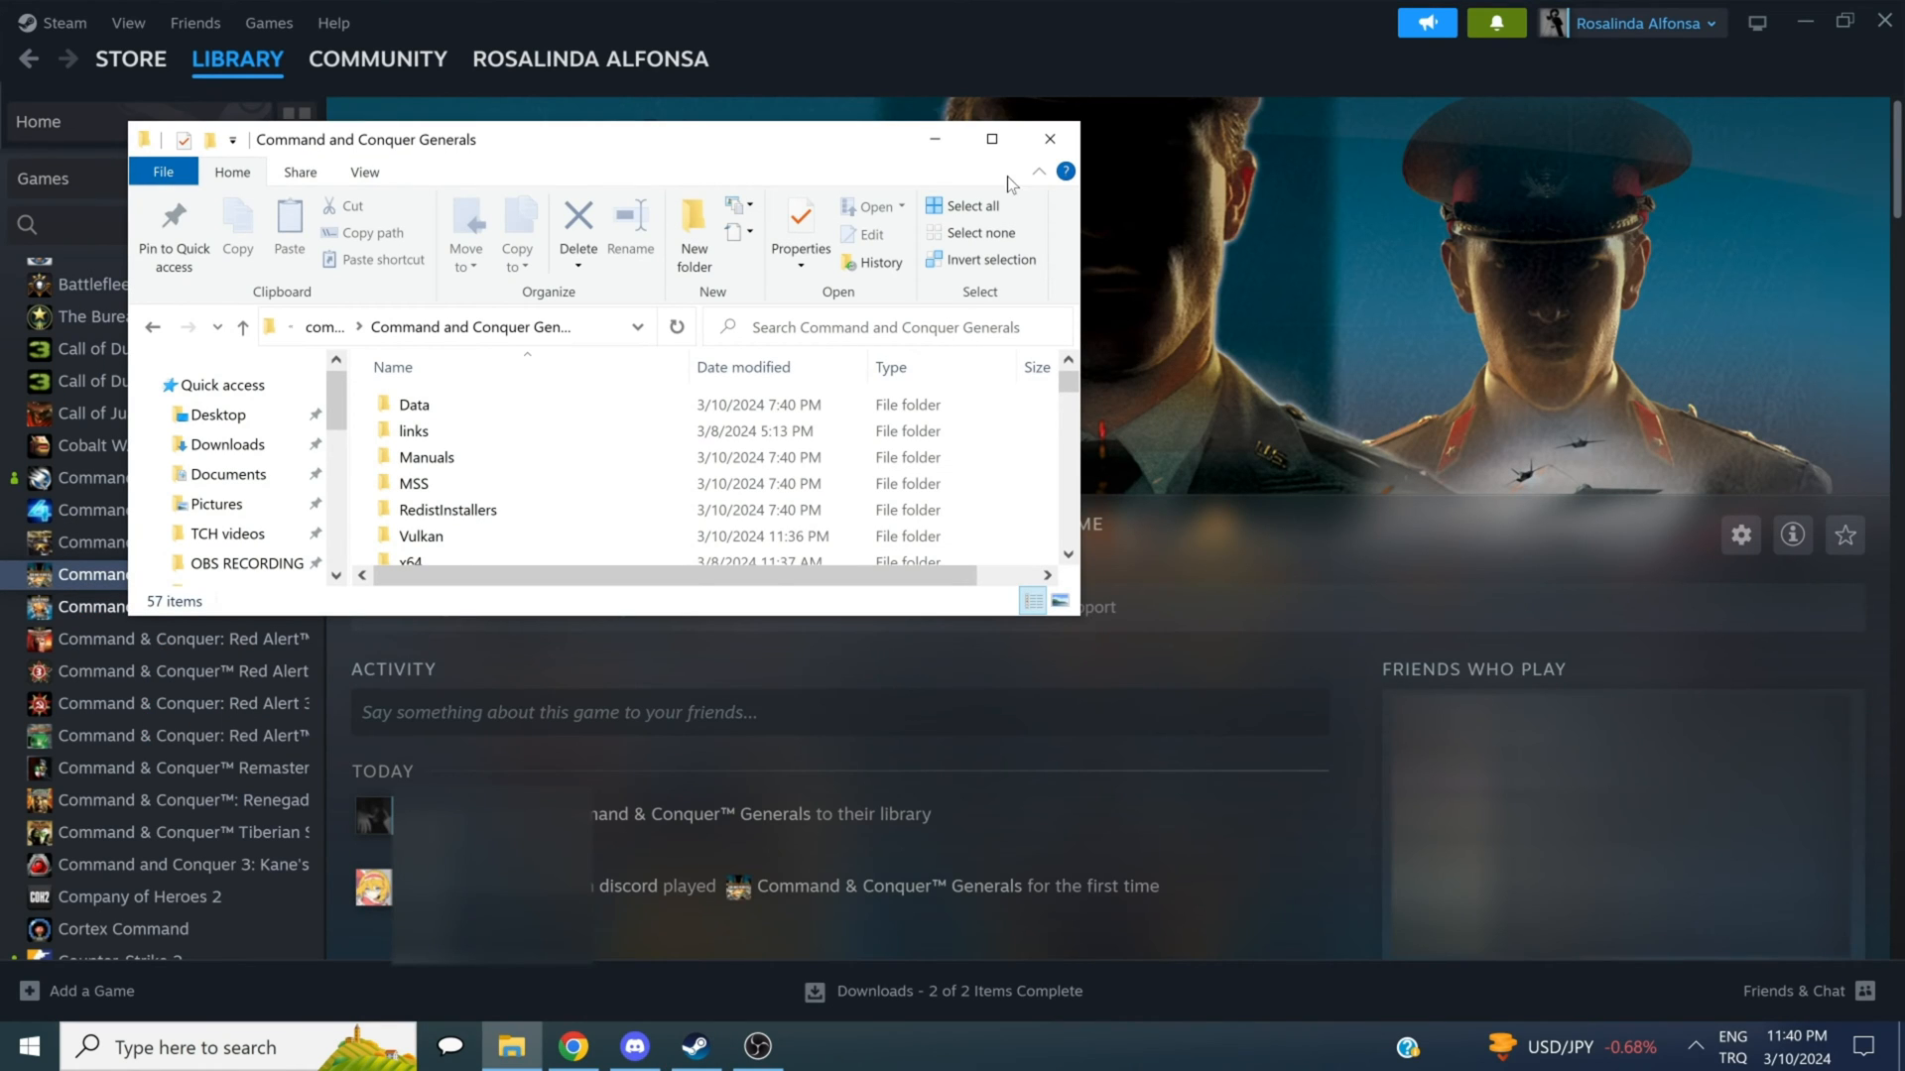
left_click(992, 139)
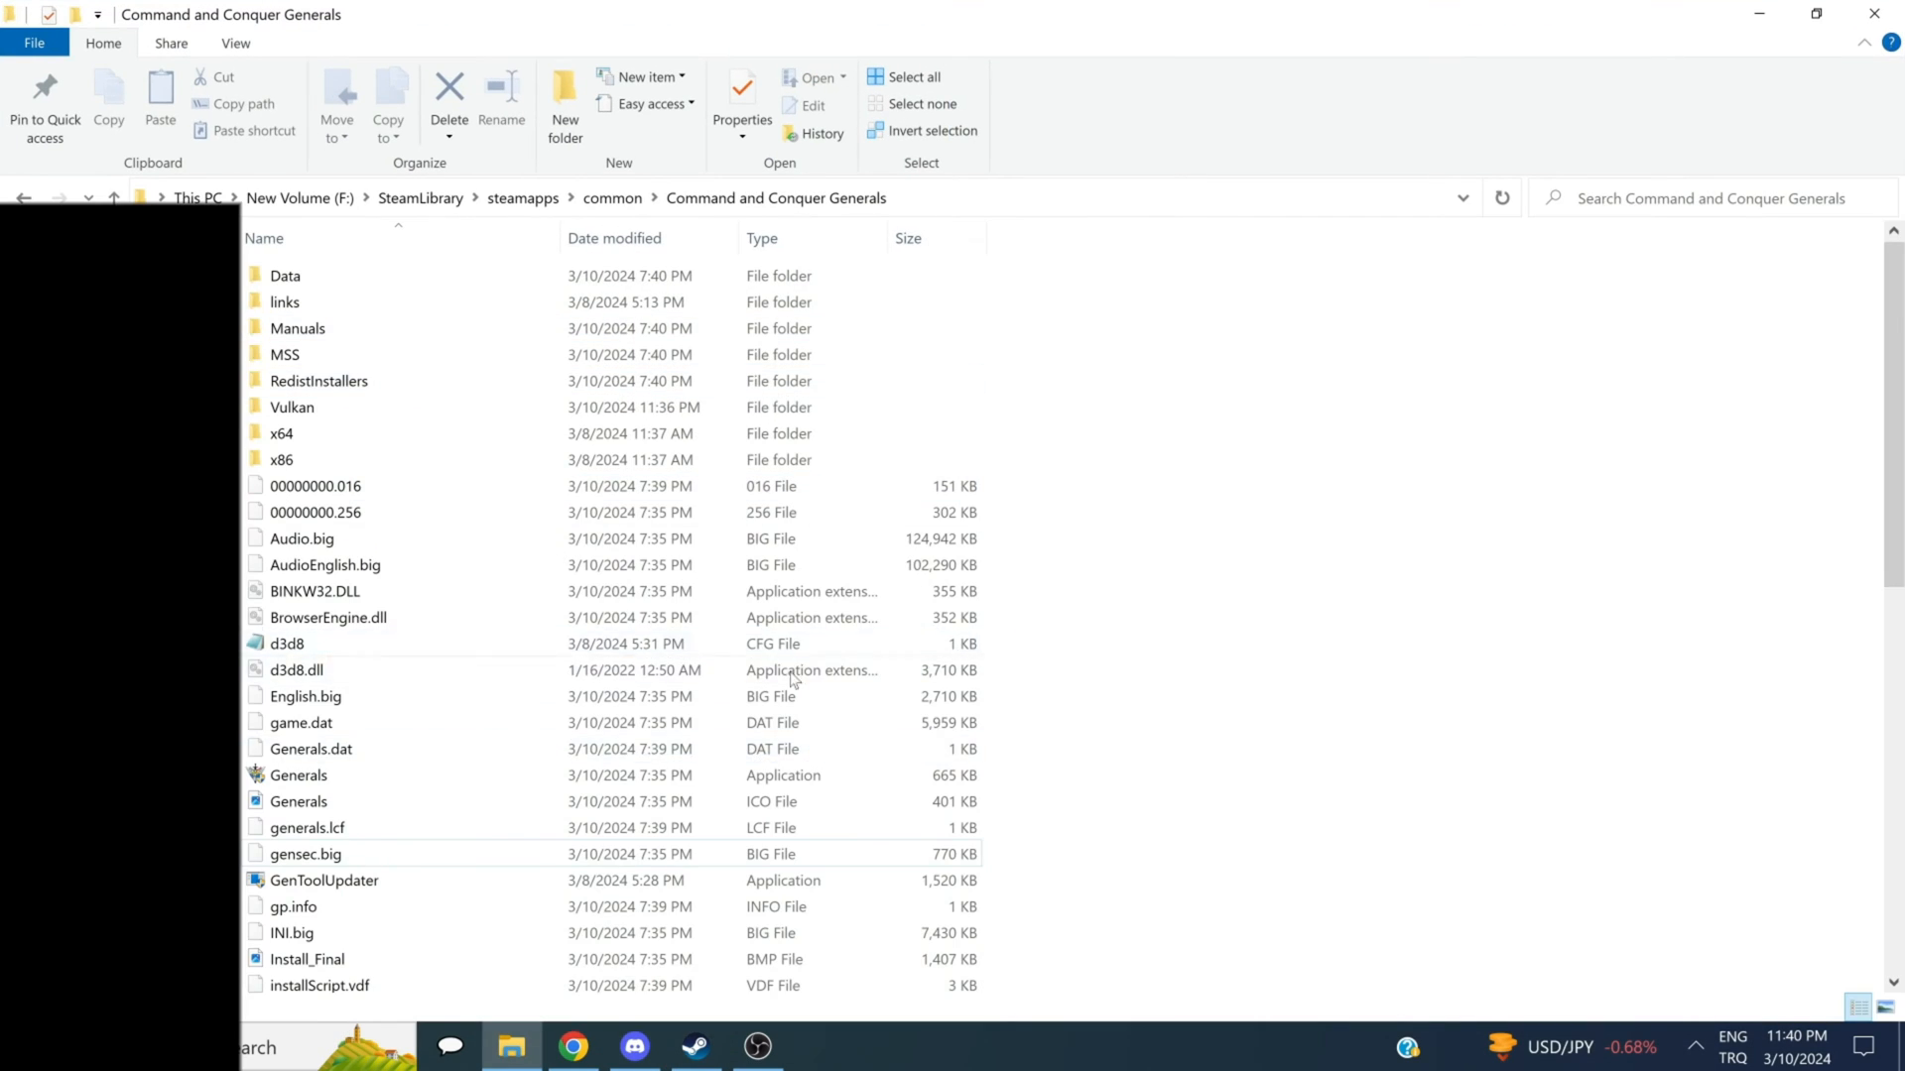
left_click(571, 1045)
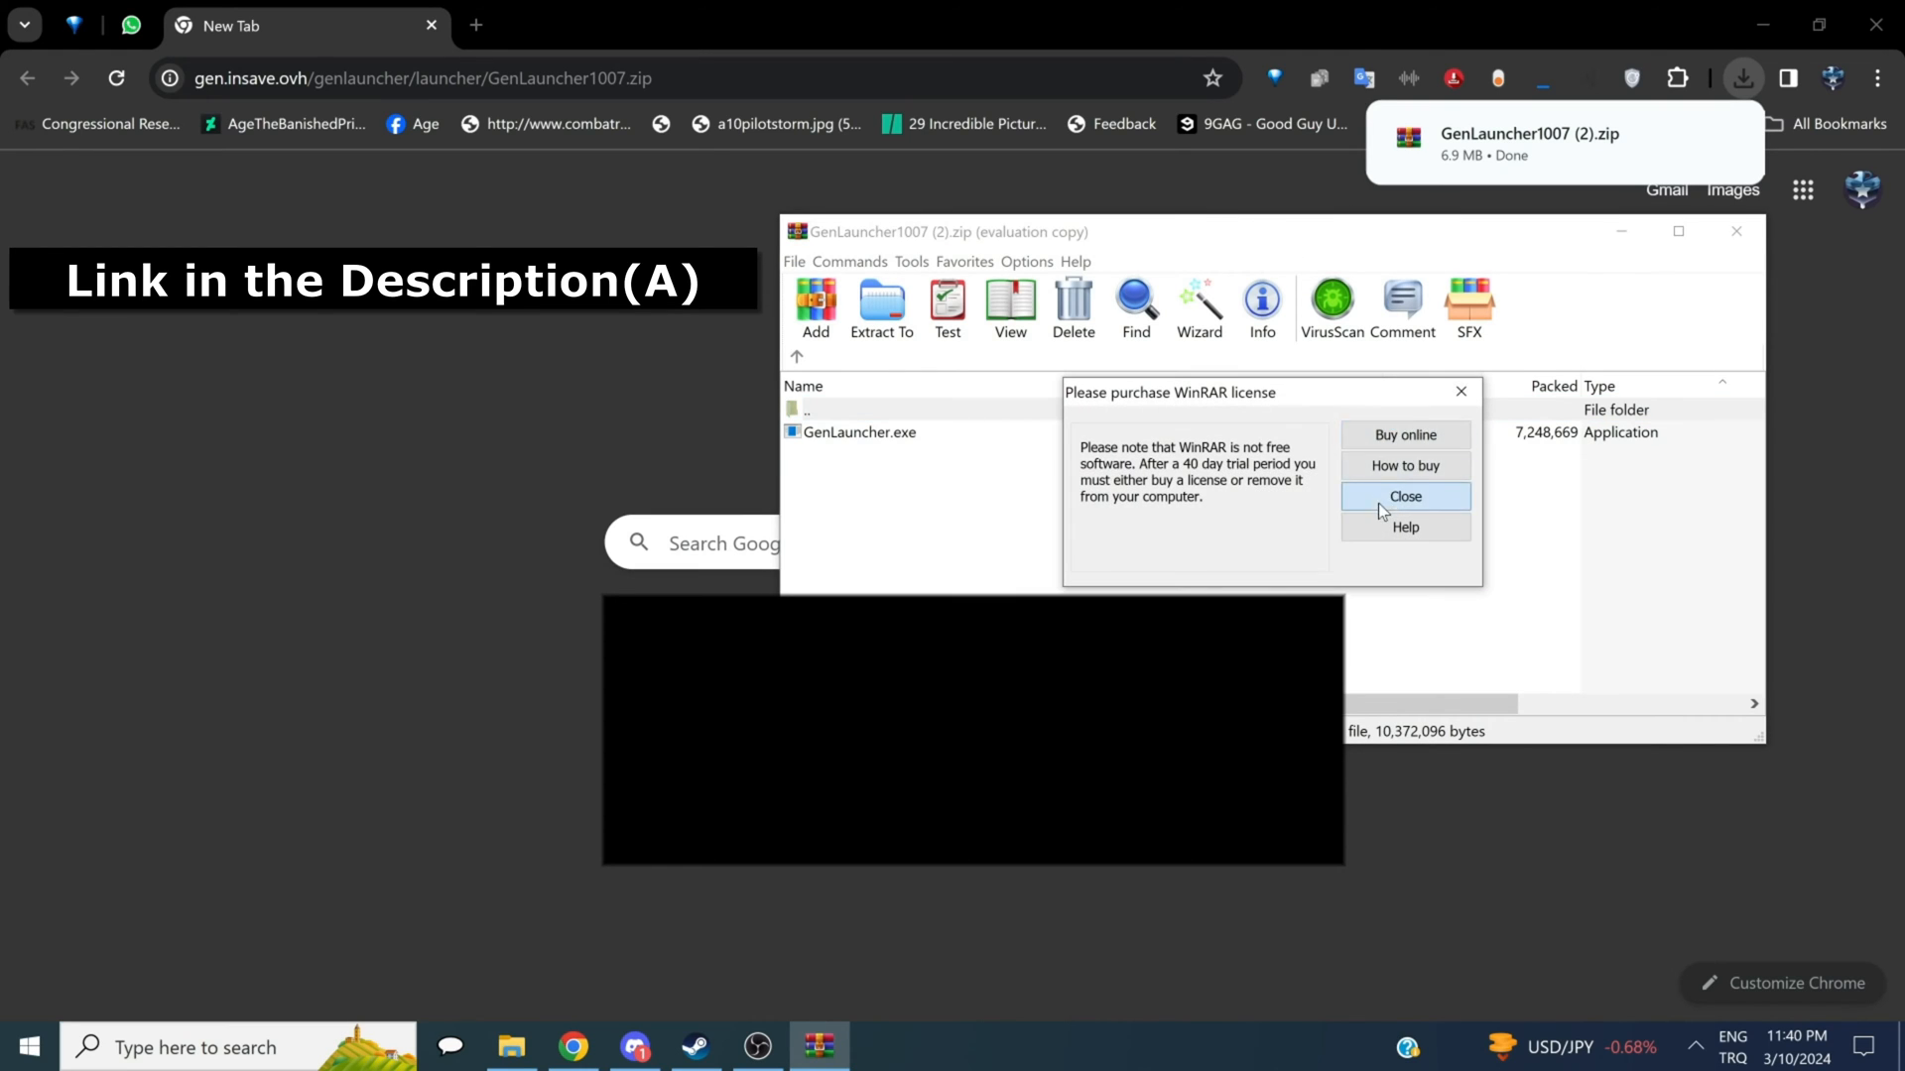
Step: Dismiss the WinRAR license reminder and select GenLauncher.exe in the archive
left_click(1405, 496)
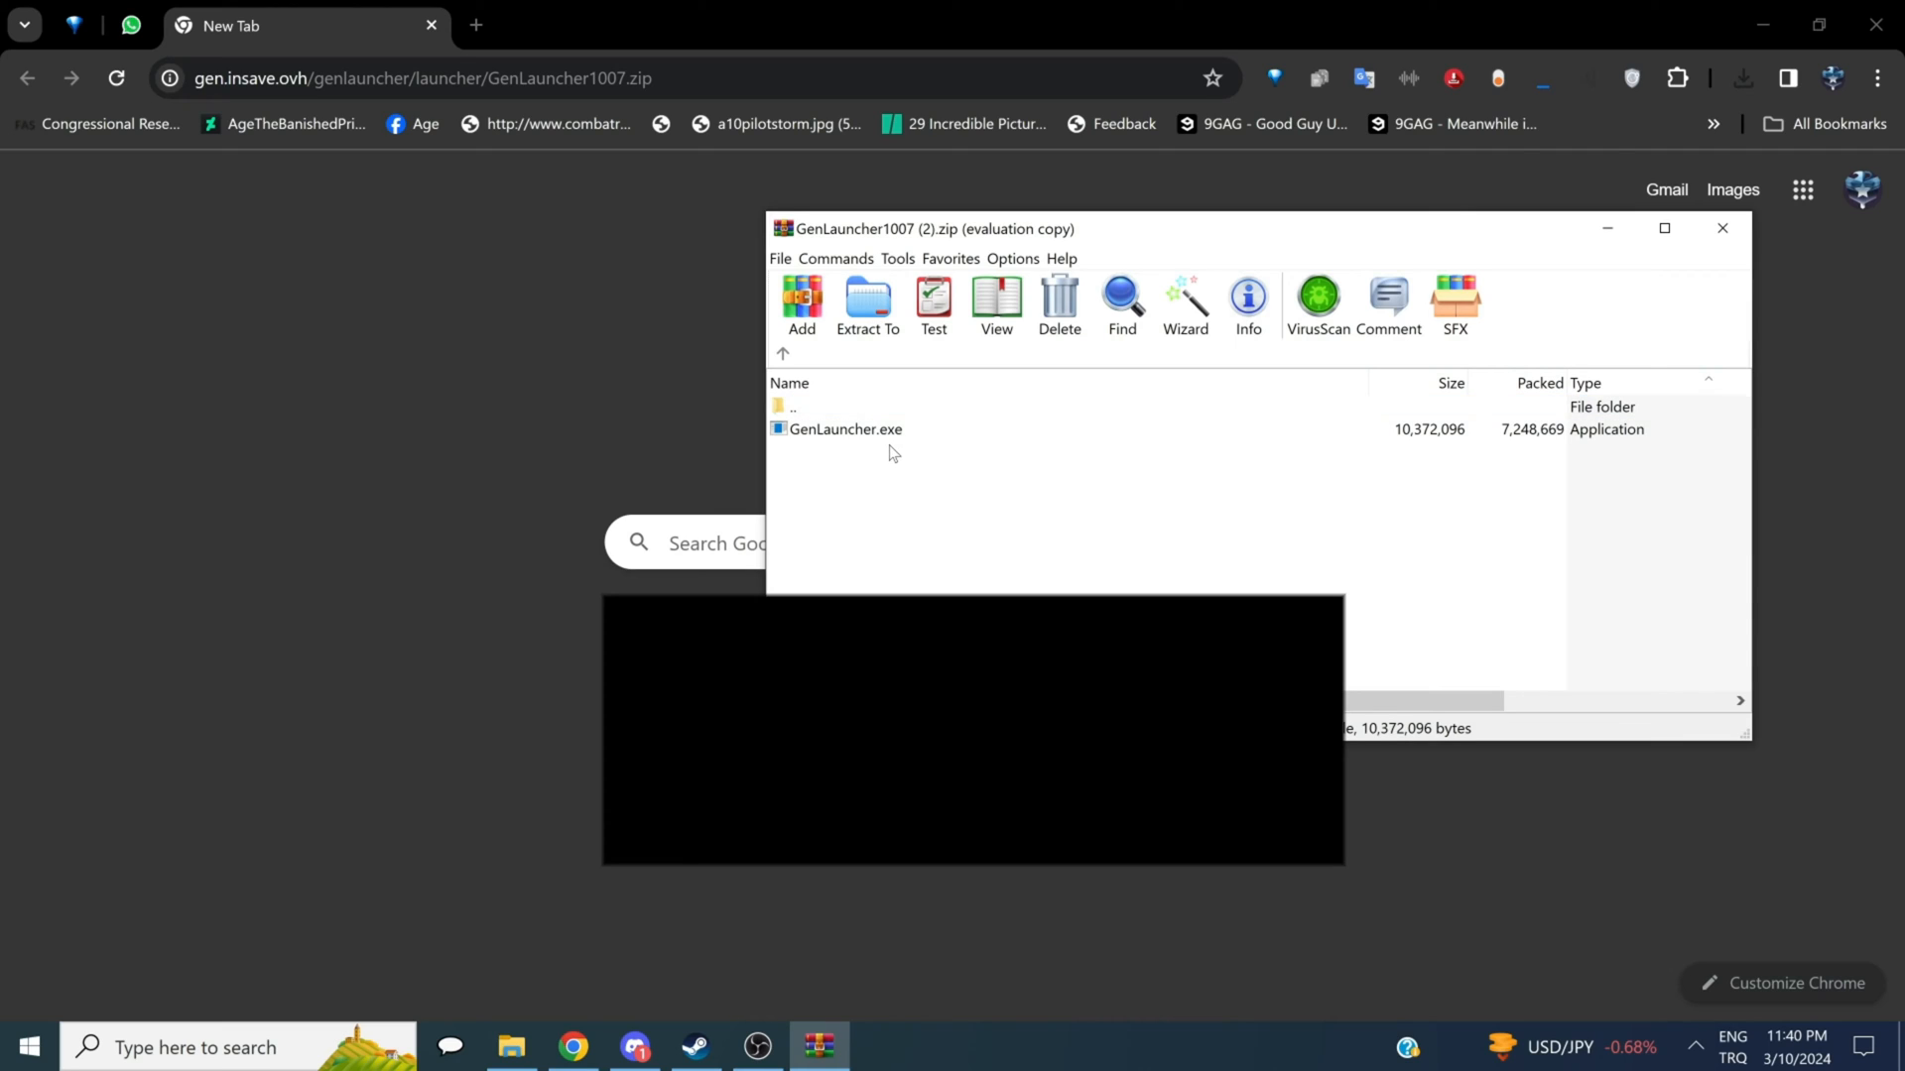
left_click(843, 428)
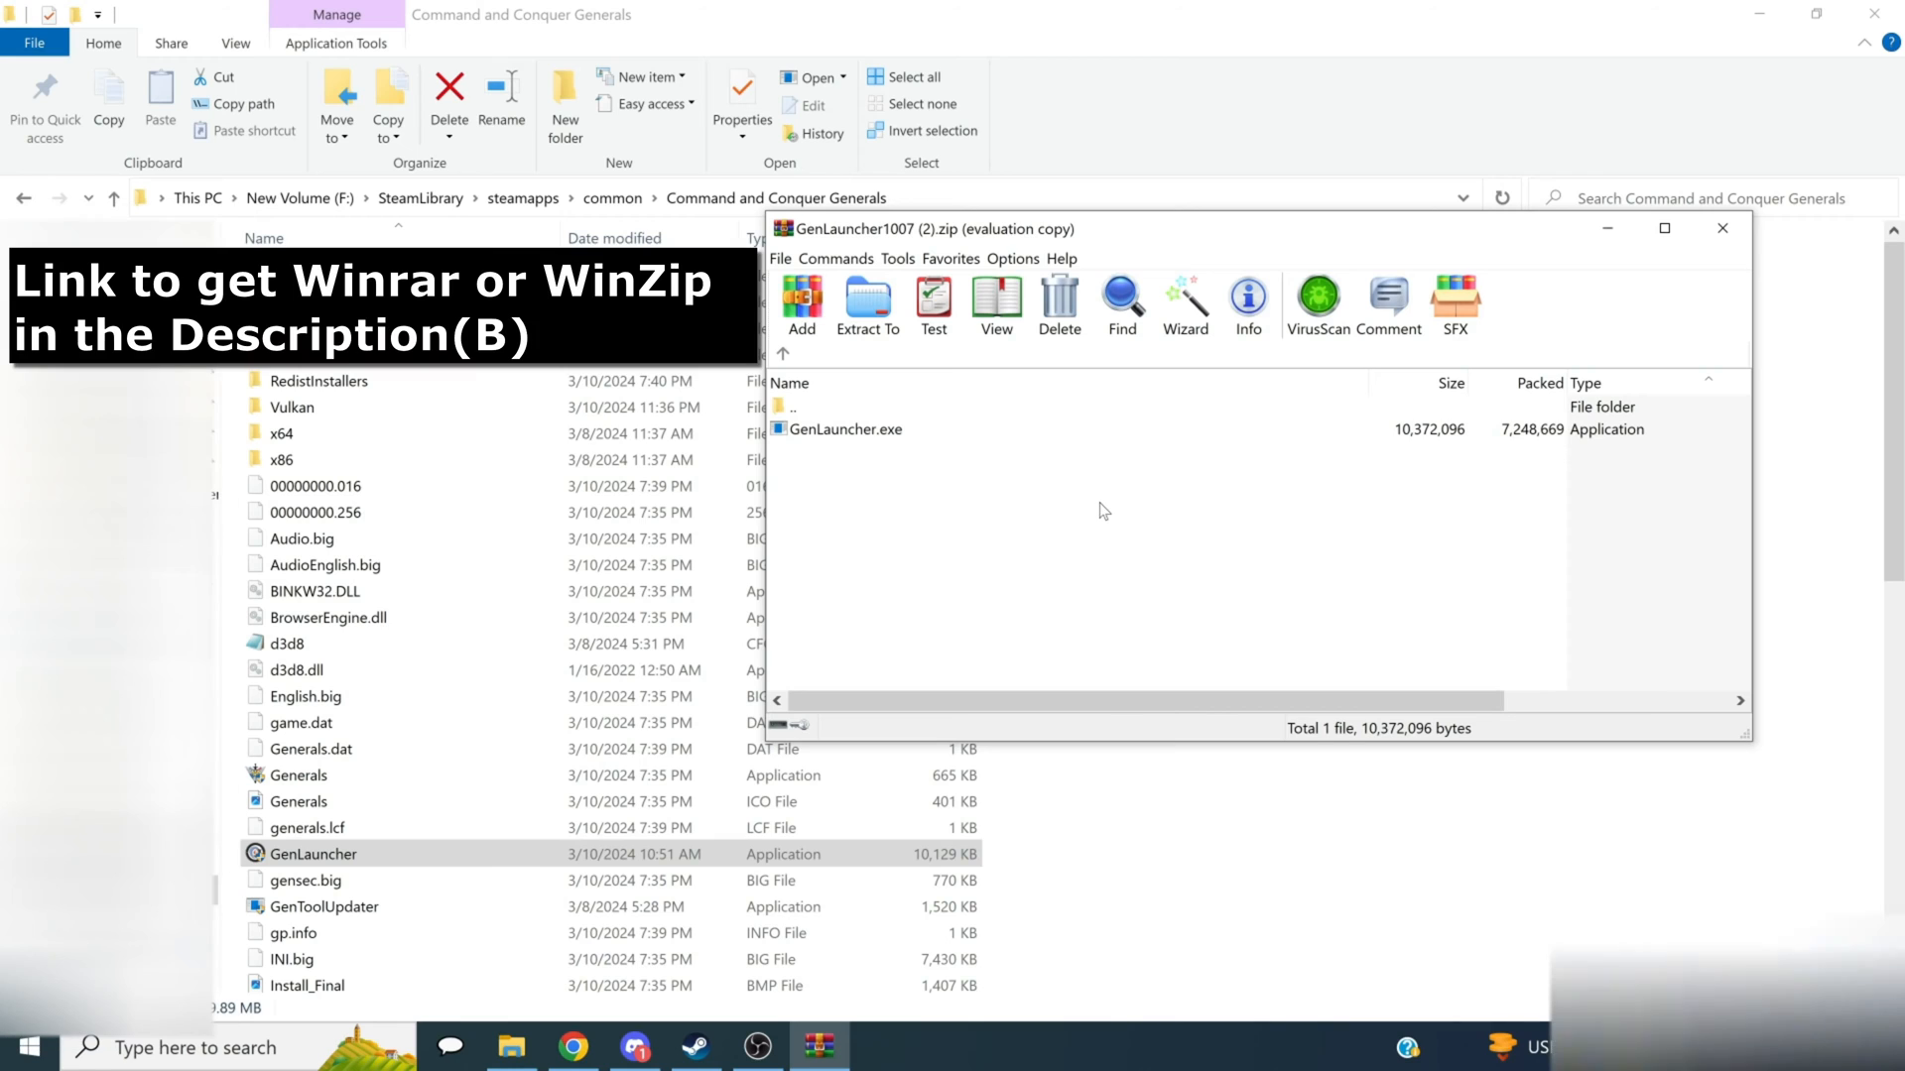
mouse_move(1115, 10)
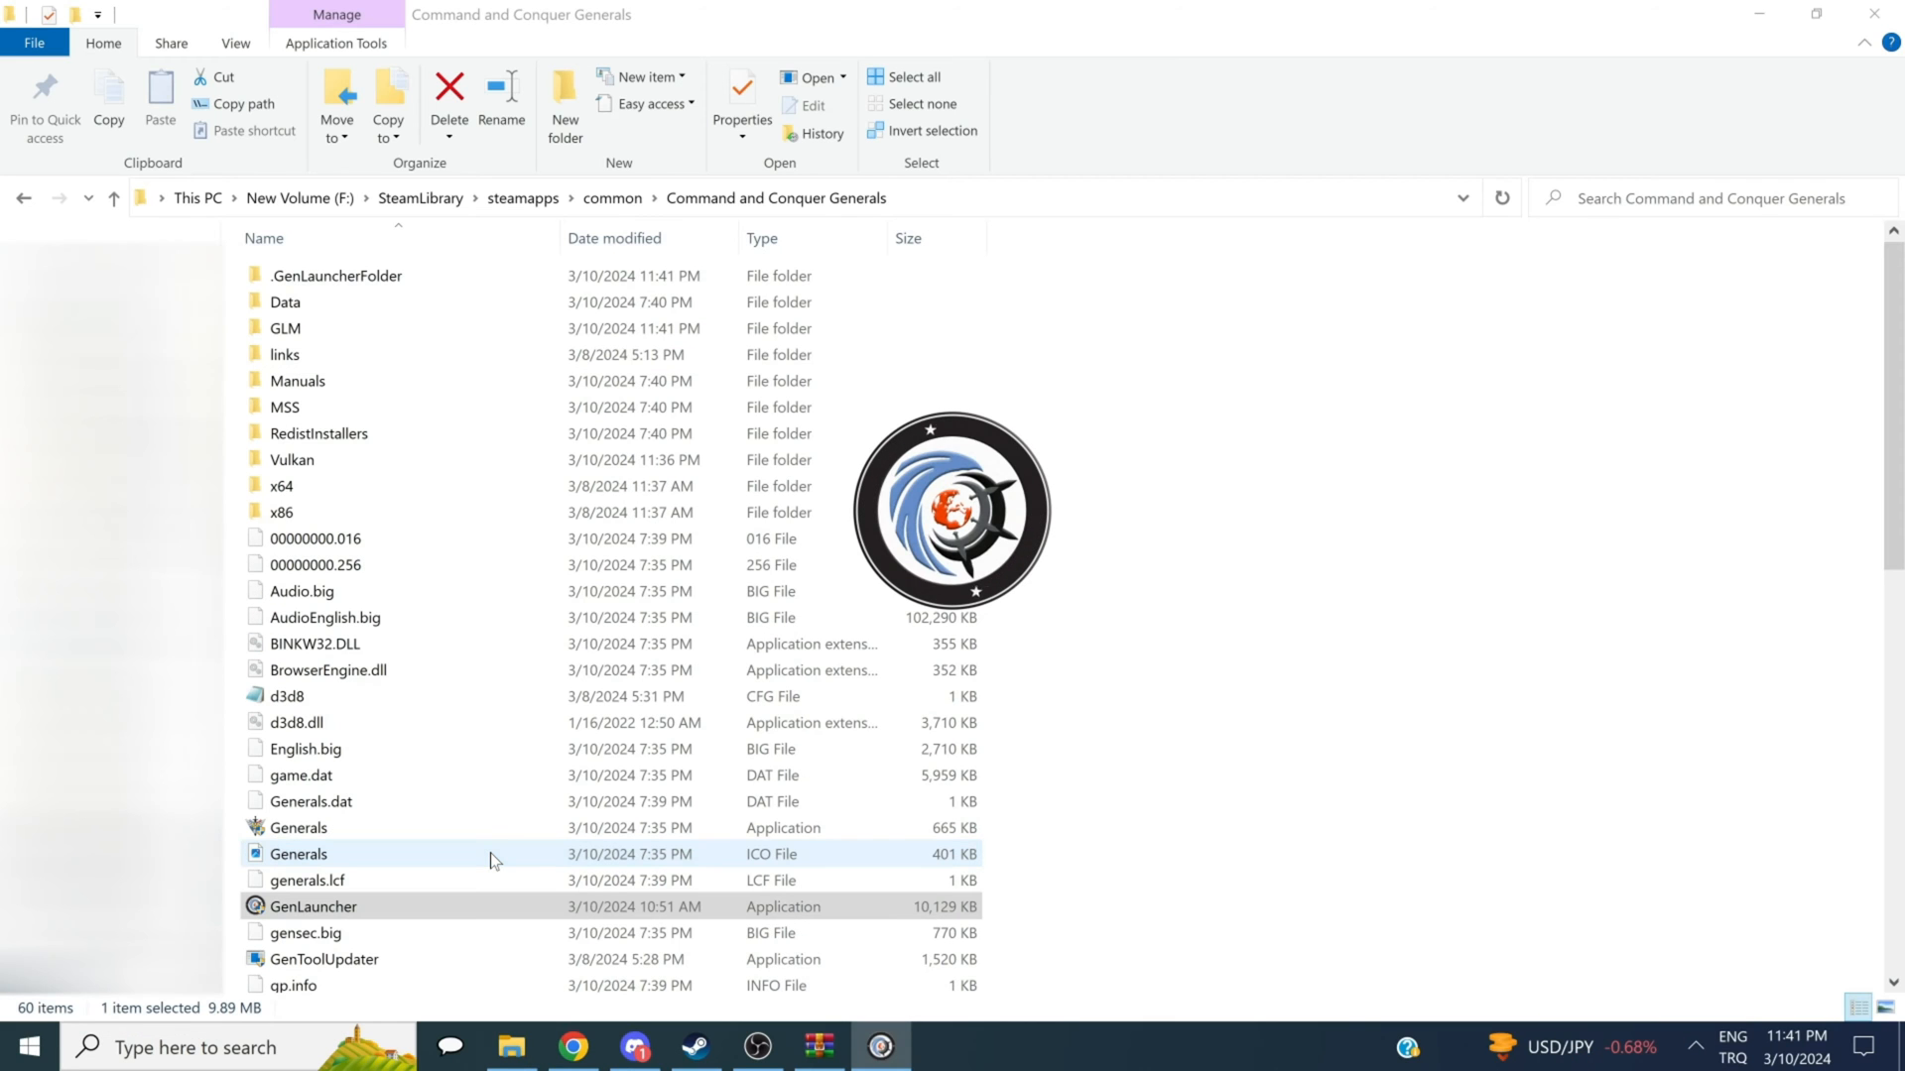
Step: Run GenLauncher from the Generals folder, cancel the mod selection, and return to Steam
double_click(311, 906)
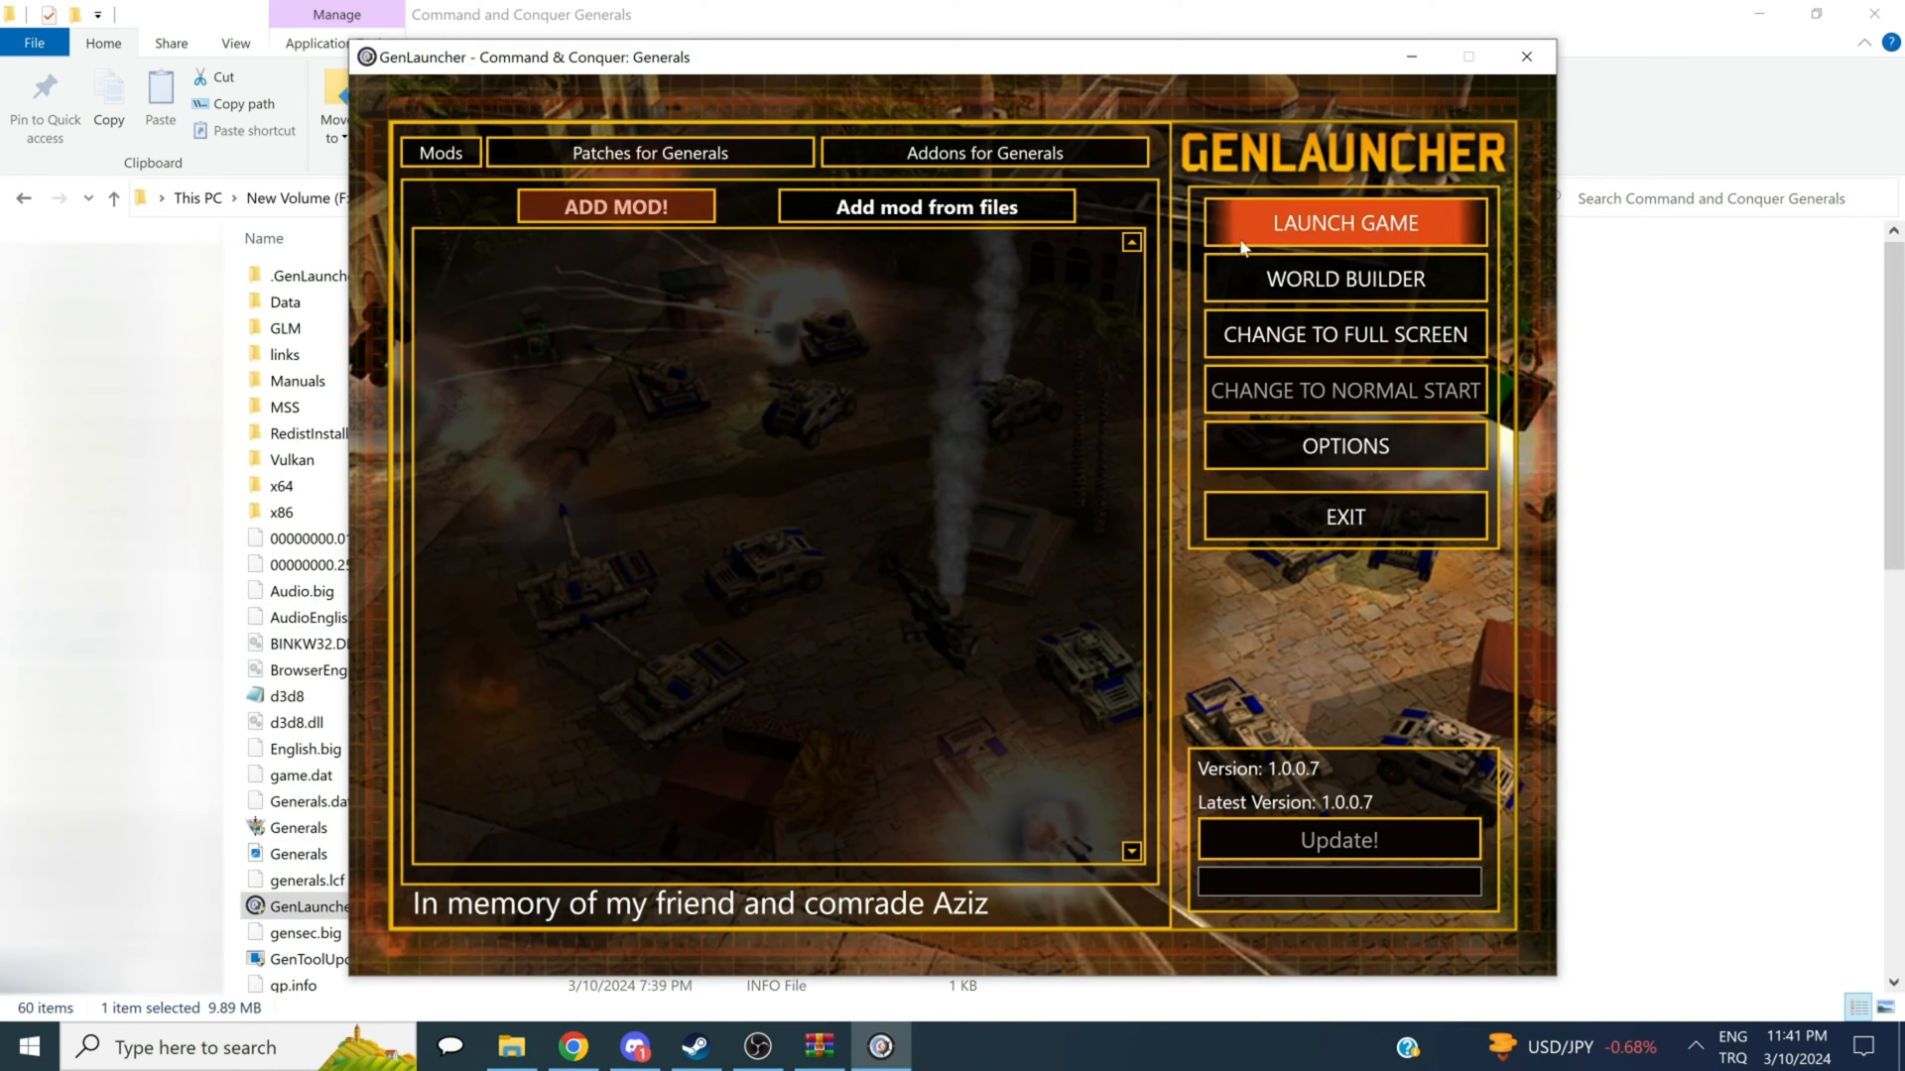
mouse_move(1260, 245)
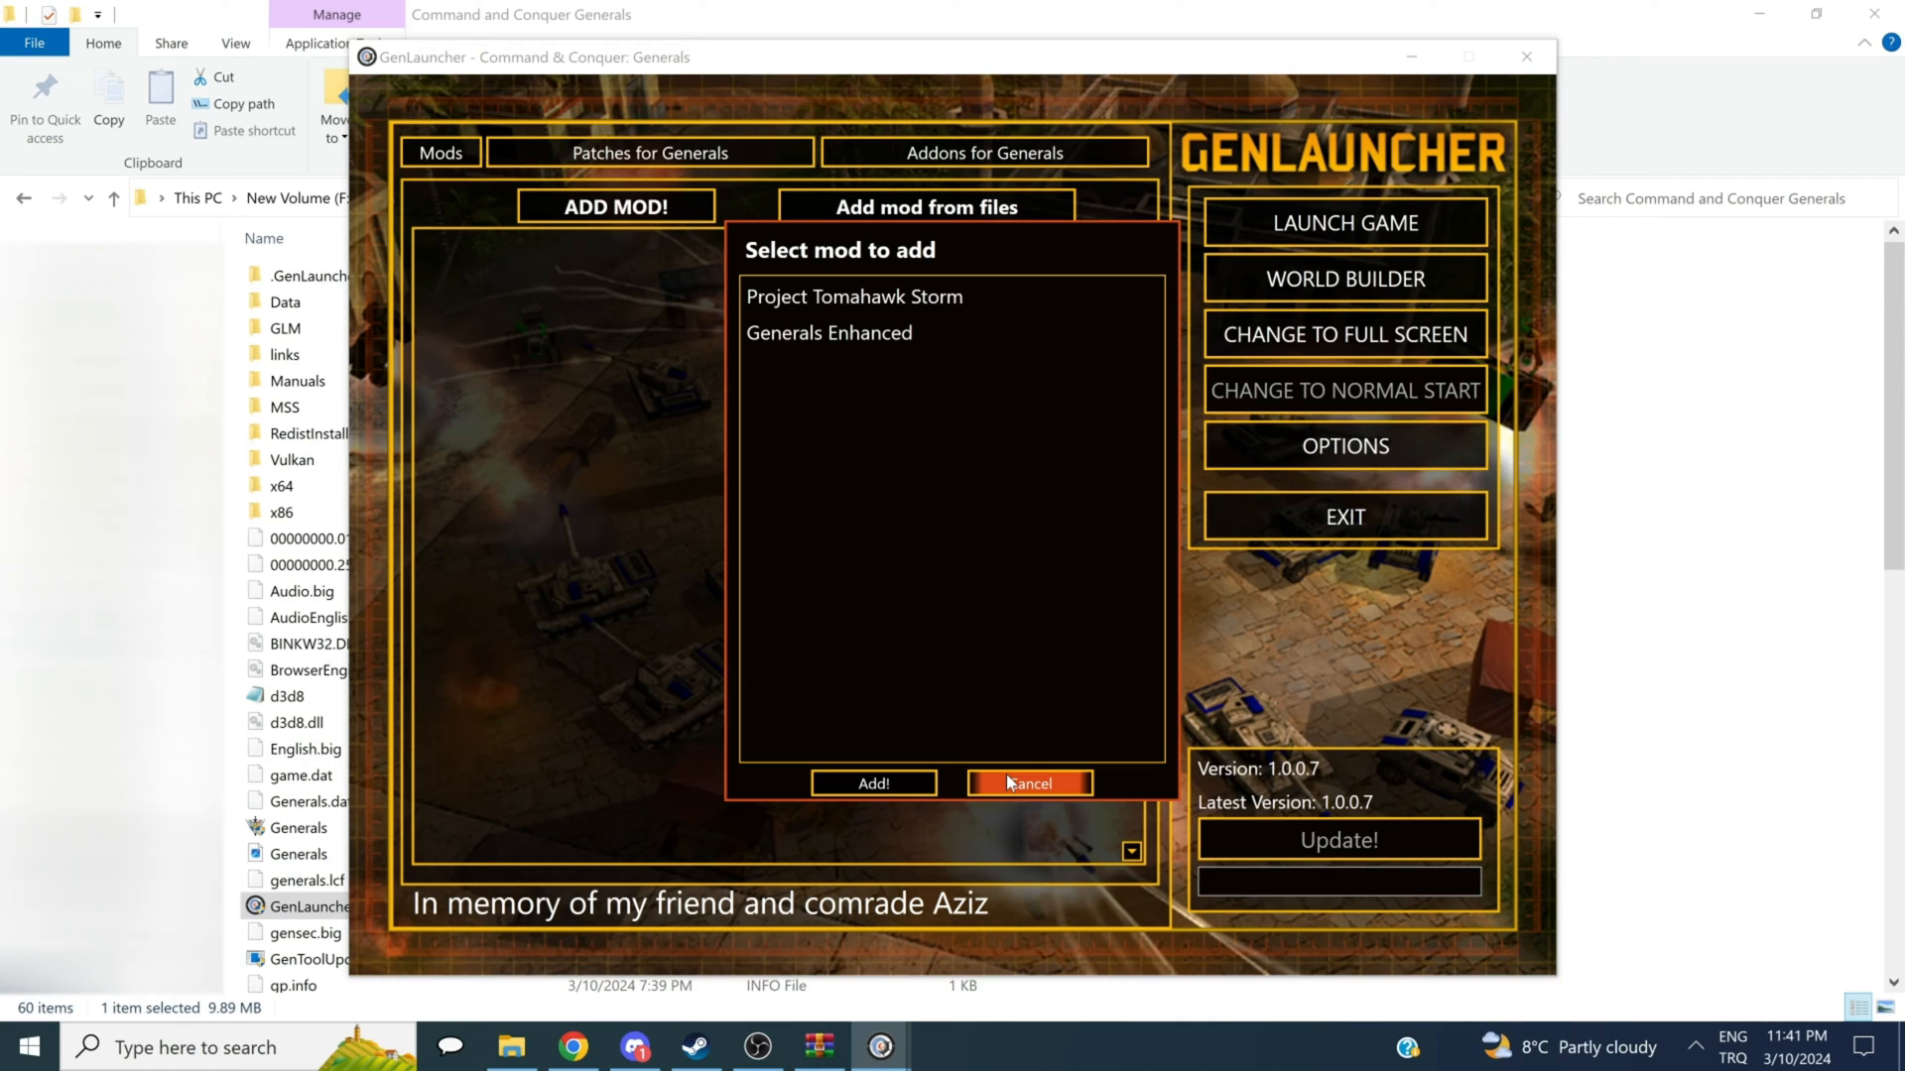
left_click(1026, 782)
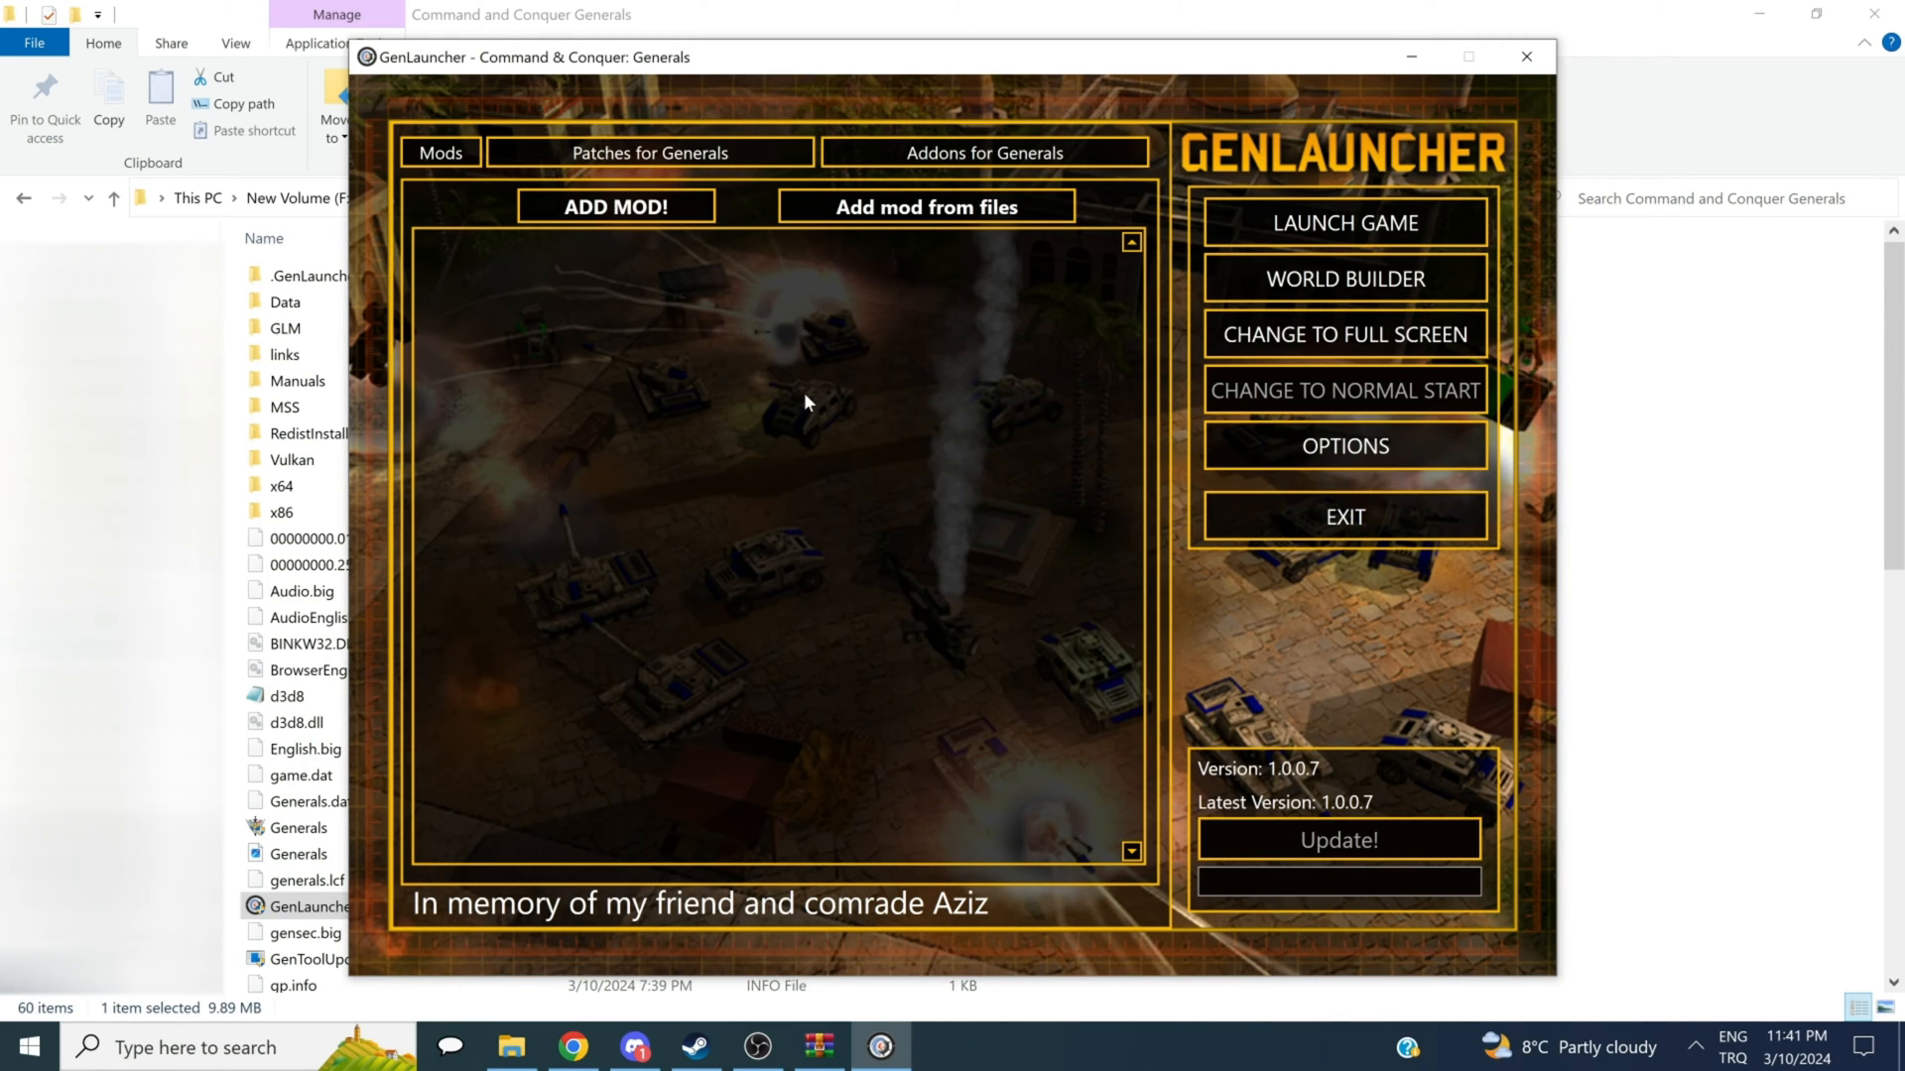
mouse_move(1204, 399)
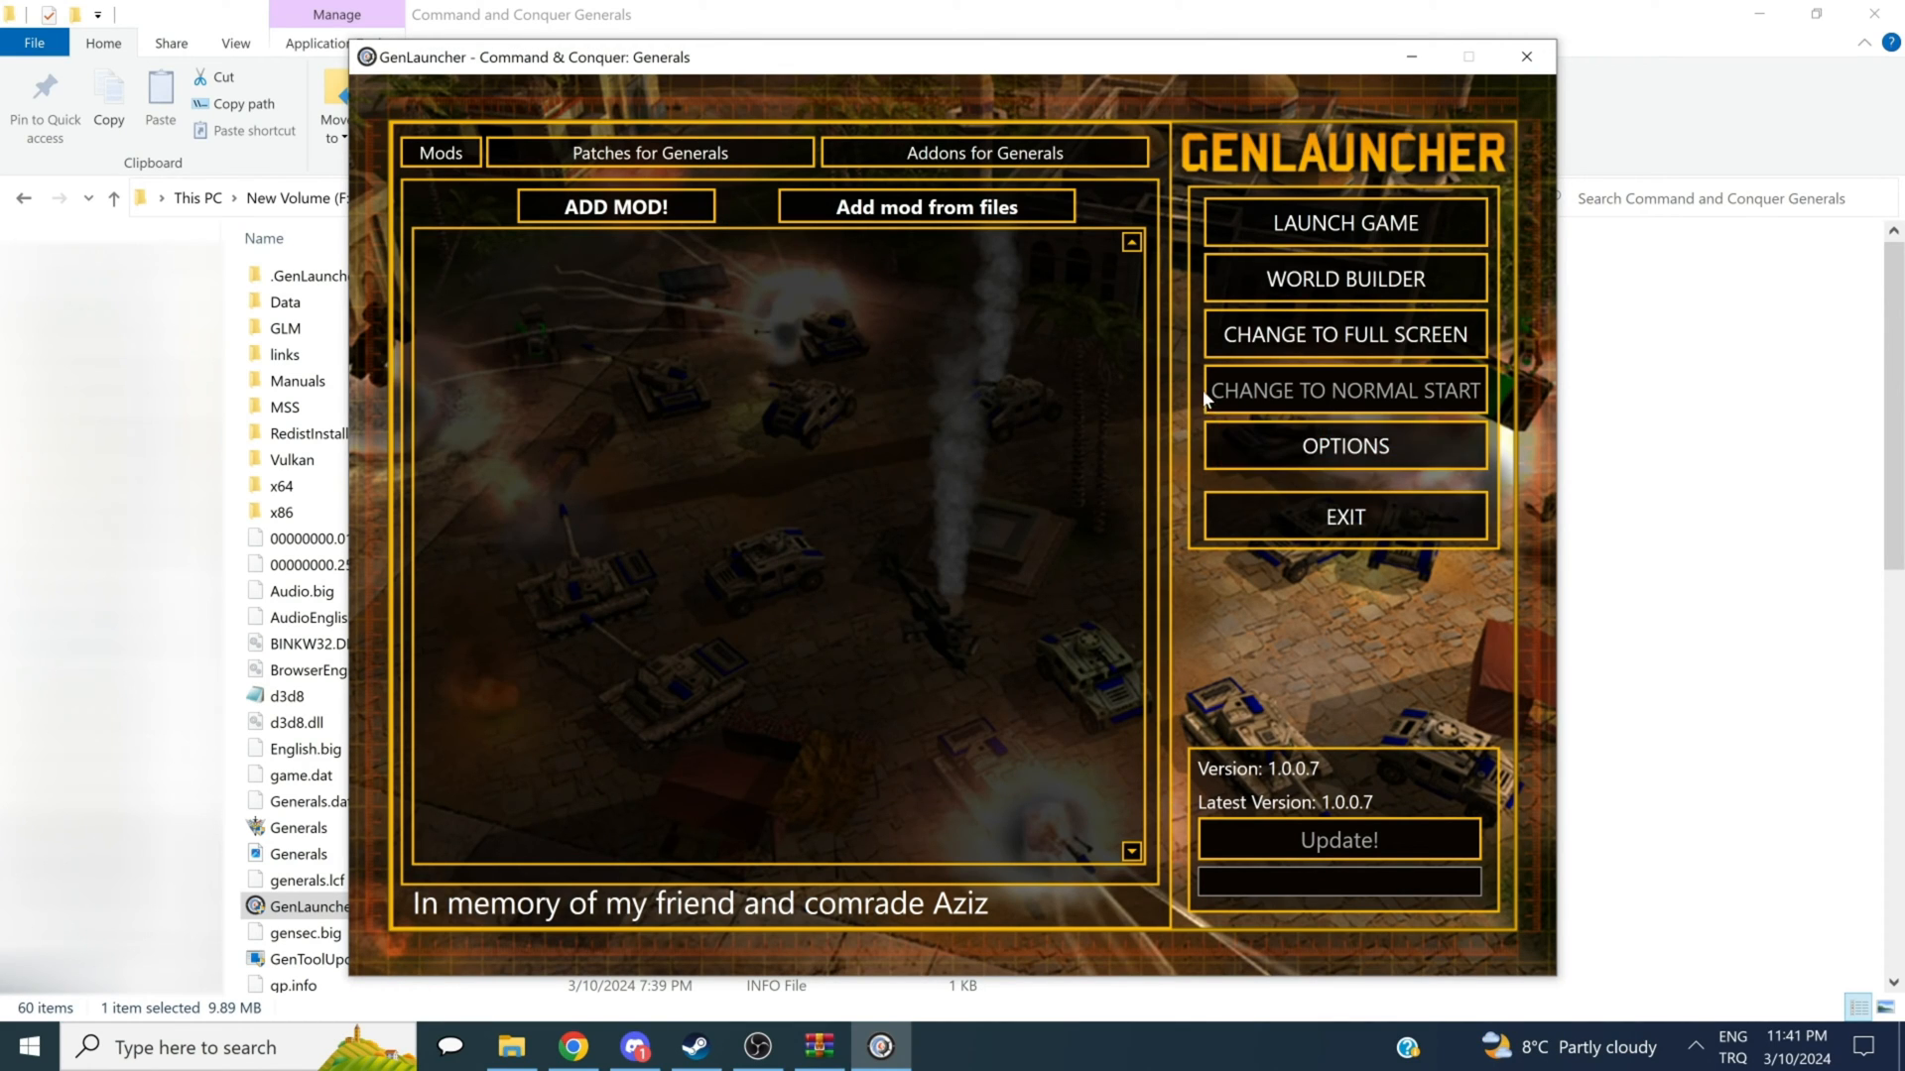
mouse_move(1018, 407)
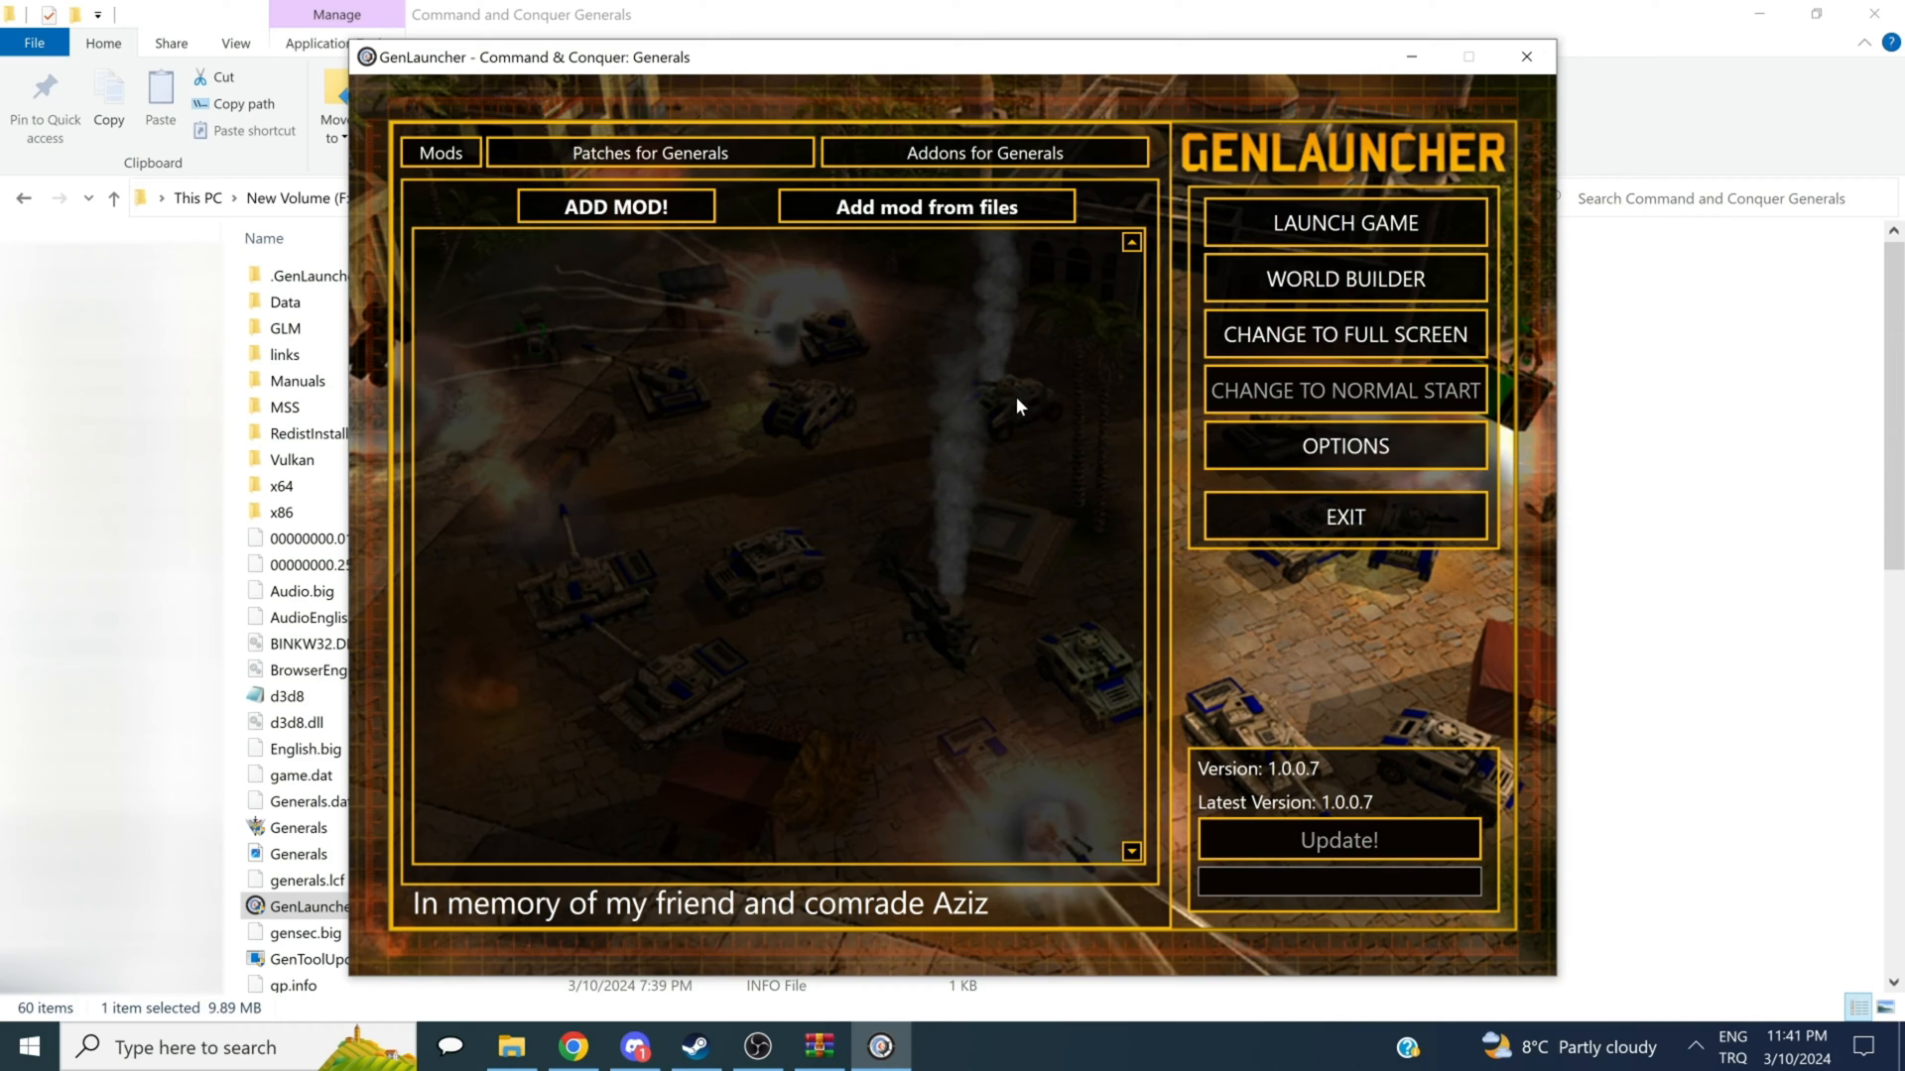
mouse_move(980, 421)
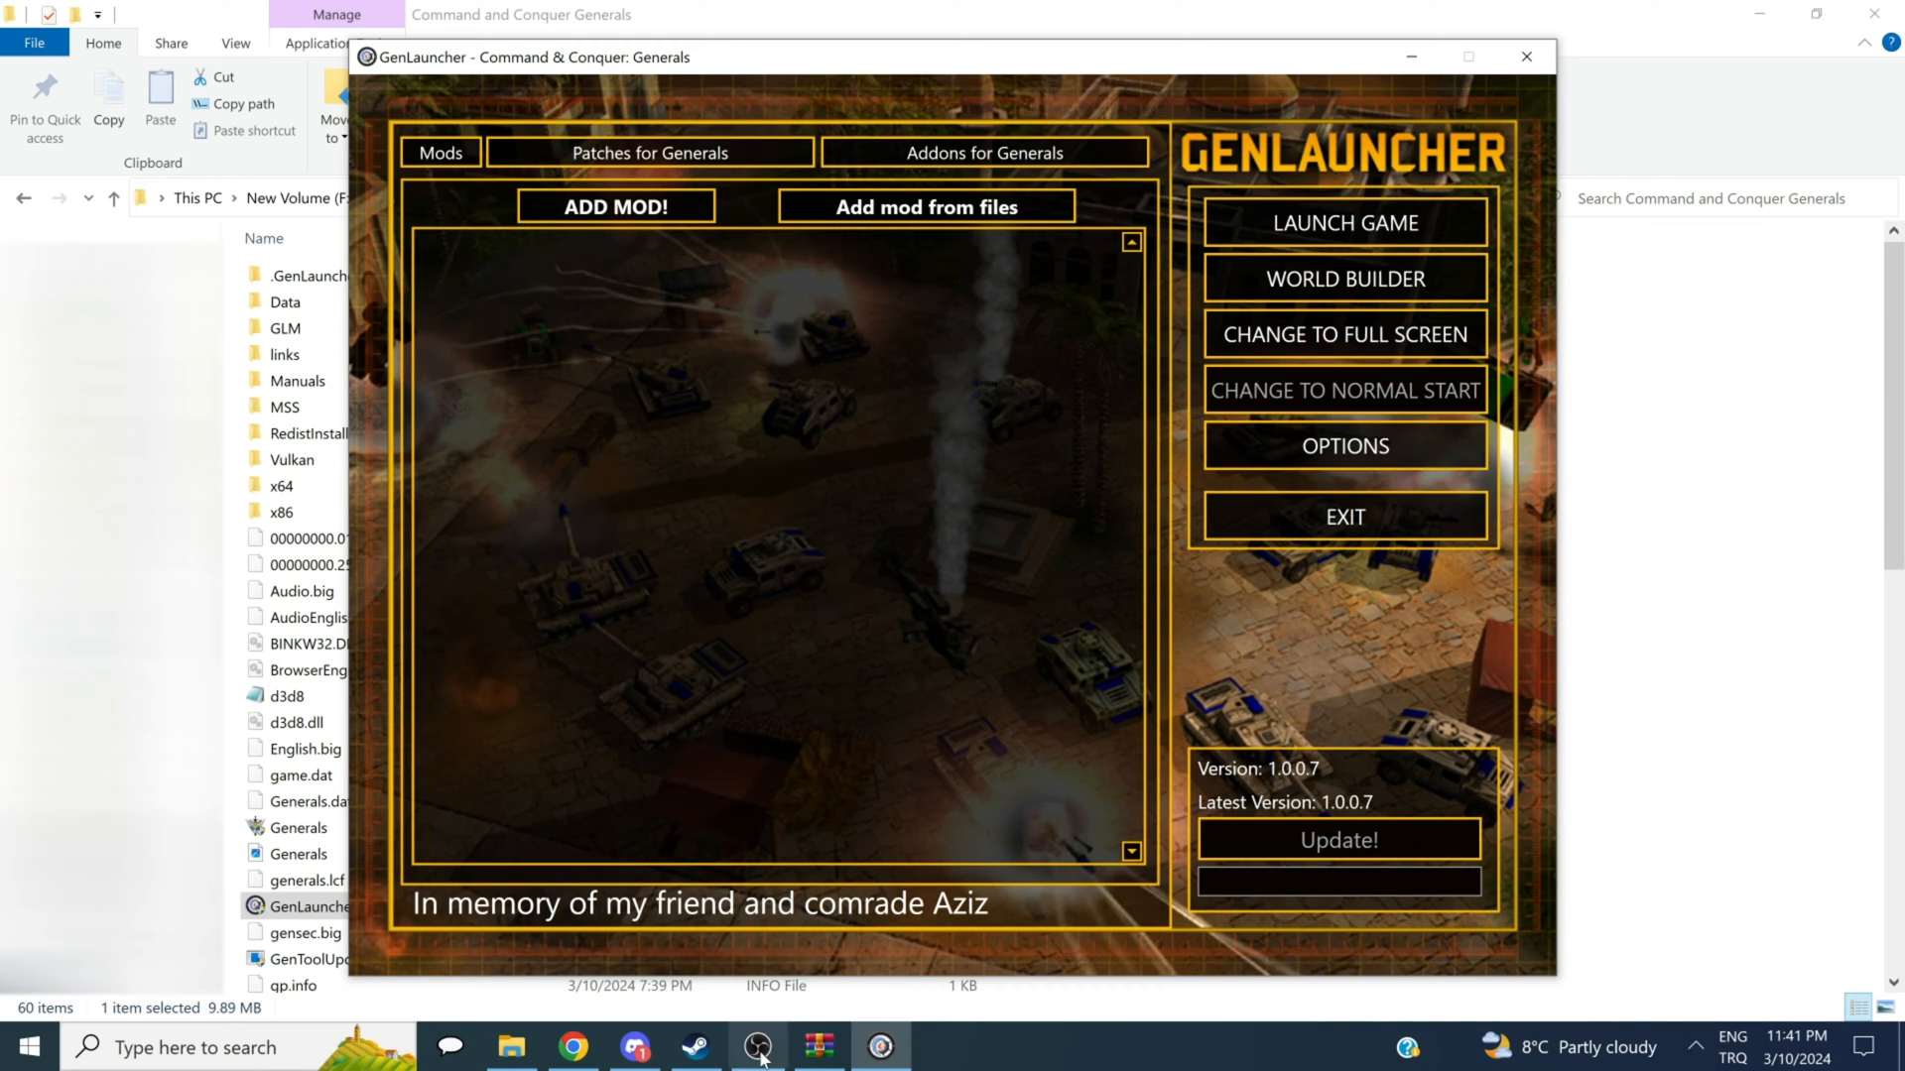
left_click(695, 1046)
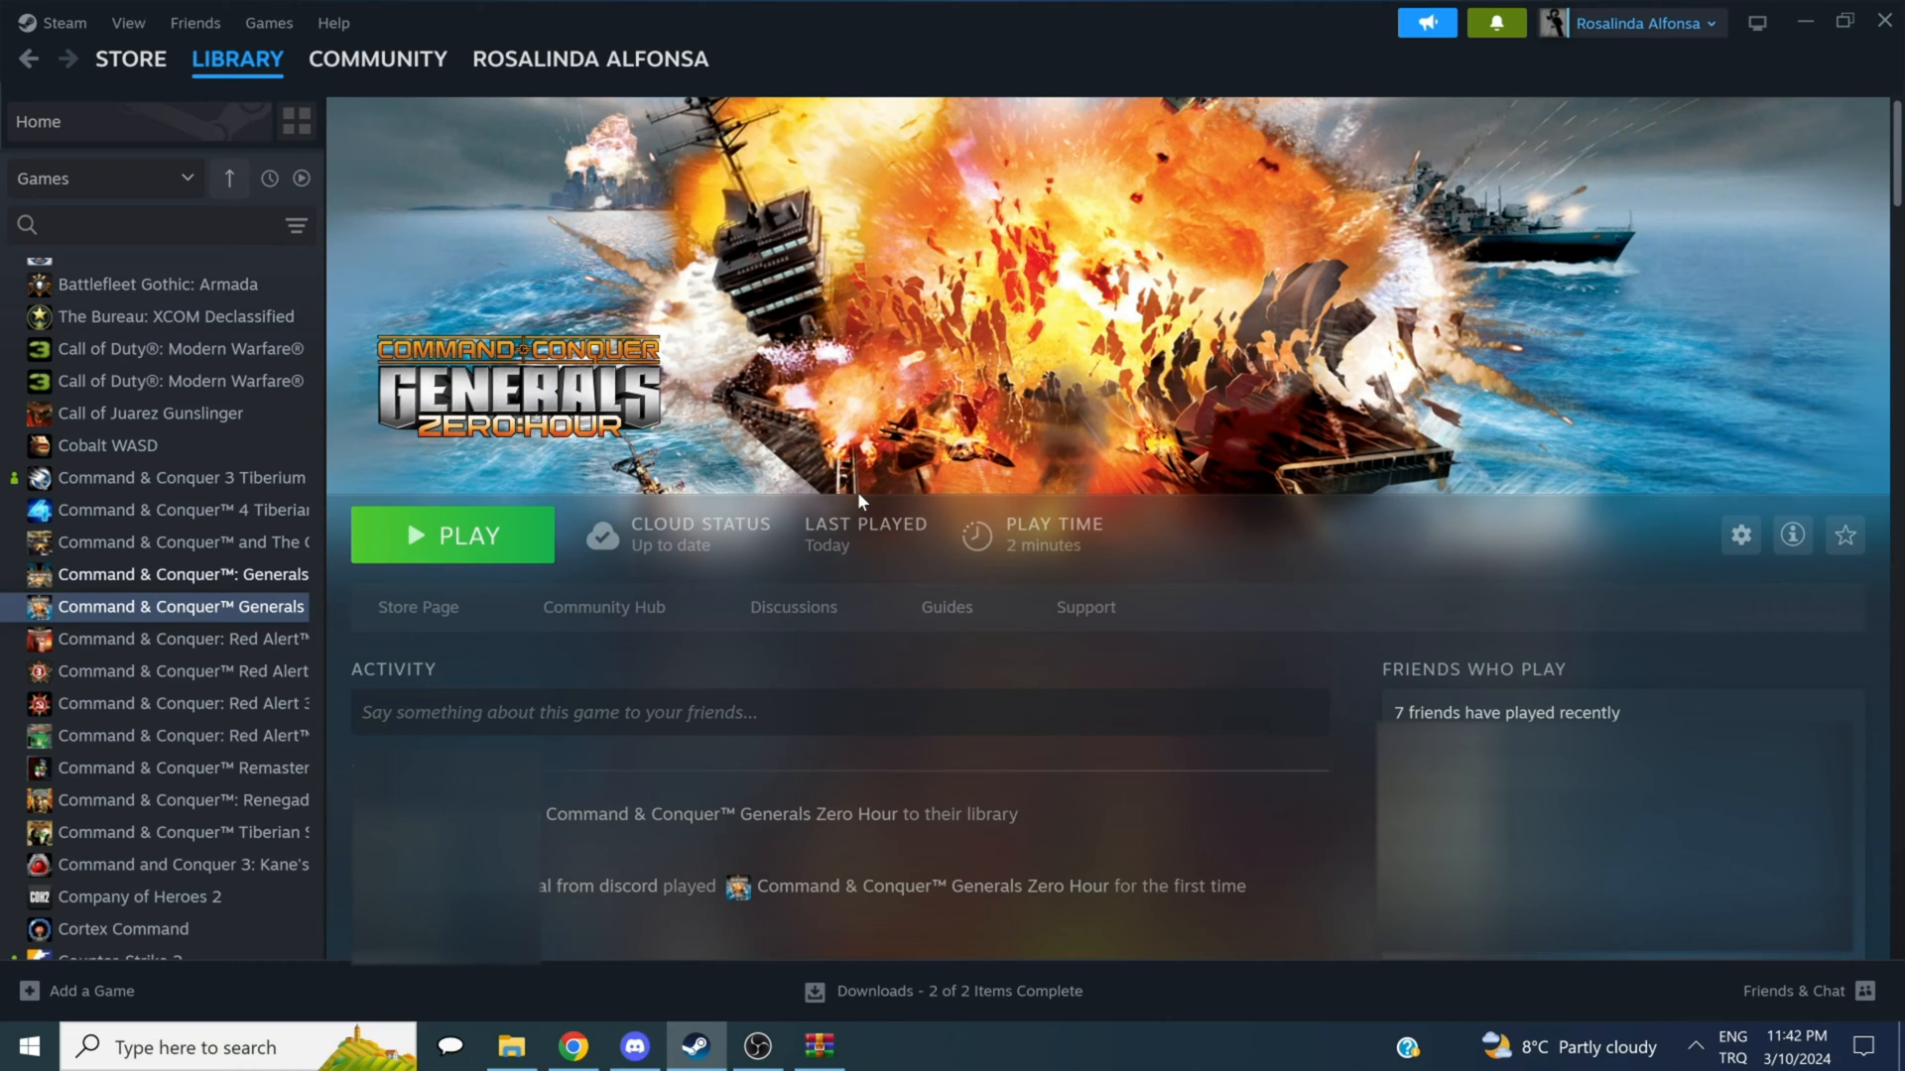
mouse_move(854, 501)
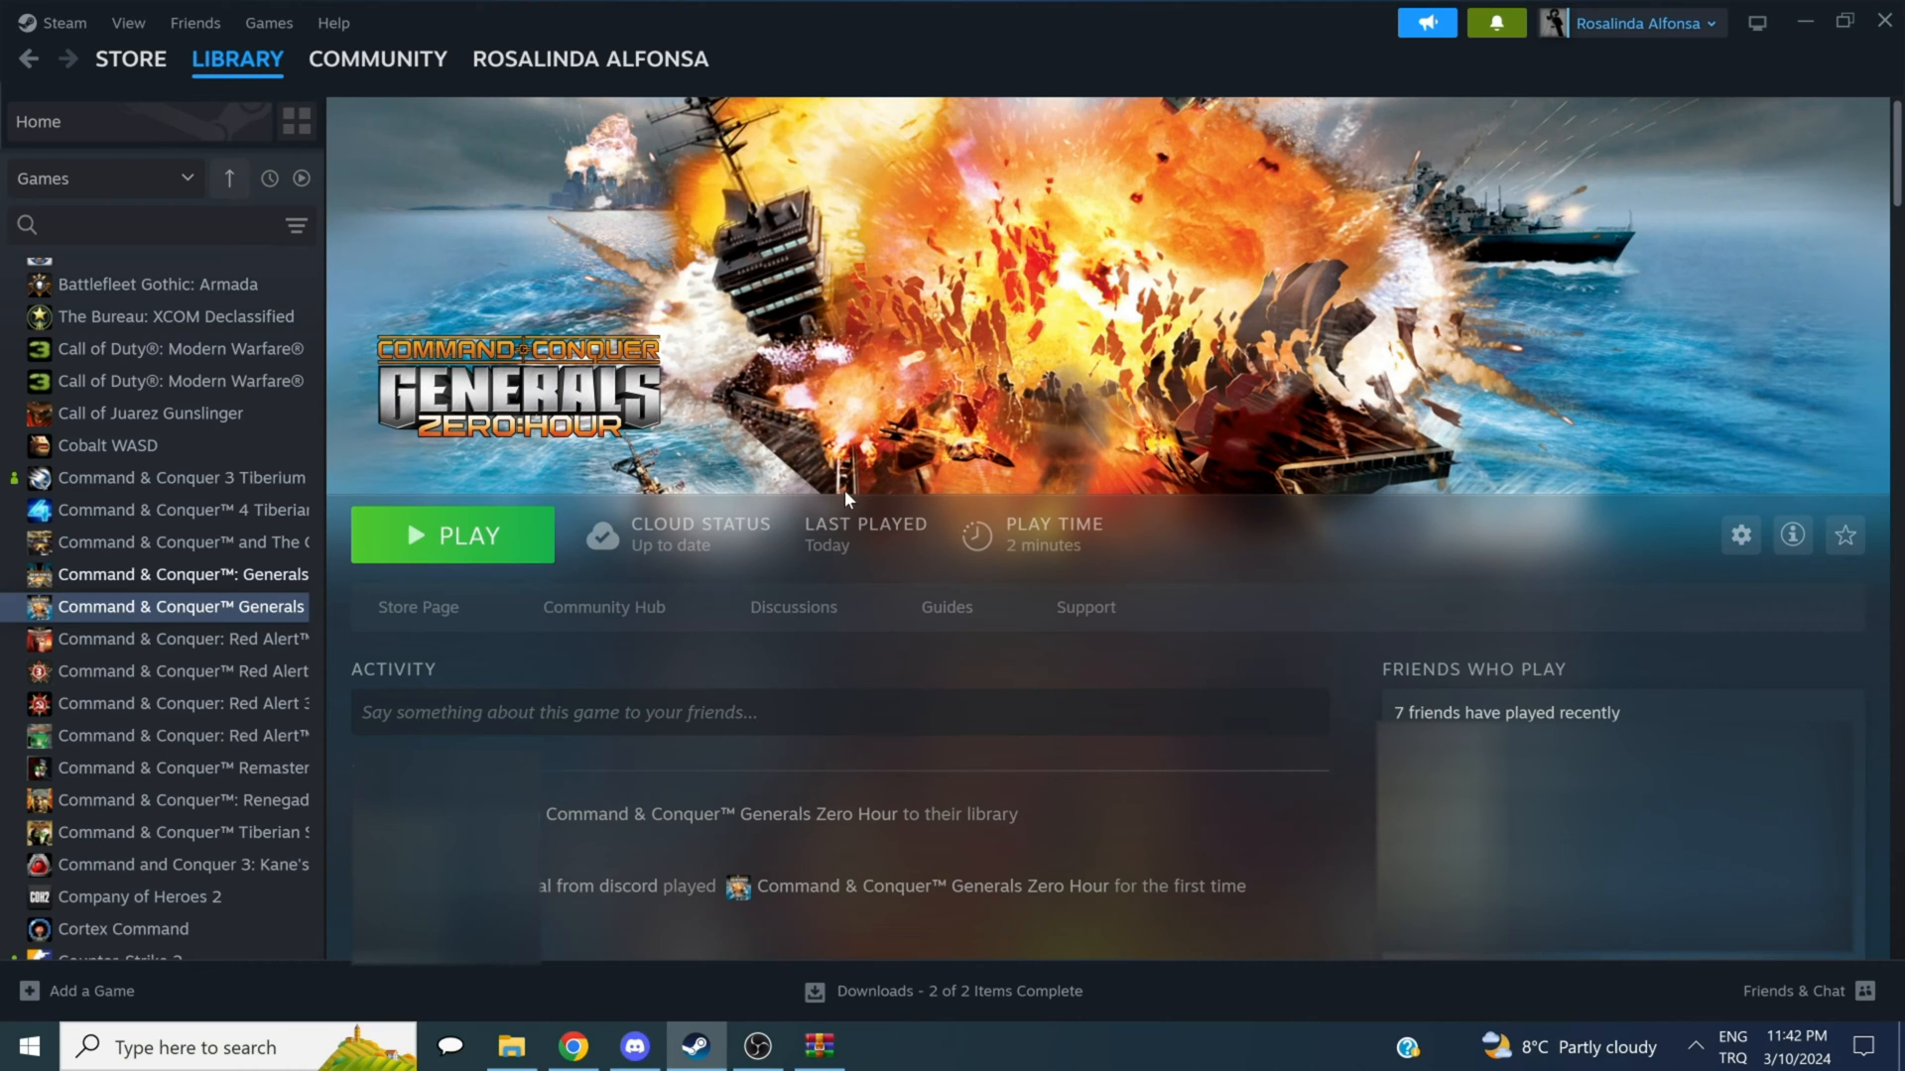
mouse_move(545, 587)
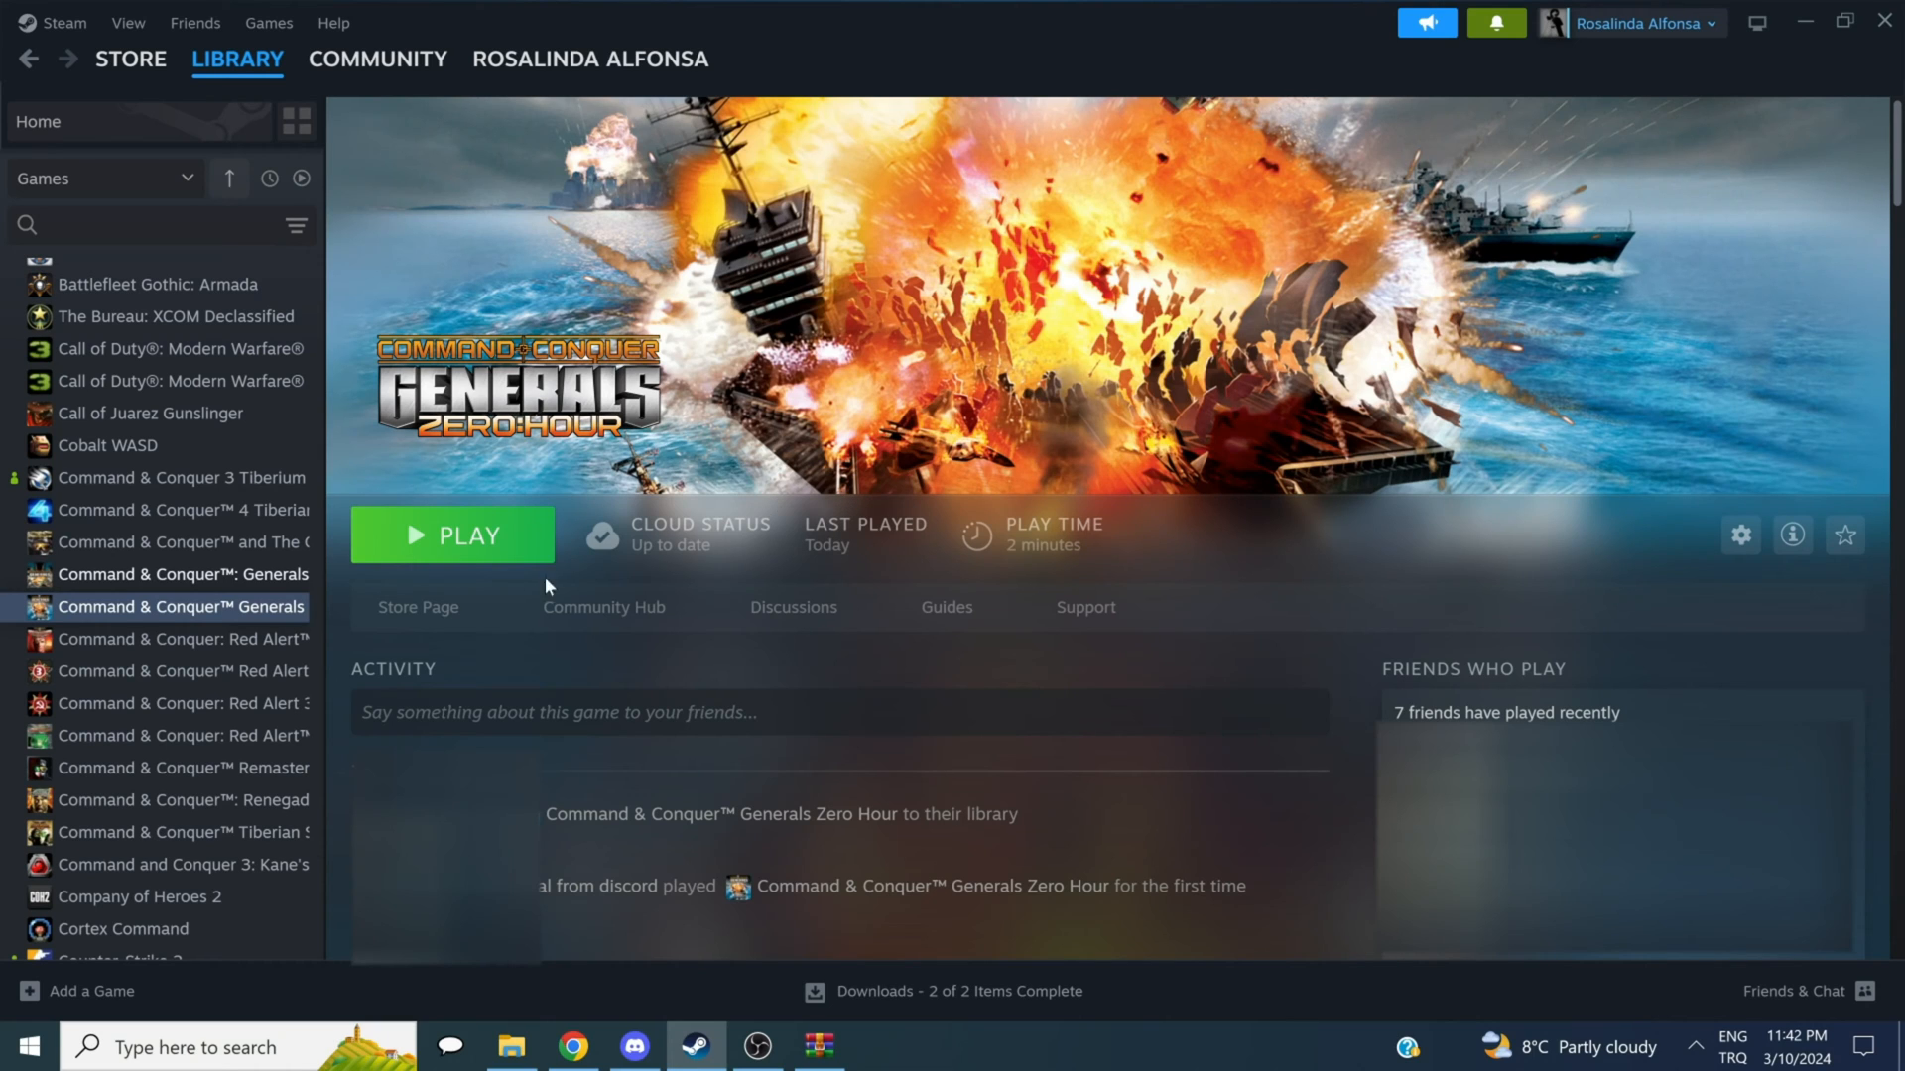
Step: Browse Zero Hour's local files from Steam and maximize the folder window
right_click(183, 607)
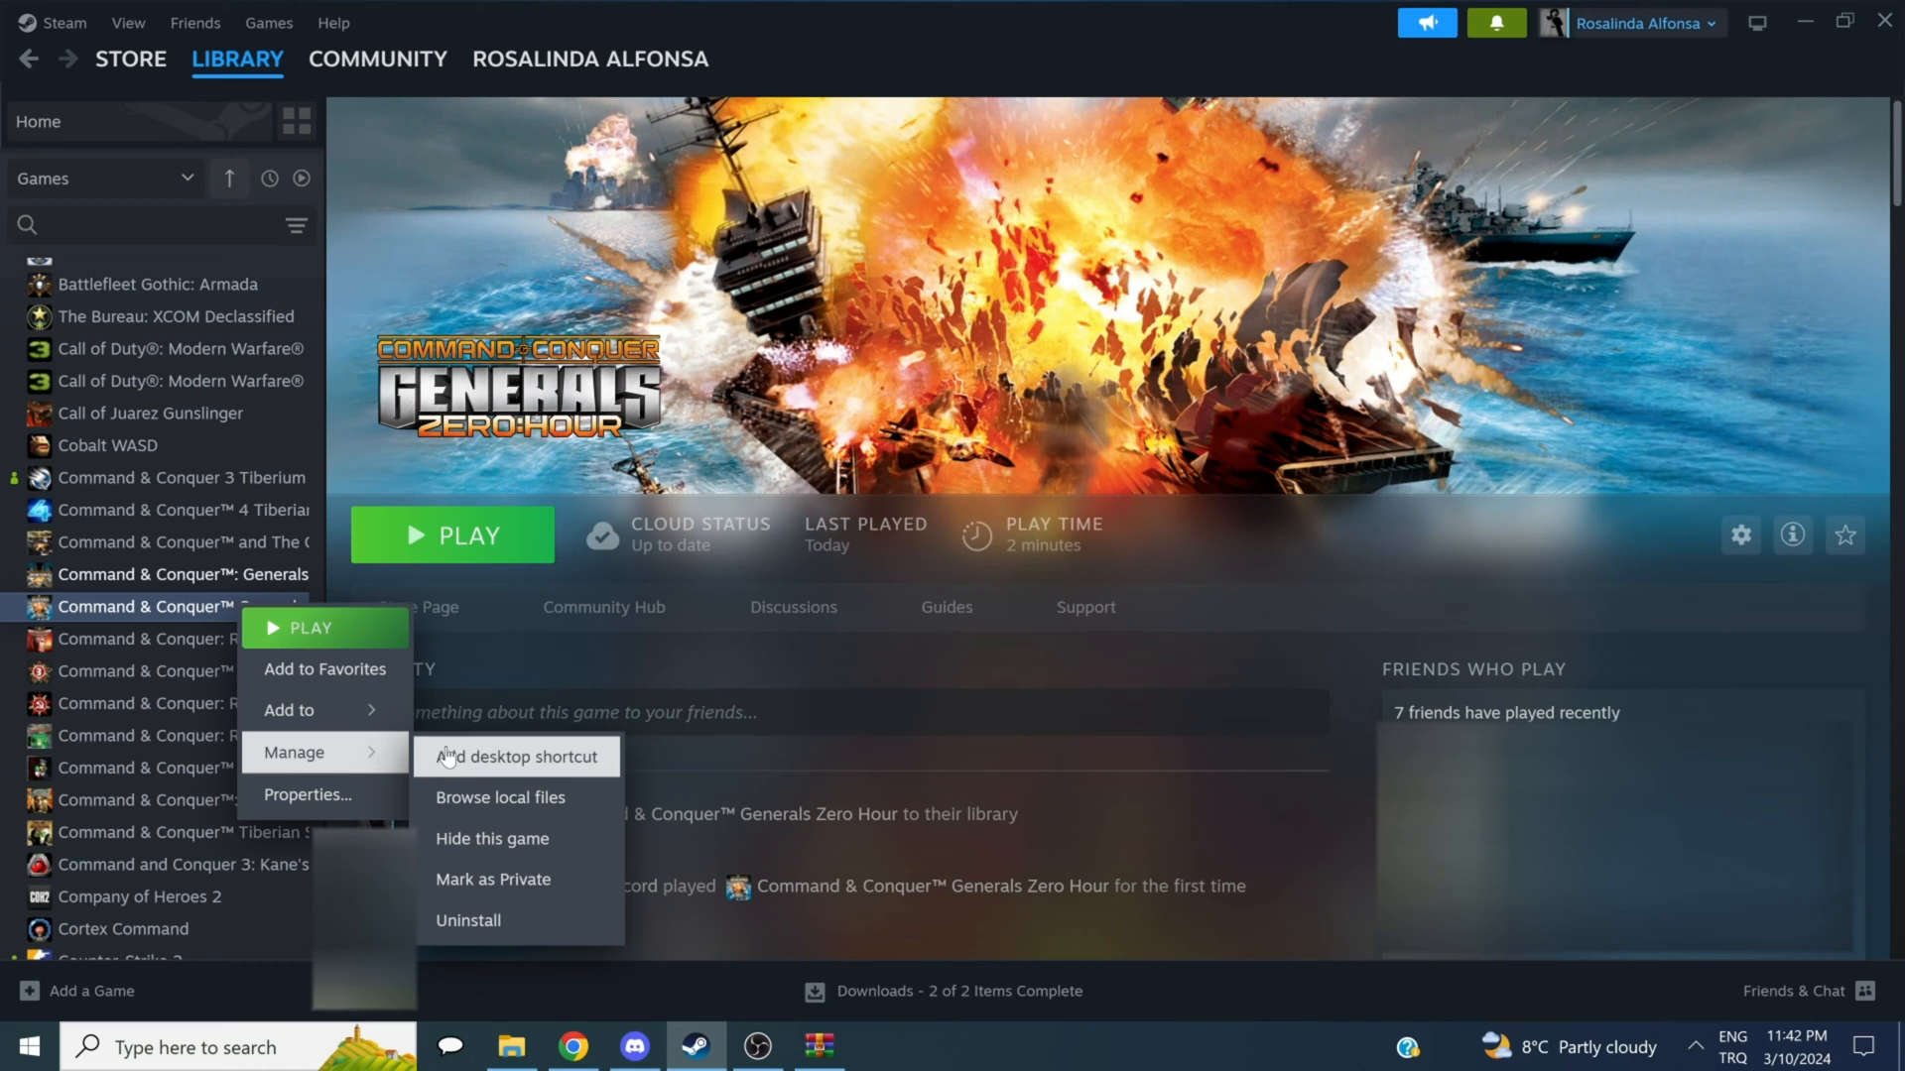
mouse_move(516, 798)
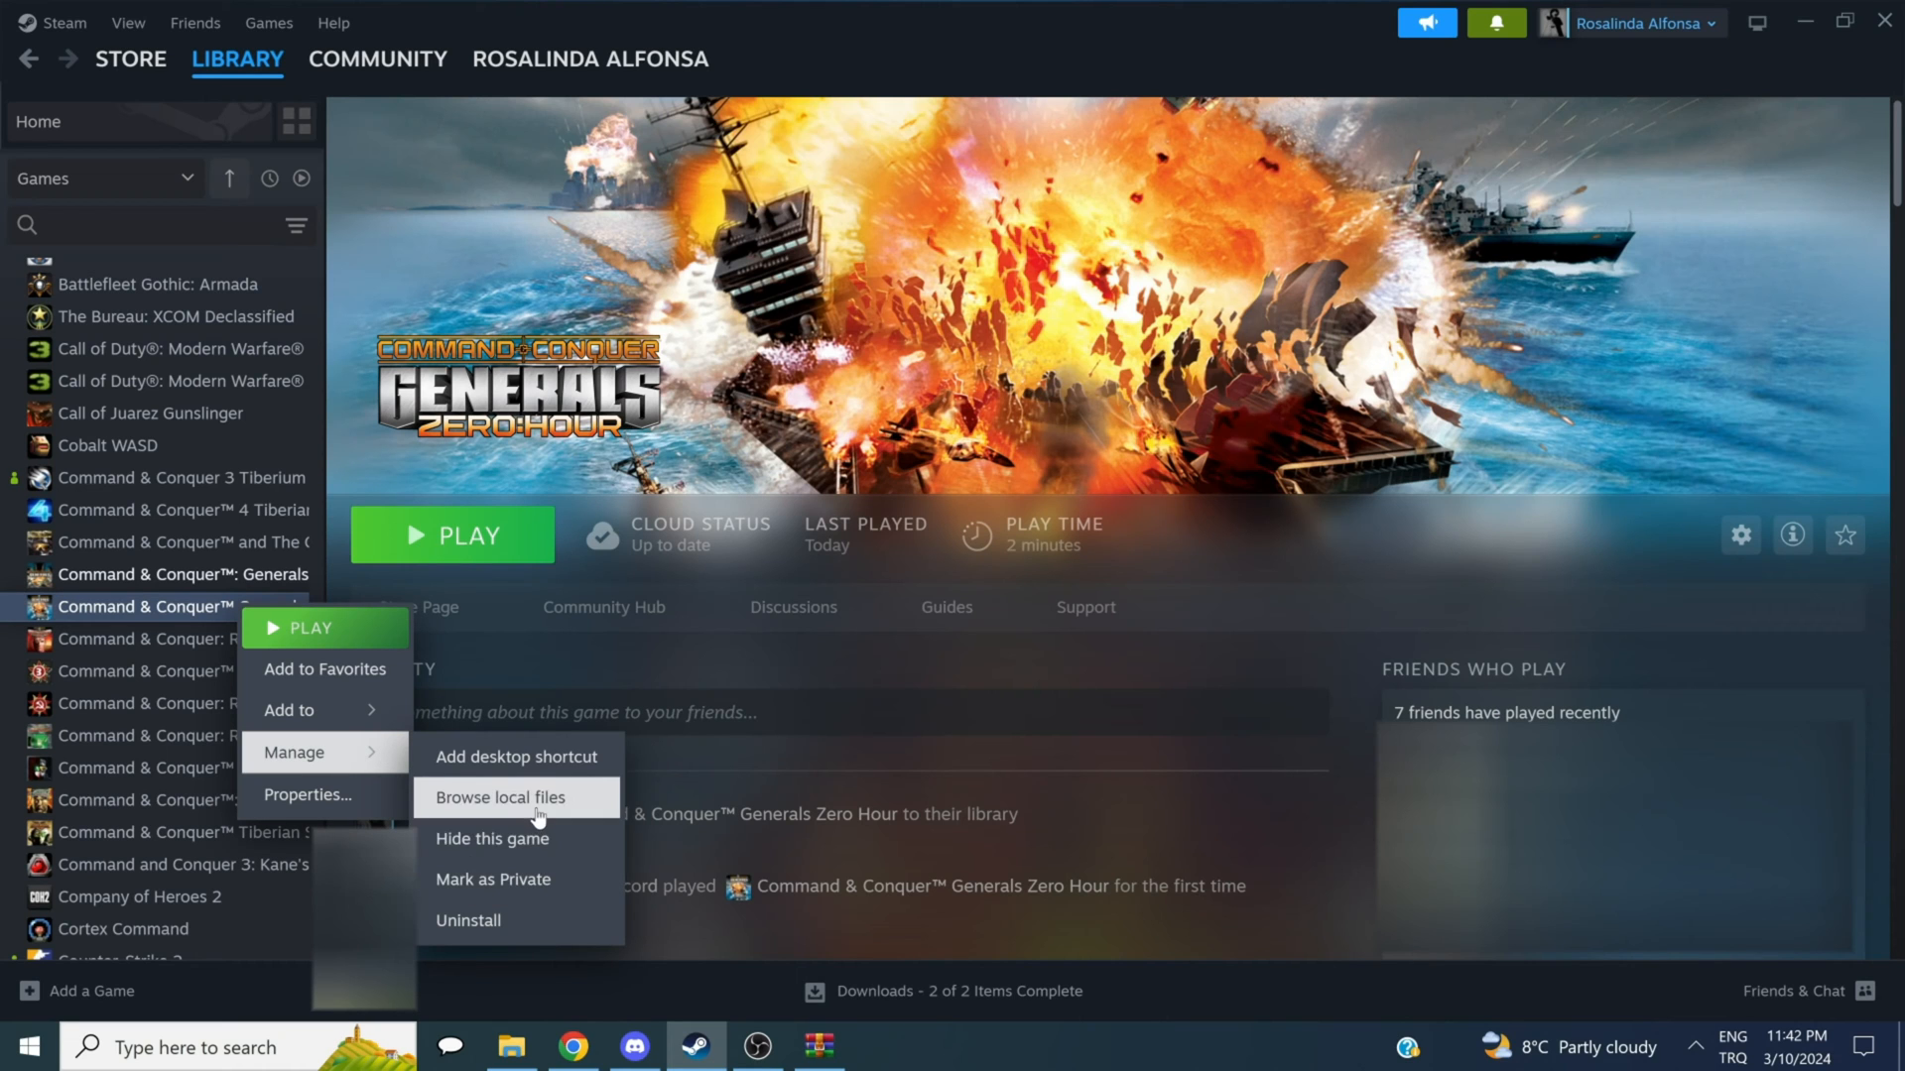
left_click(500, 798)
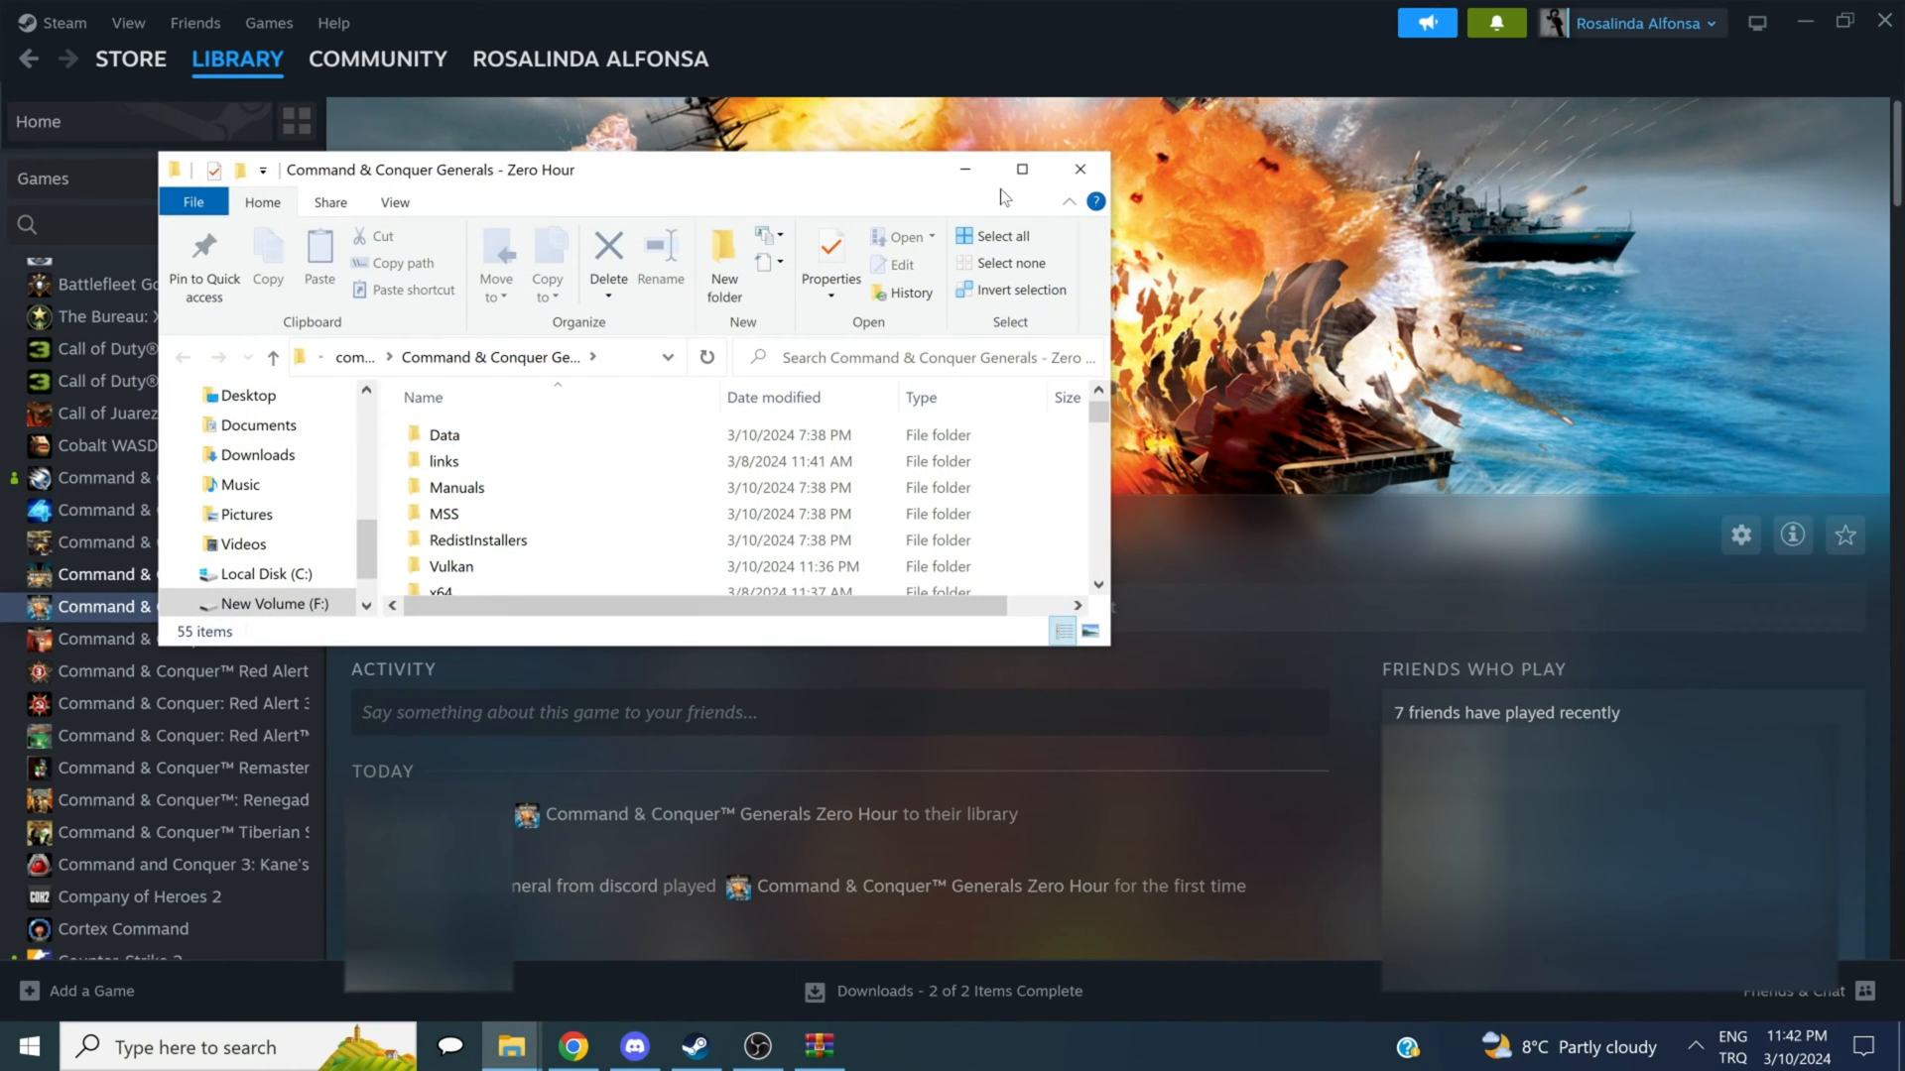
left_click(1022, 169)
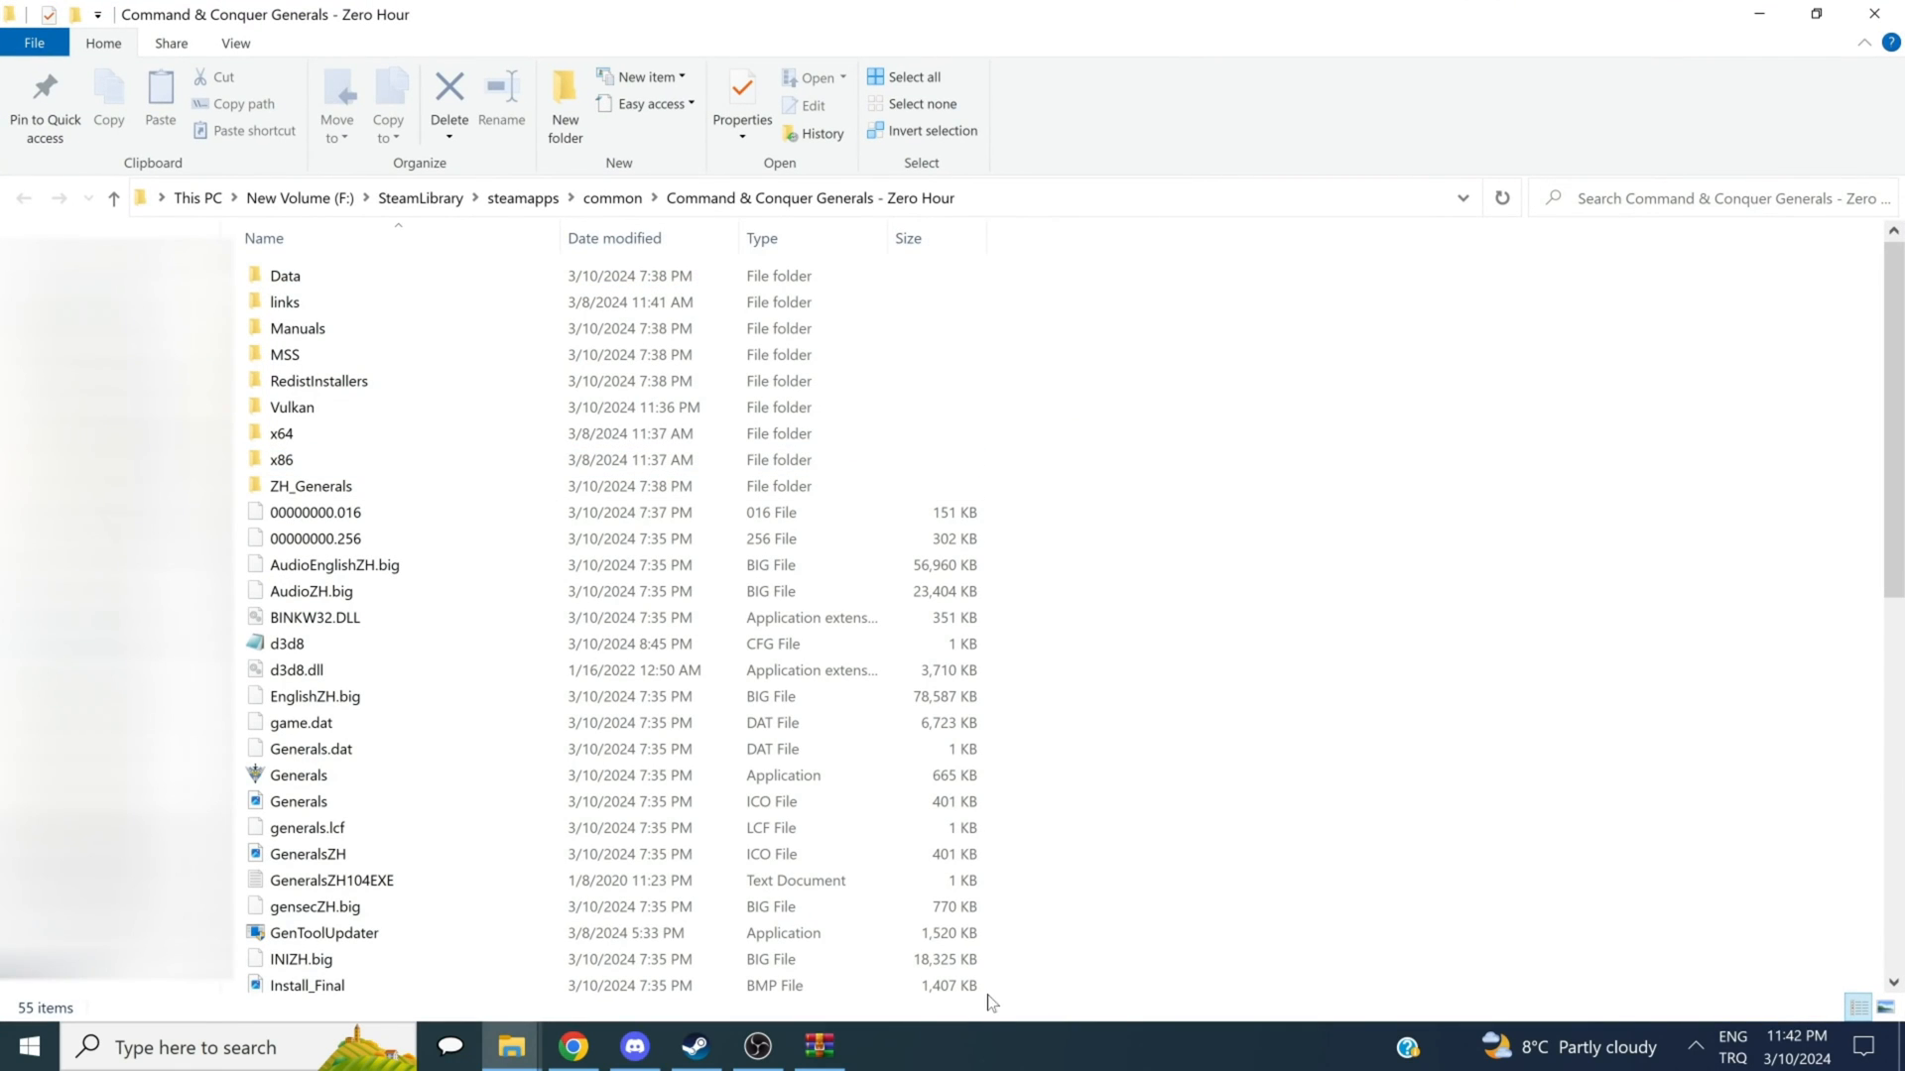
mouse_move(944, 1024)
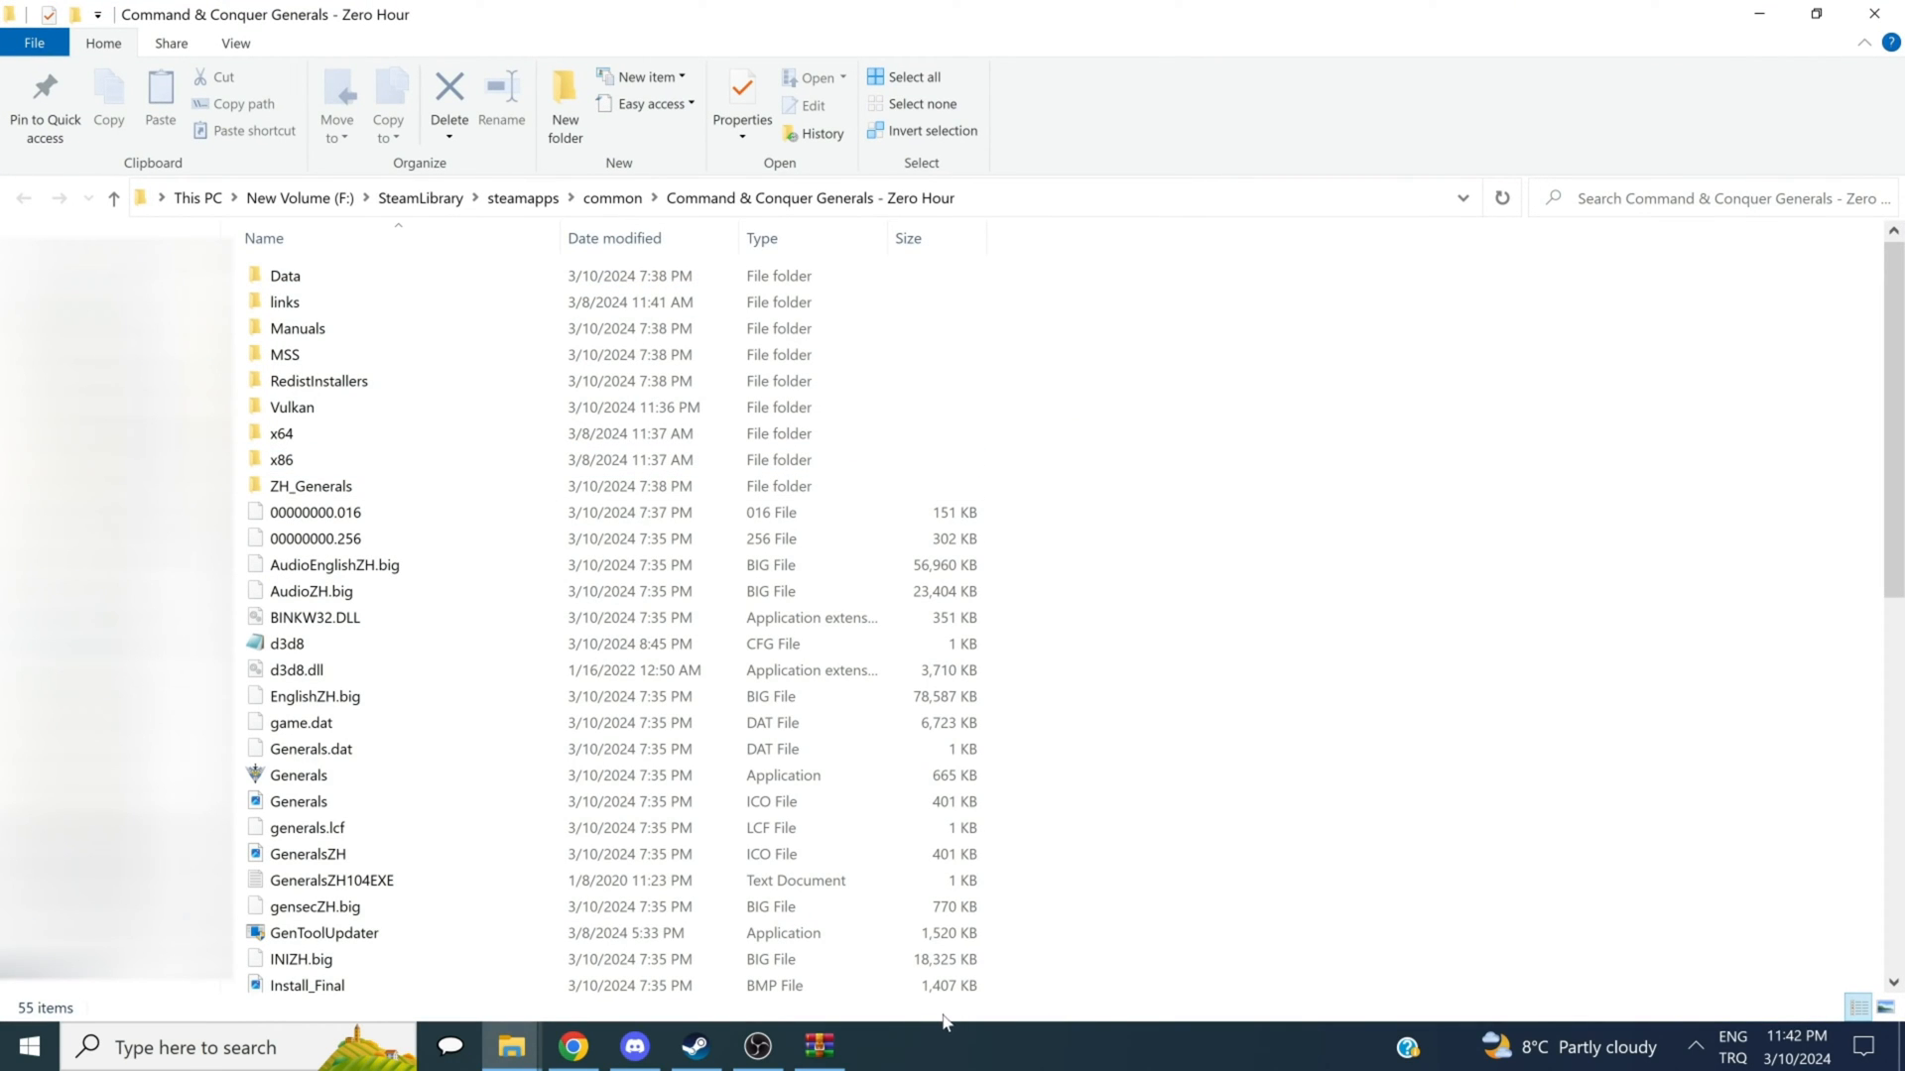
Step: Extract GenLauncher.exe from the archive into the Zero Hour folder and run it
left_click(820, 1046)
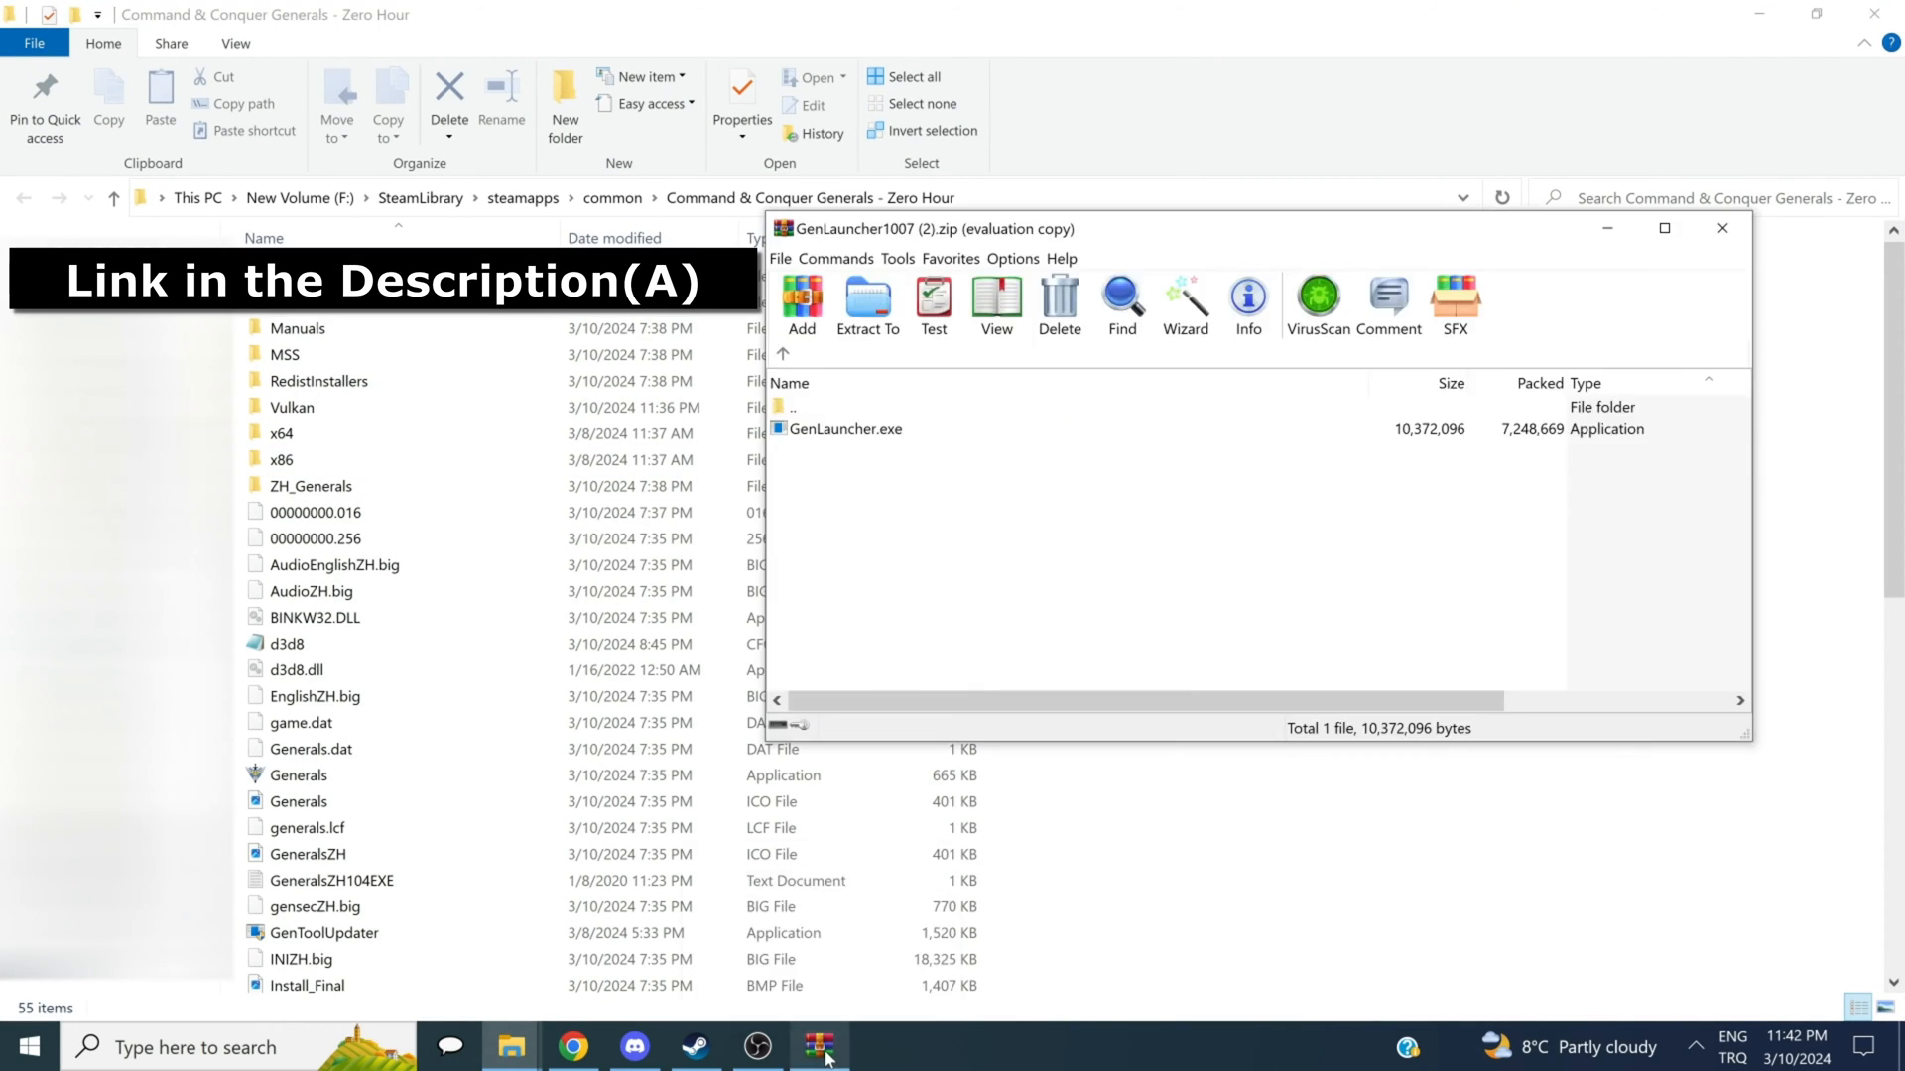
mouse_move(889, 506)
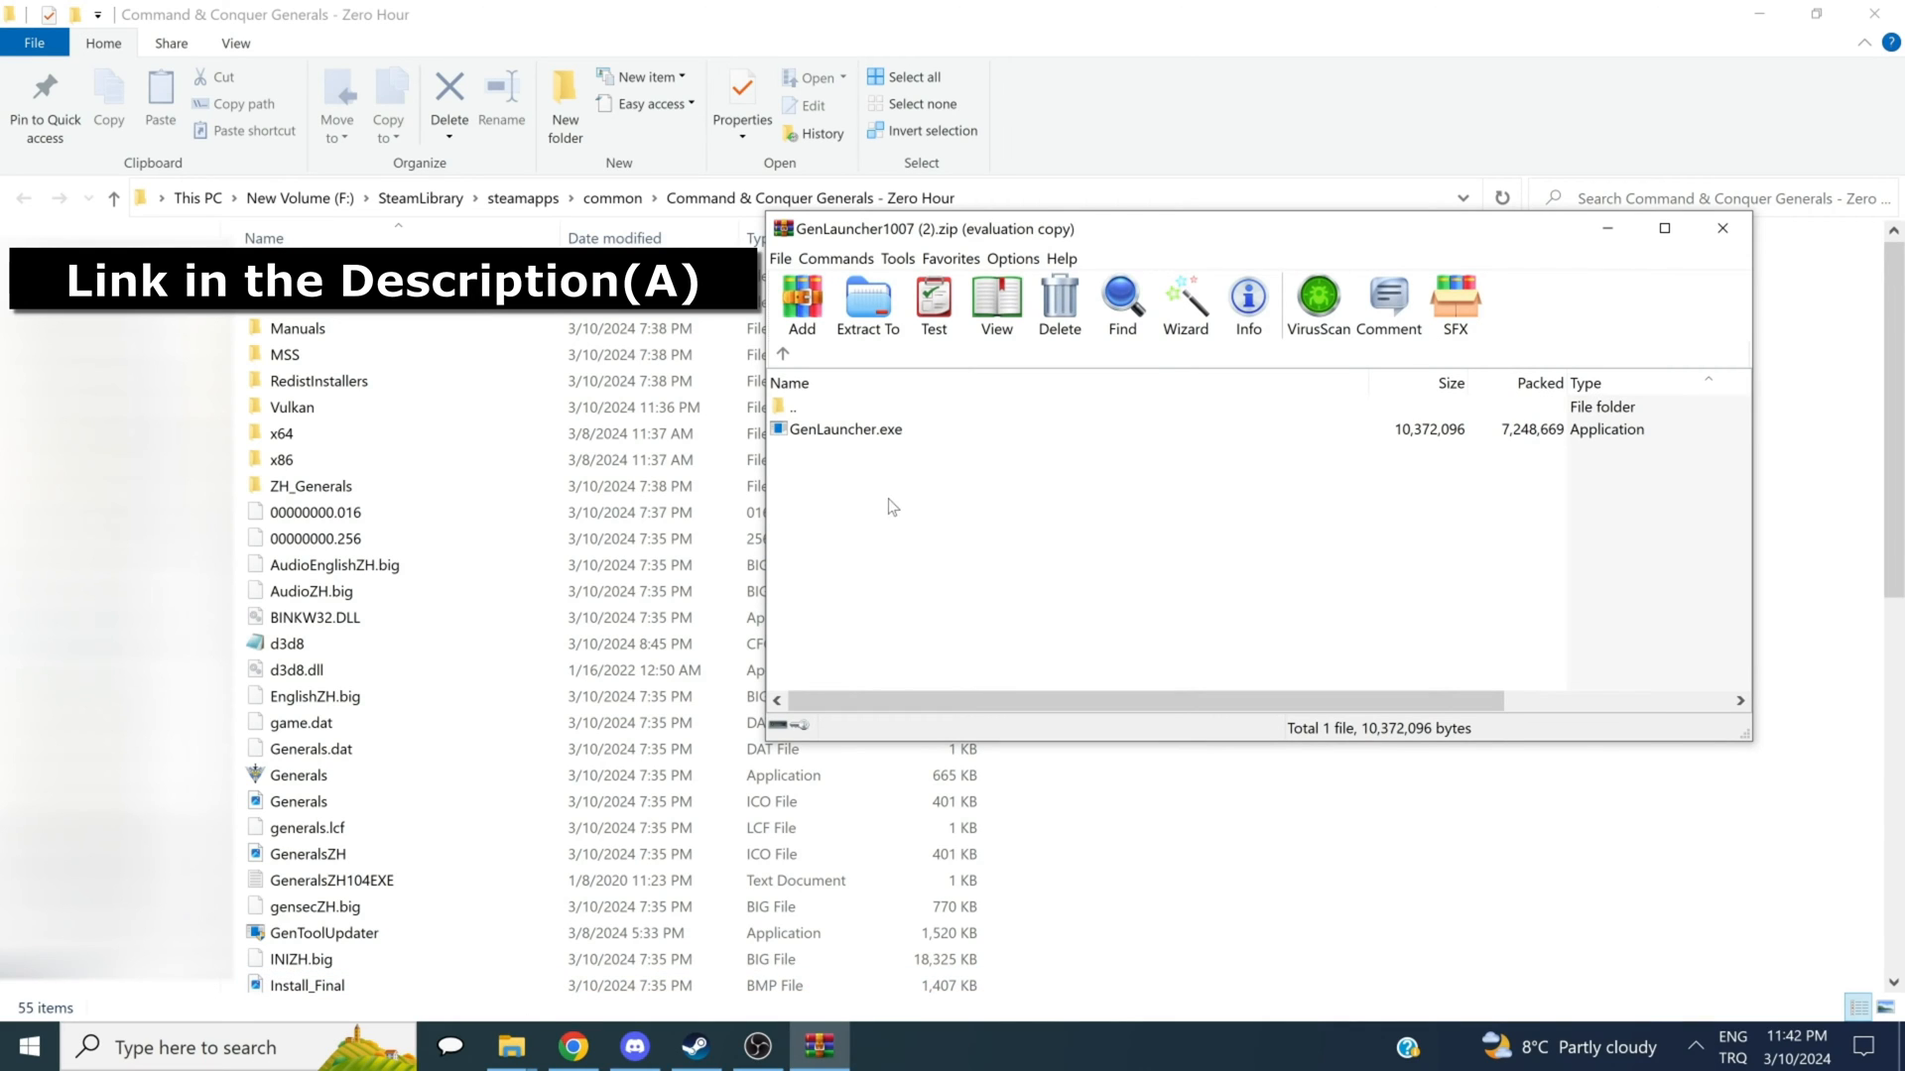
left_click(845, 429)
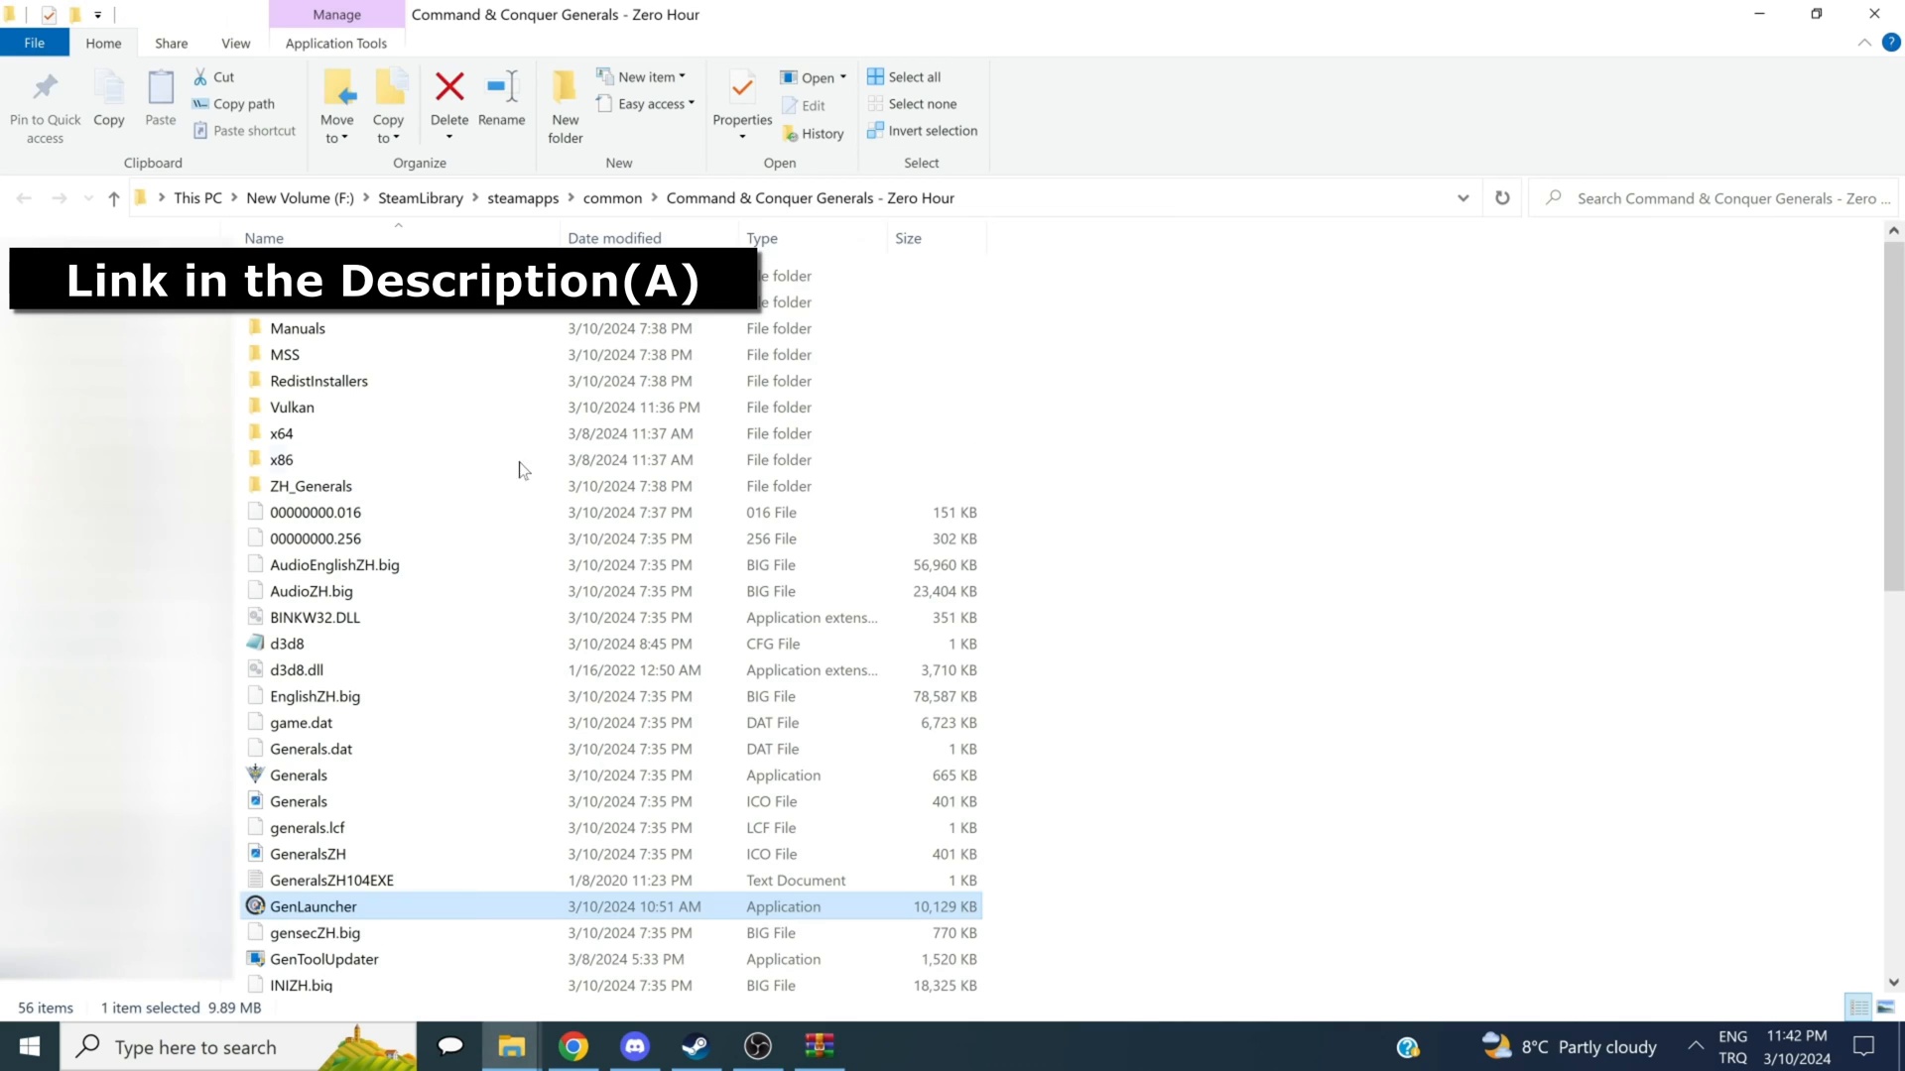
mouse_move(440, 909)
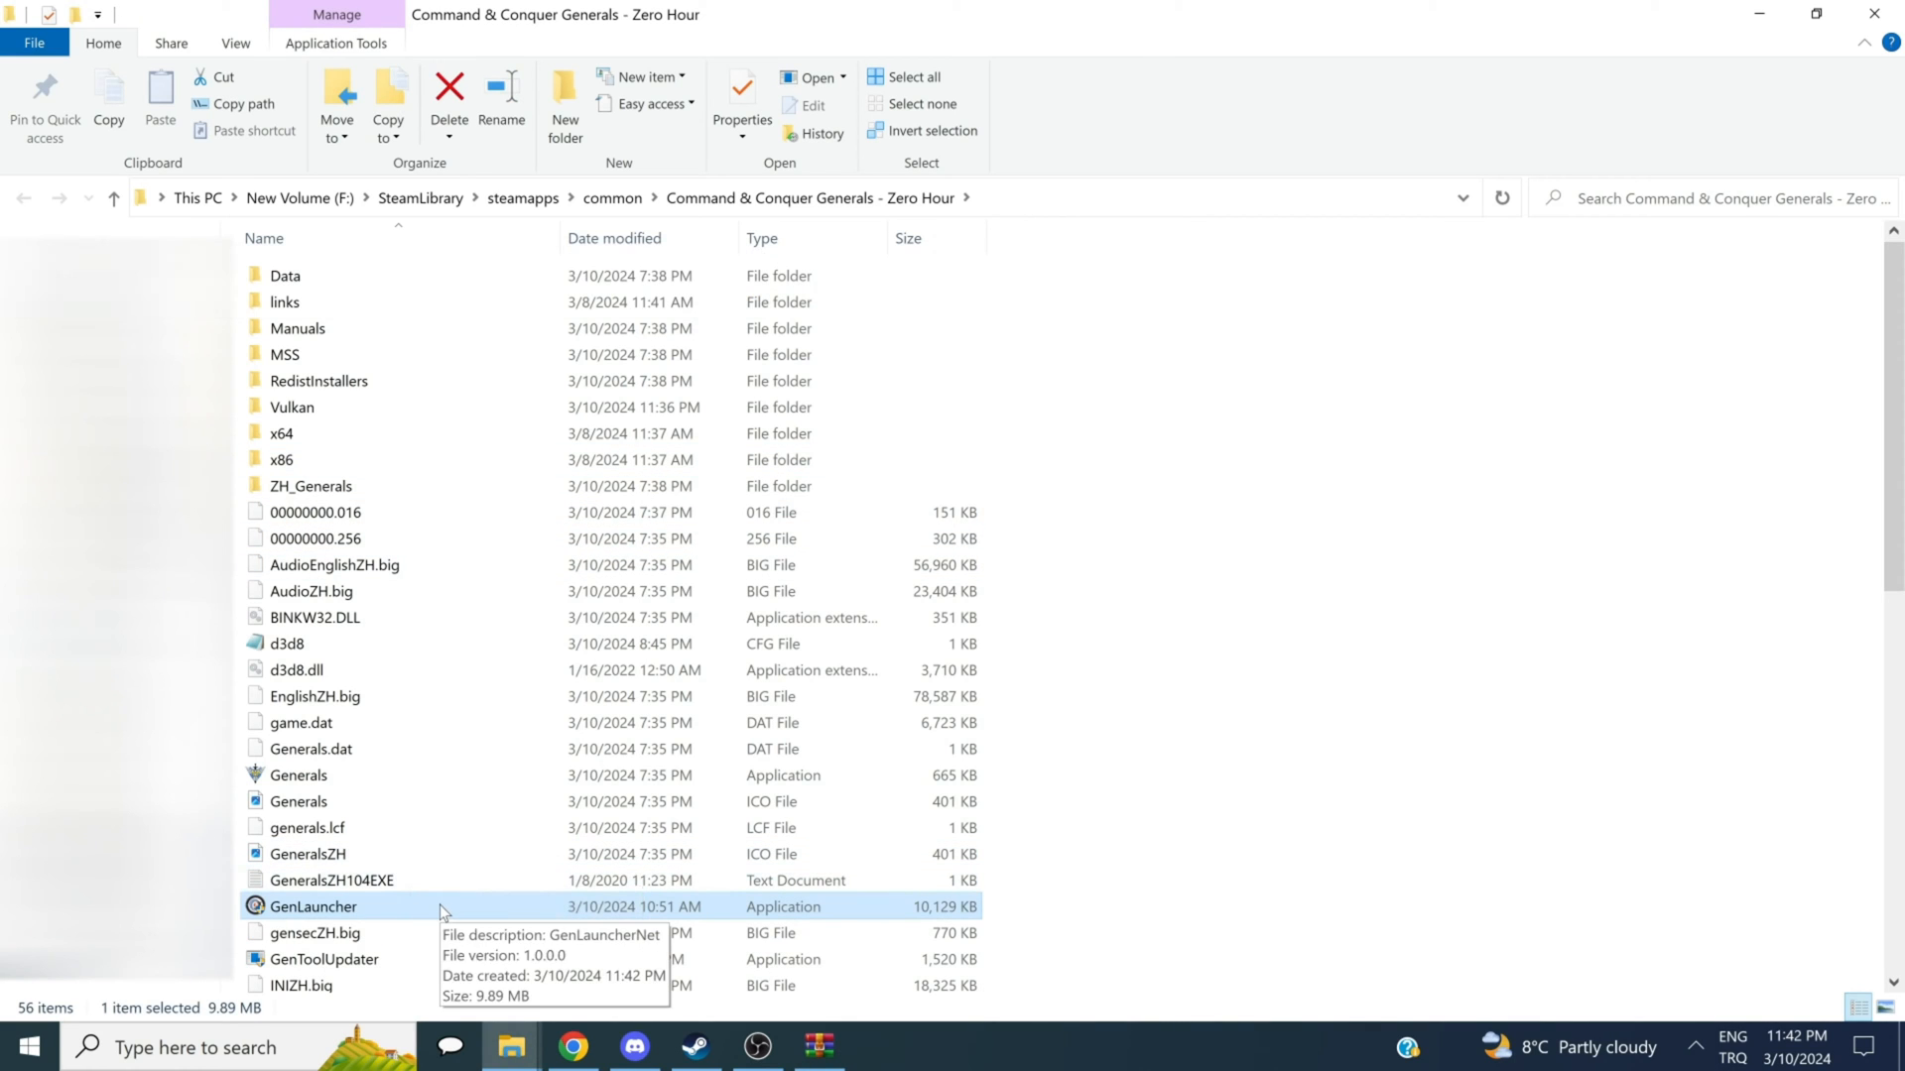
double_click(312, 907)
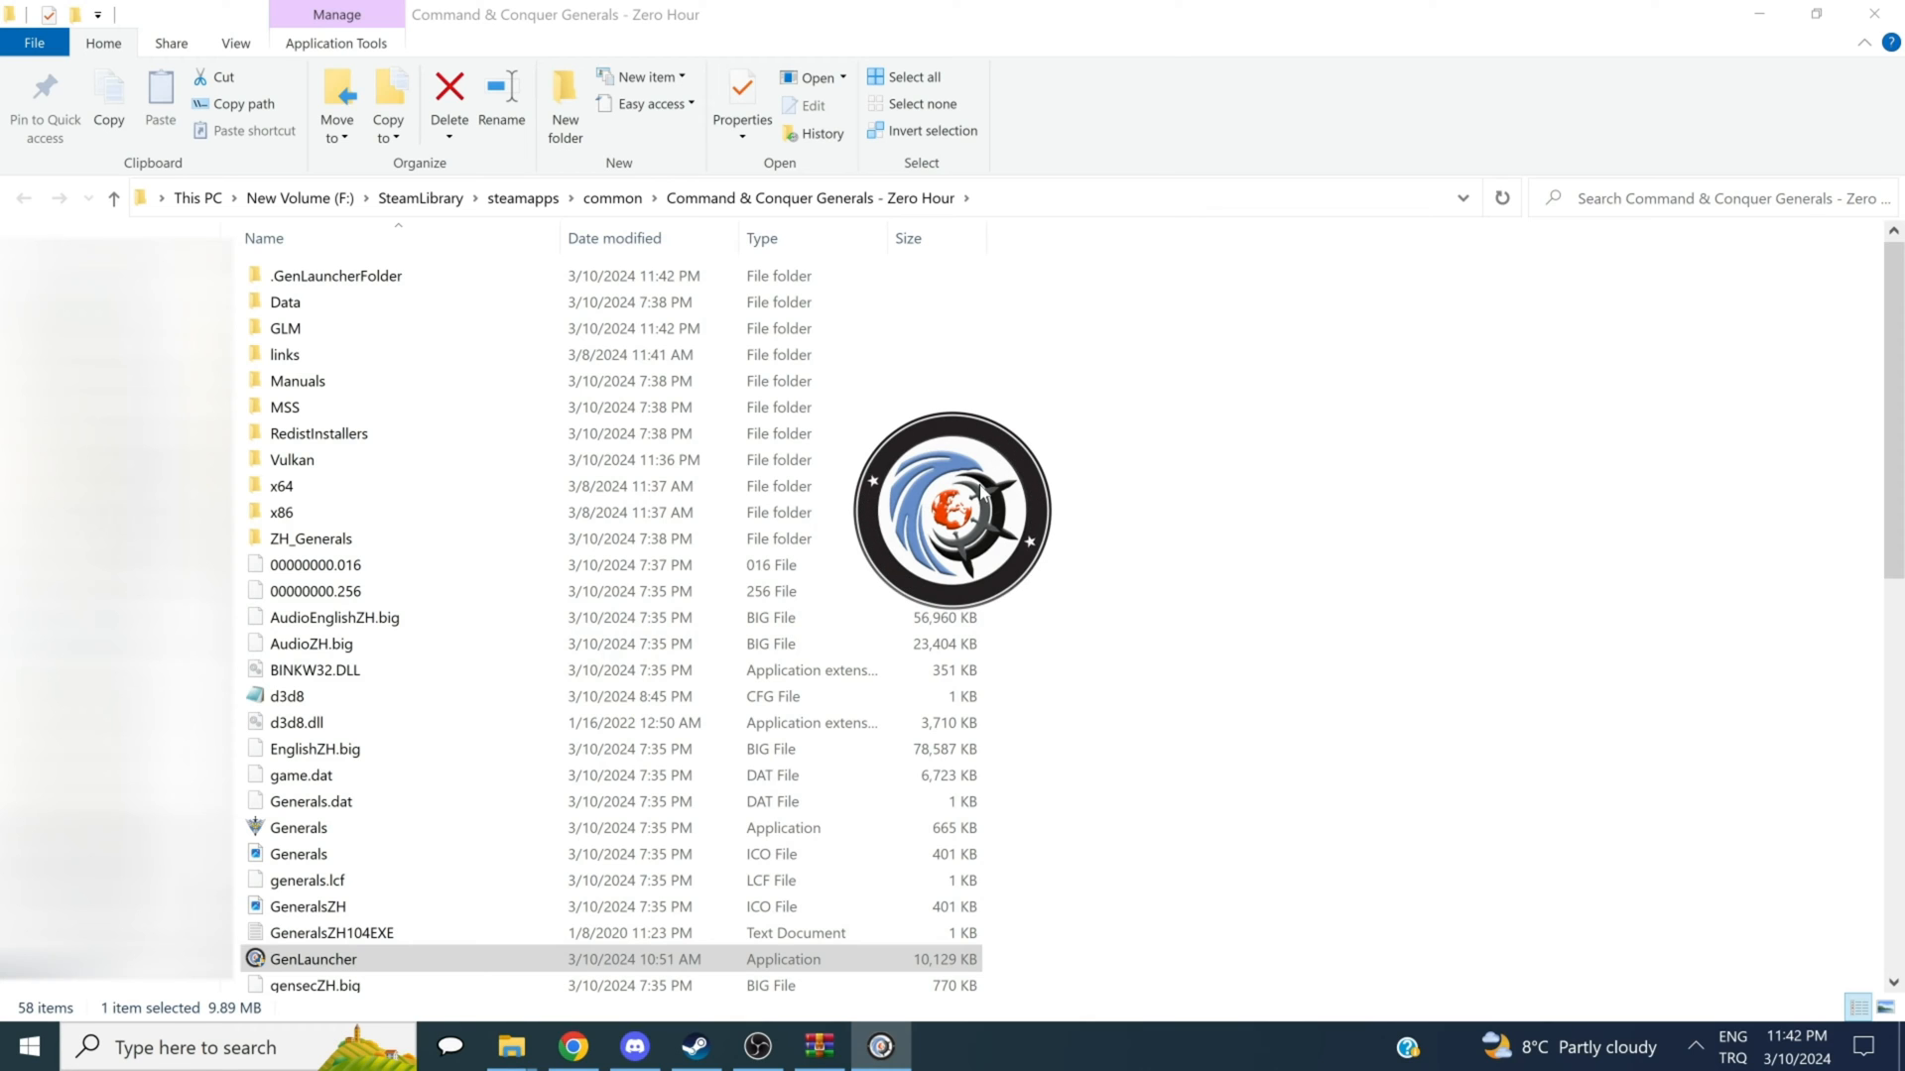
Step: Bring up the GenLauncher main window for Zero Hour with its empty mod list
double_click(312, 959)
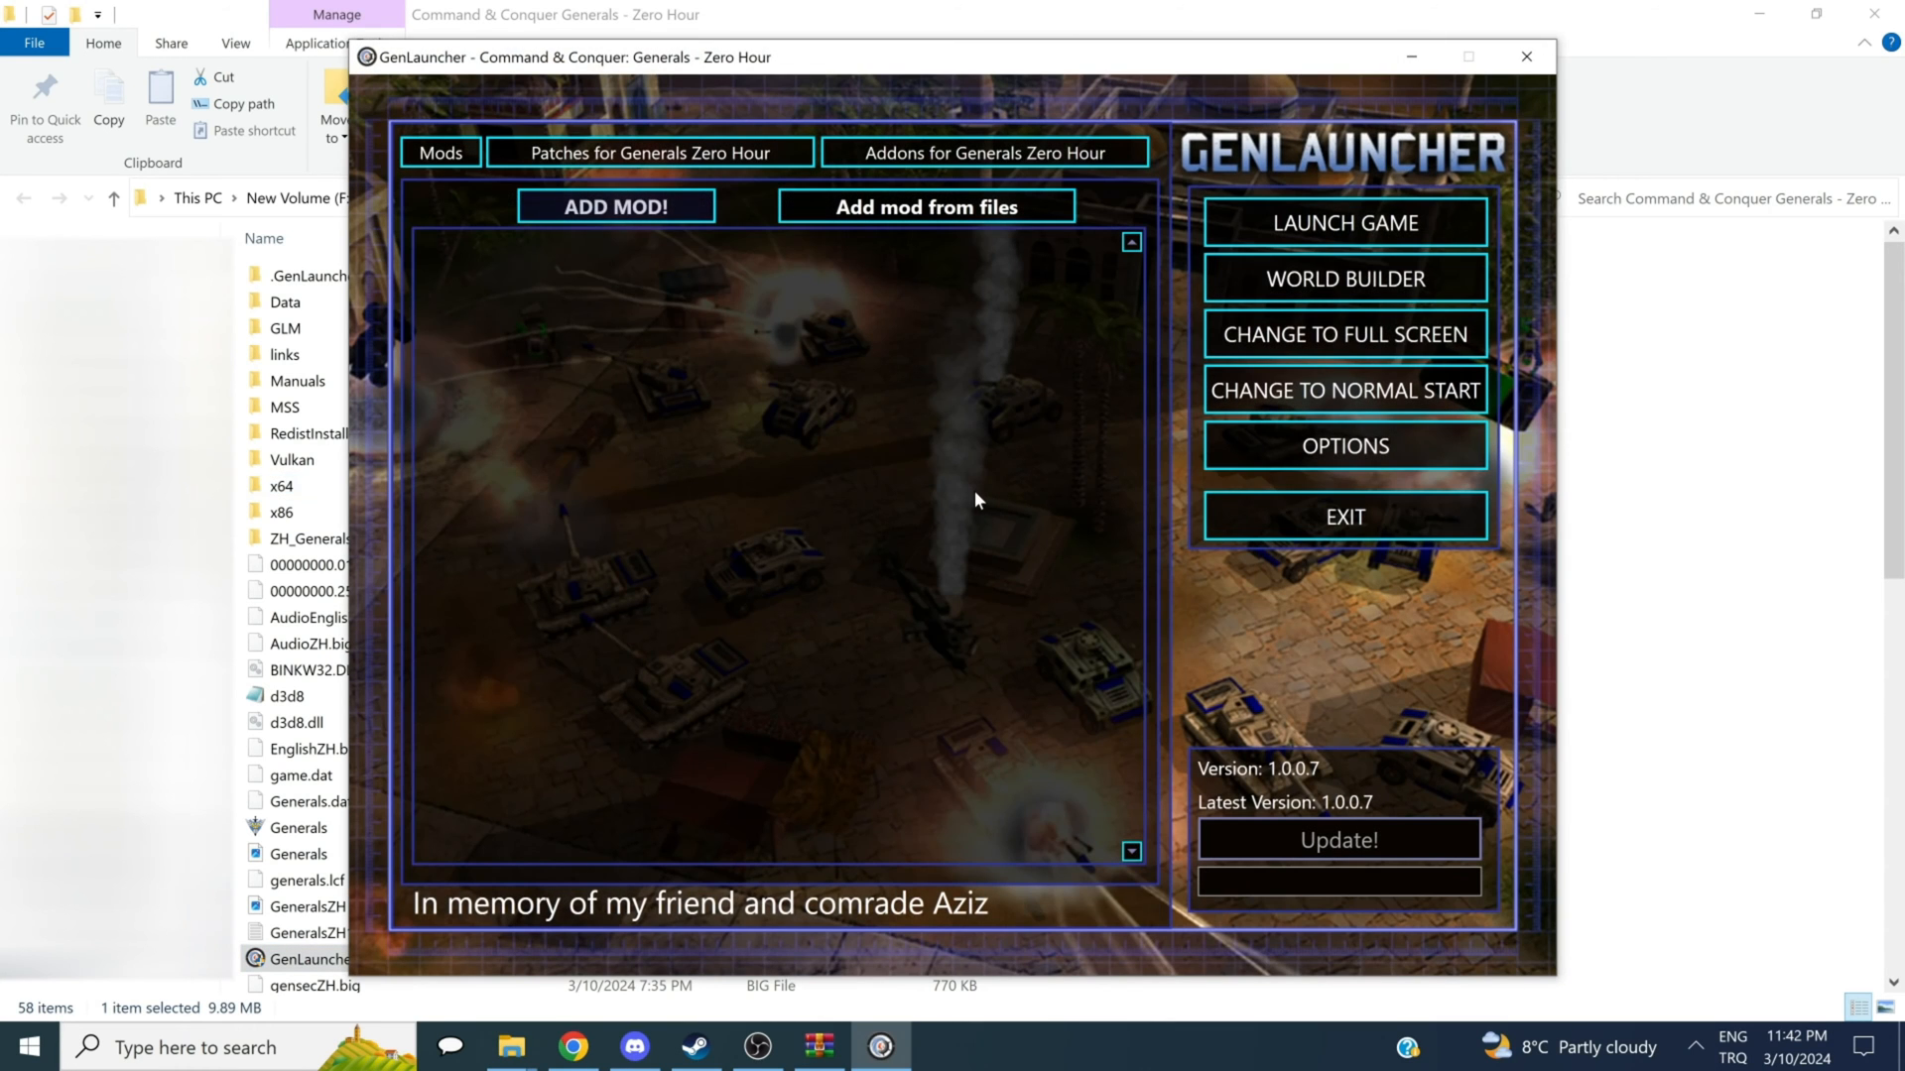
mouse_move(746, 369)
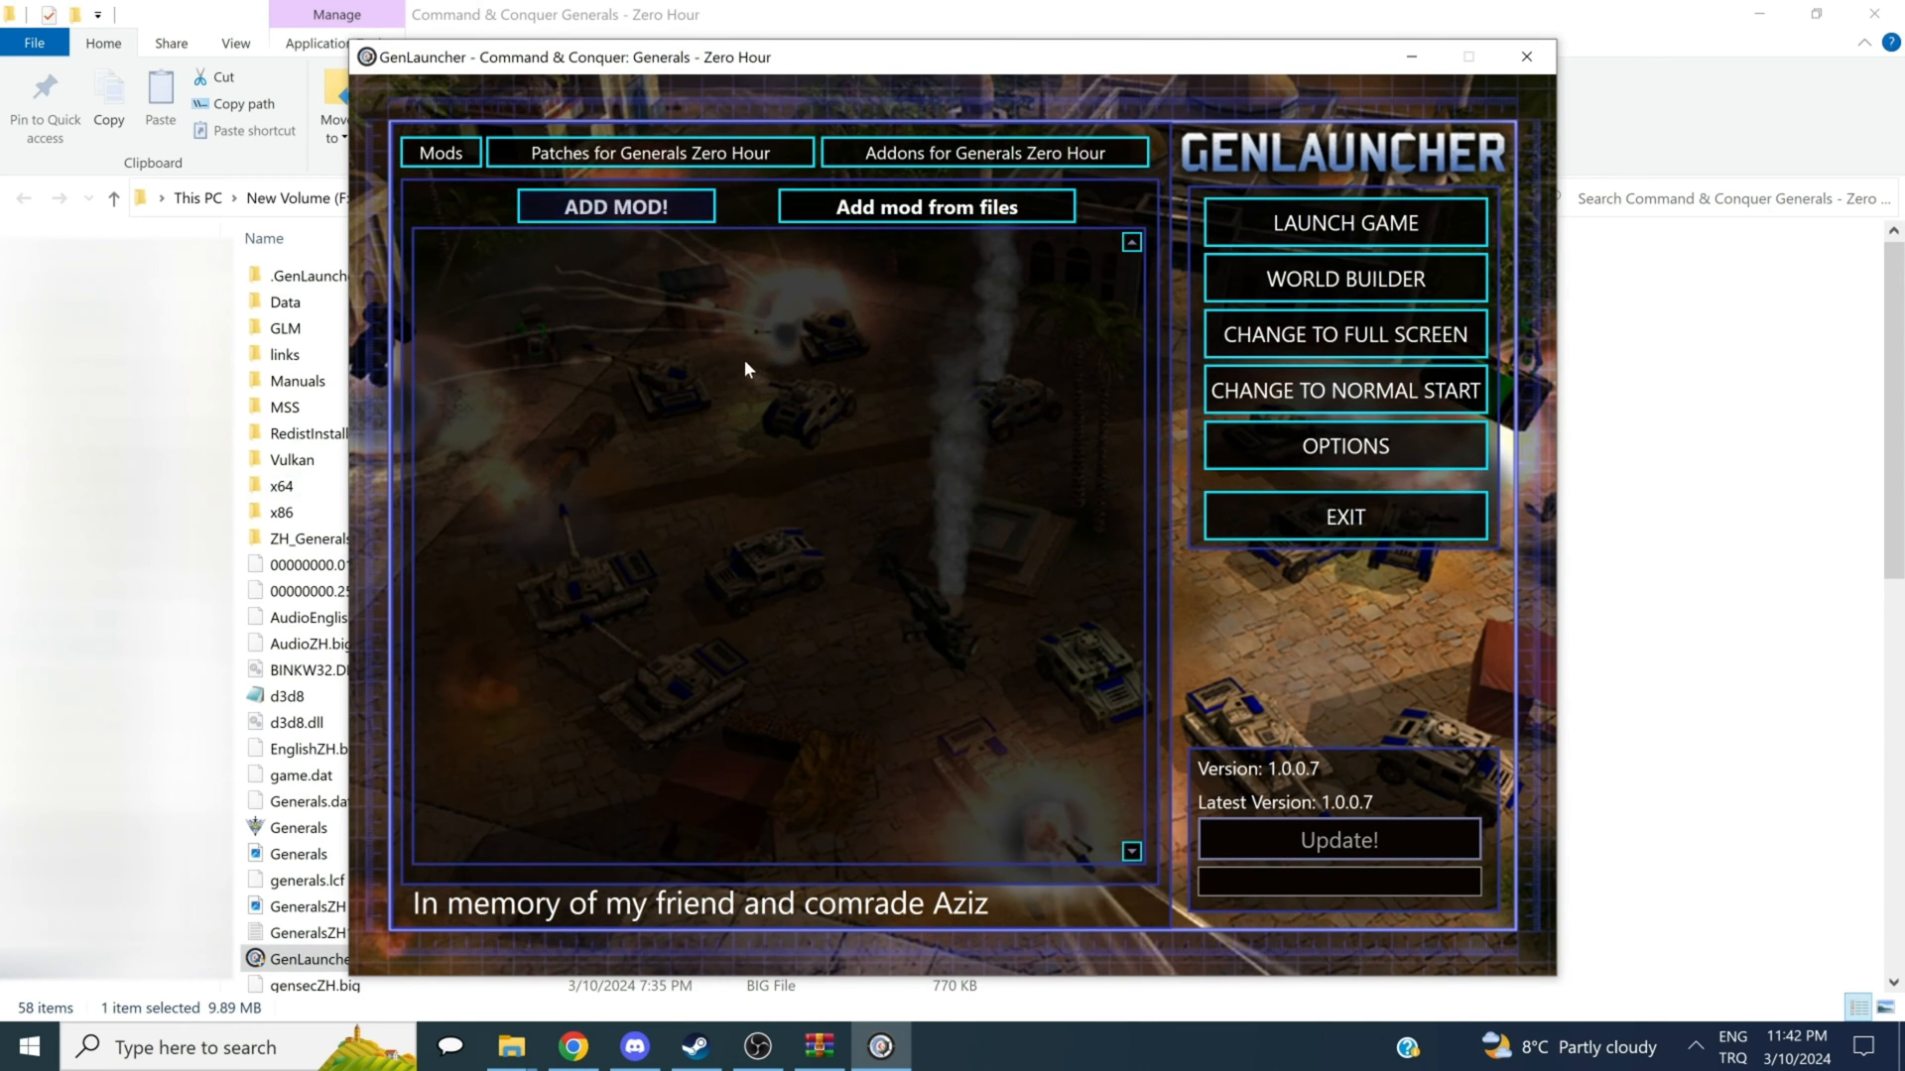
mouse_move(728, 383)
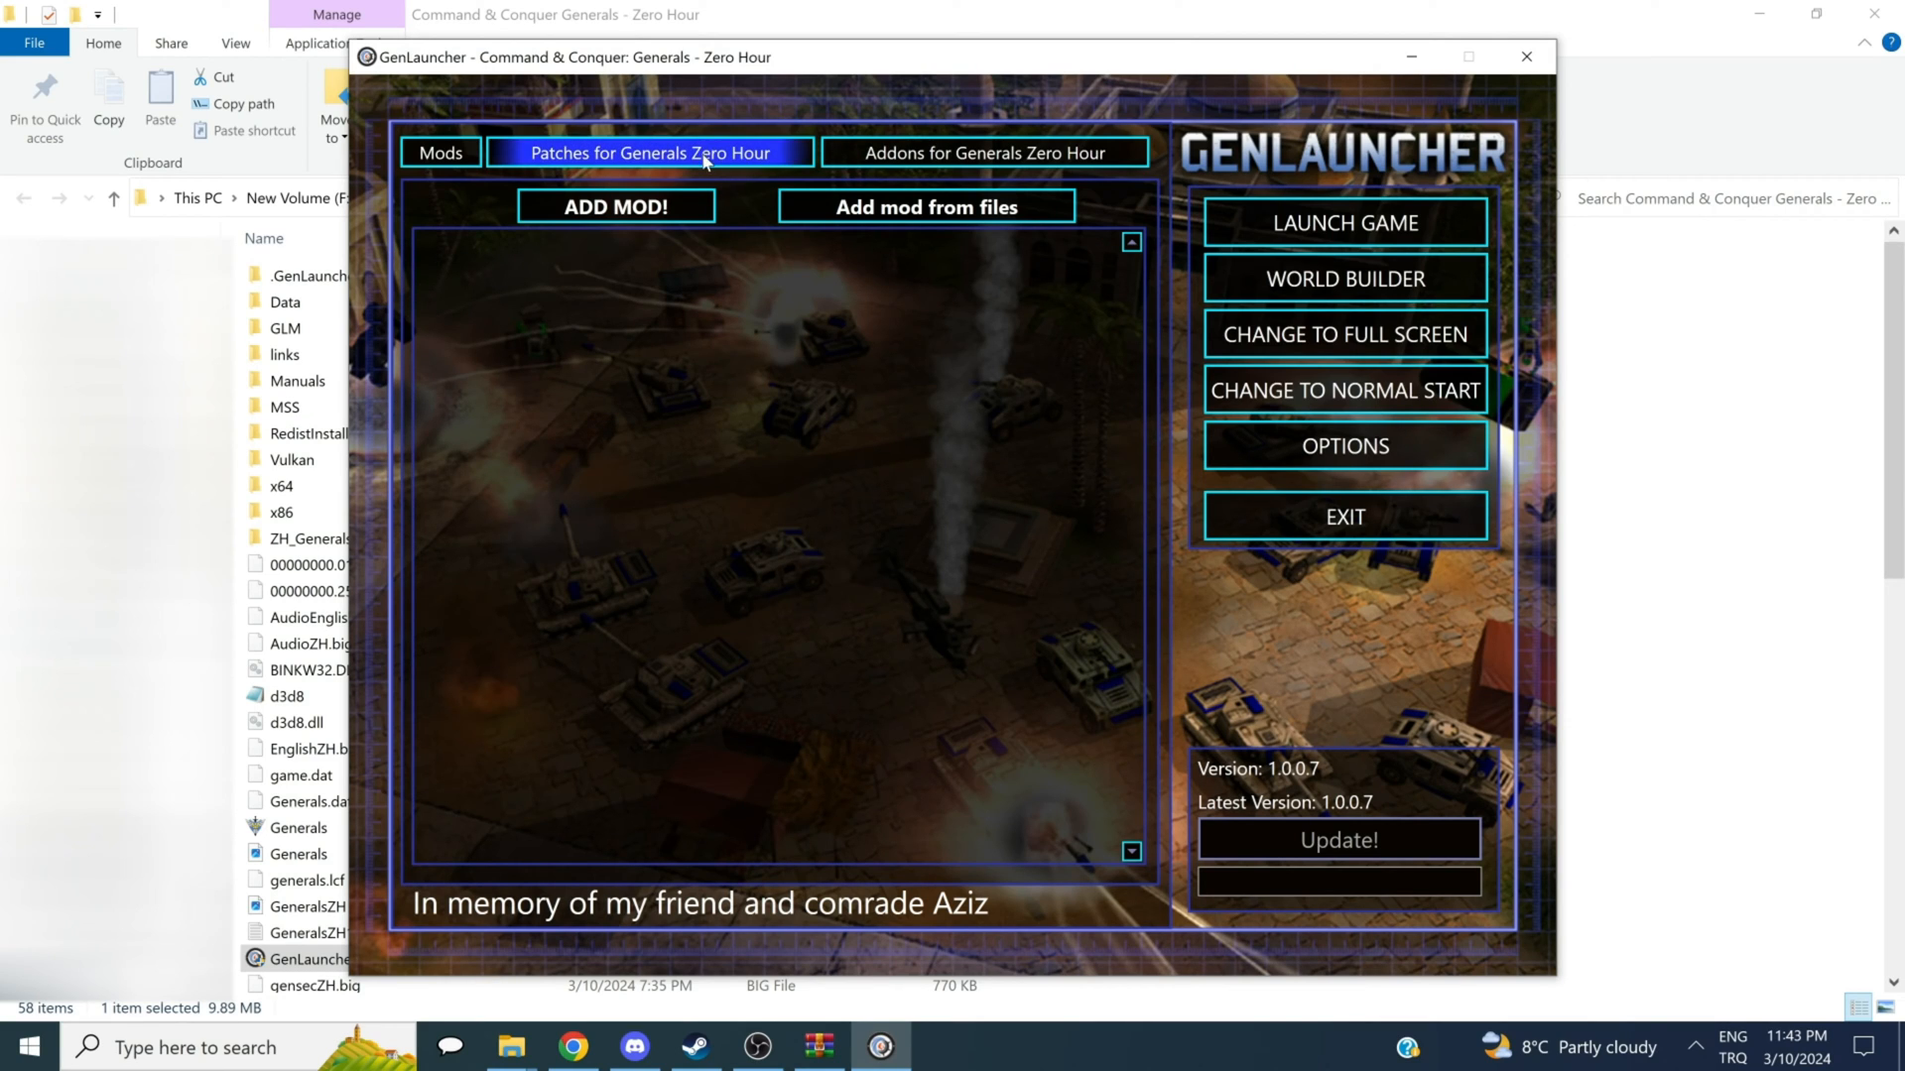
Step: Add Rise of the Reds from the Mods list and start its 1459 MB download
left_click(440, 153)
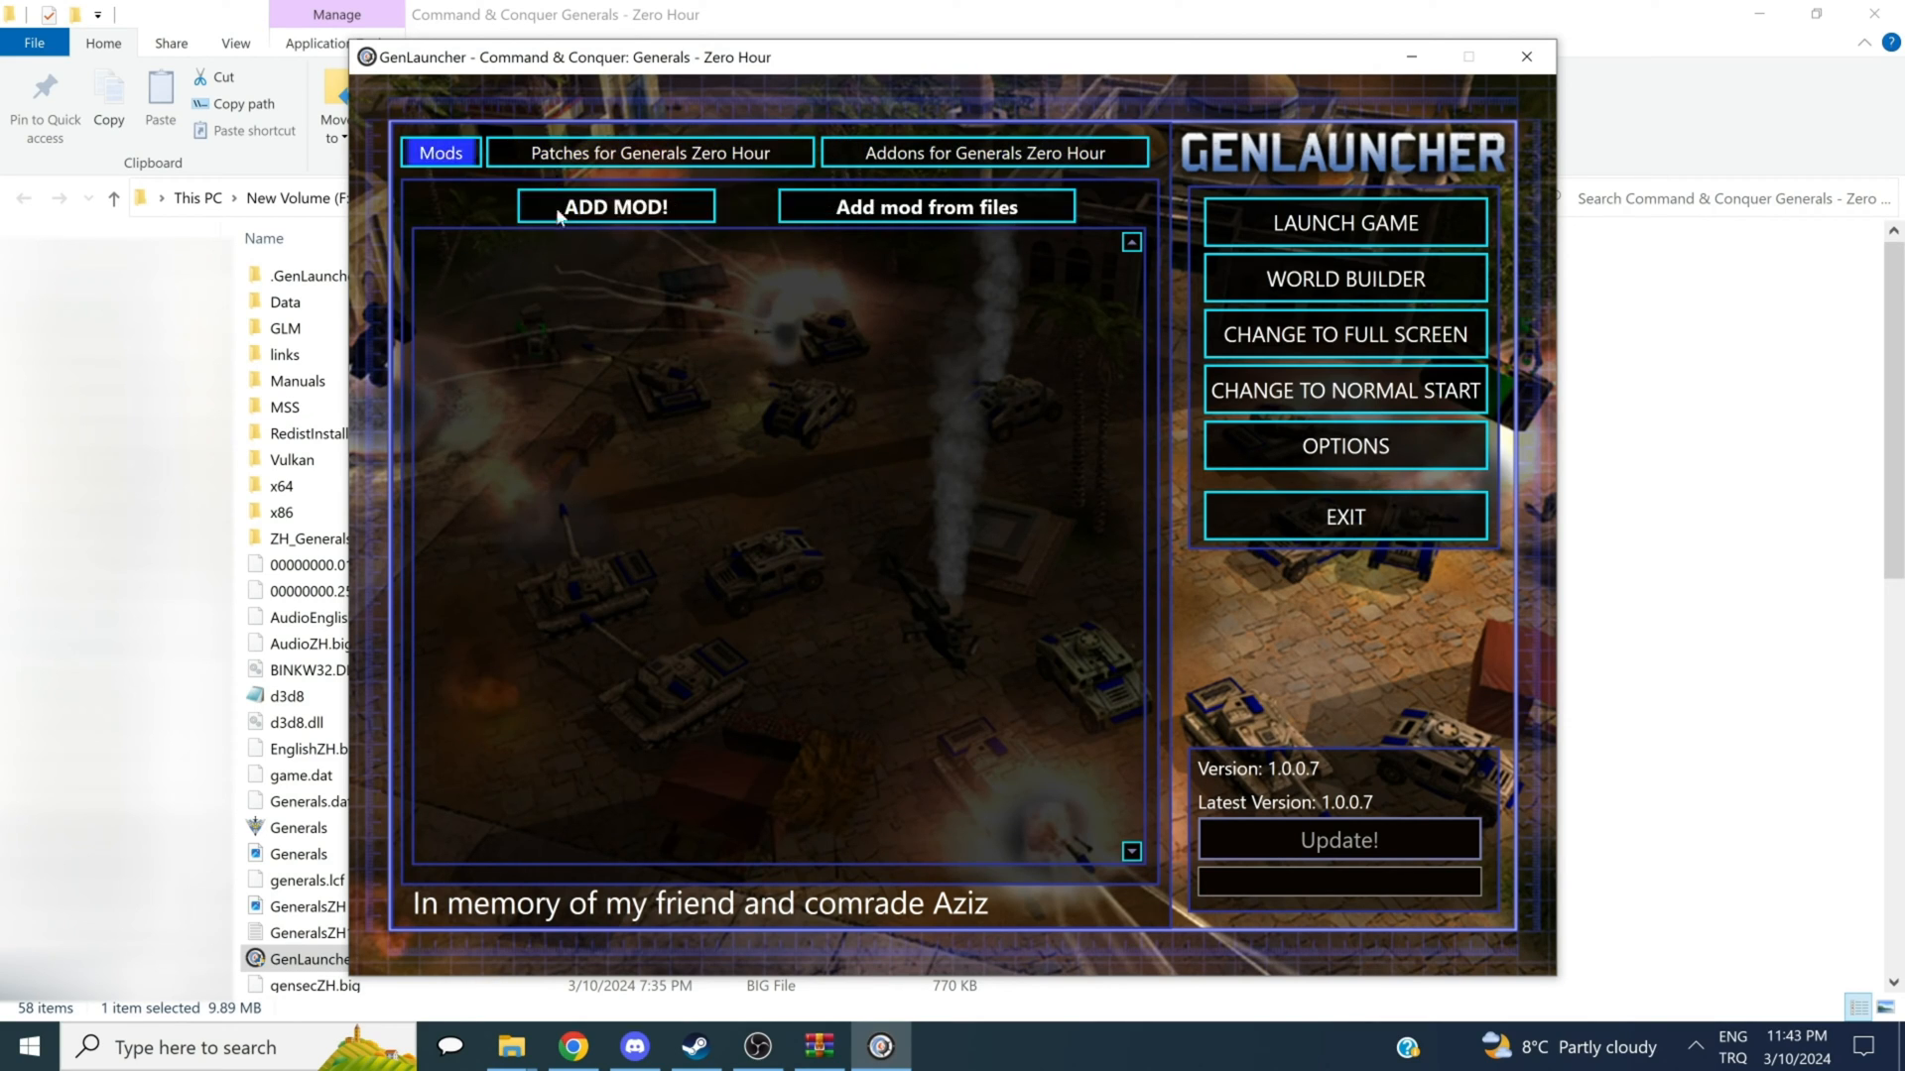
left_click(615, 206)
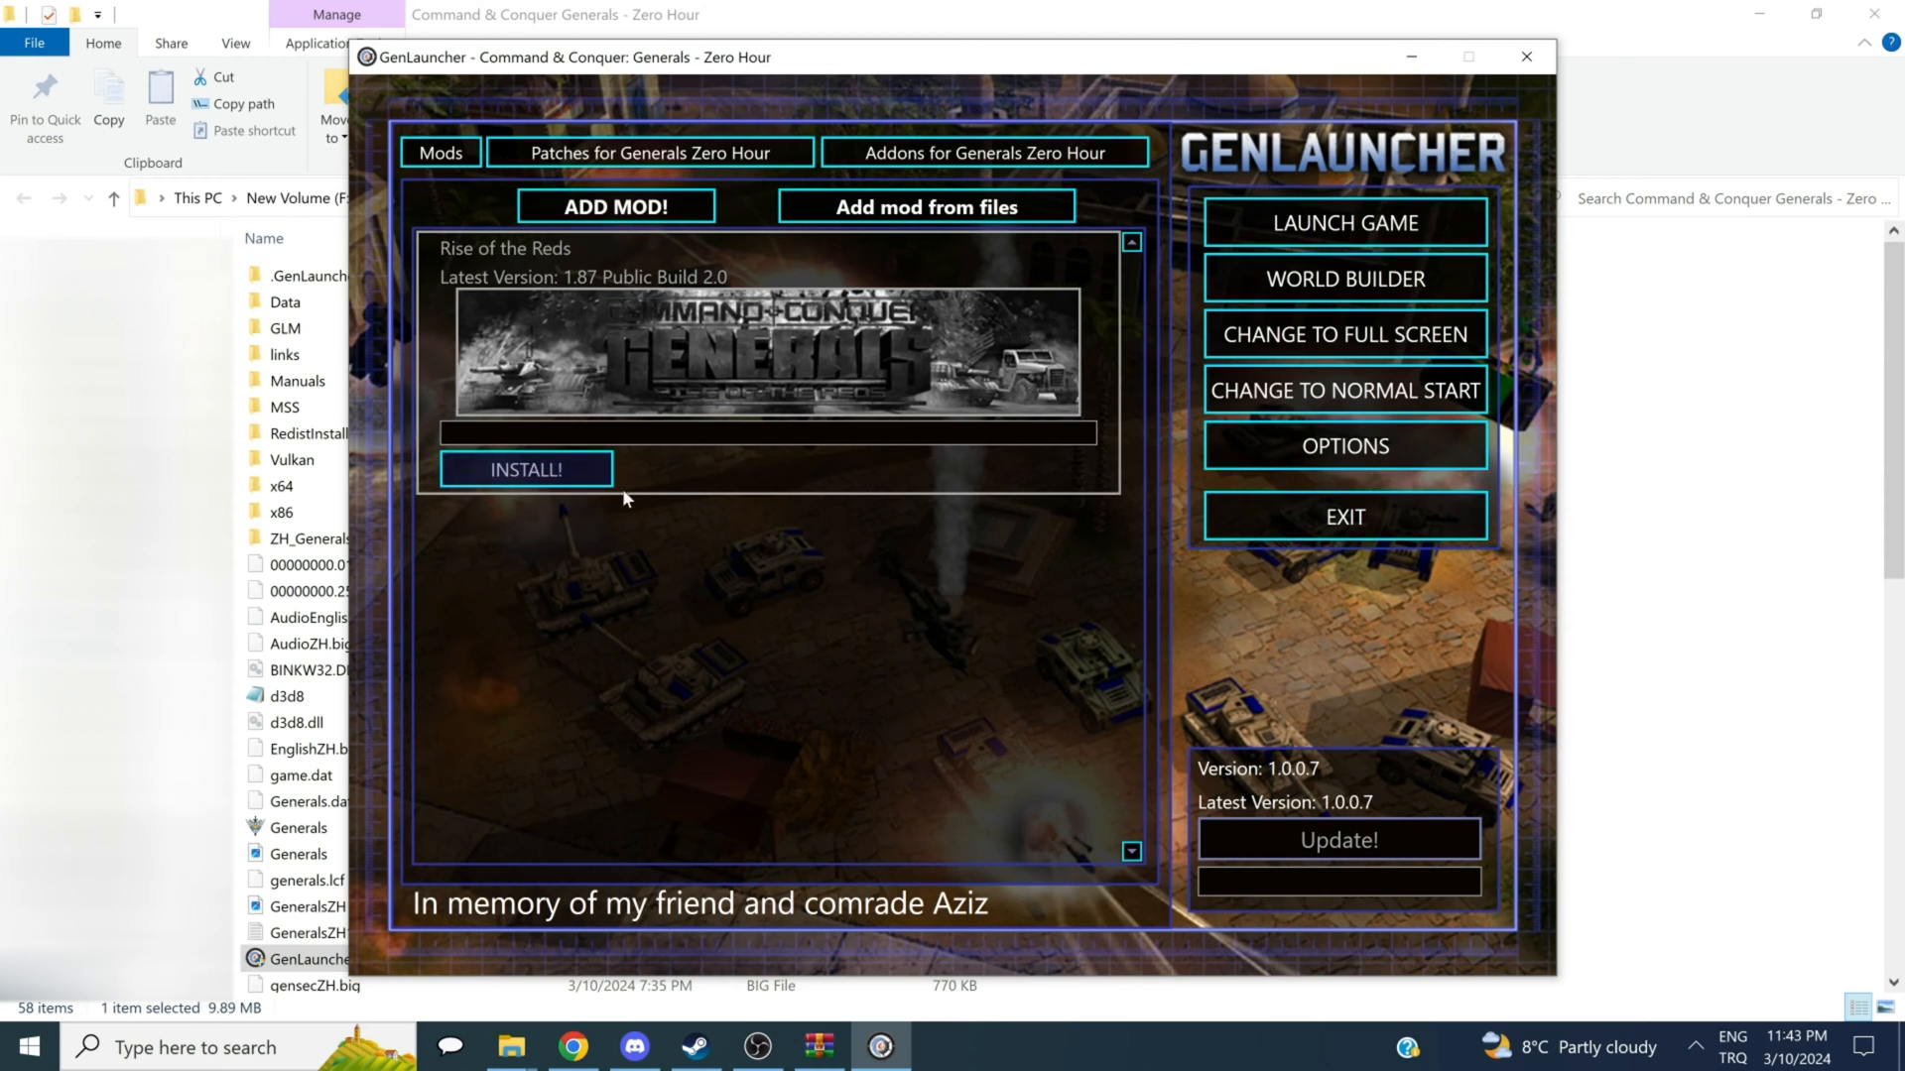
left_click(524, 469)
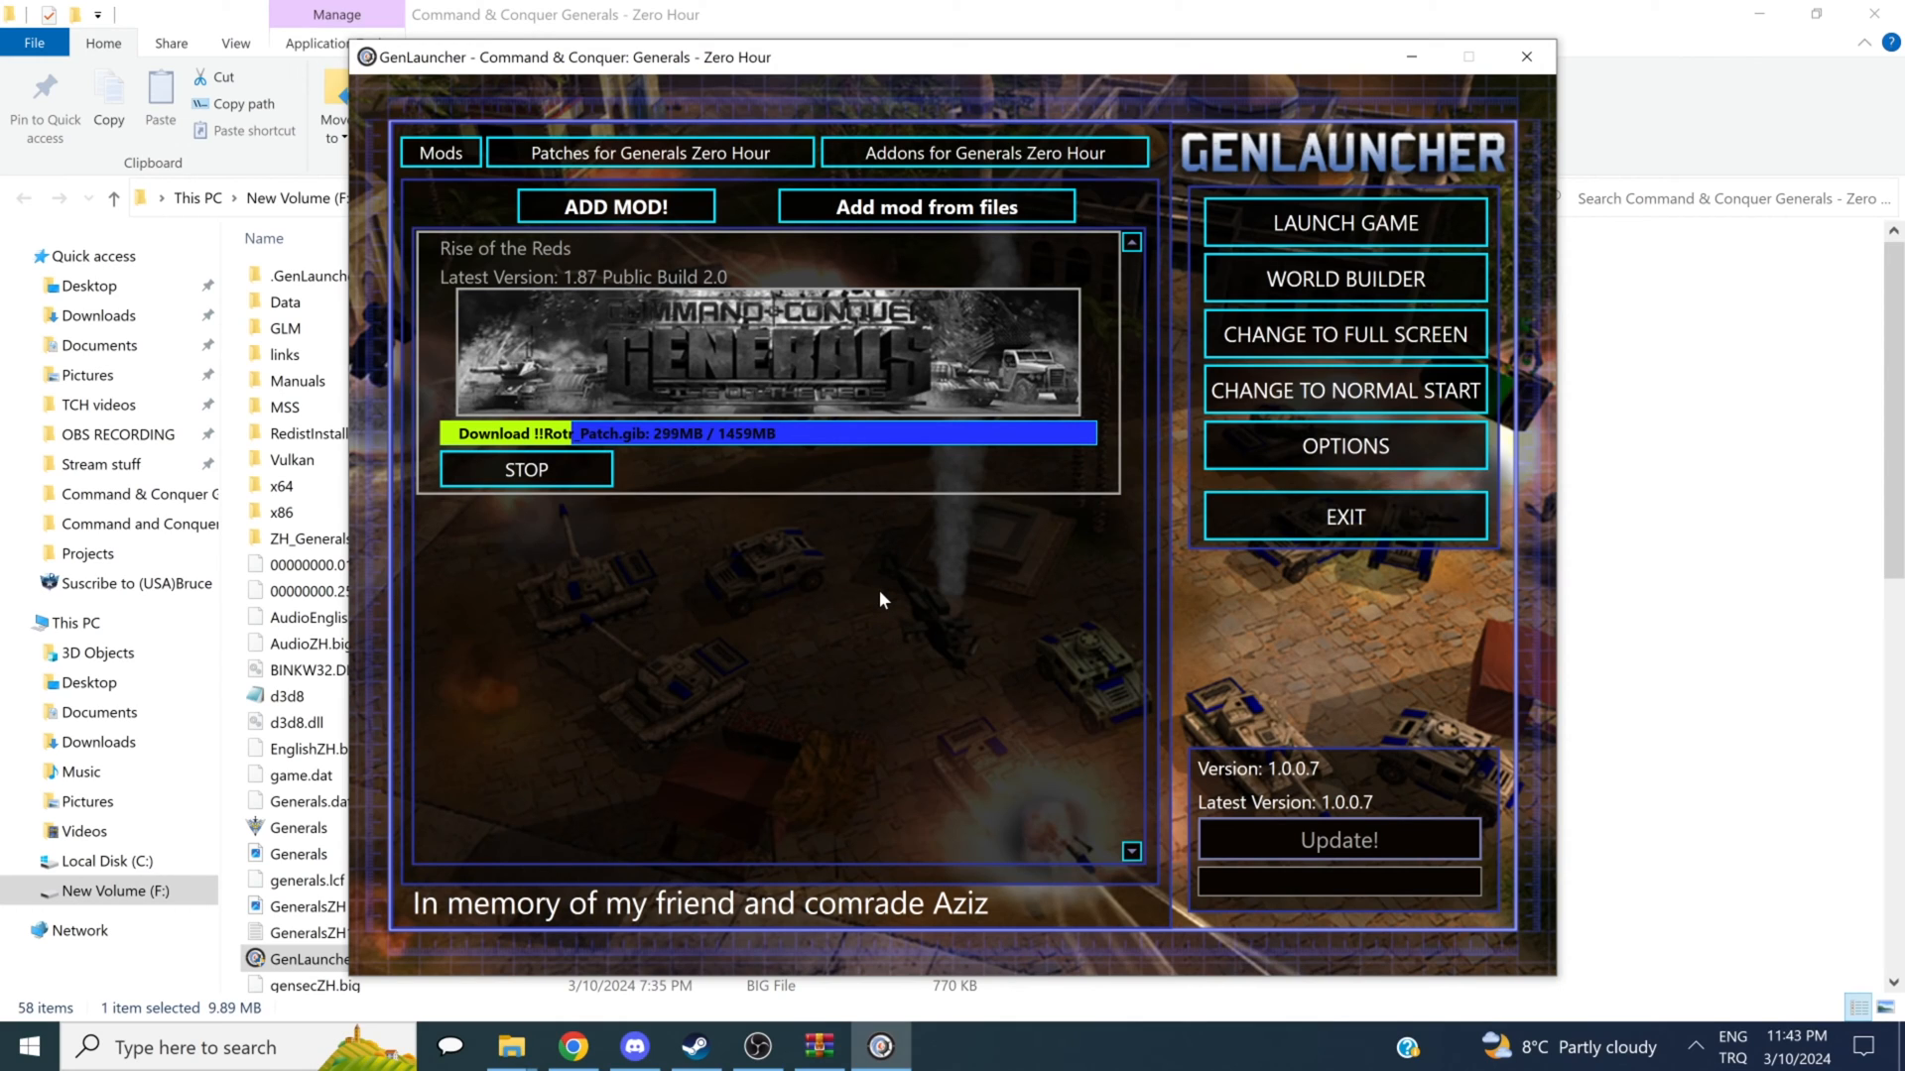
mouse_move(888, 548)
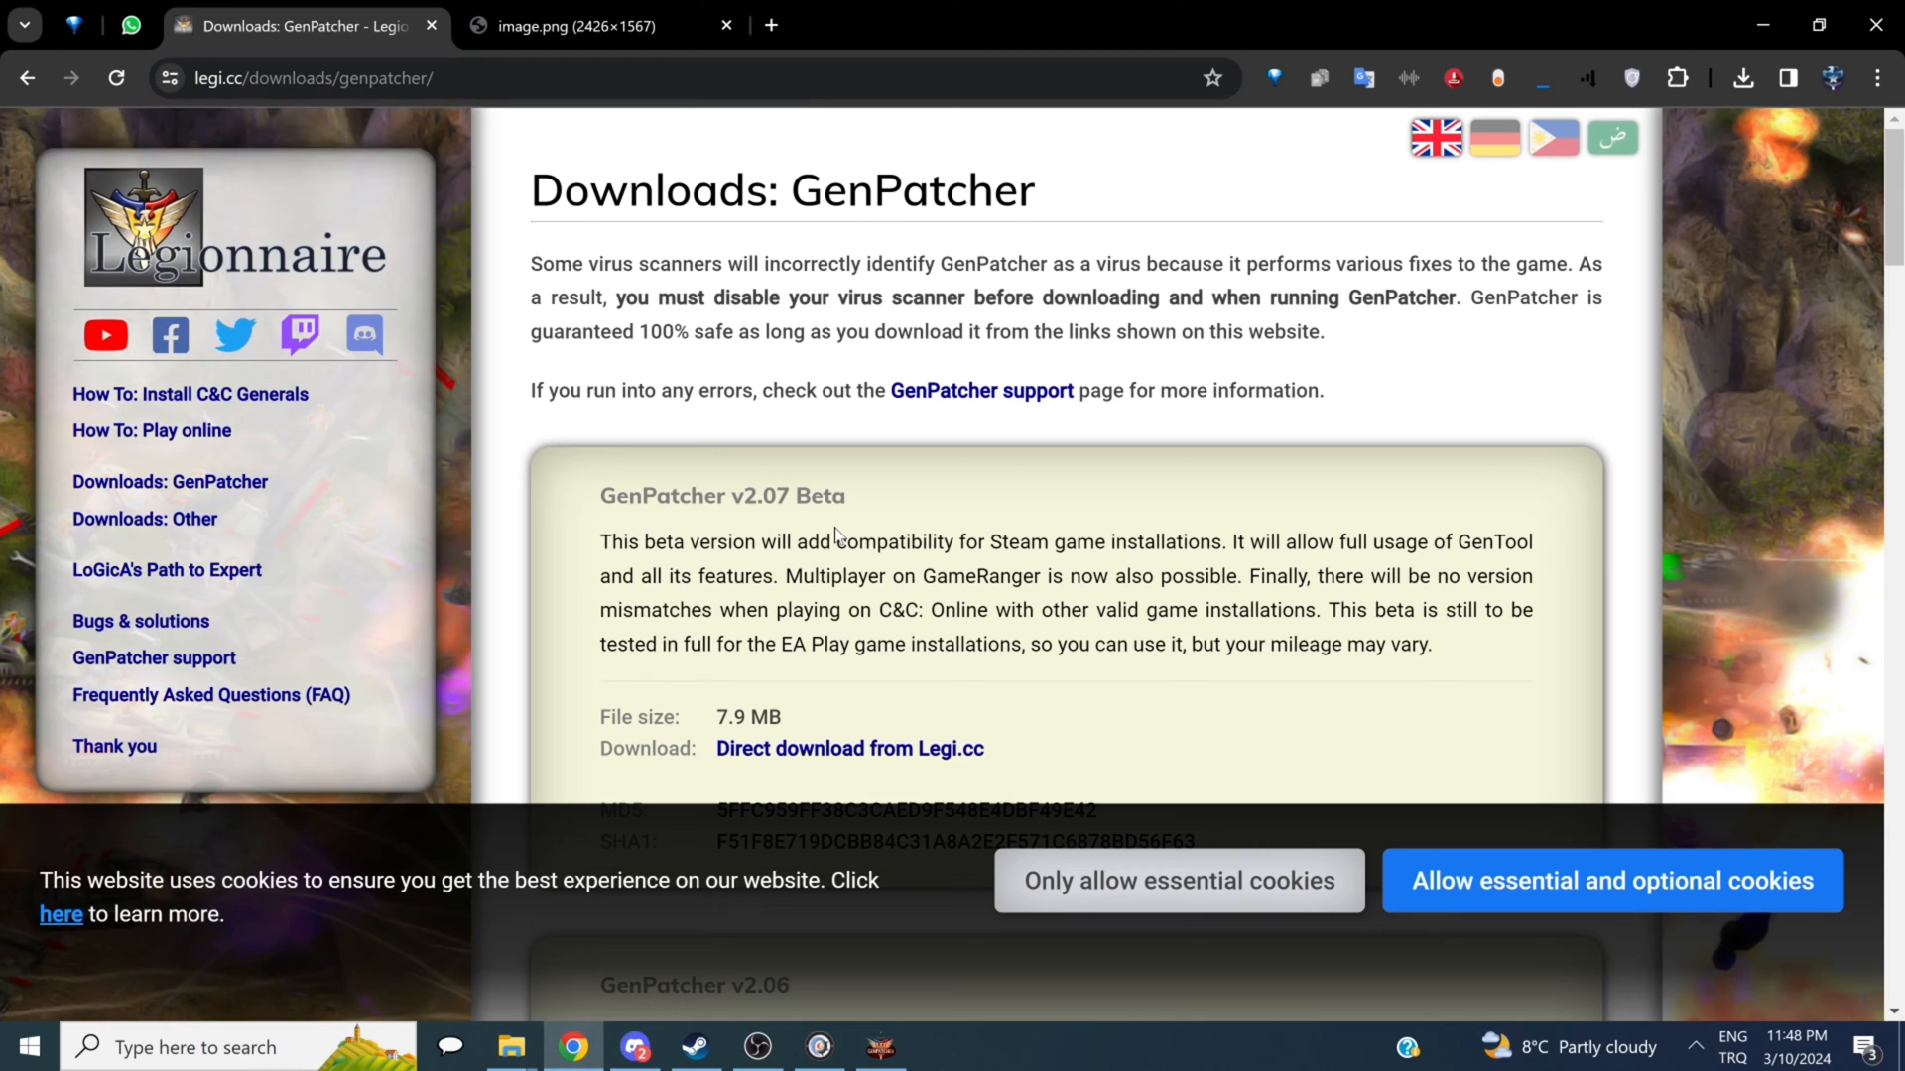
mouse_move(921, 480)
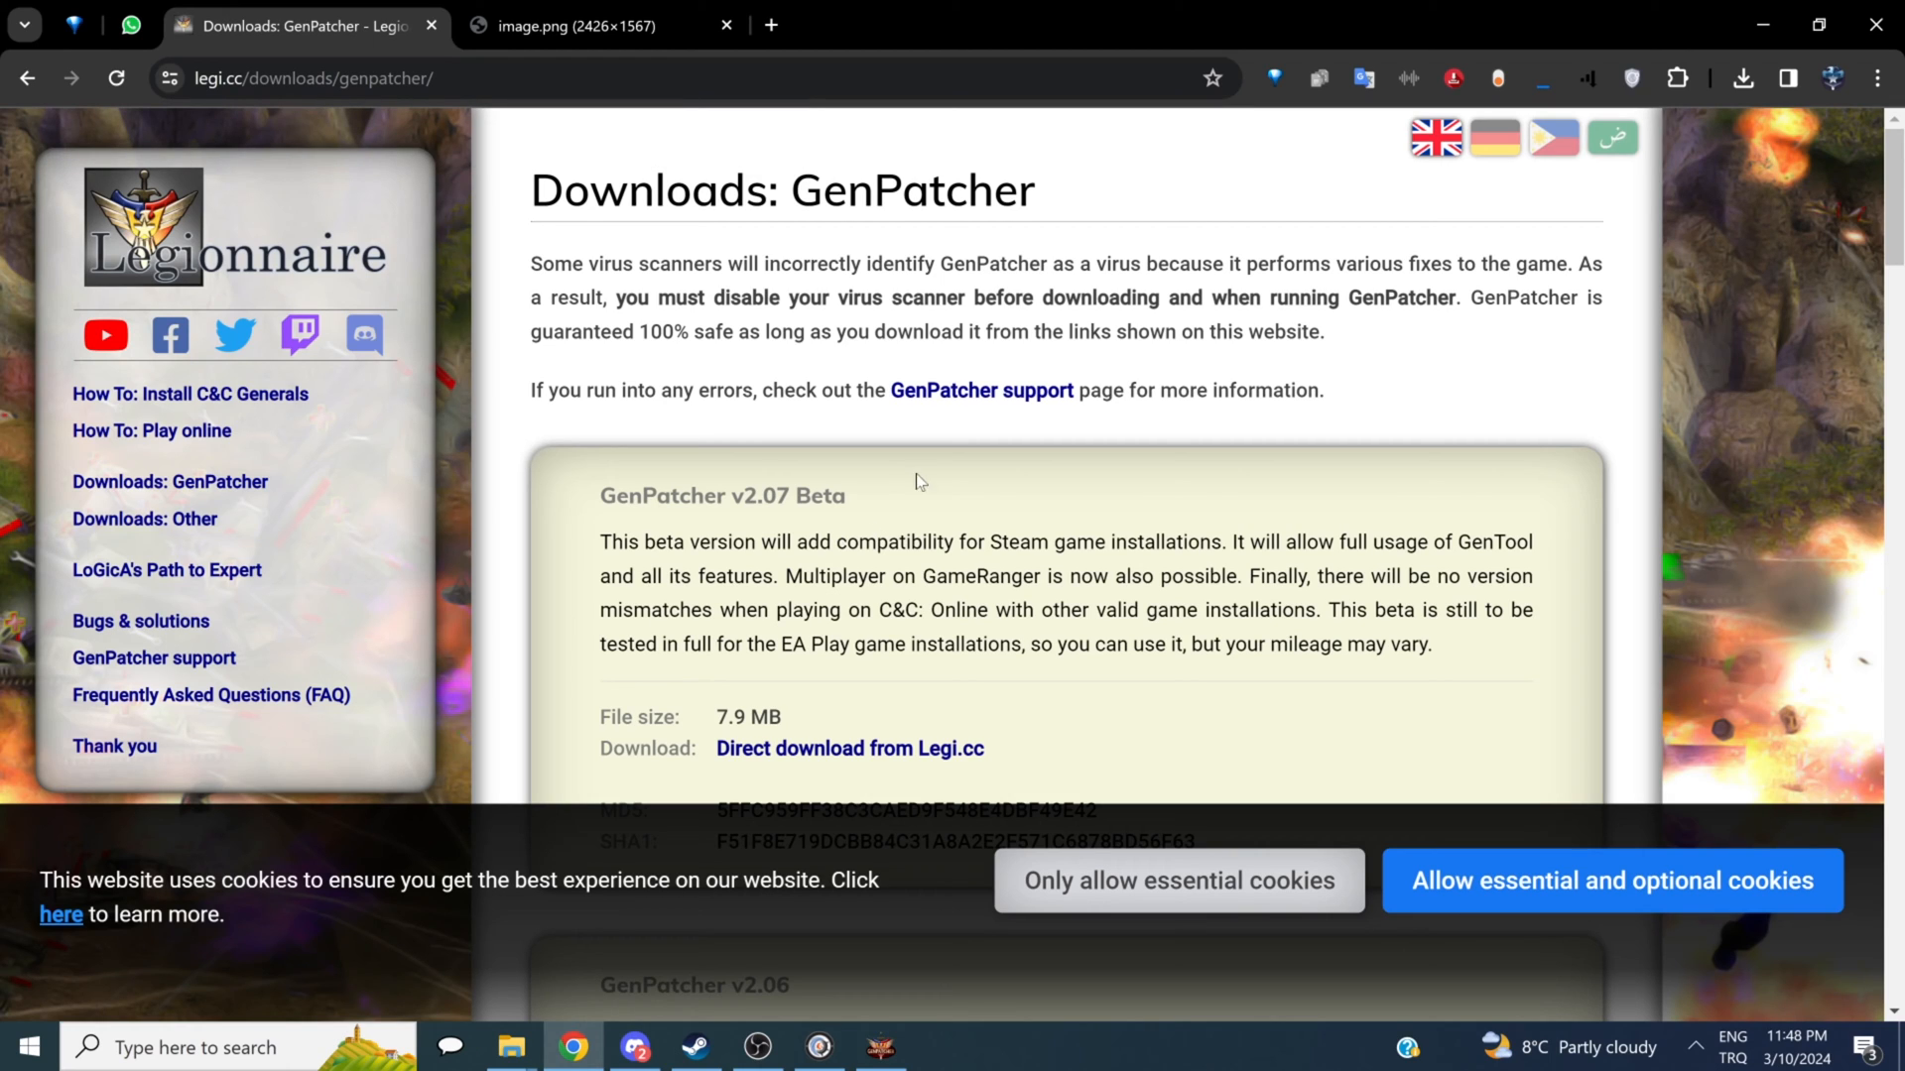
mouse_move(1760, 23)
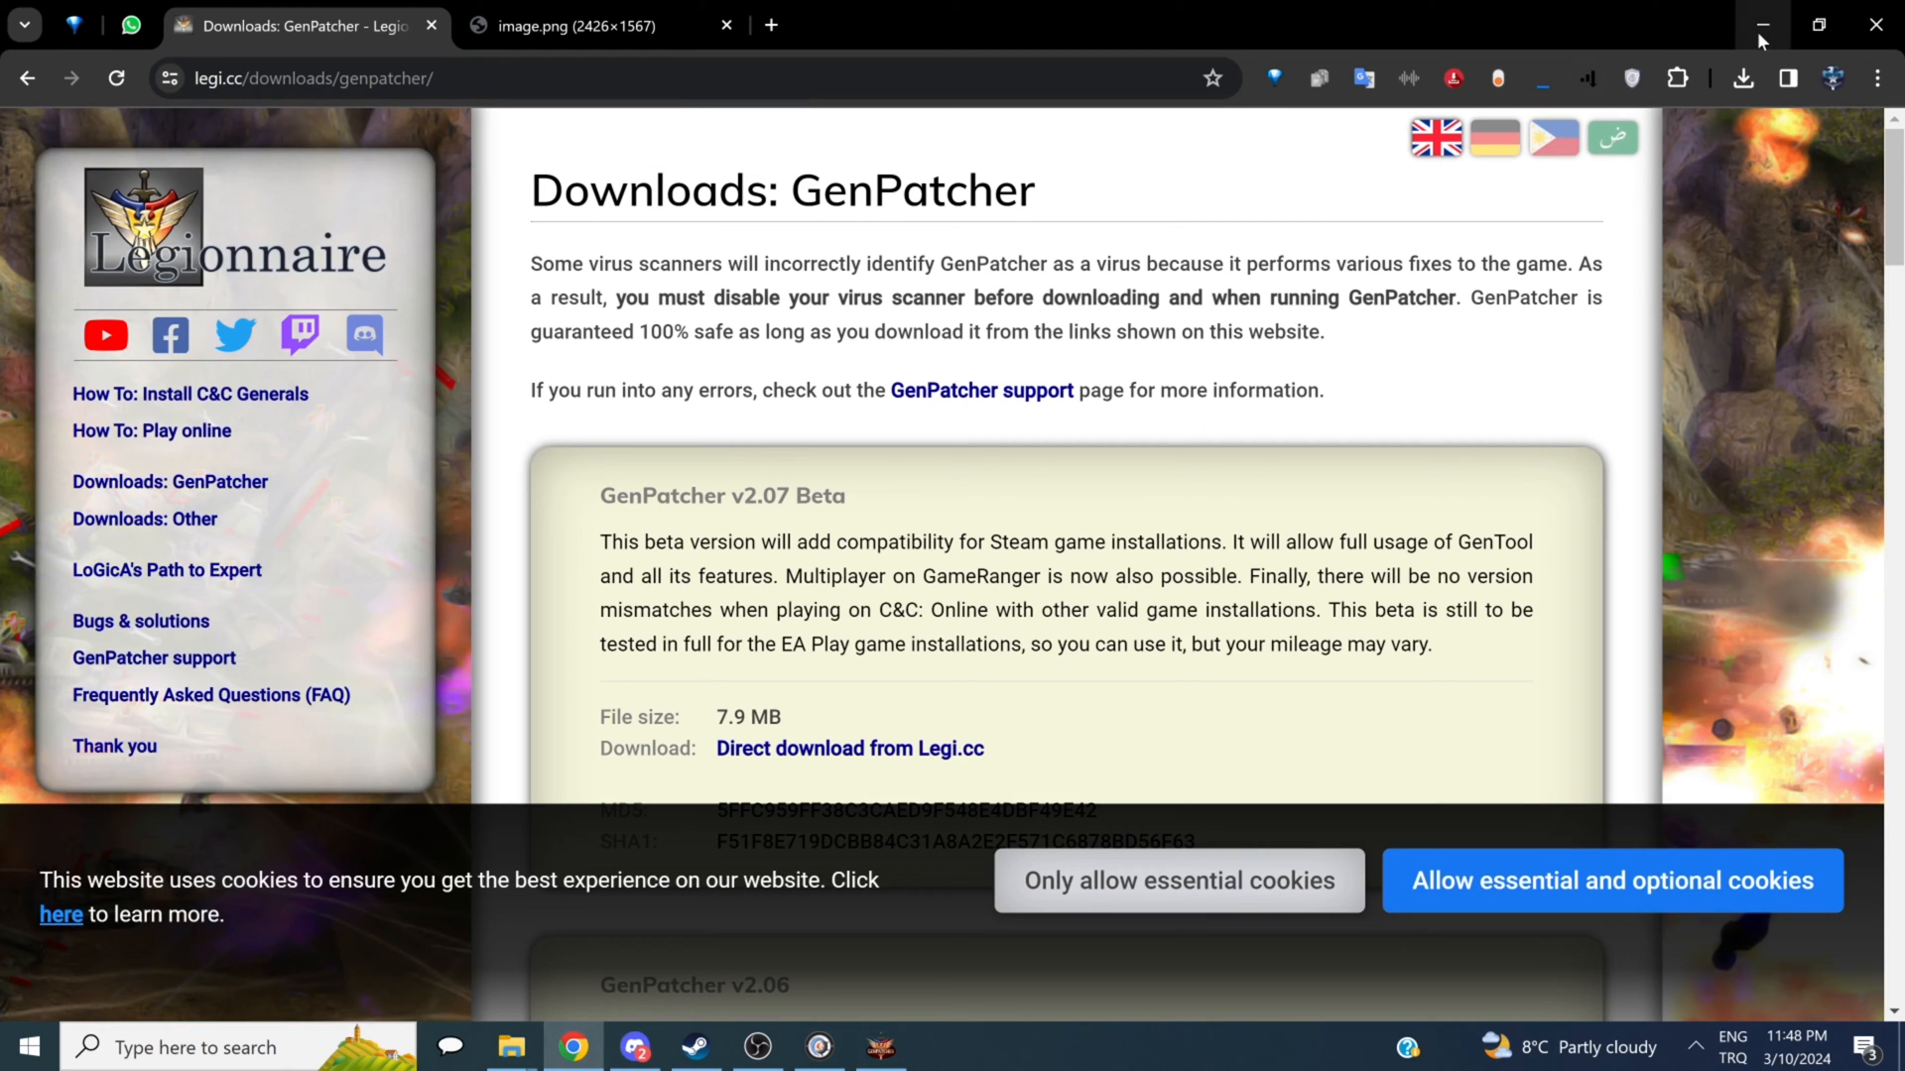
Step: Minimize the Chrome window with the Legi.cc GenPatcher page to reveal the desktop
left_click(1760, 24)
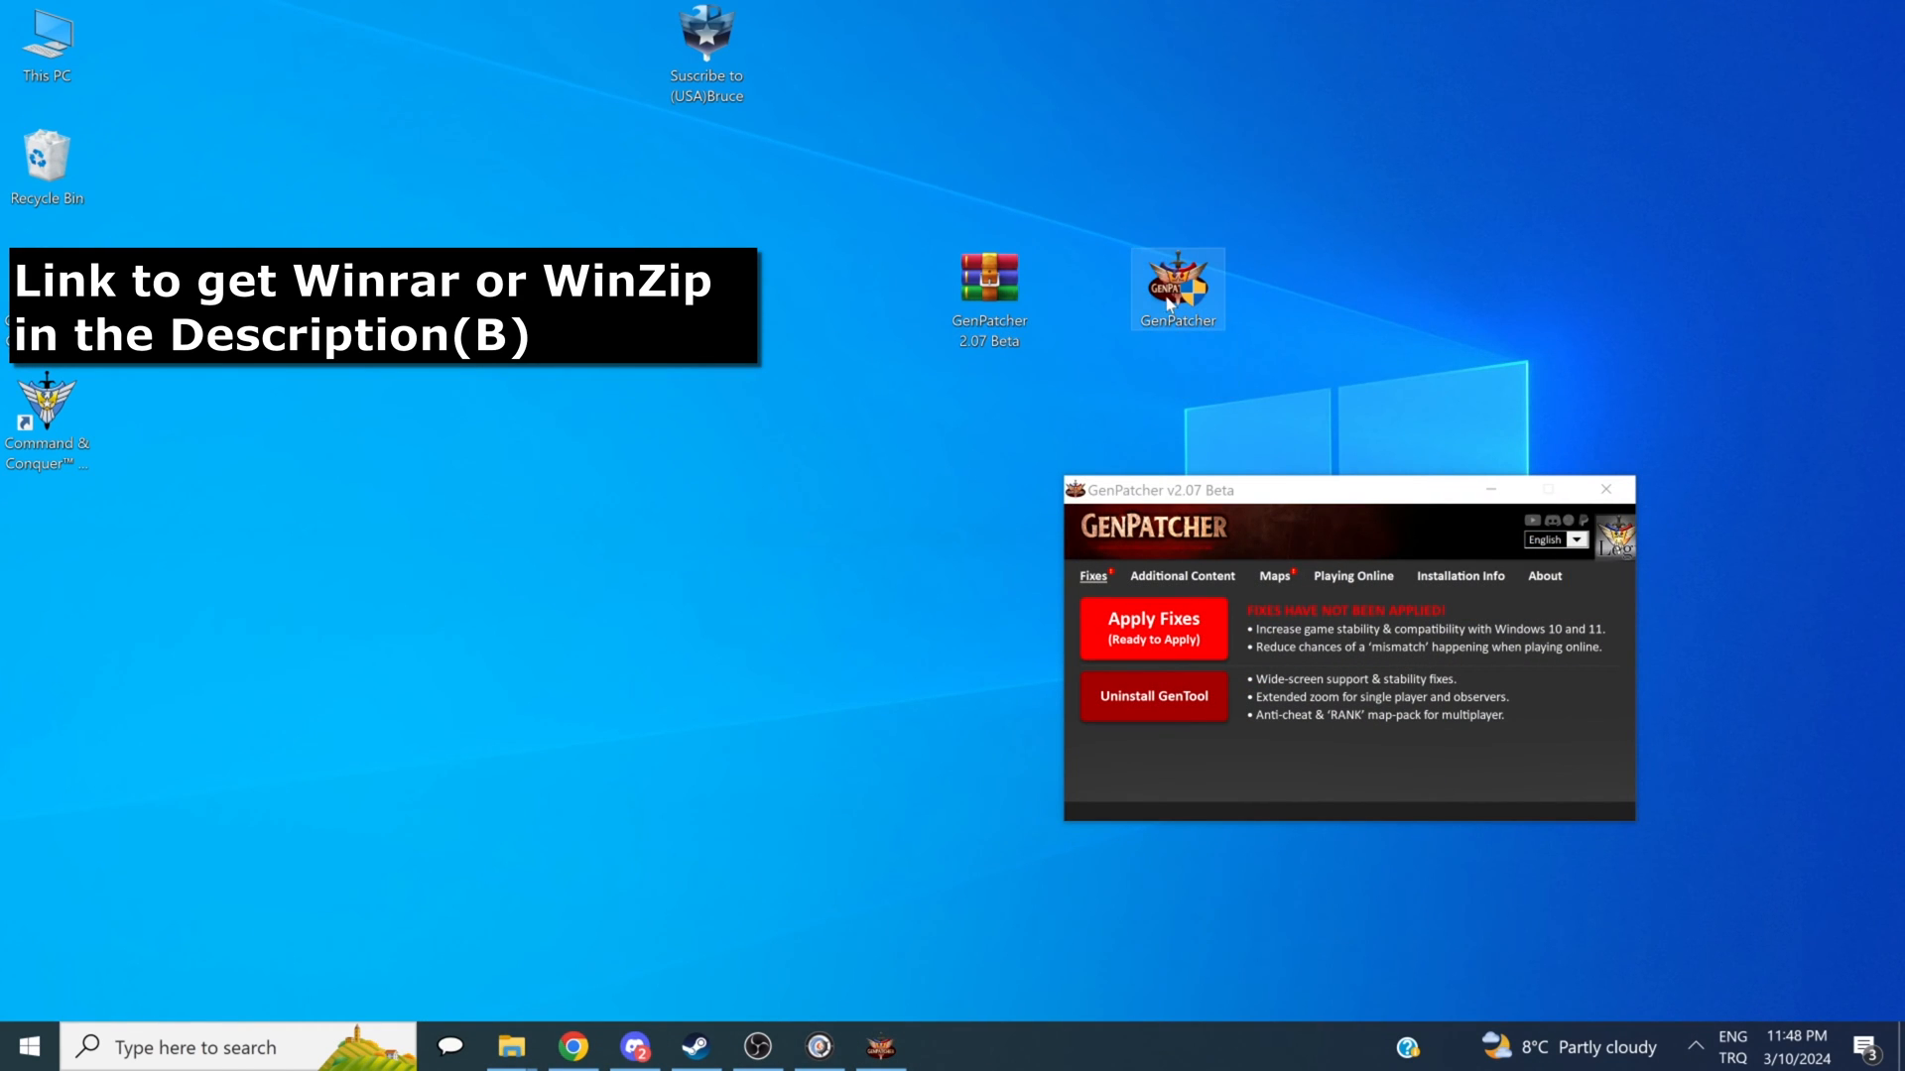
mouse_move(1162, 373)
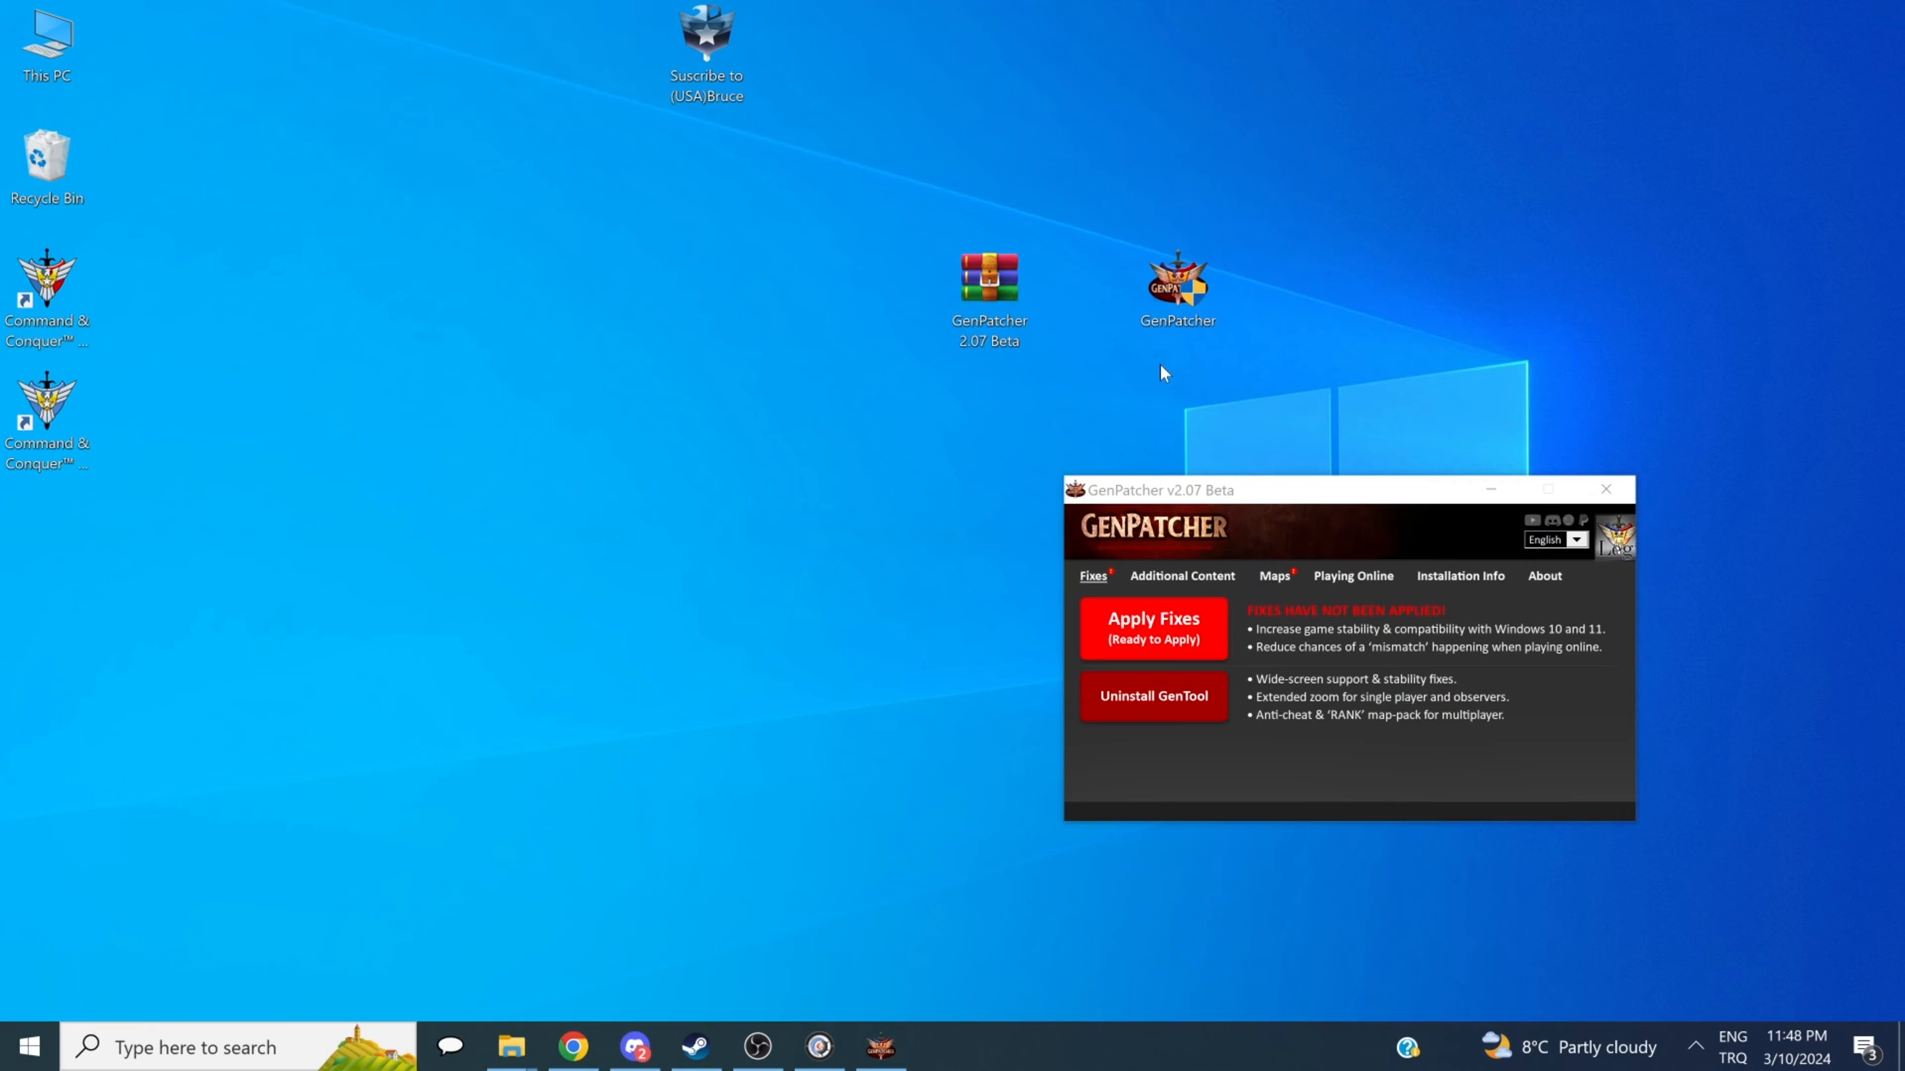
mouse_move(1172, 375)
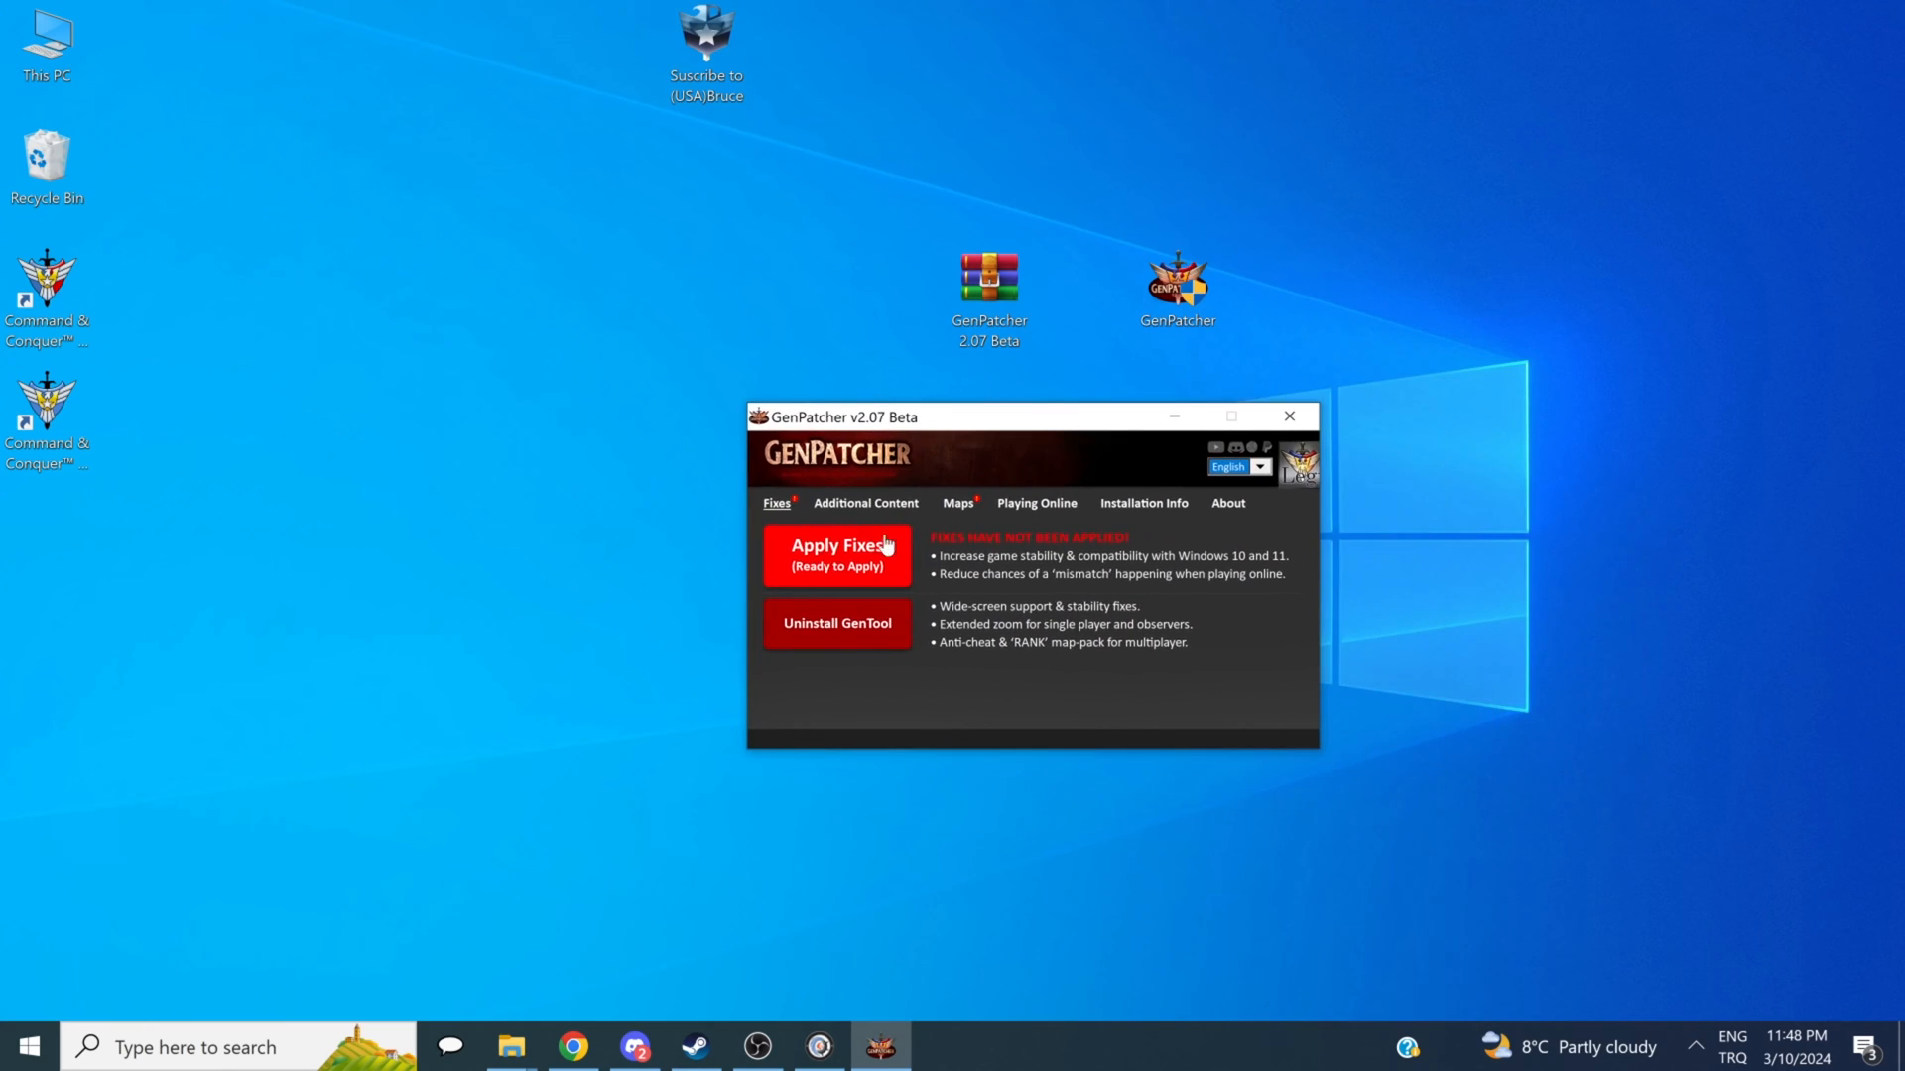
mouse_move(893, 512)
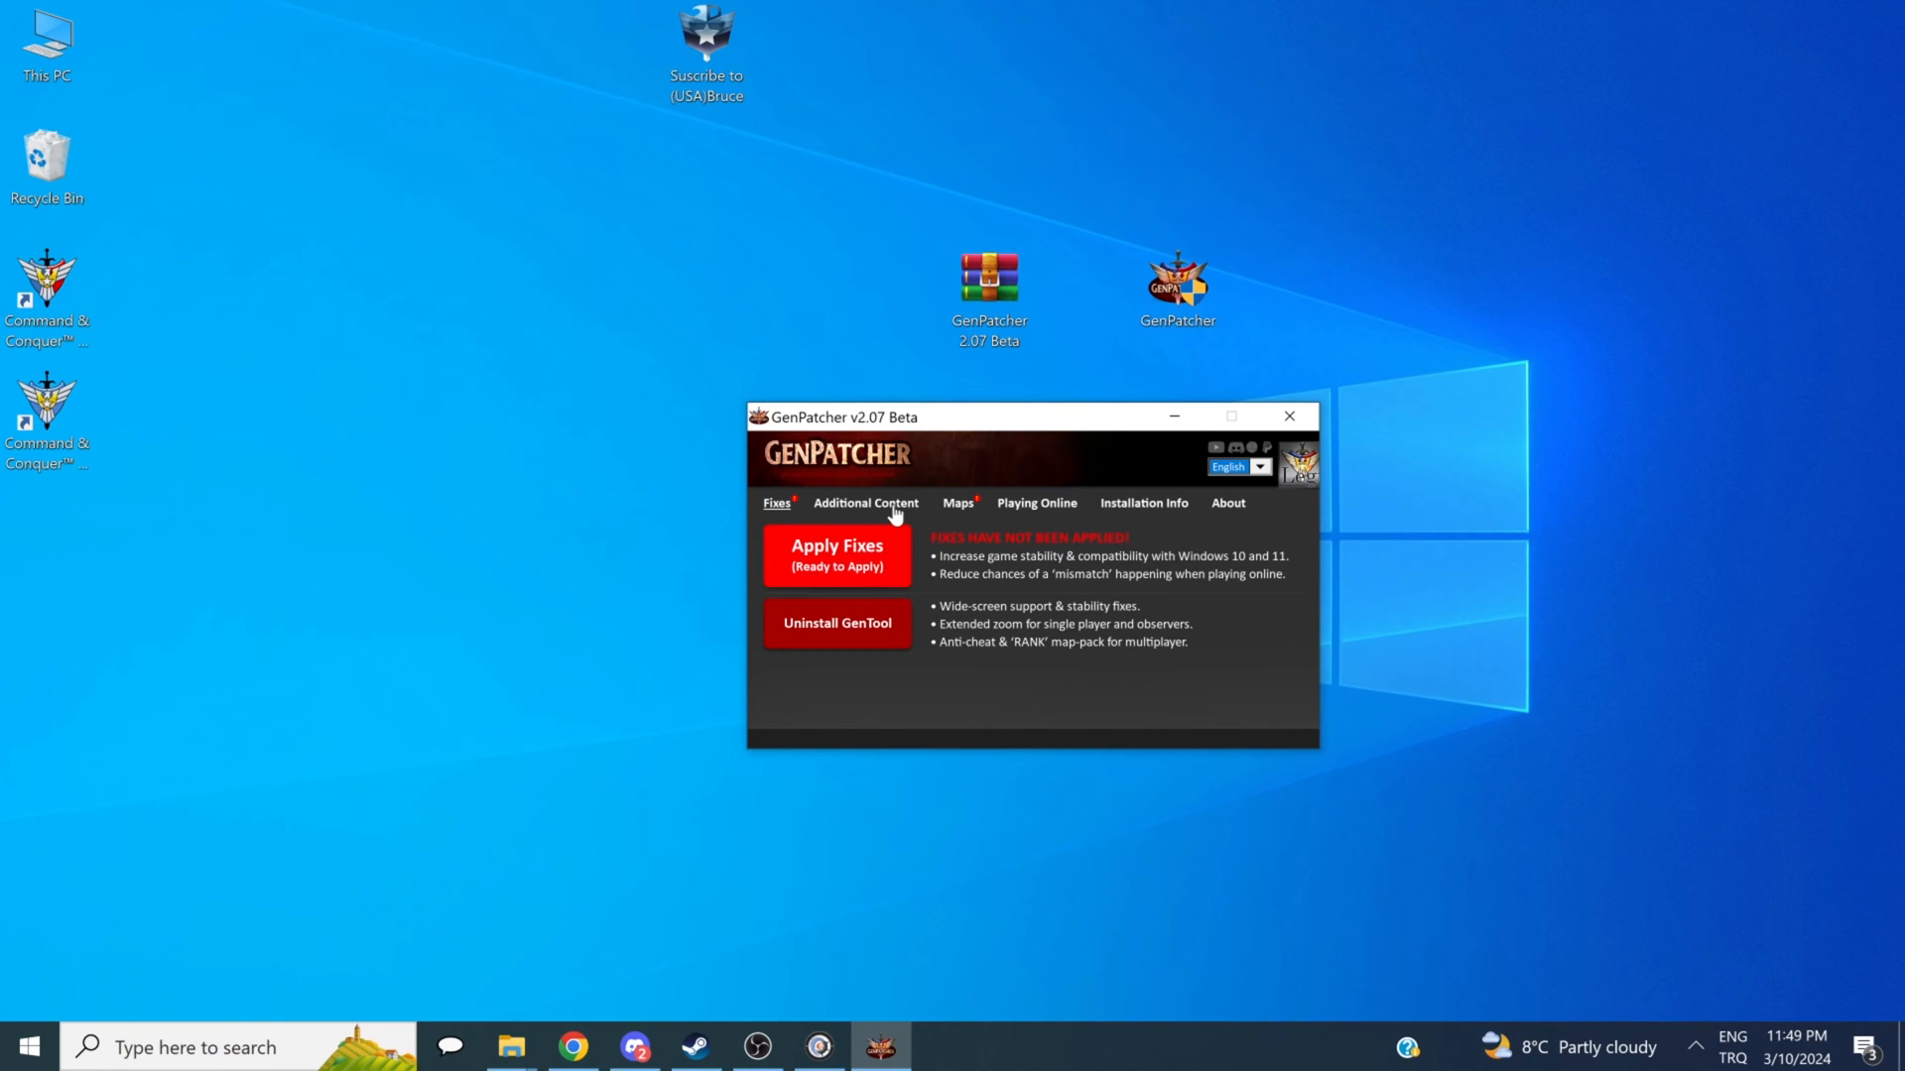
Step: View GenPatcher's Maps tab with the community map pack options, then switch to Discord
left_click(956, 502)
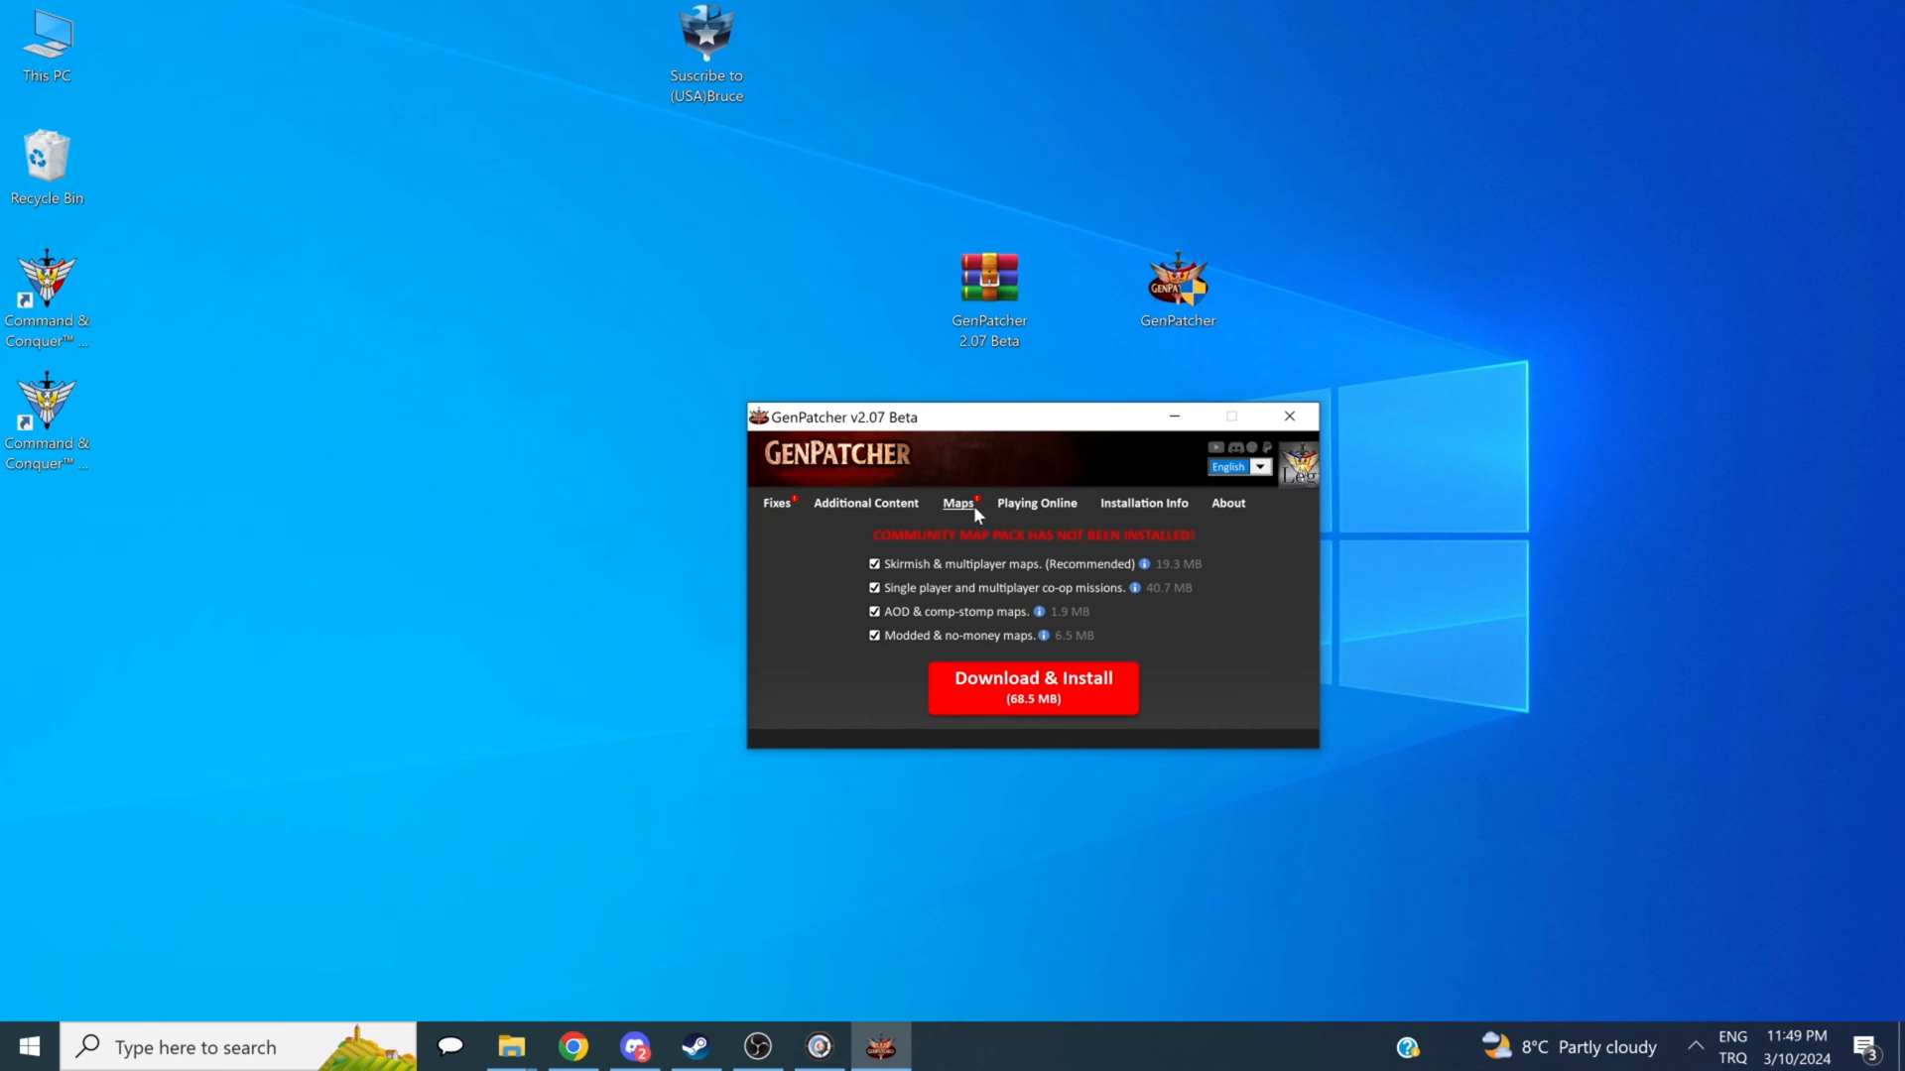
mouse_move(1038, 488)
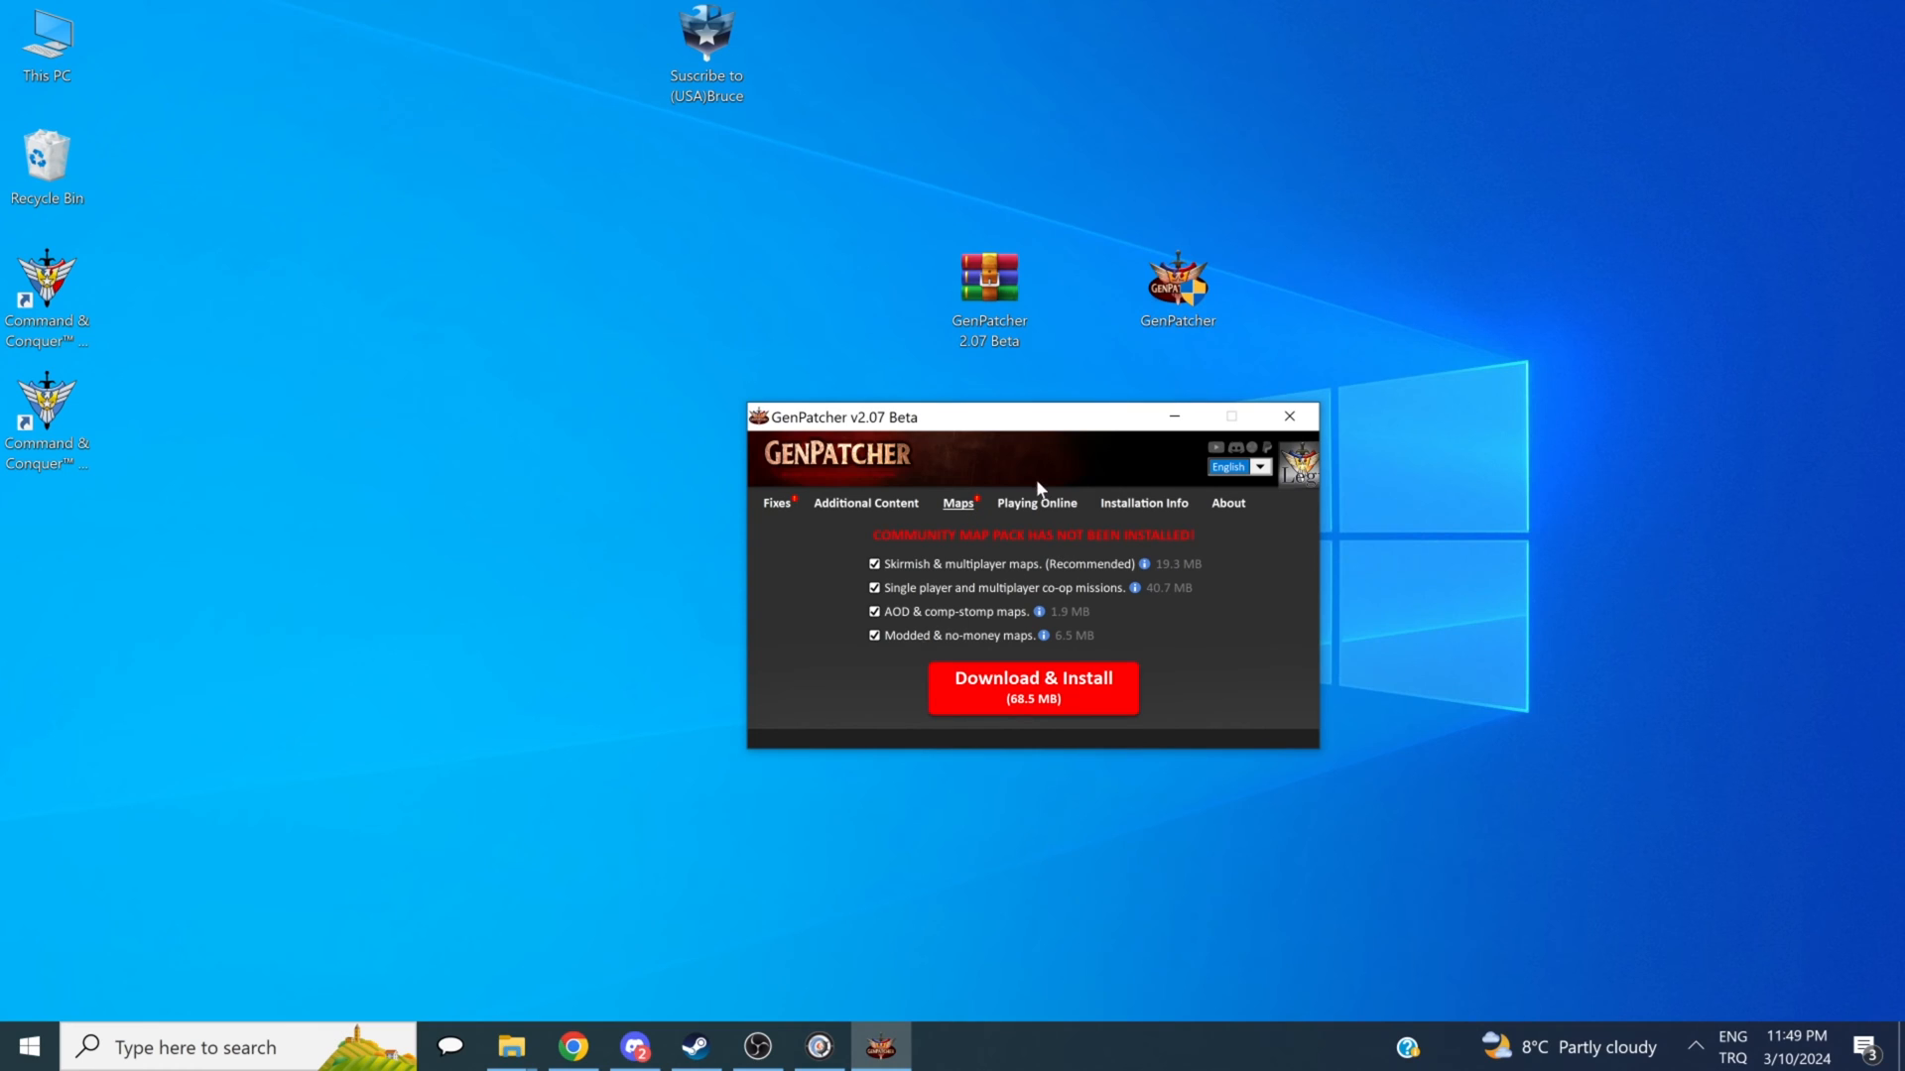
mouse_move(1113, 494)
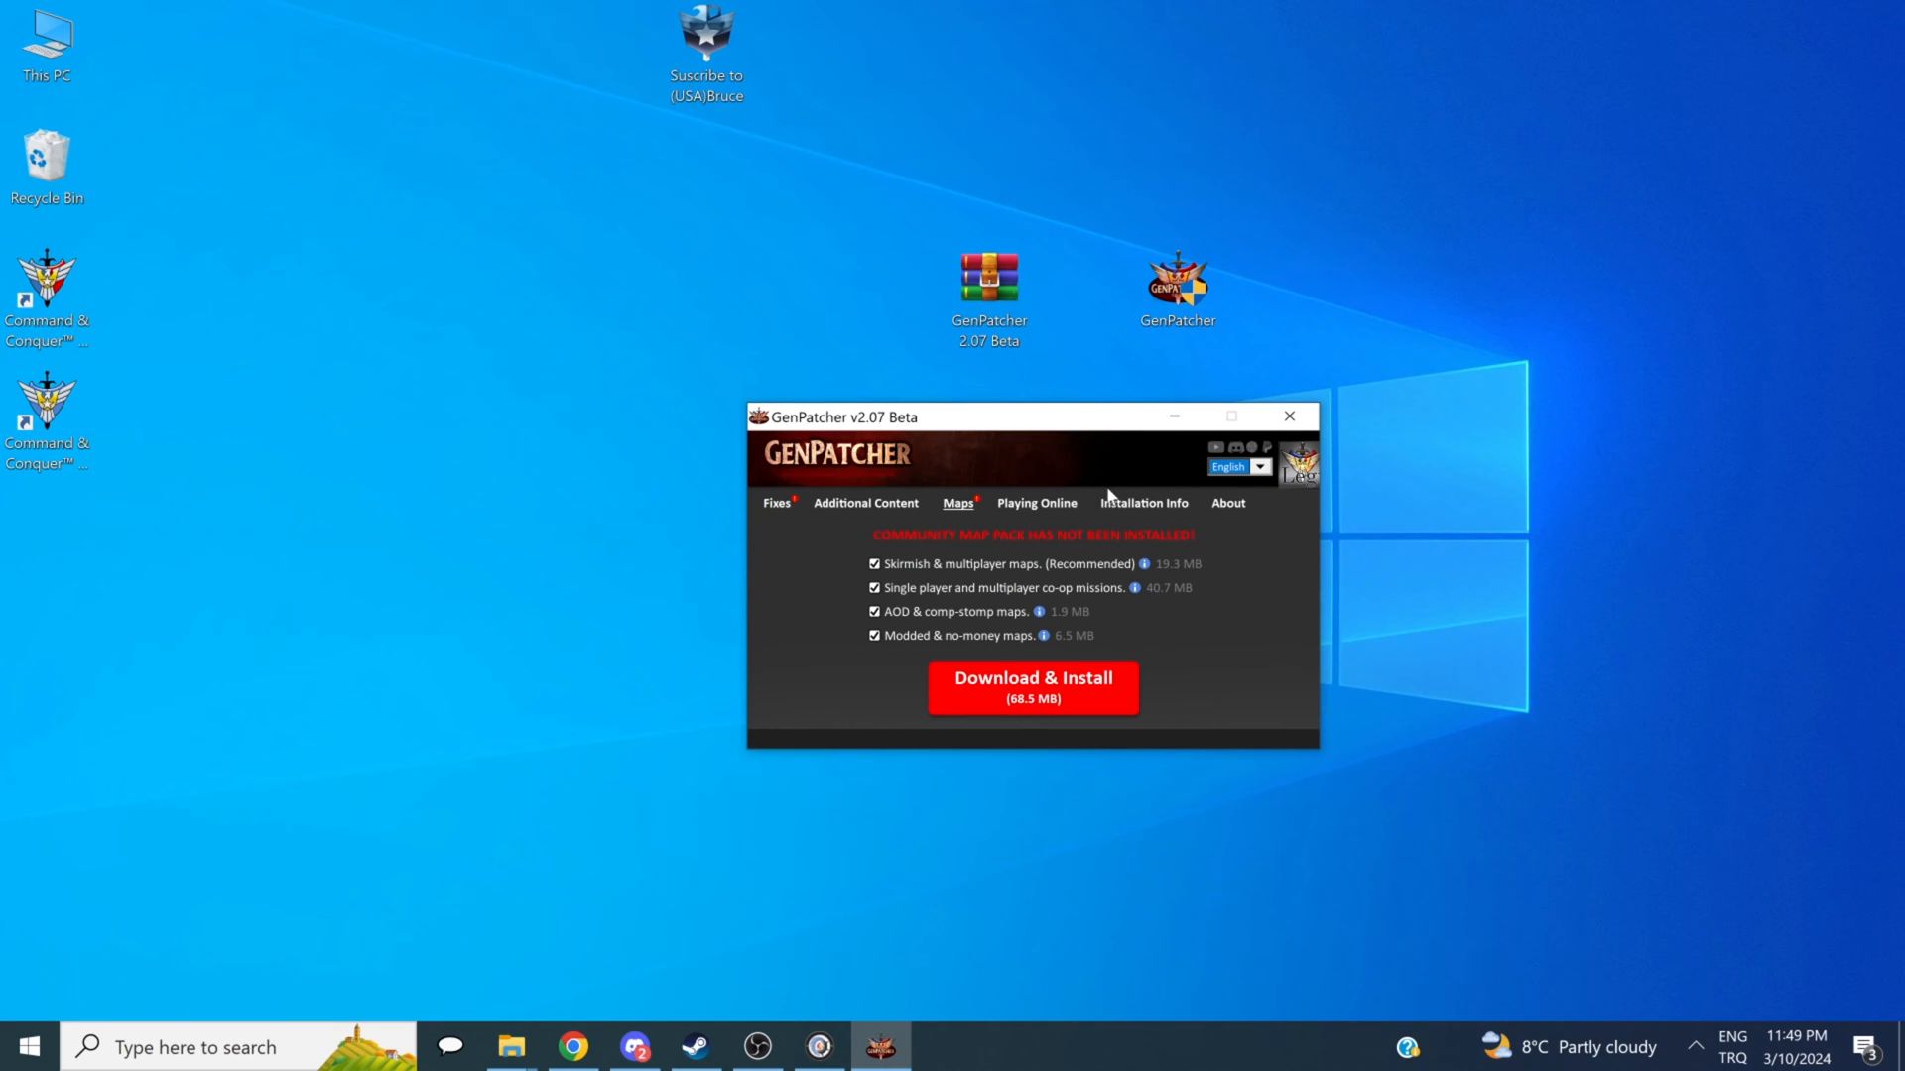
left_click(635, 1046)
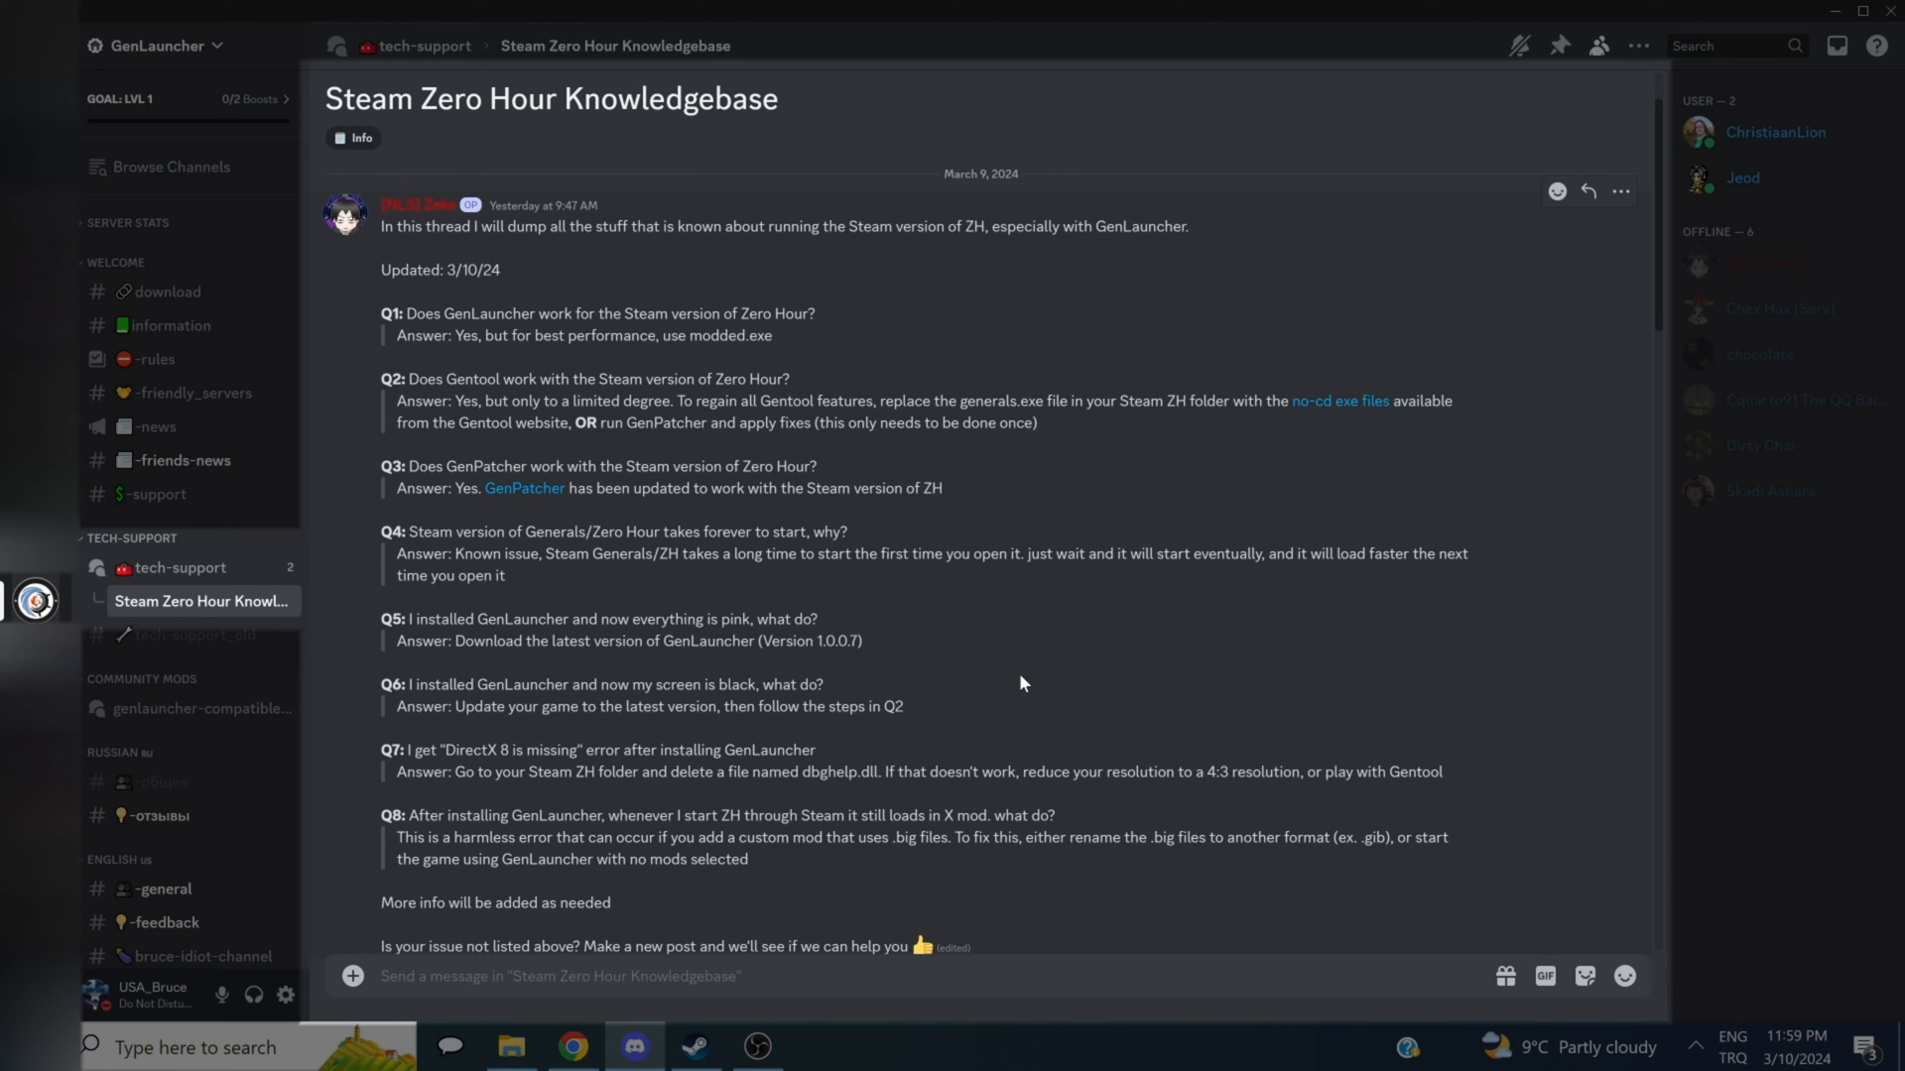
Step: Leave the Discord knowledgebase thread for an empty desktop with a GenLauncher shortcut
left_click(1839, 12)
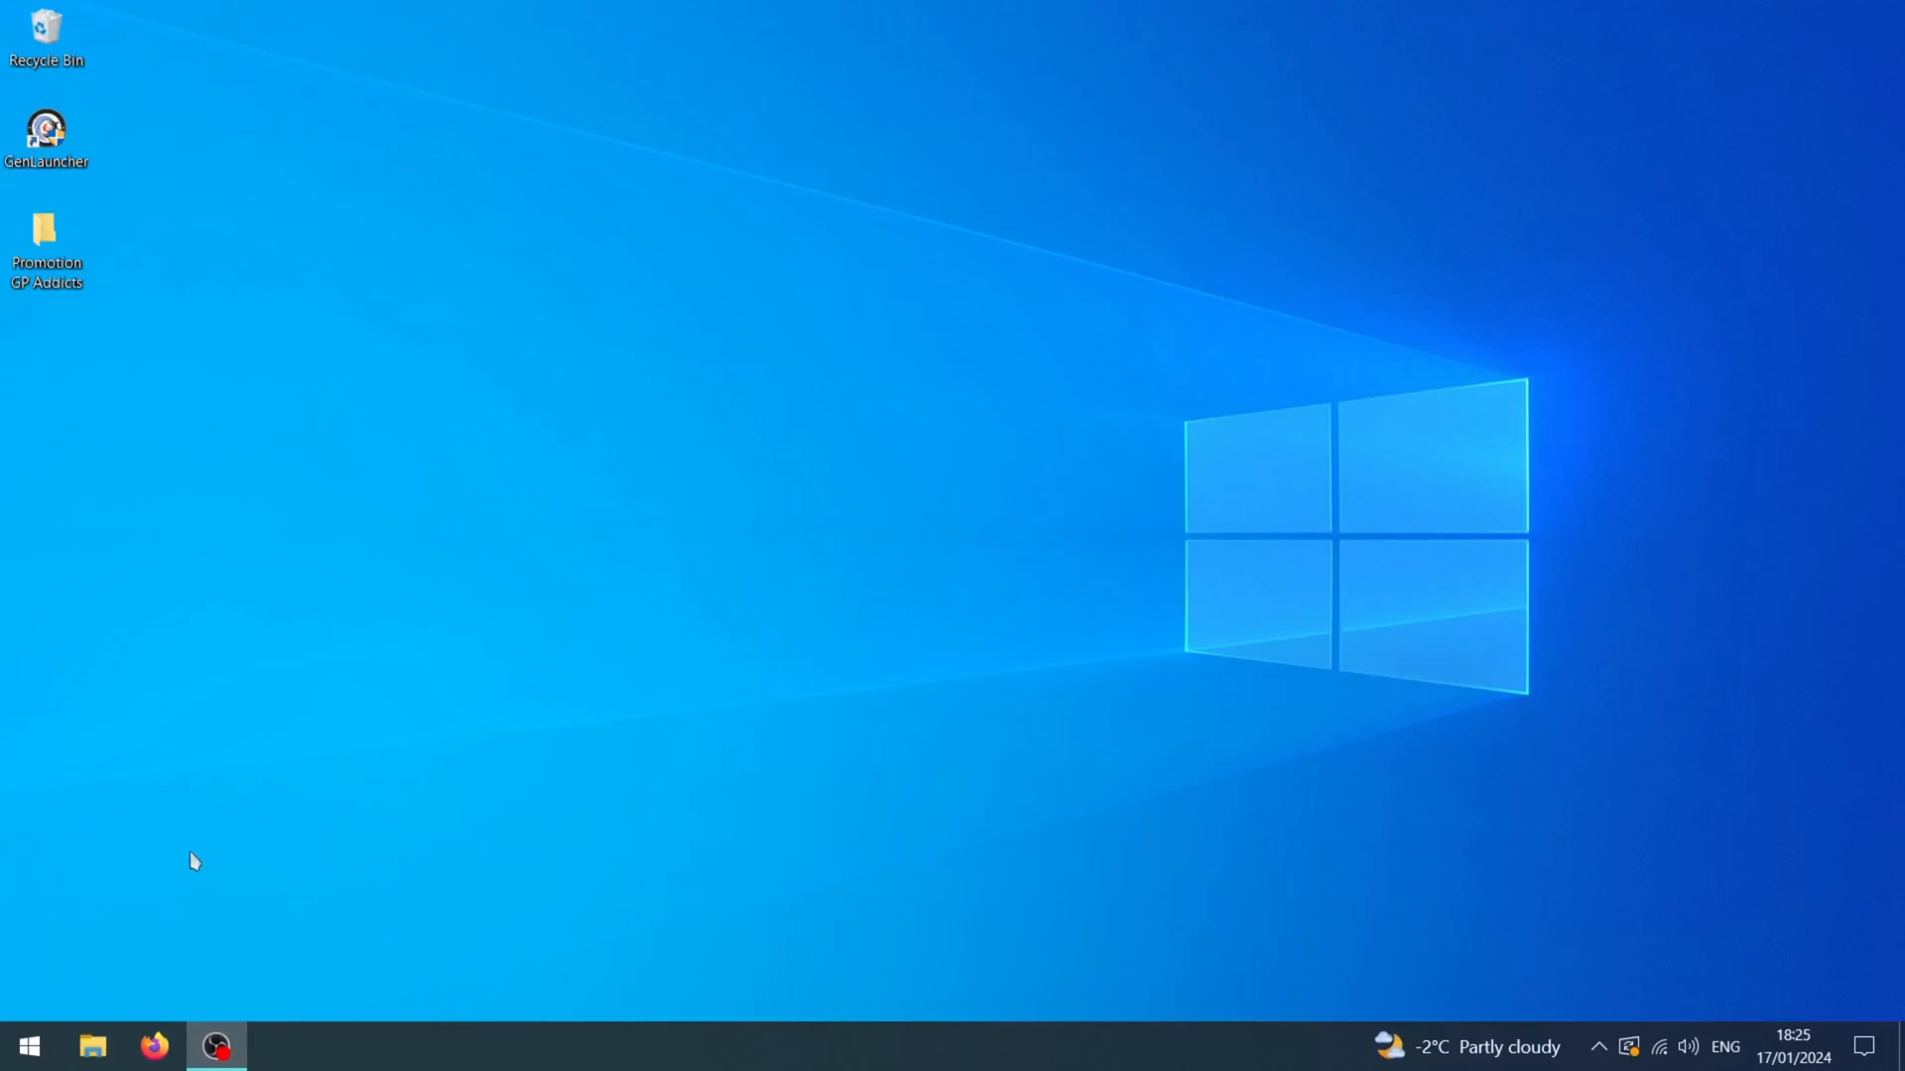
mouse_move(696, 681)
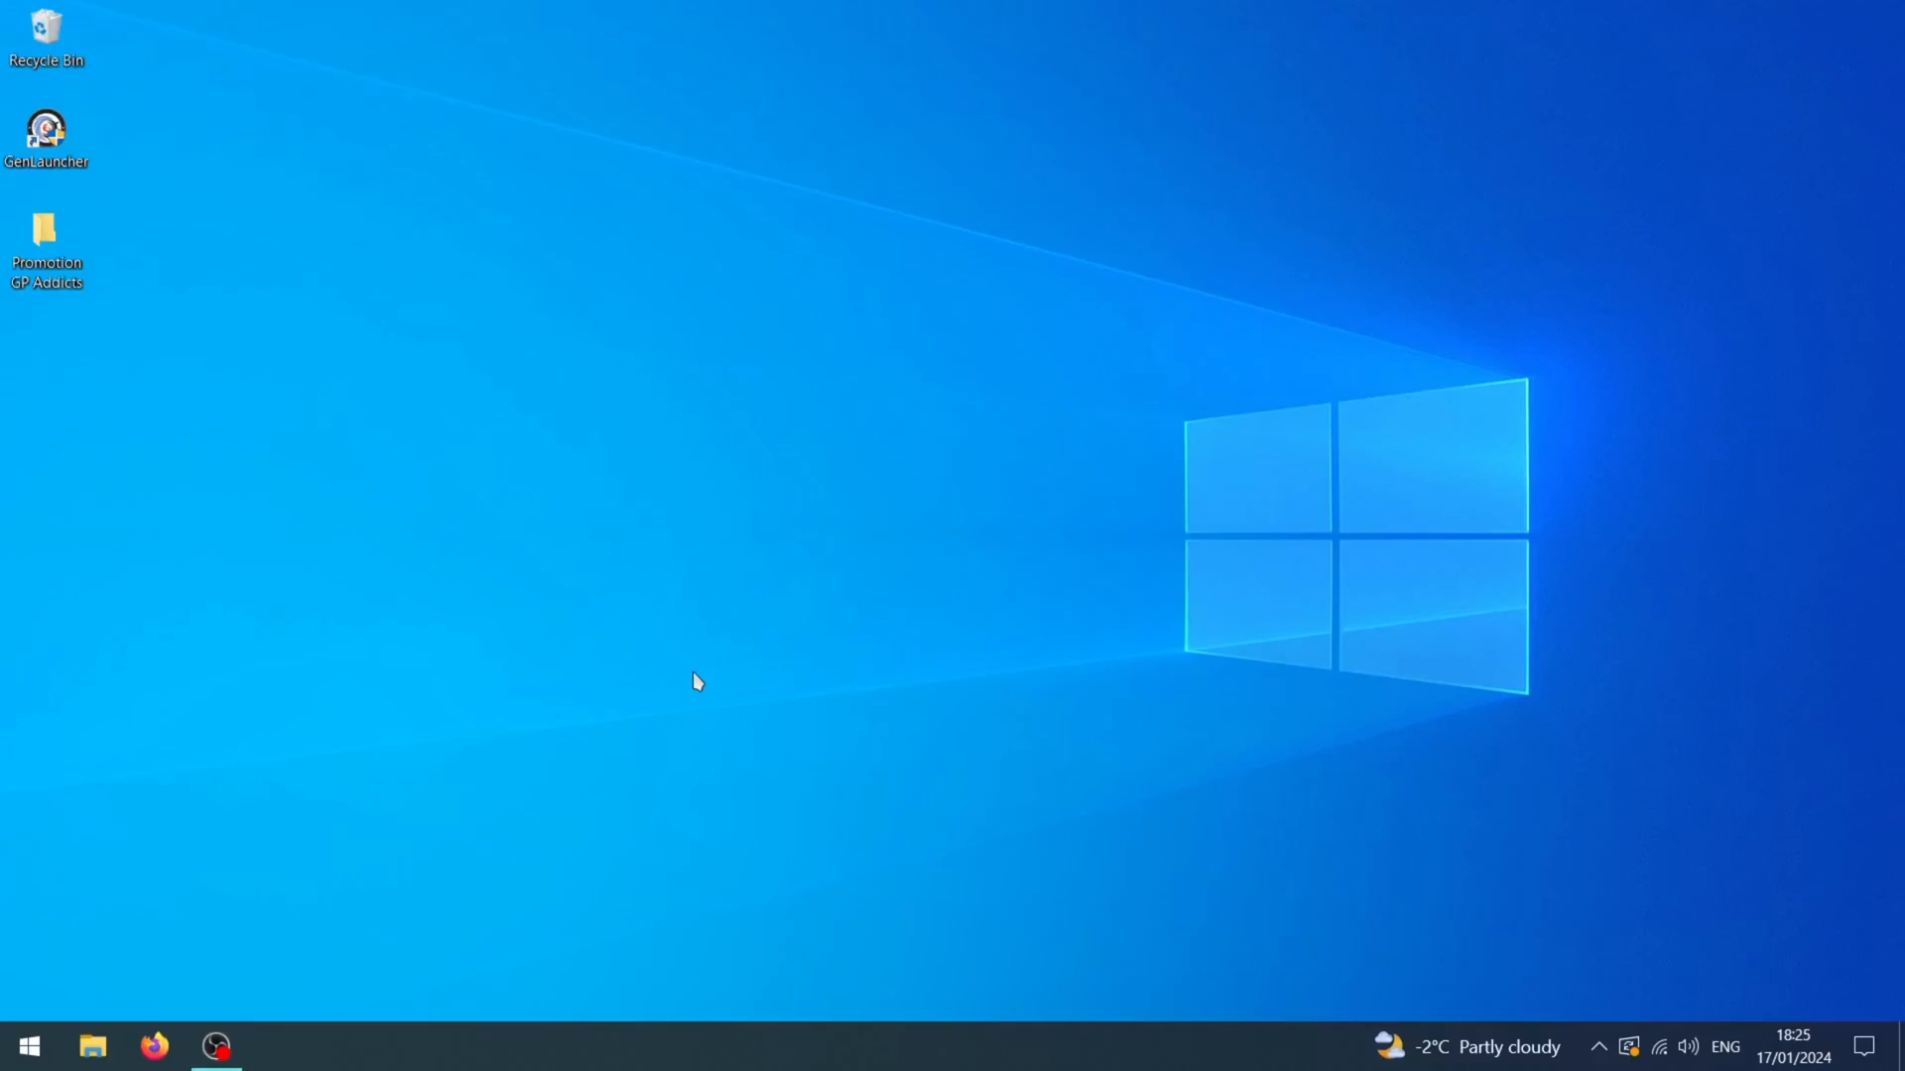
mouse_move(242, 932)
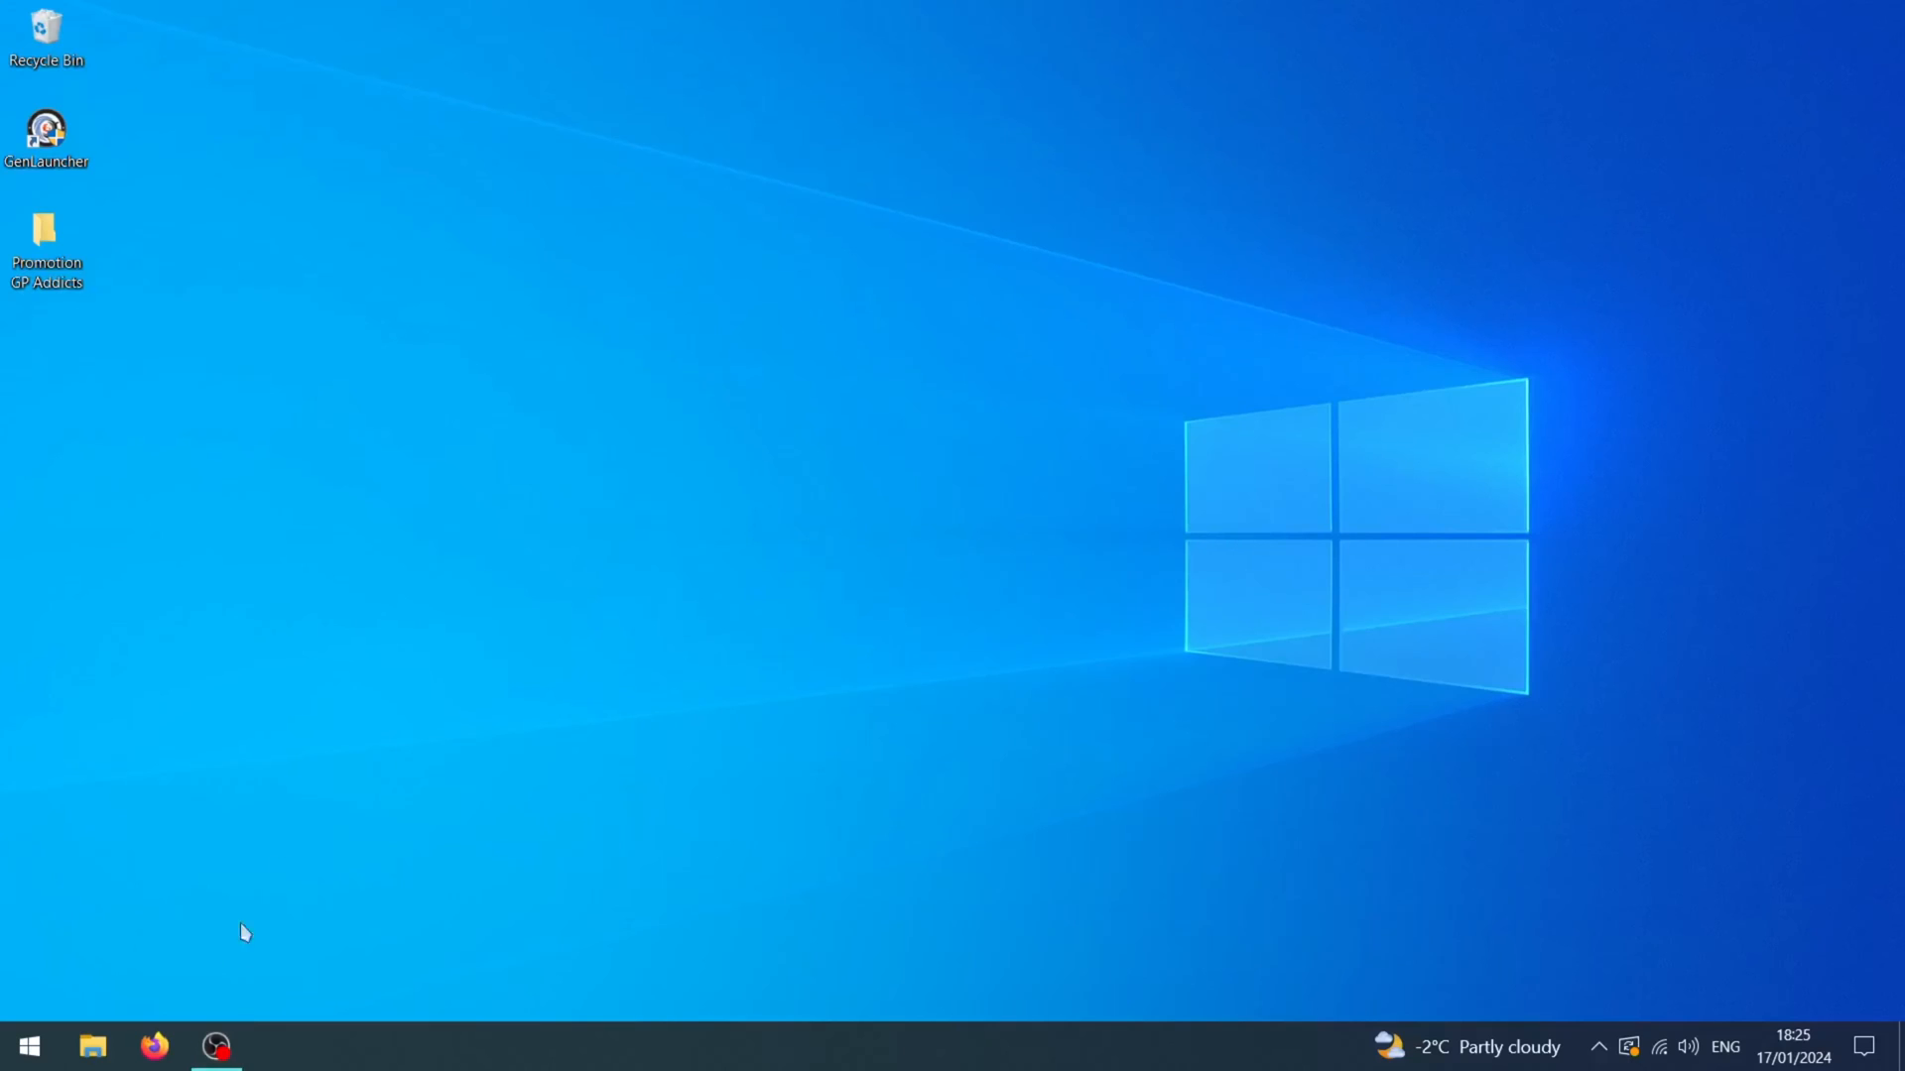
Step: Search for radmin vpn, reach radmin-vpn.com and download the free Radmin VPN installer
left_click(153, 1045)
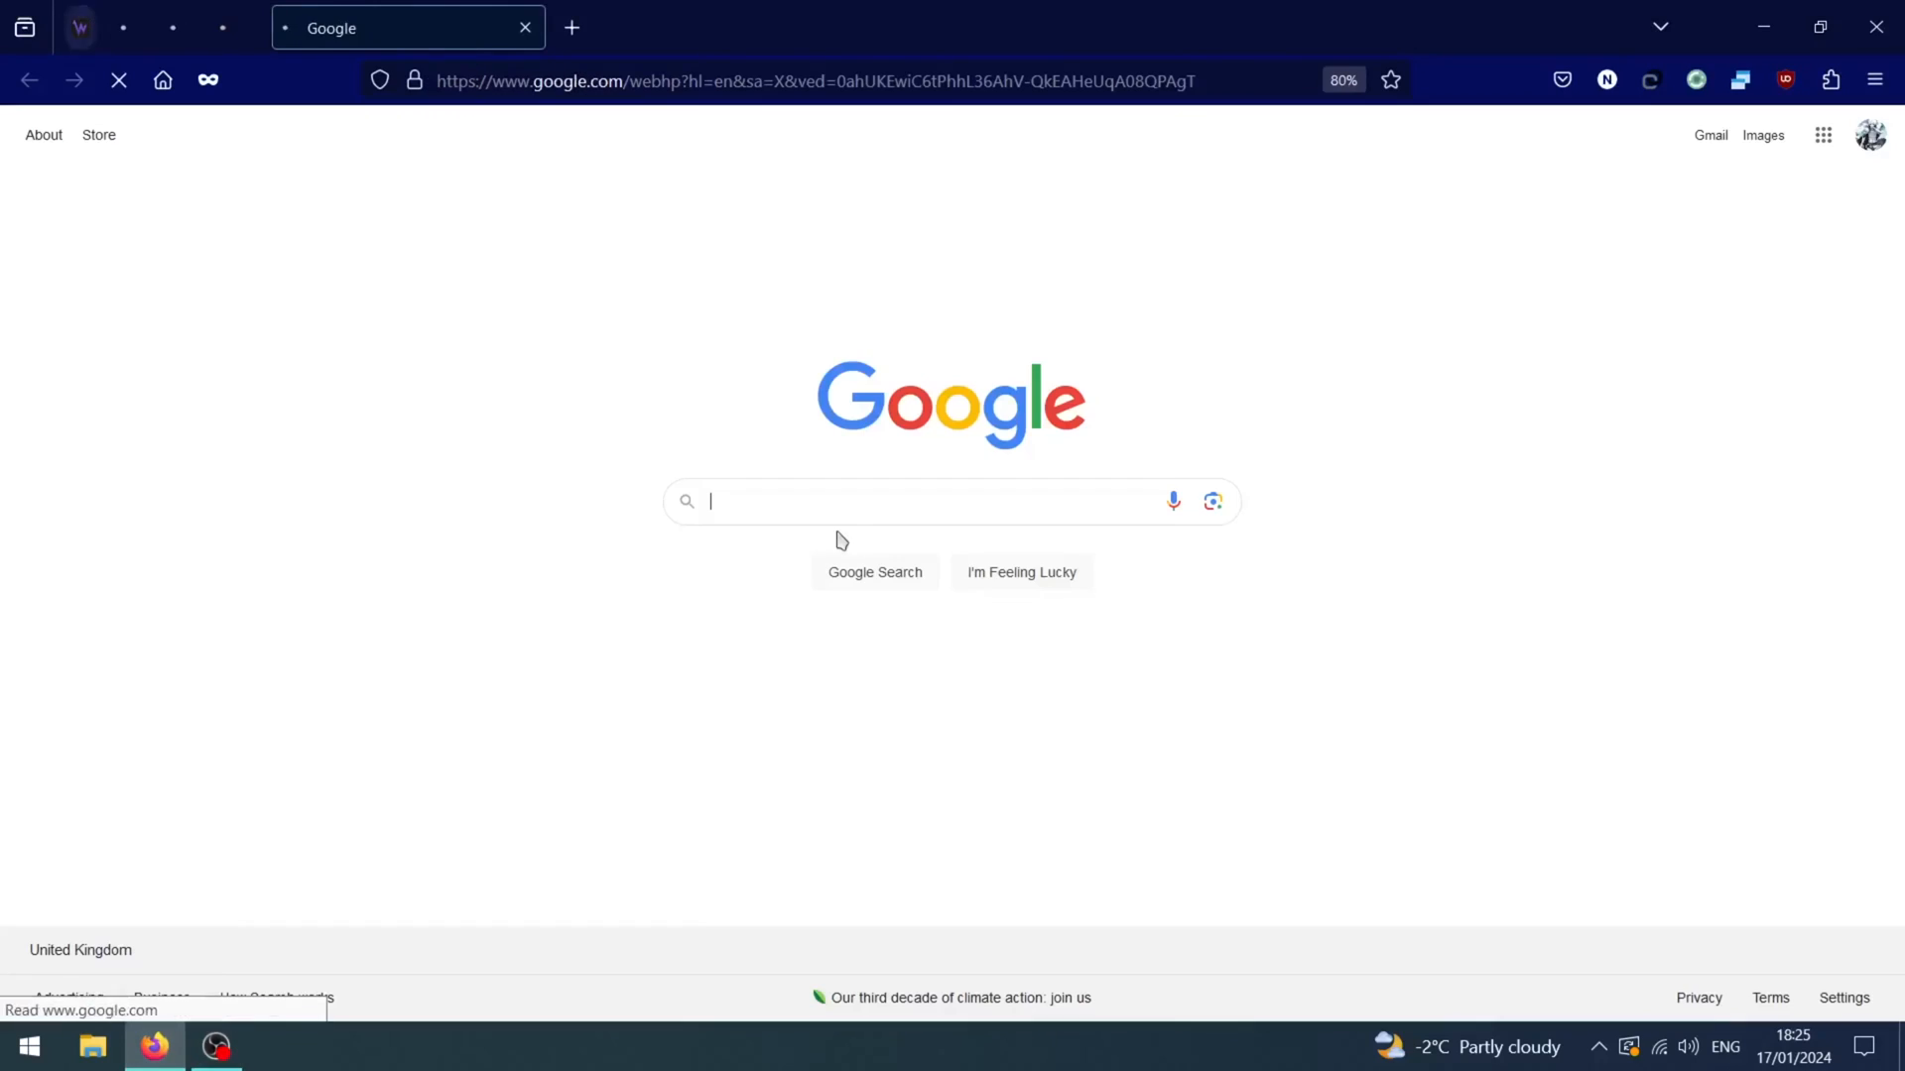
type("radmin")
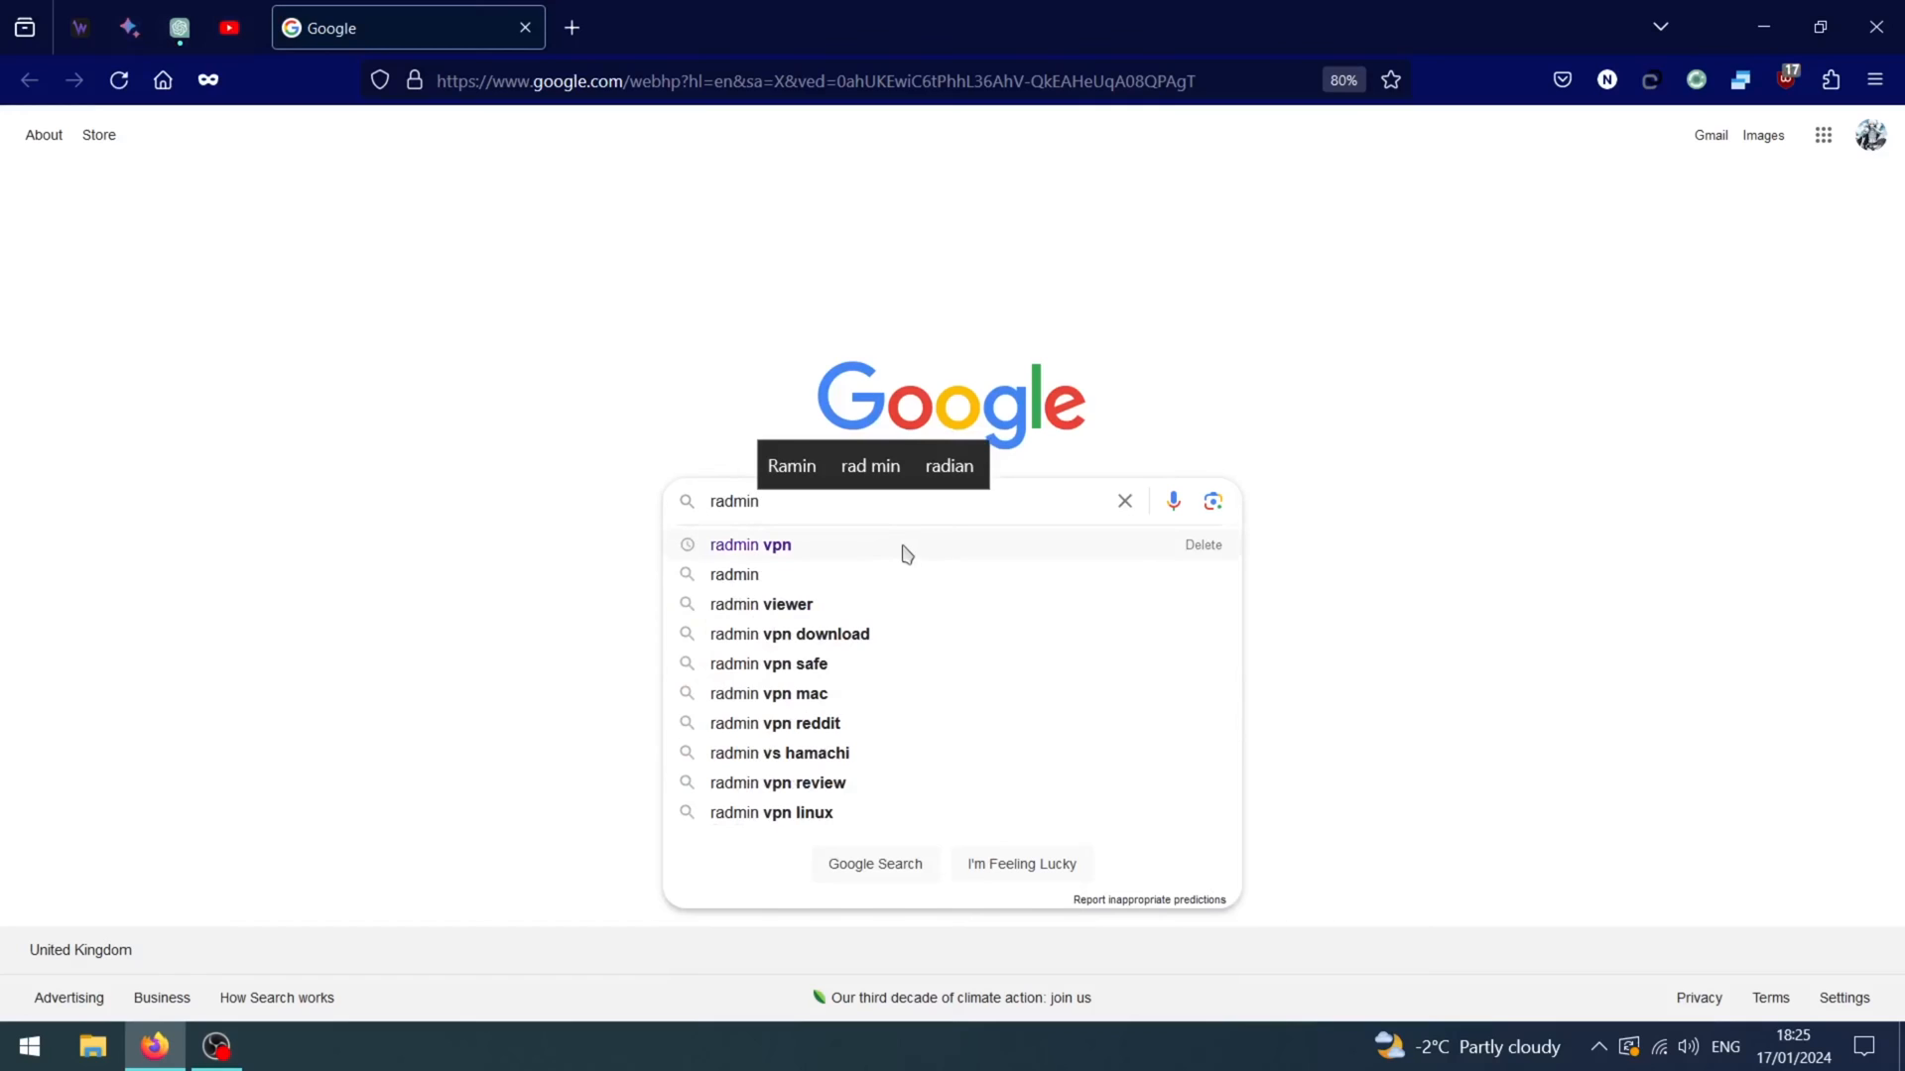
left_click(750, 543)
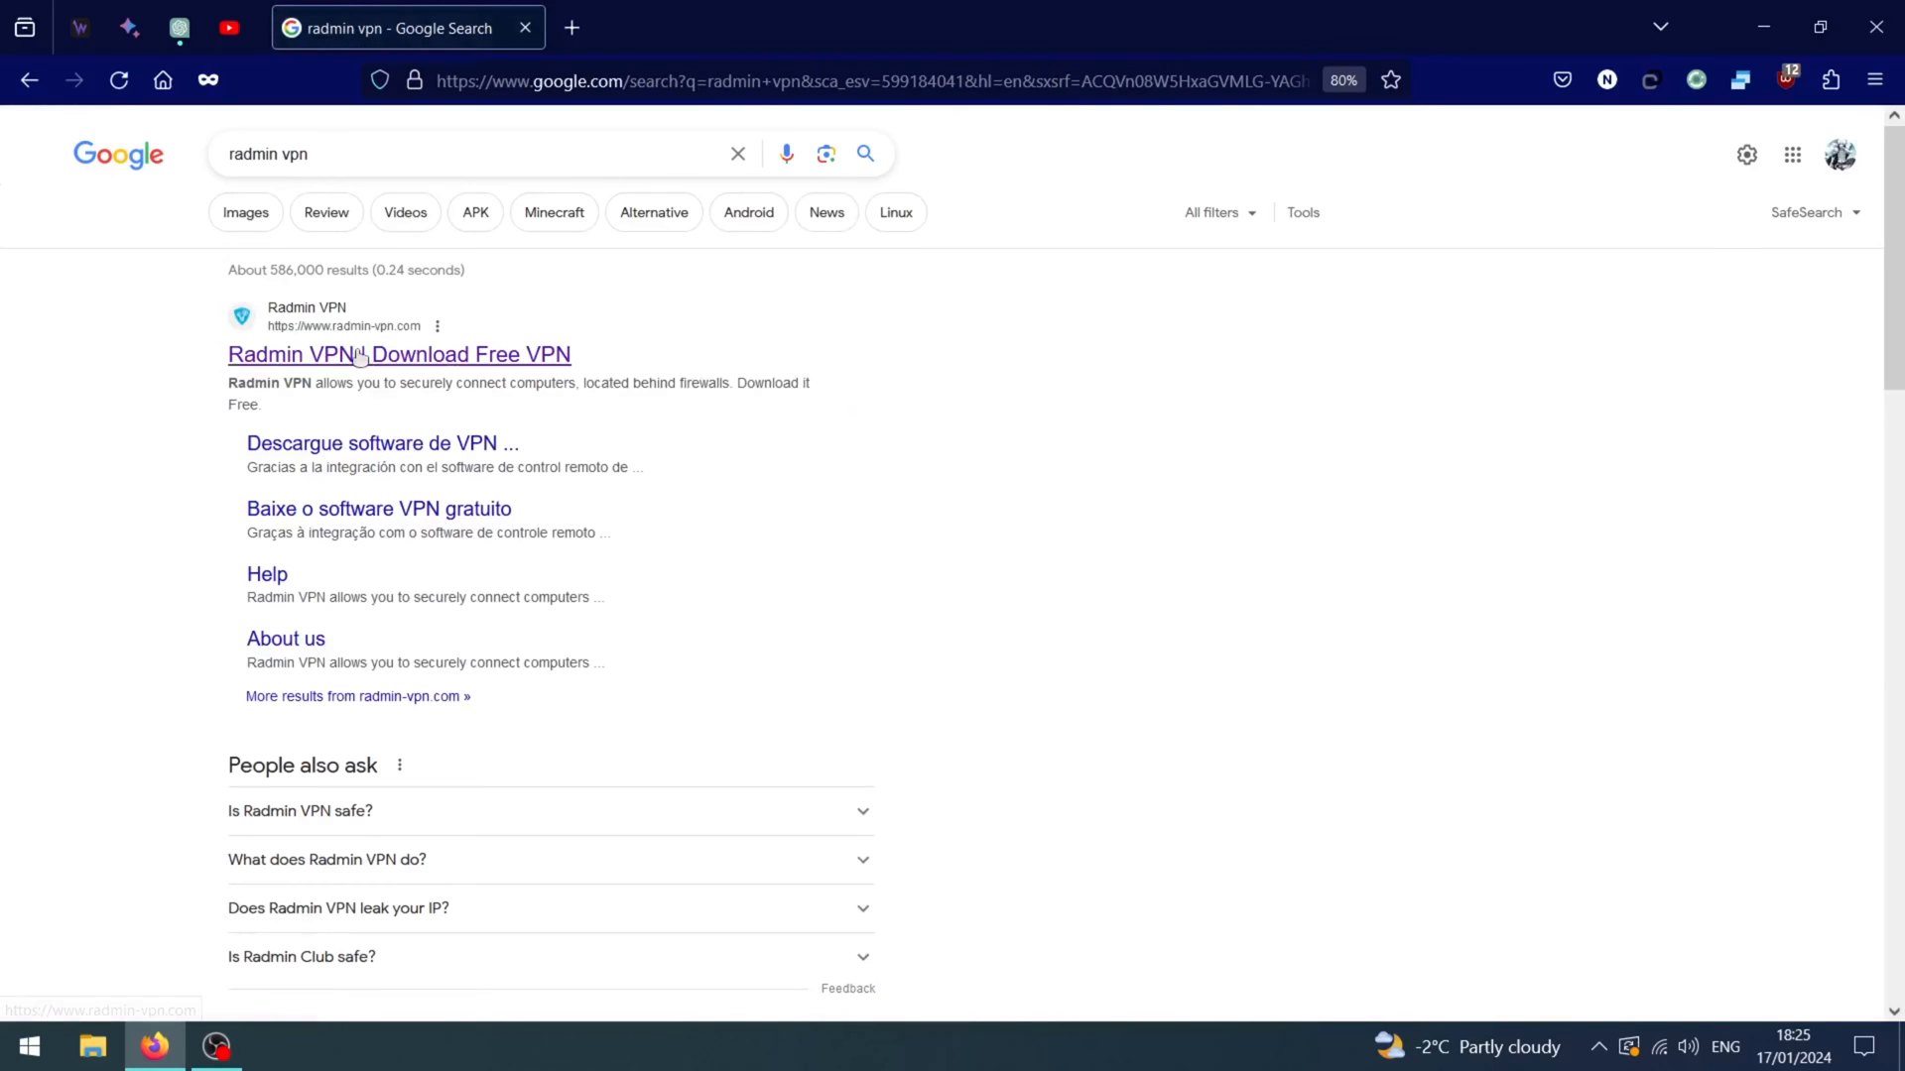
left_click(399, 354)
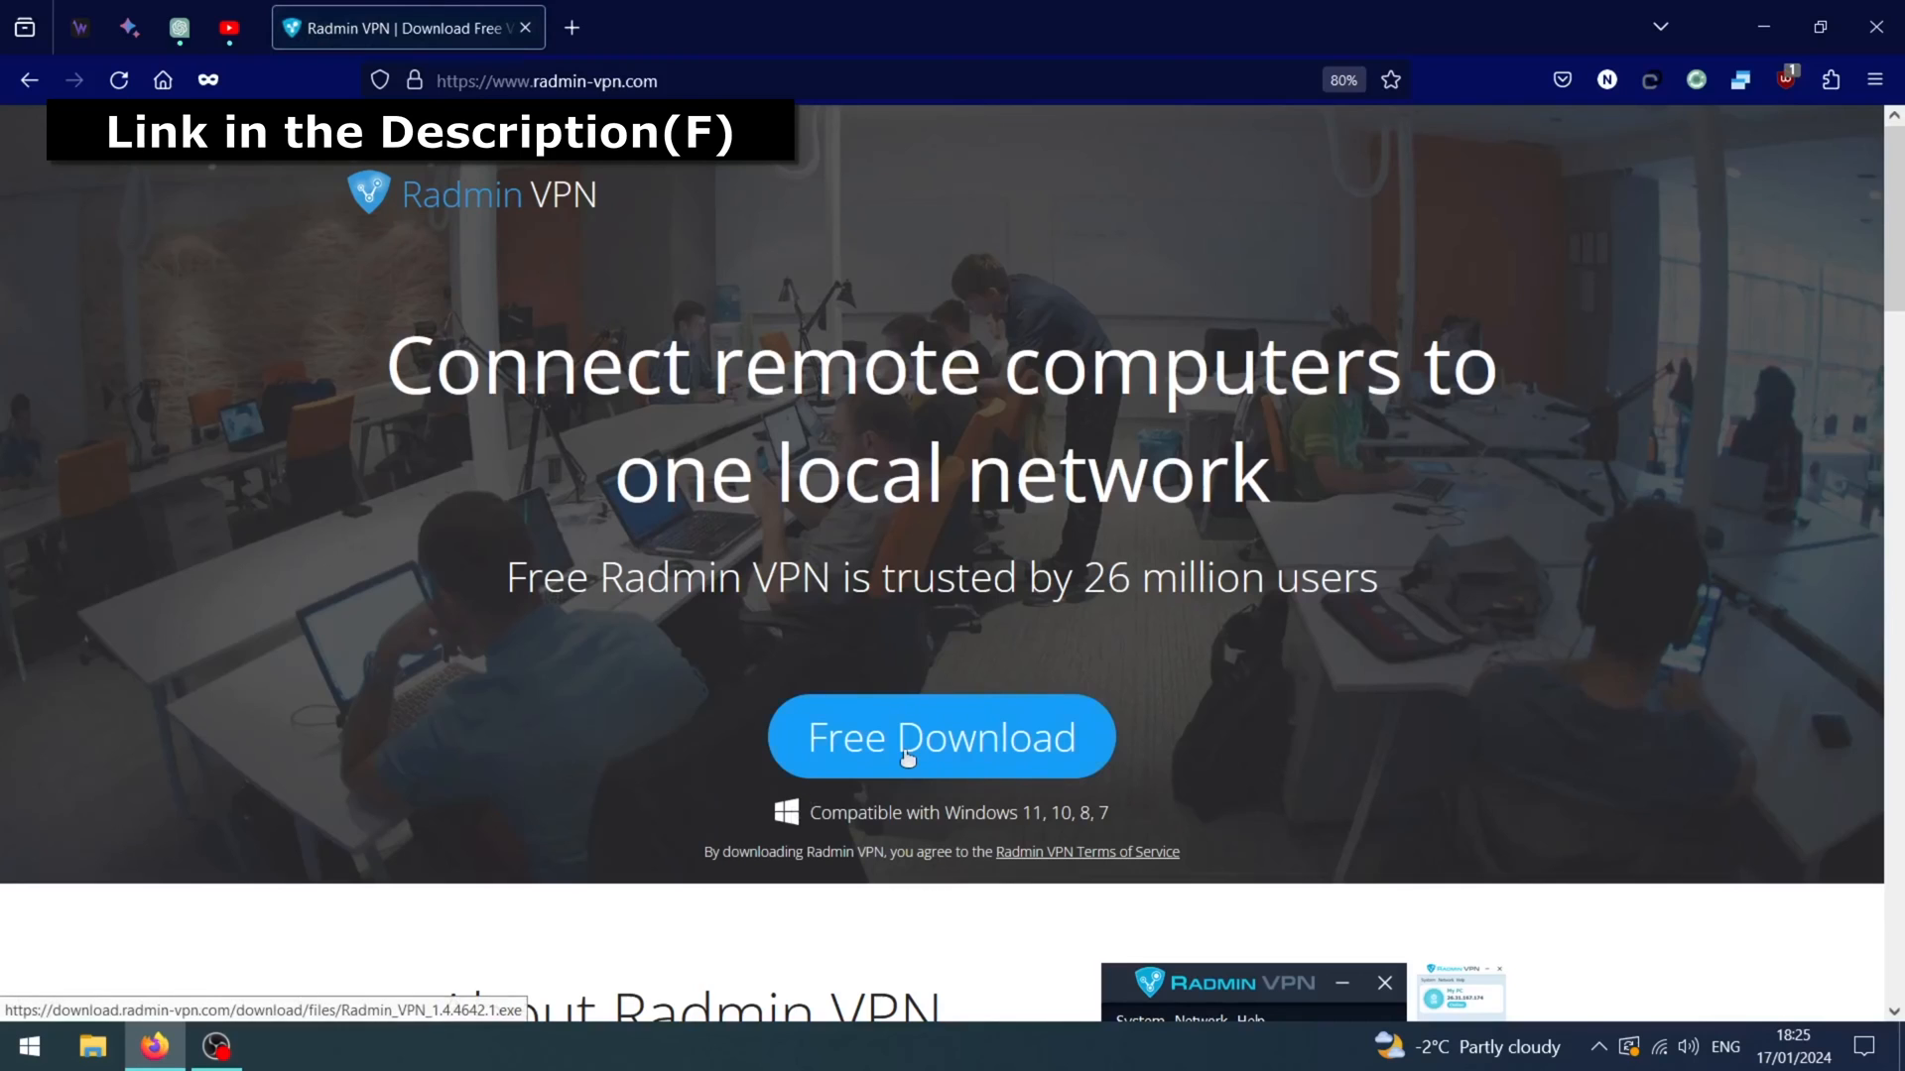
left_click(939, 738)
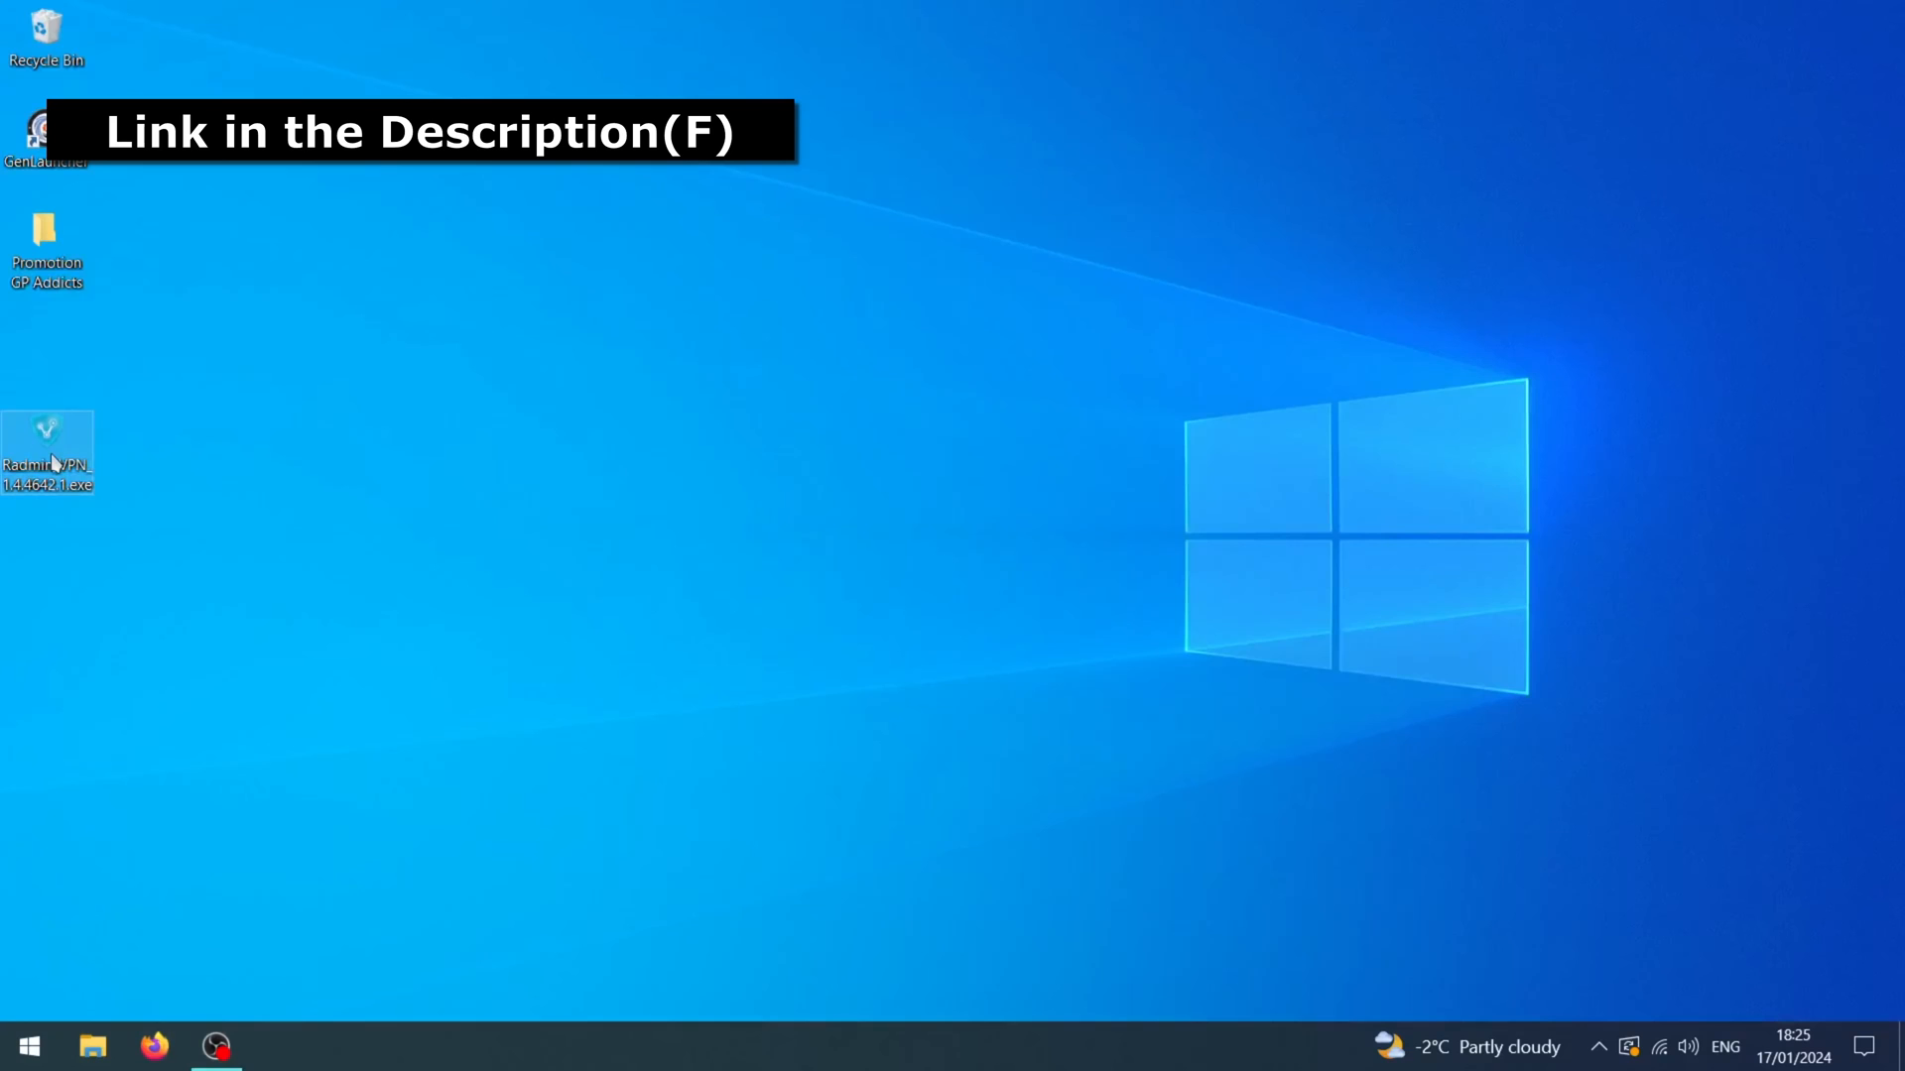
Step: Run the Radmin VPN installer from the desktop and rename this computer to 'MY Name'
double_click(46, 450)
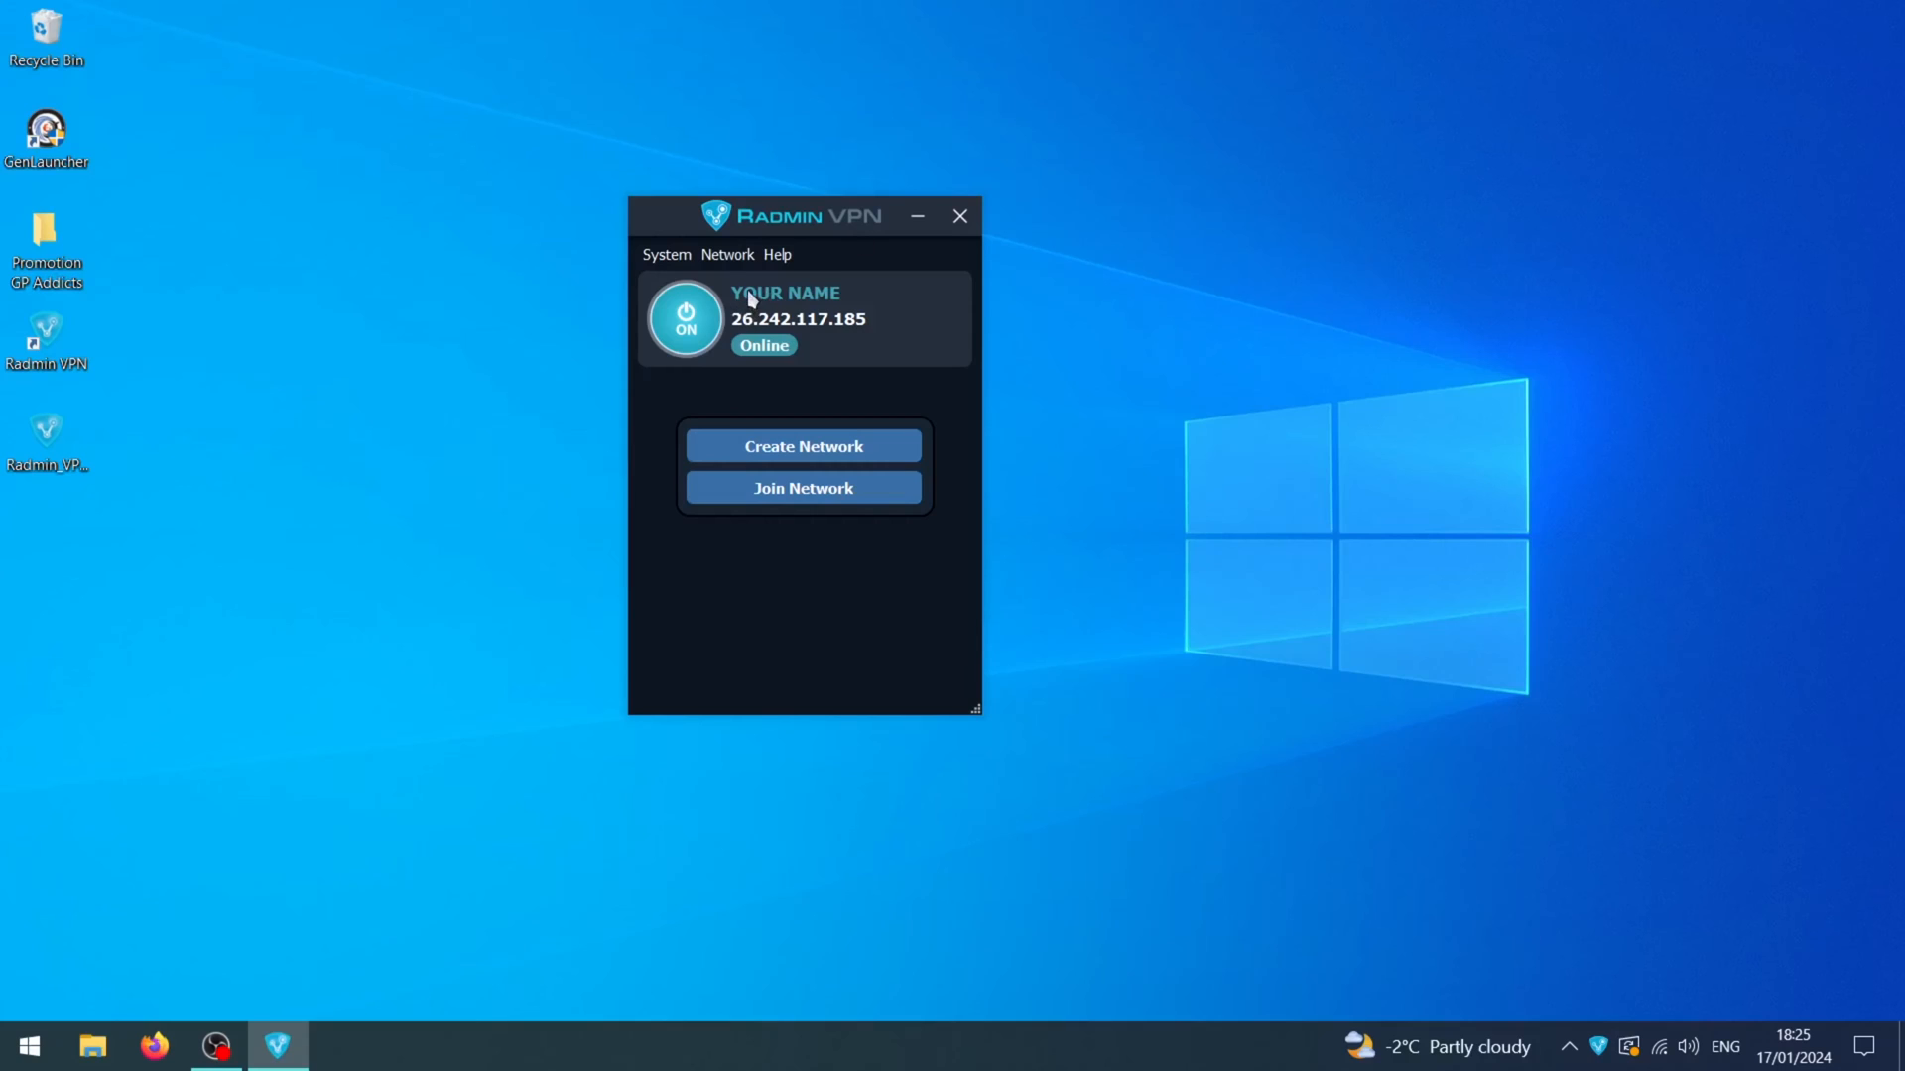
double_click(783, 294)
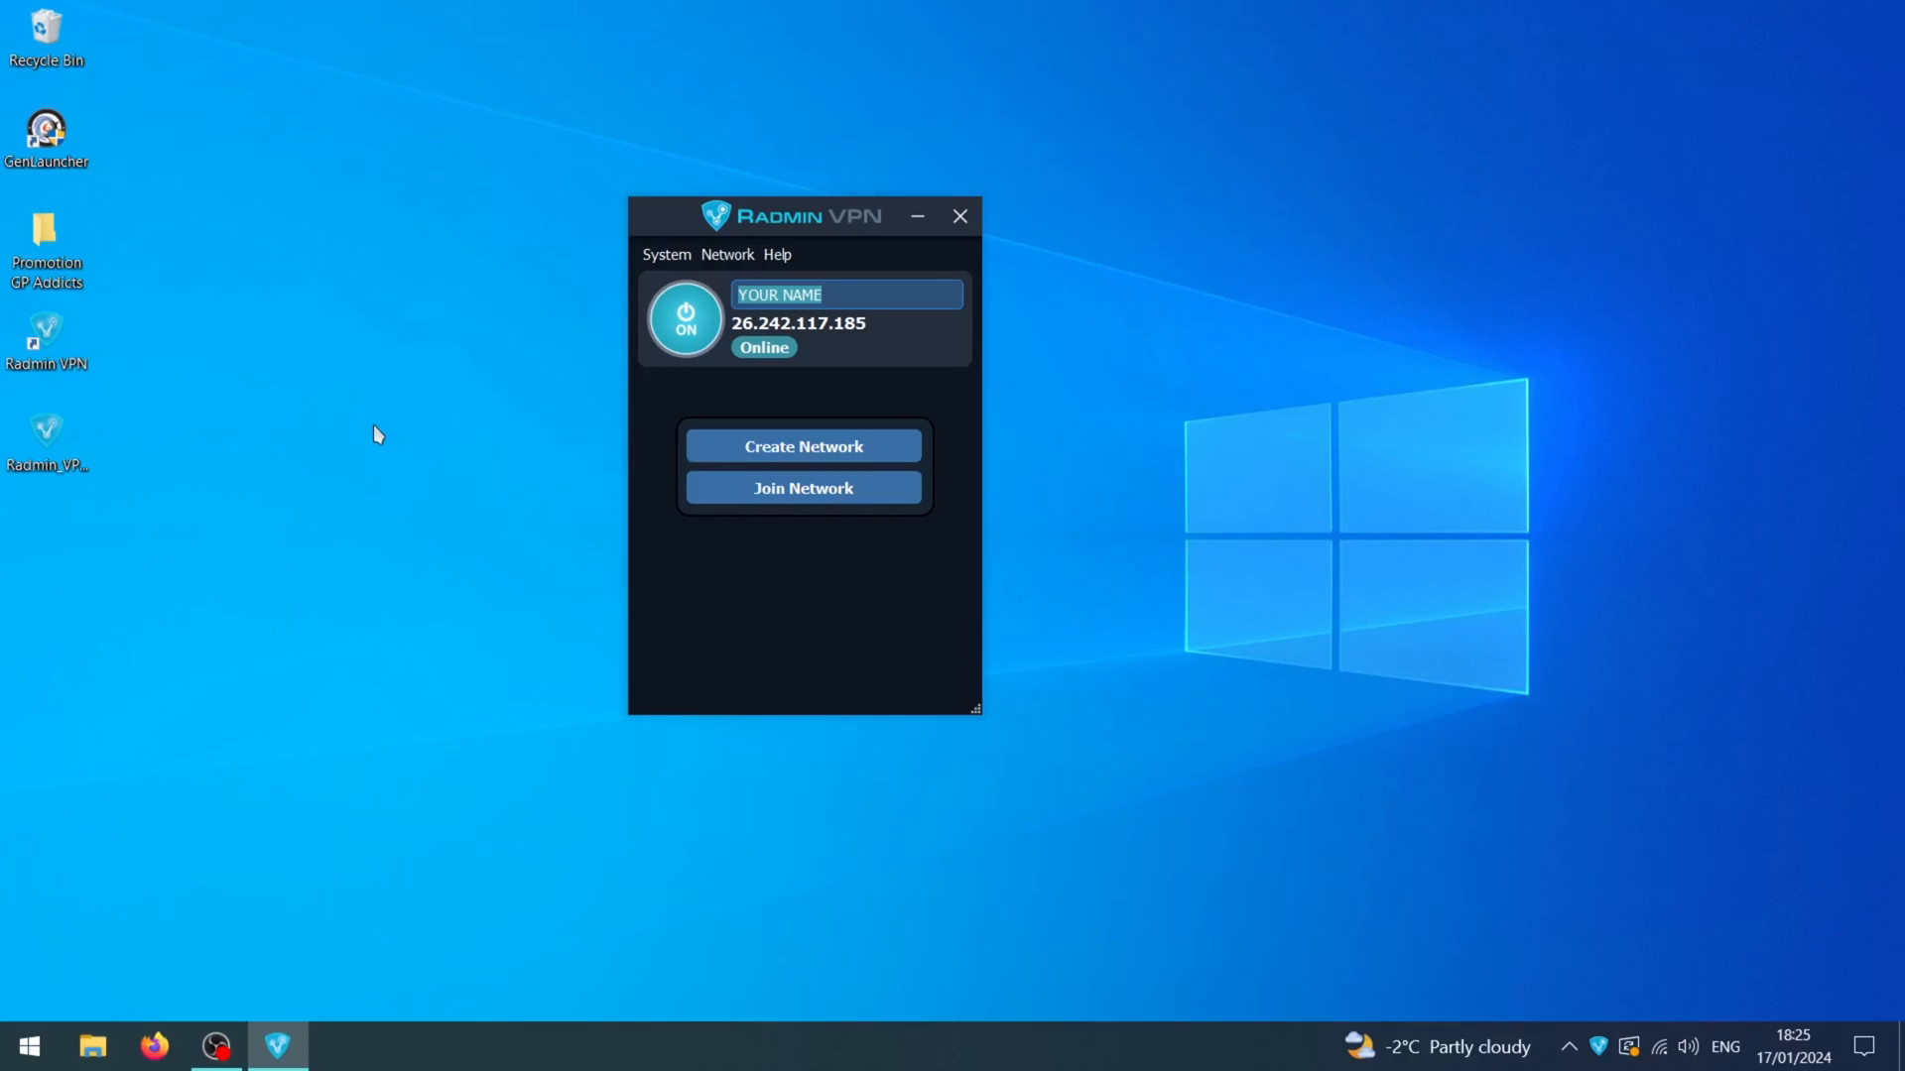
type("MY Name")
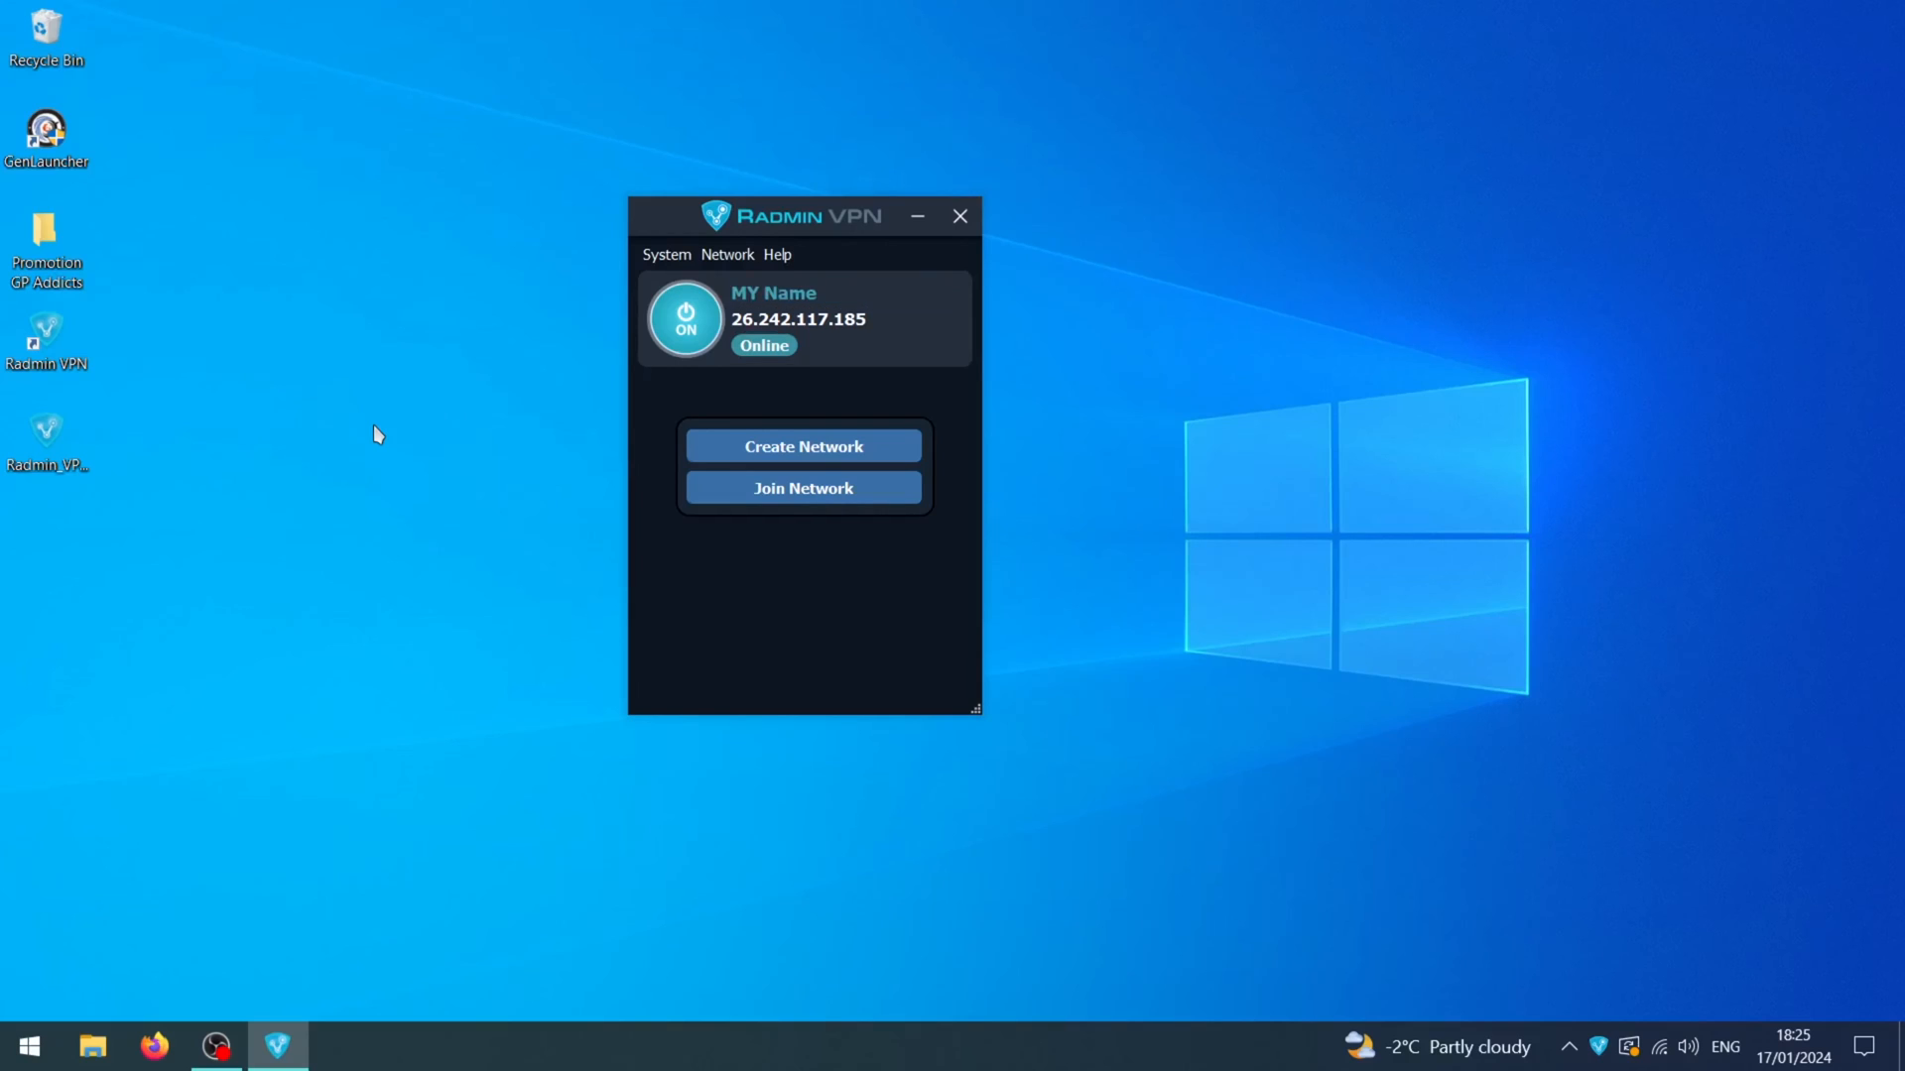
Step: Bring up the Join Network form and enter ROTRBruce as the network name
left_click(802, 447)
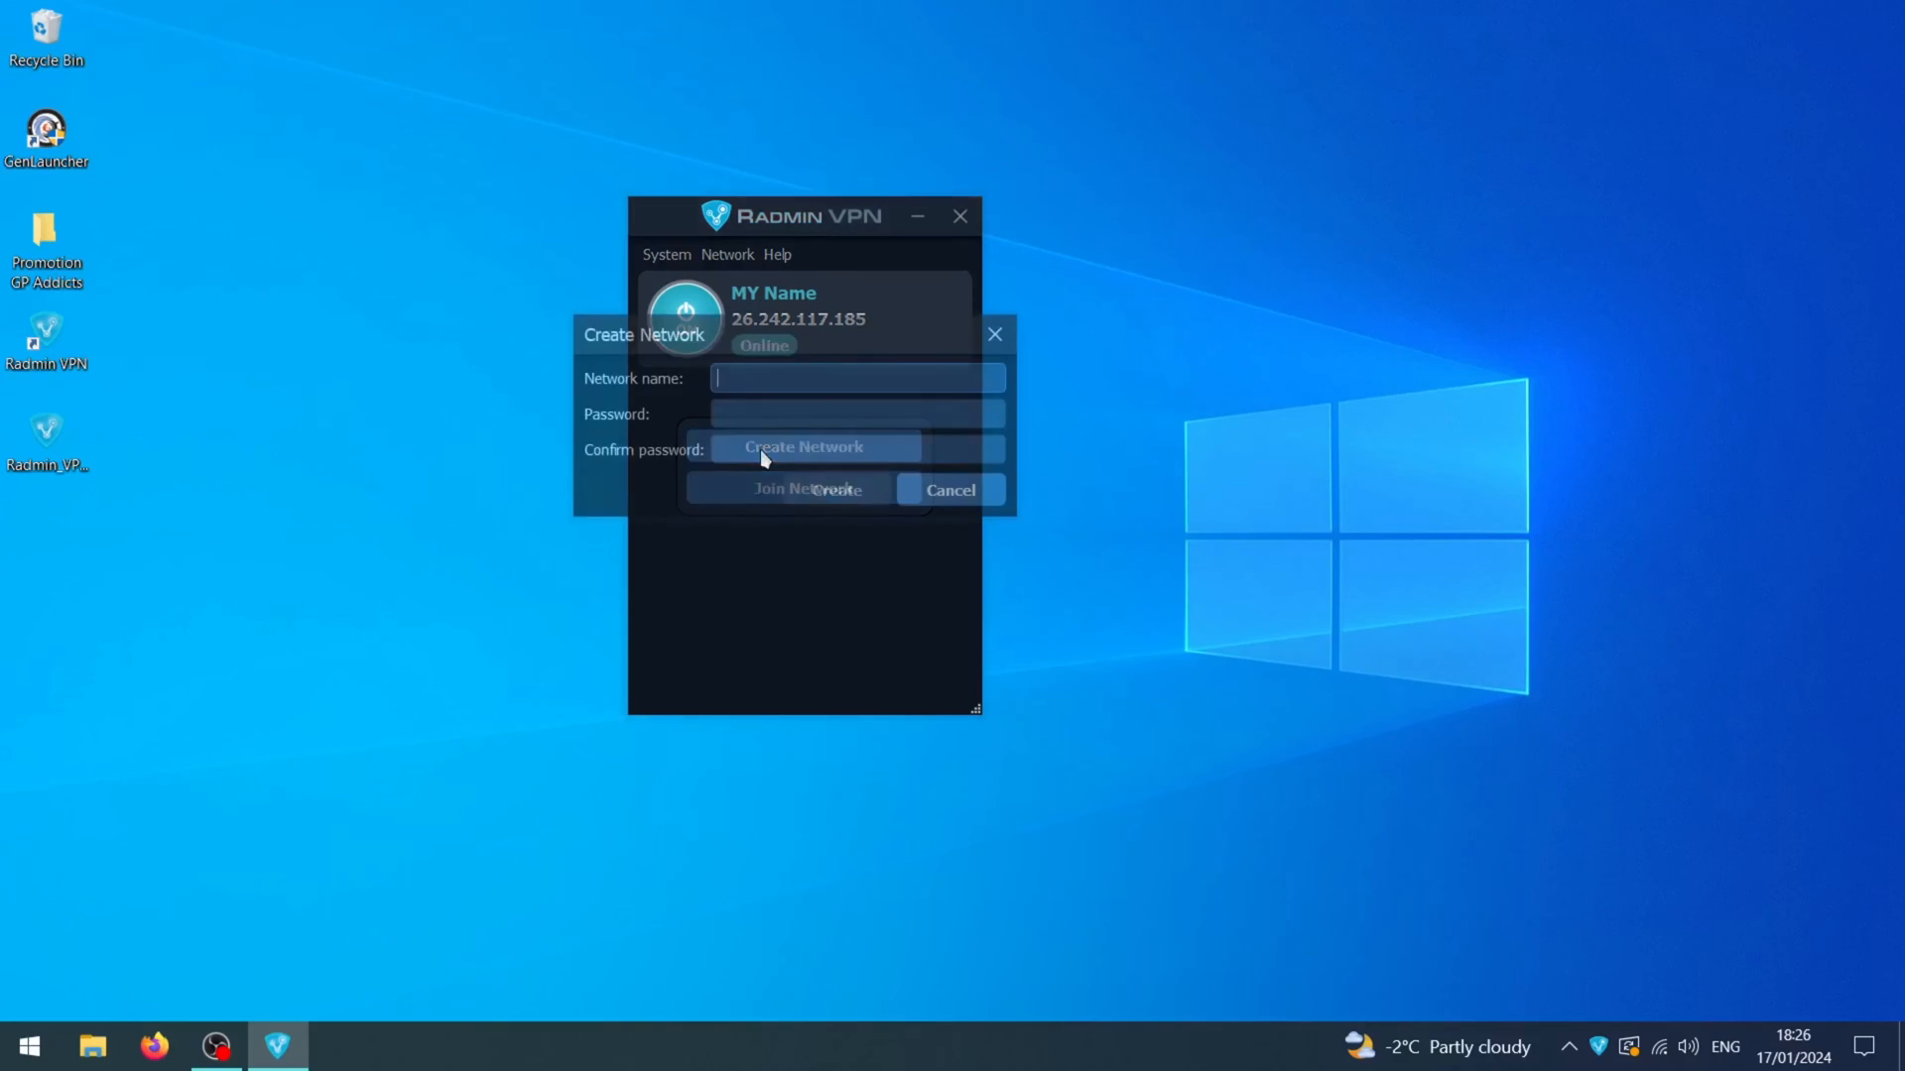
left_click(948, 490)
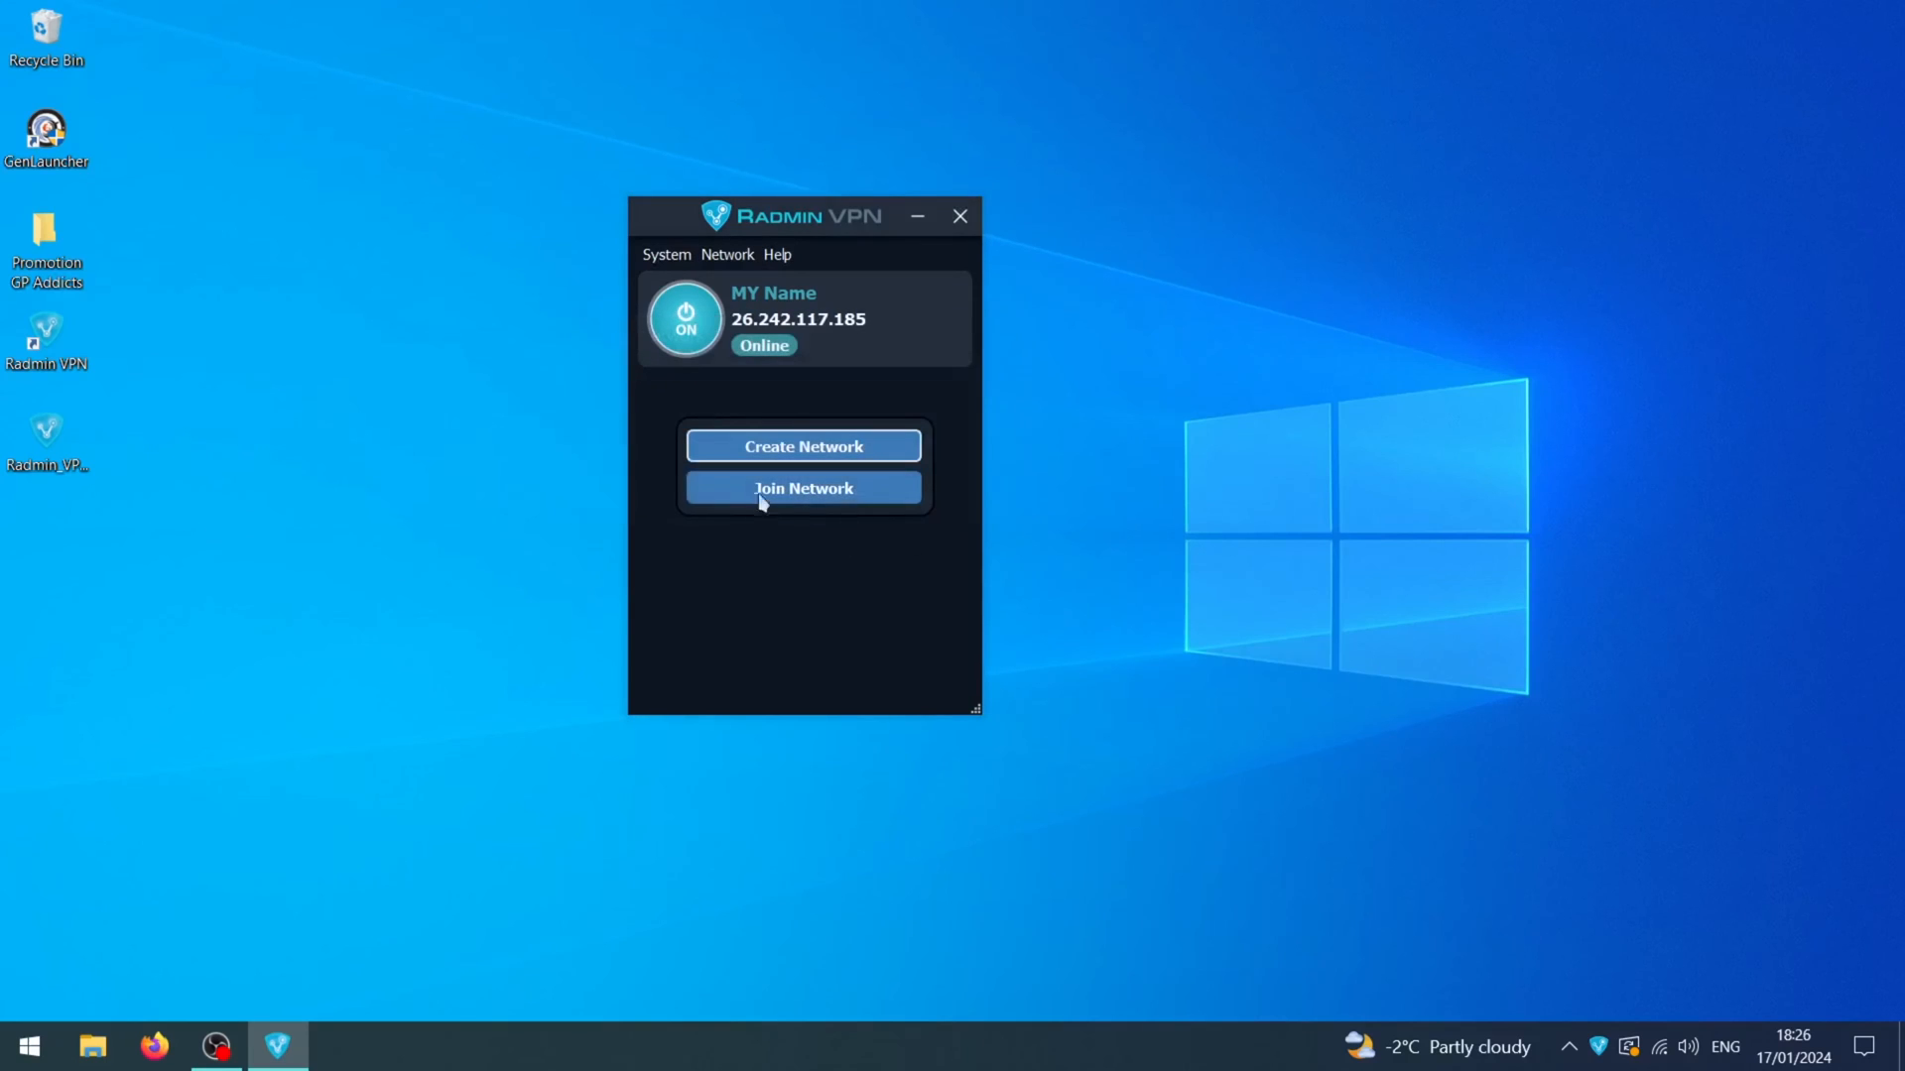
left_click(802, 488)
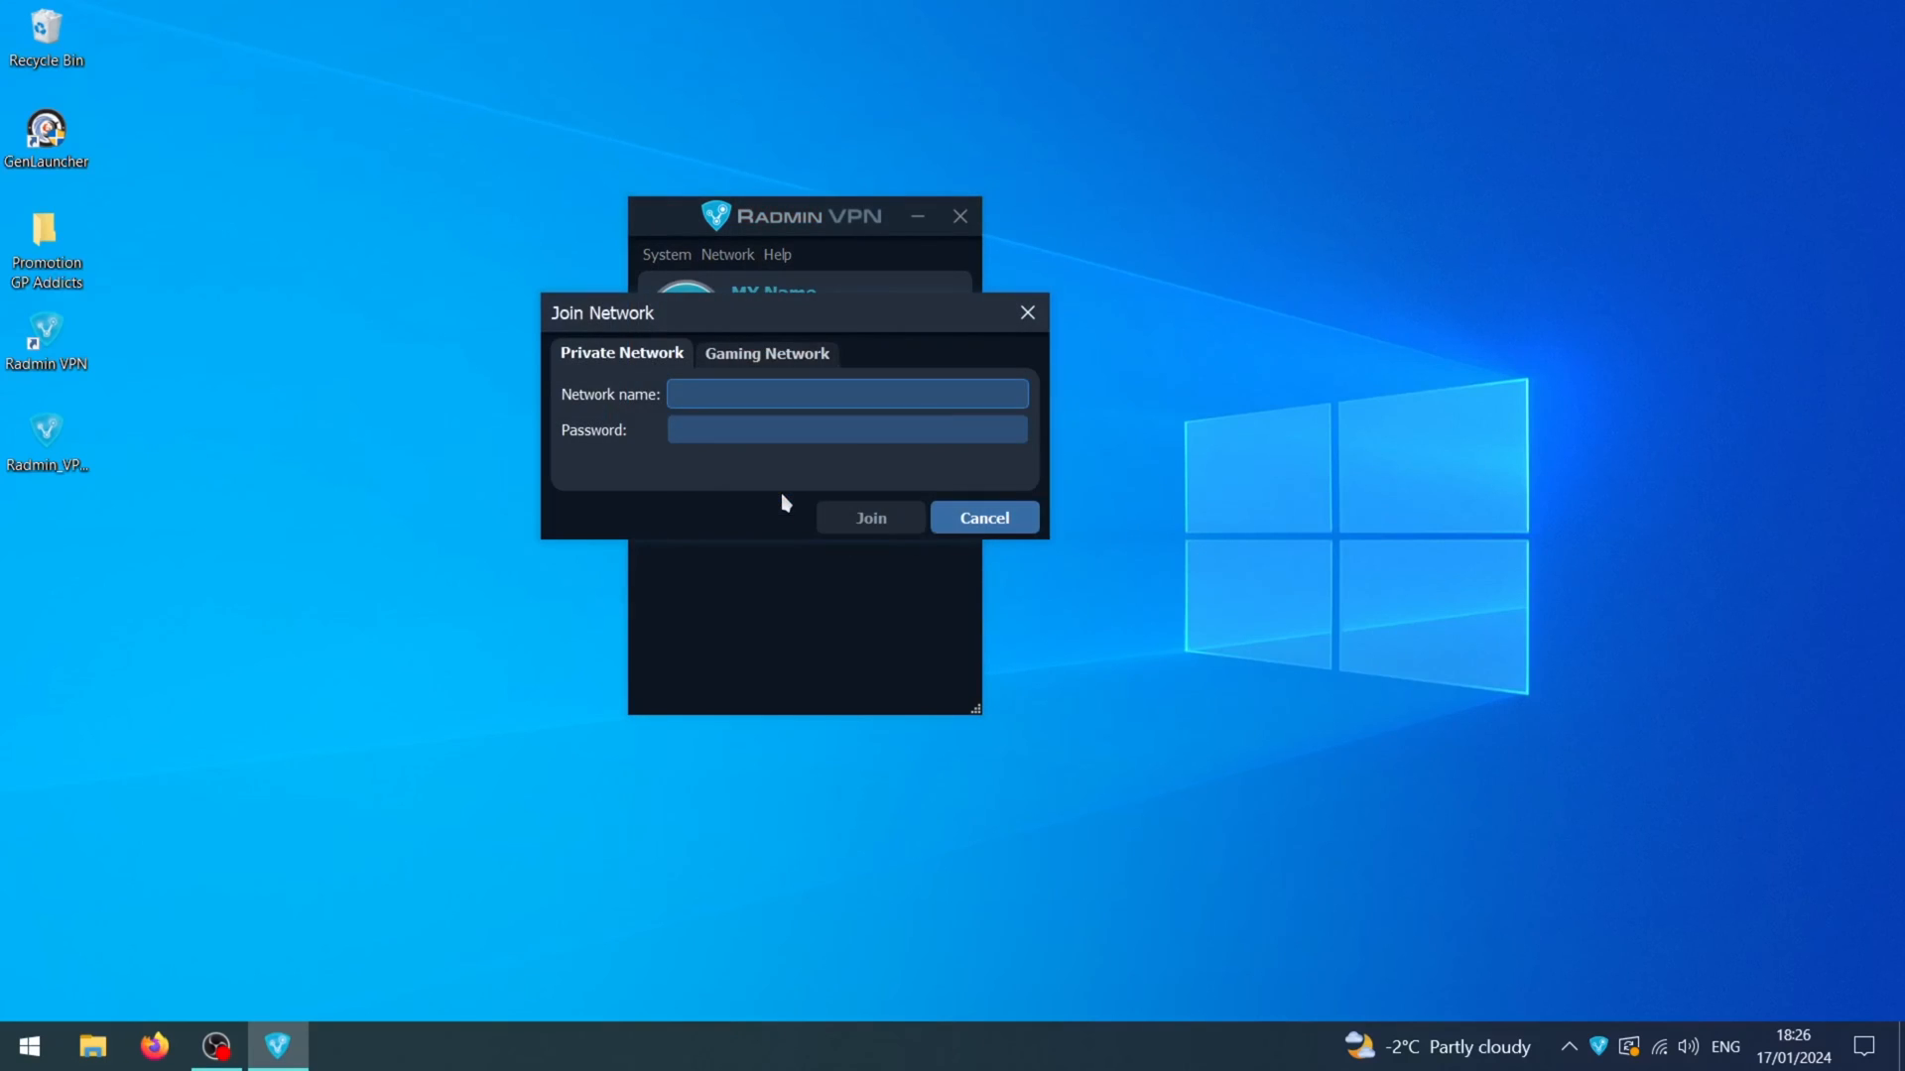
type("ROOTR")
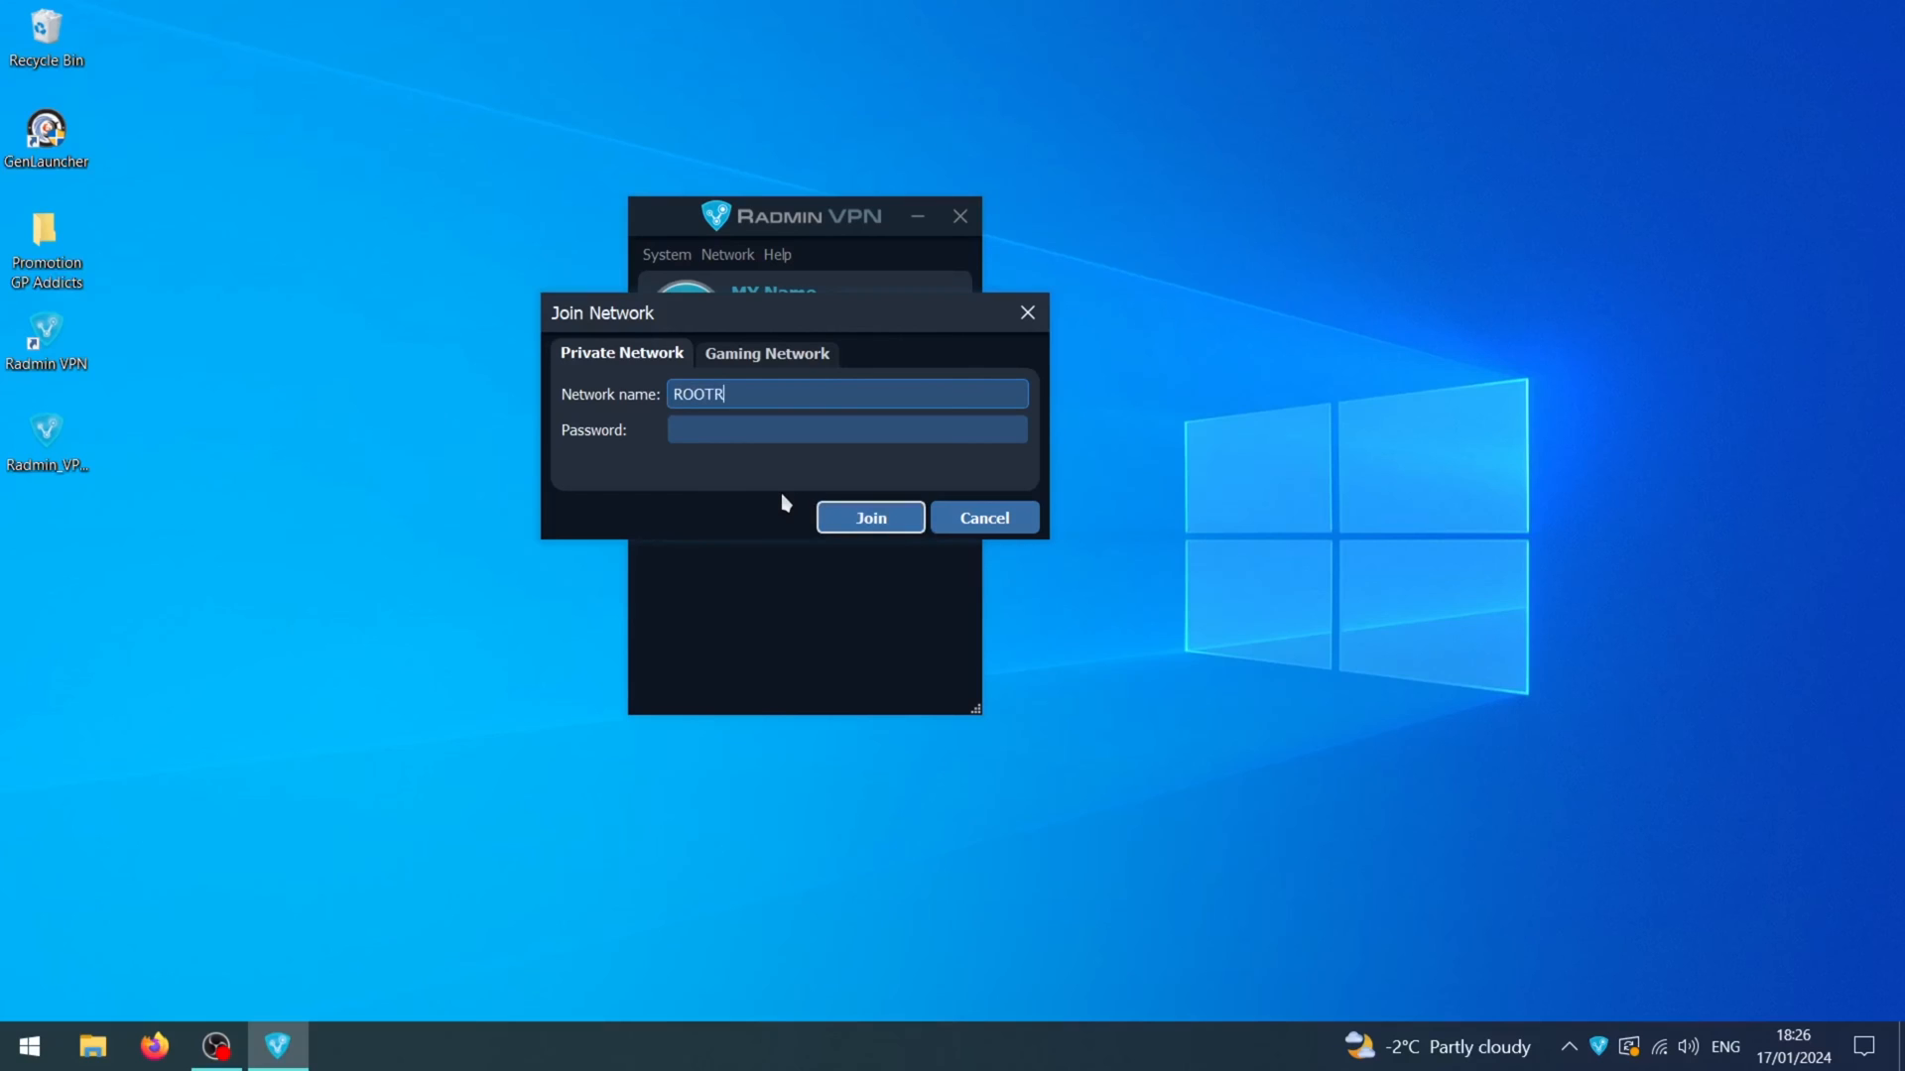
key("Backspace")
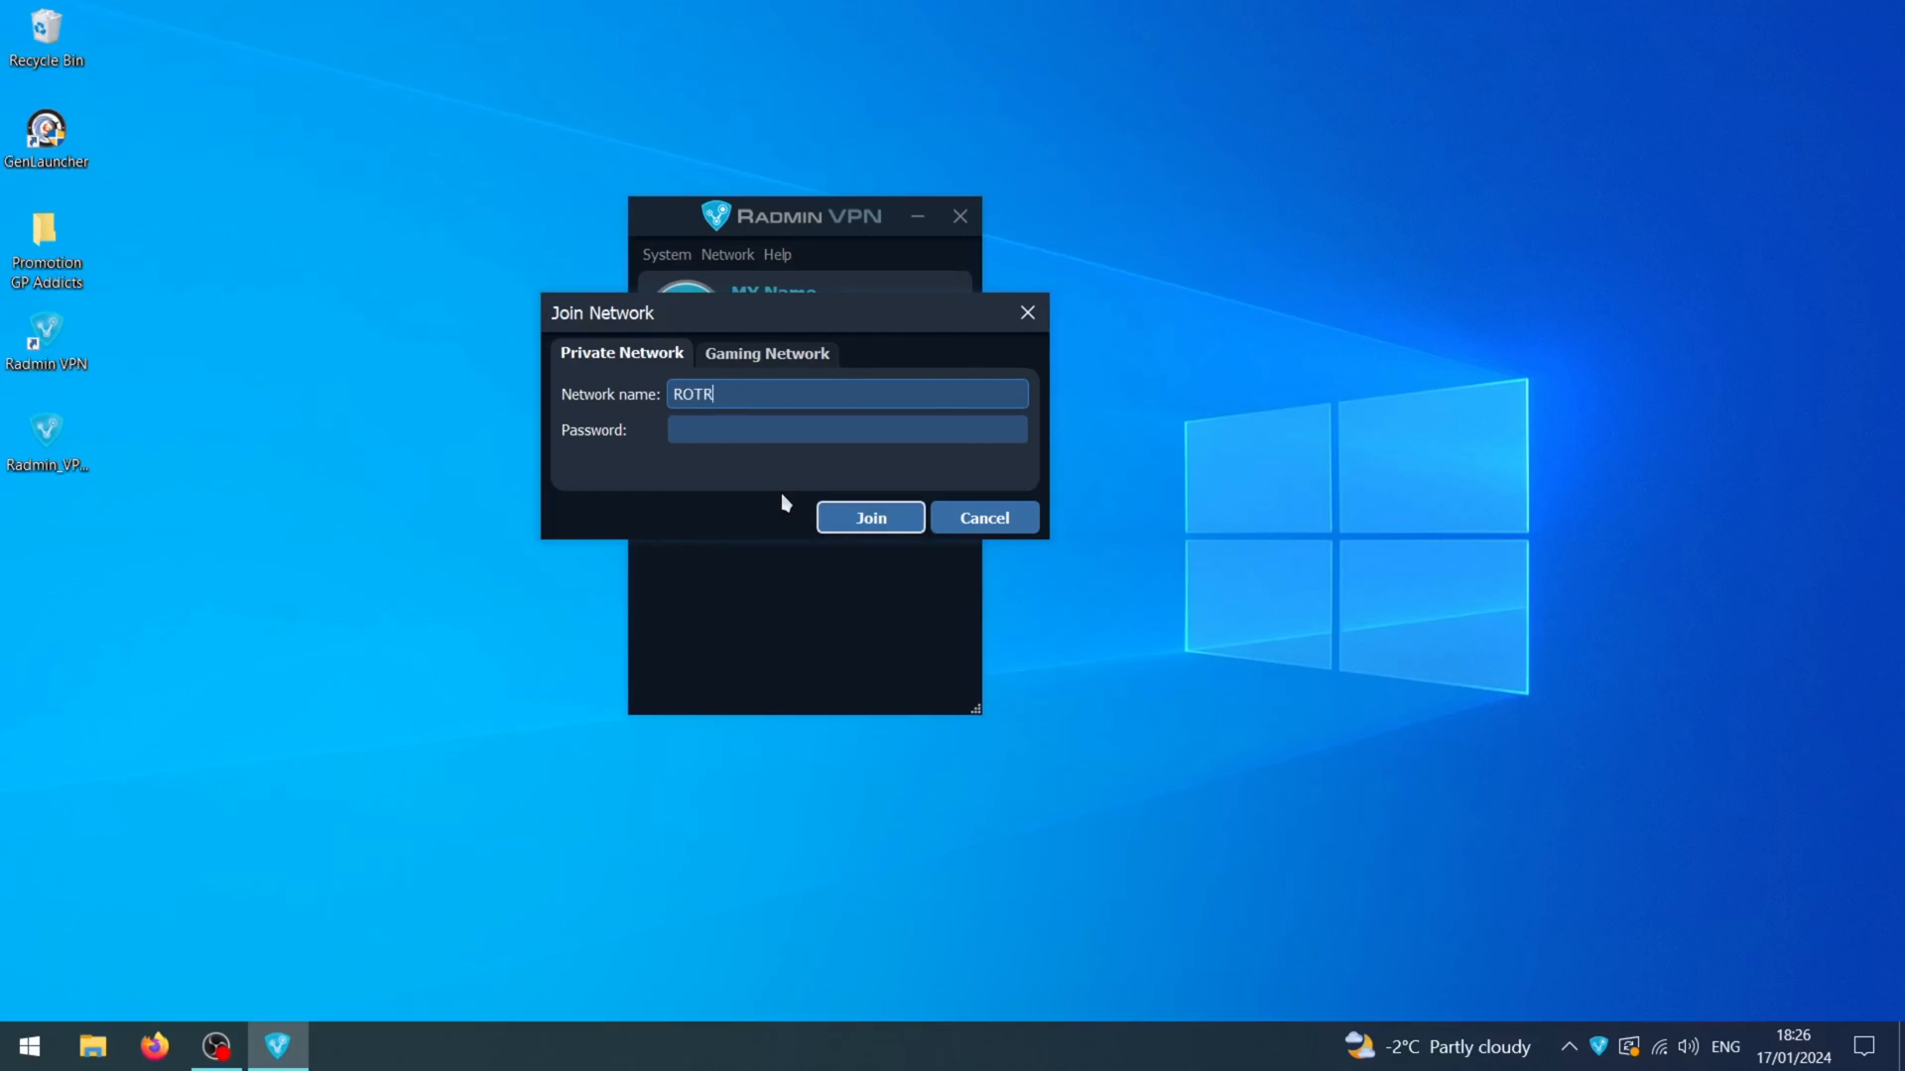
type("Bru")
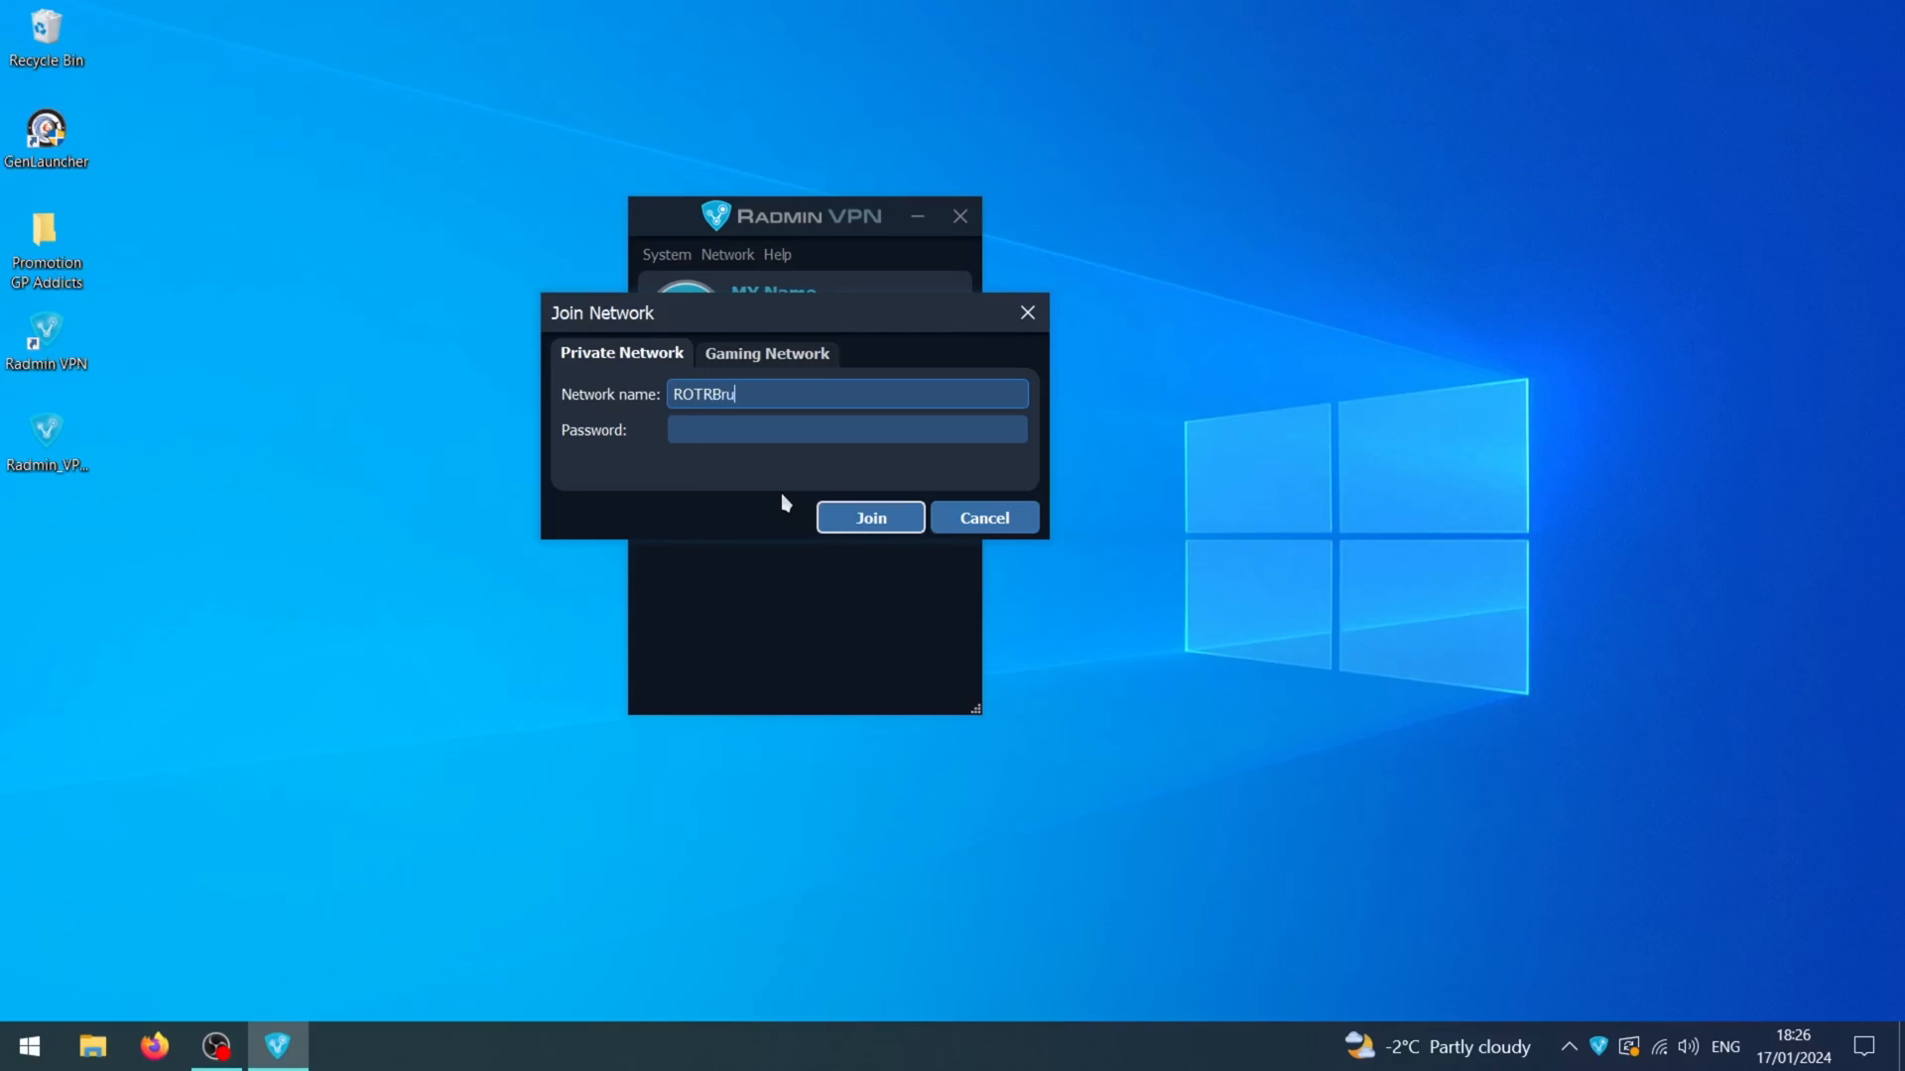
type("ce")
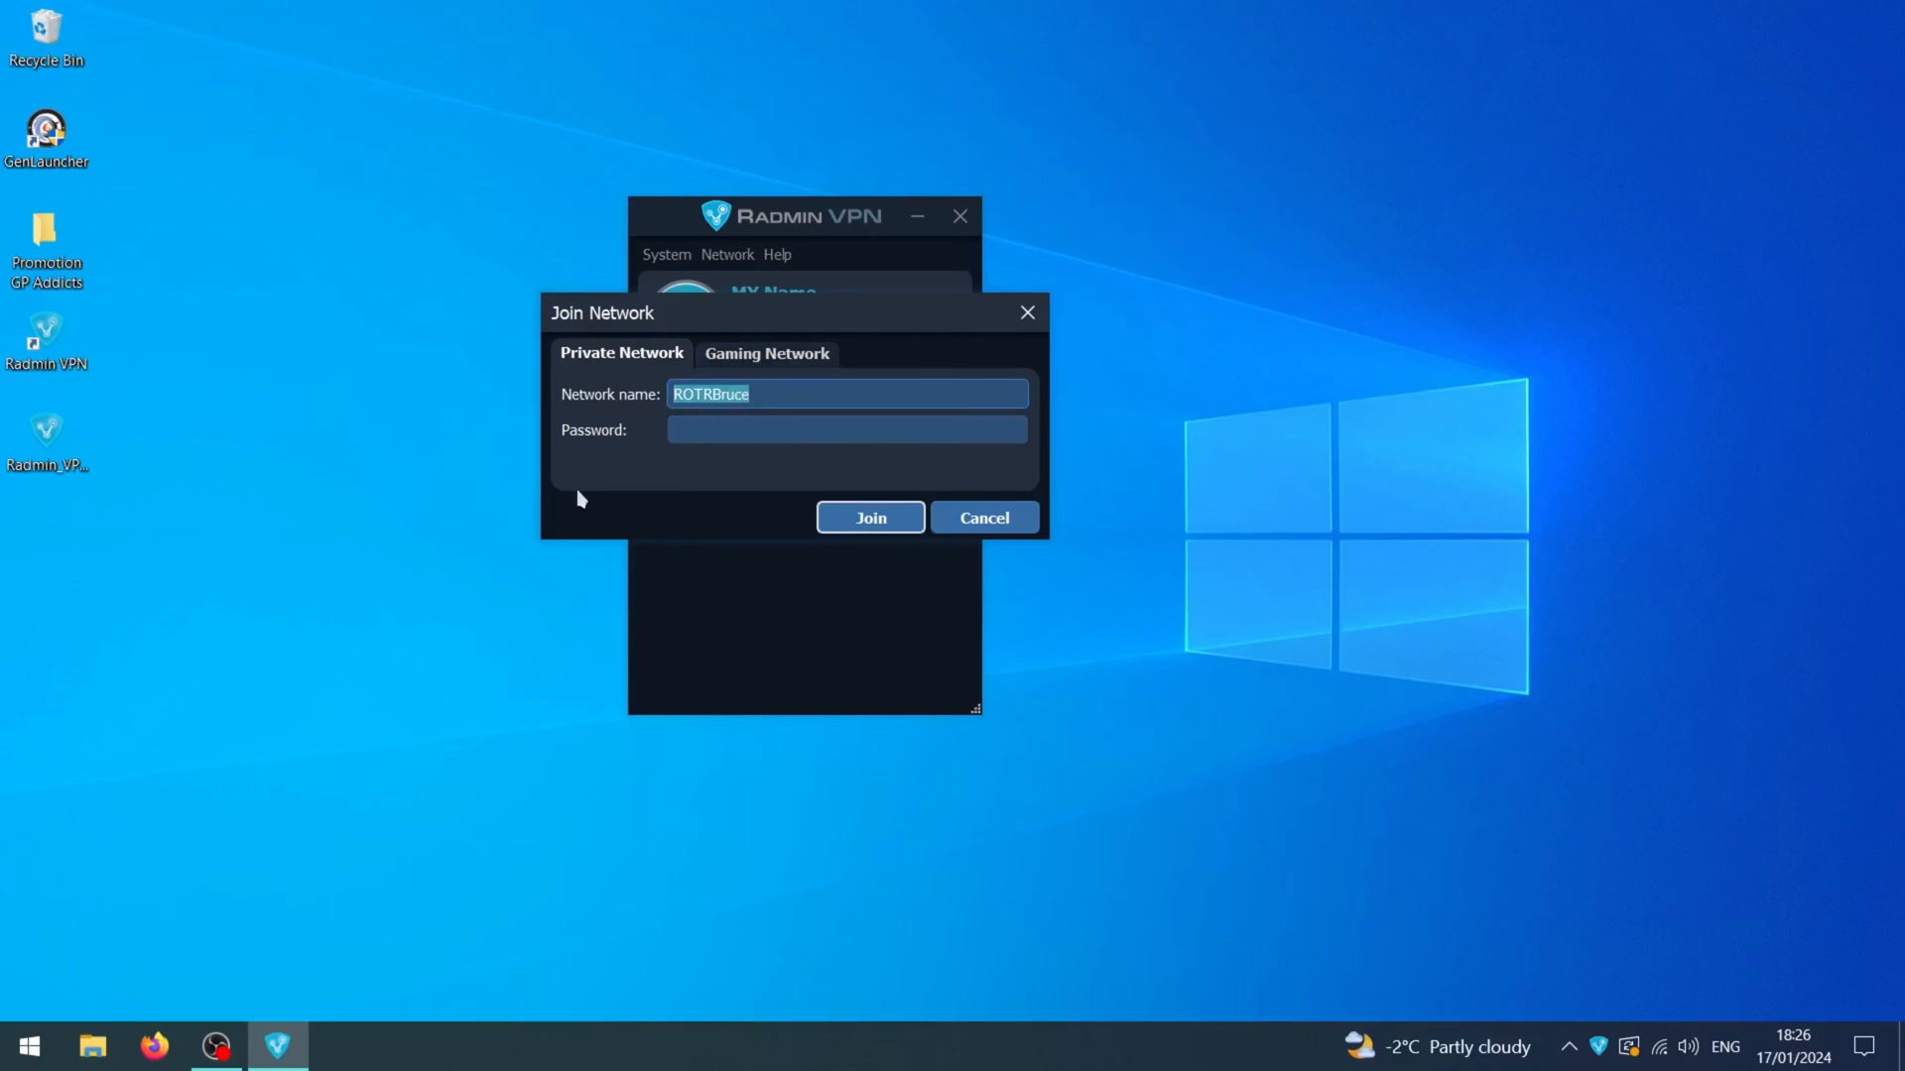
Step: Paste the network password and join the ROTRBruce network
right_click(847, 393)
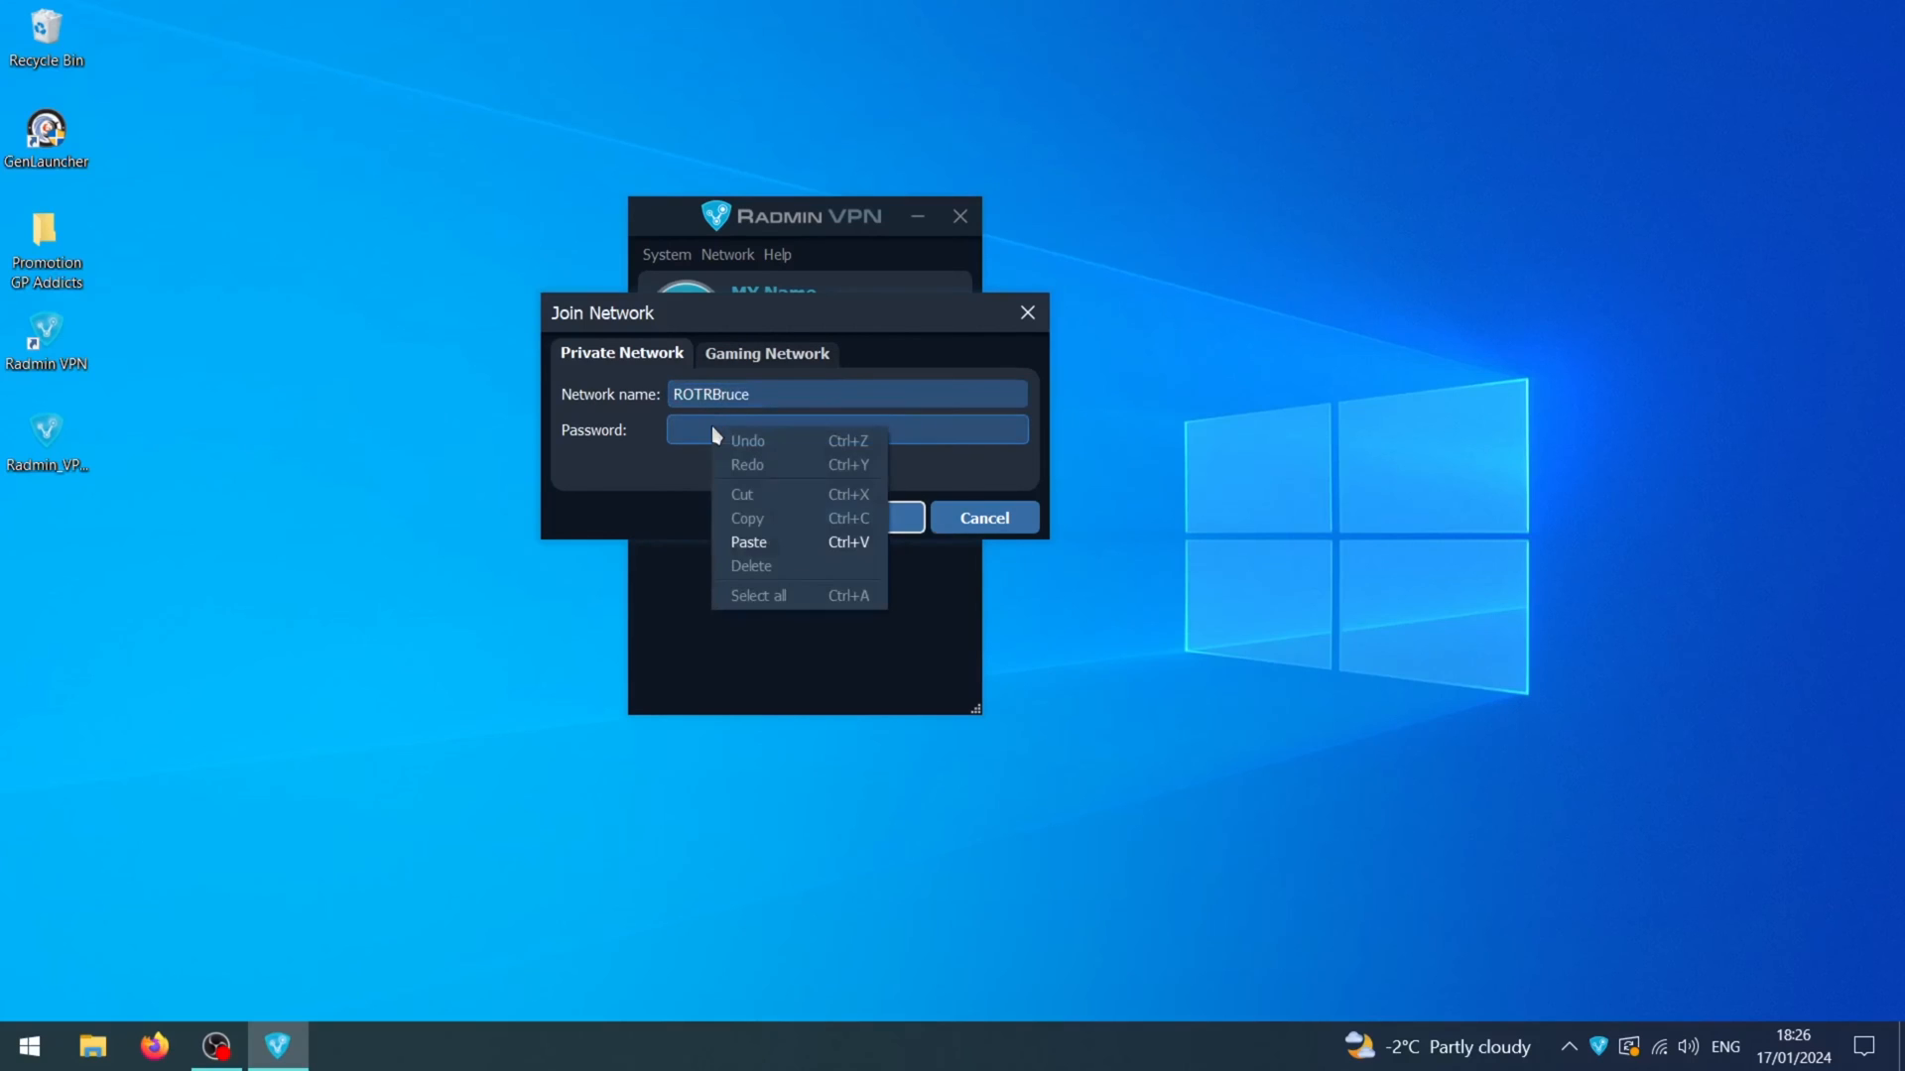
left_click(748, 542)
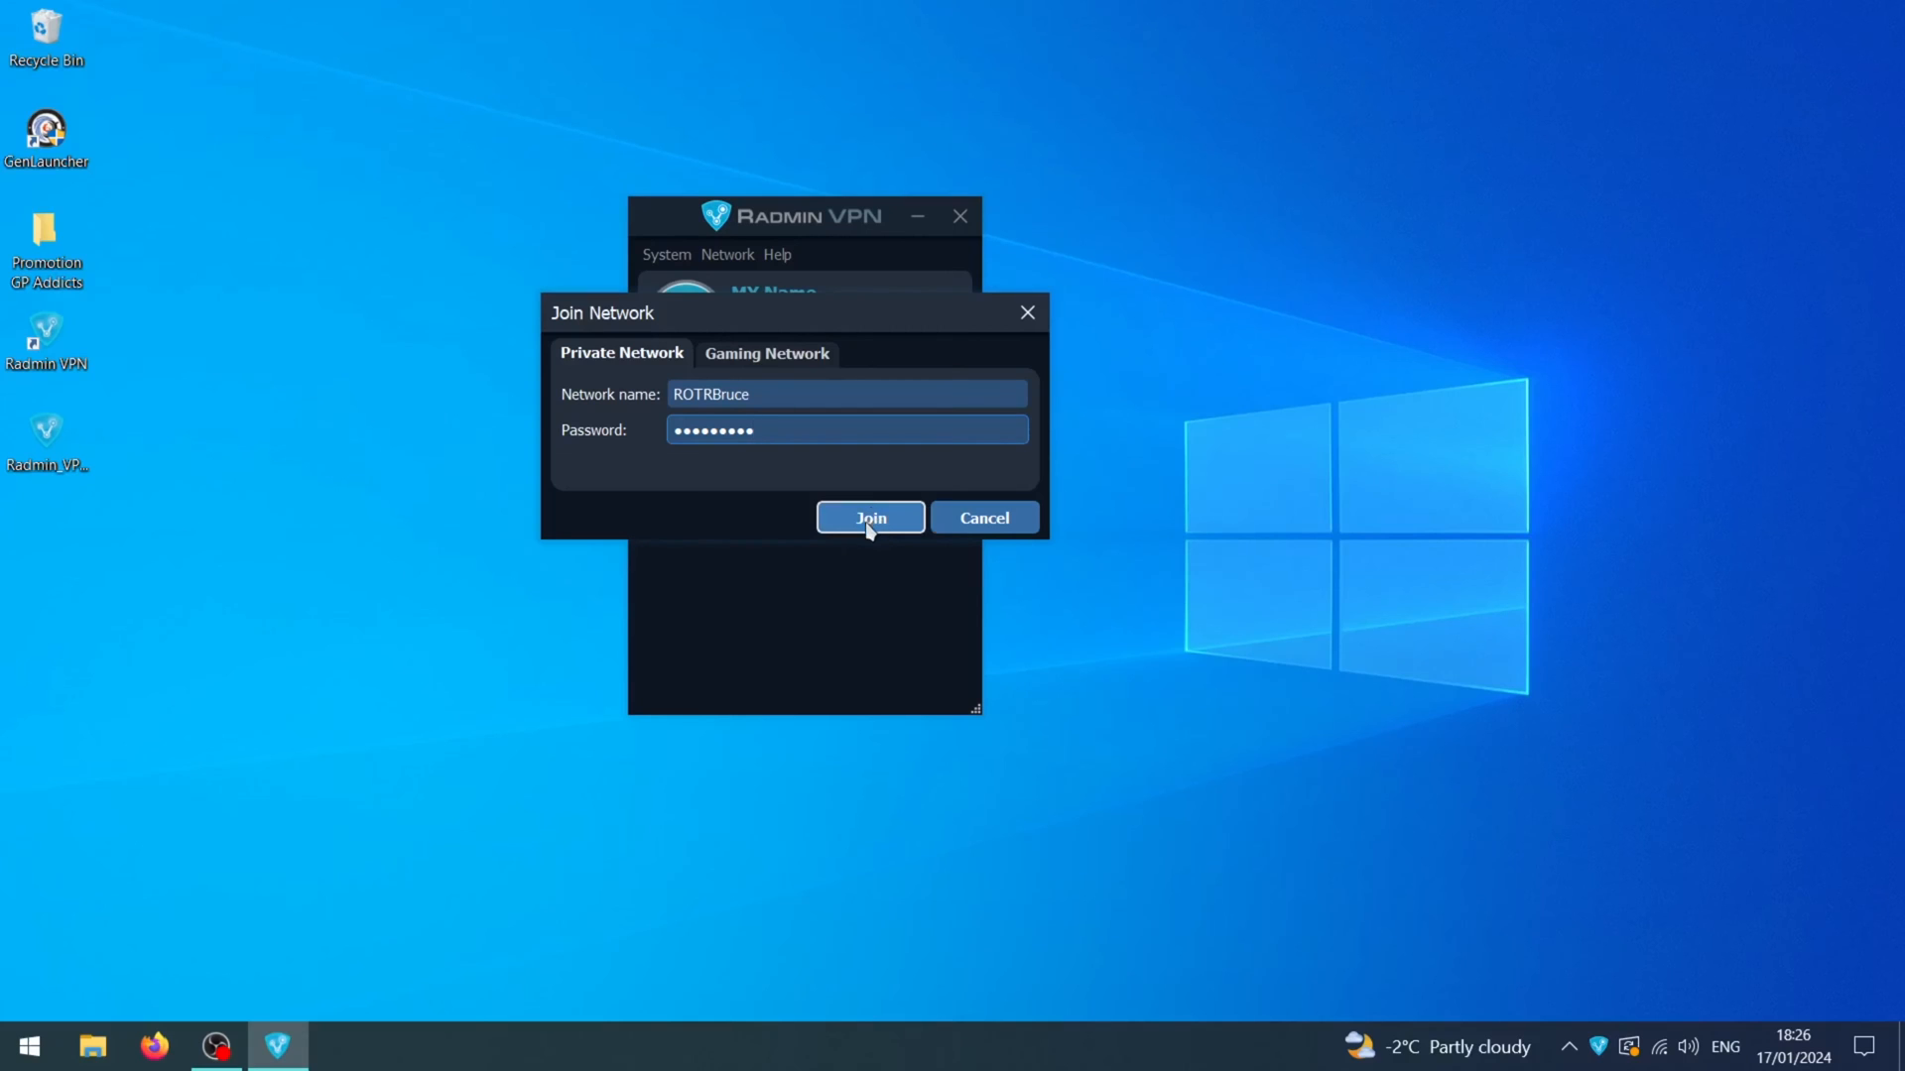
left_click(869, 518)
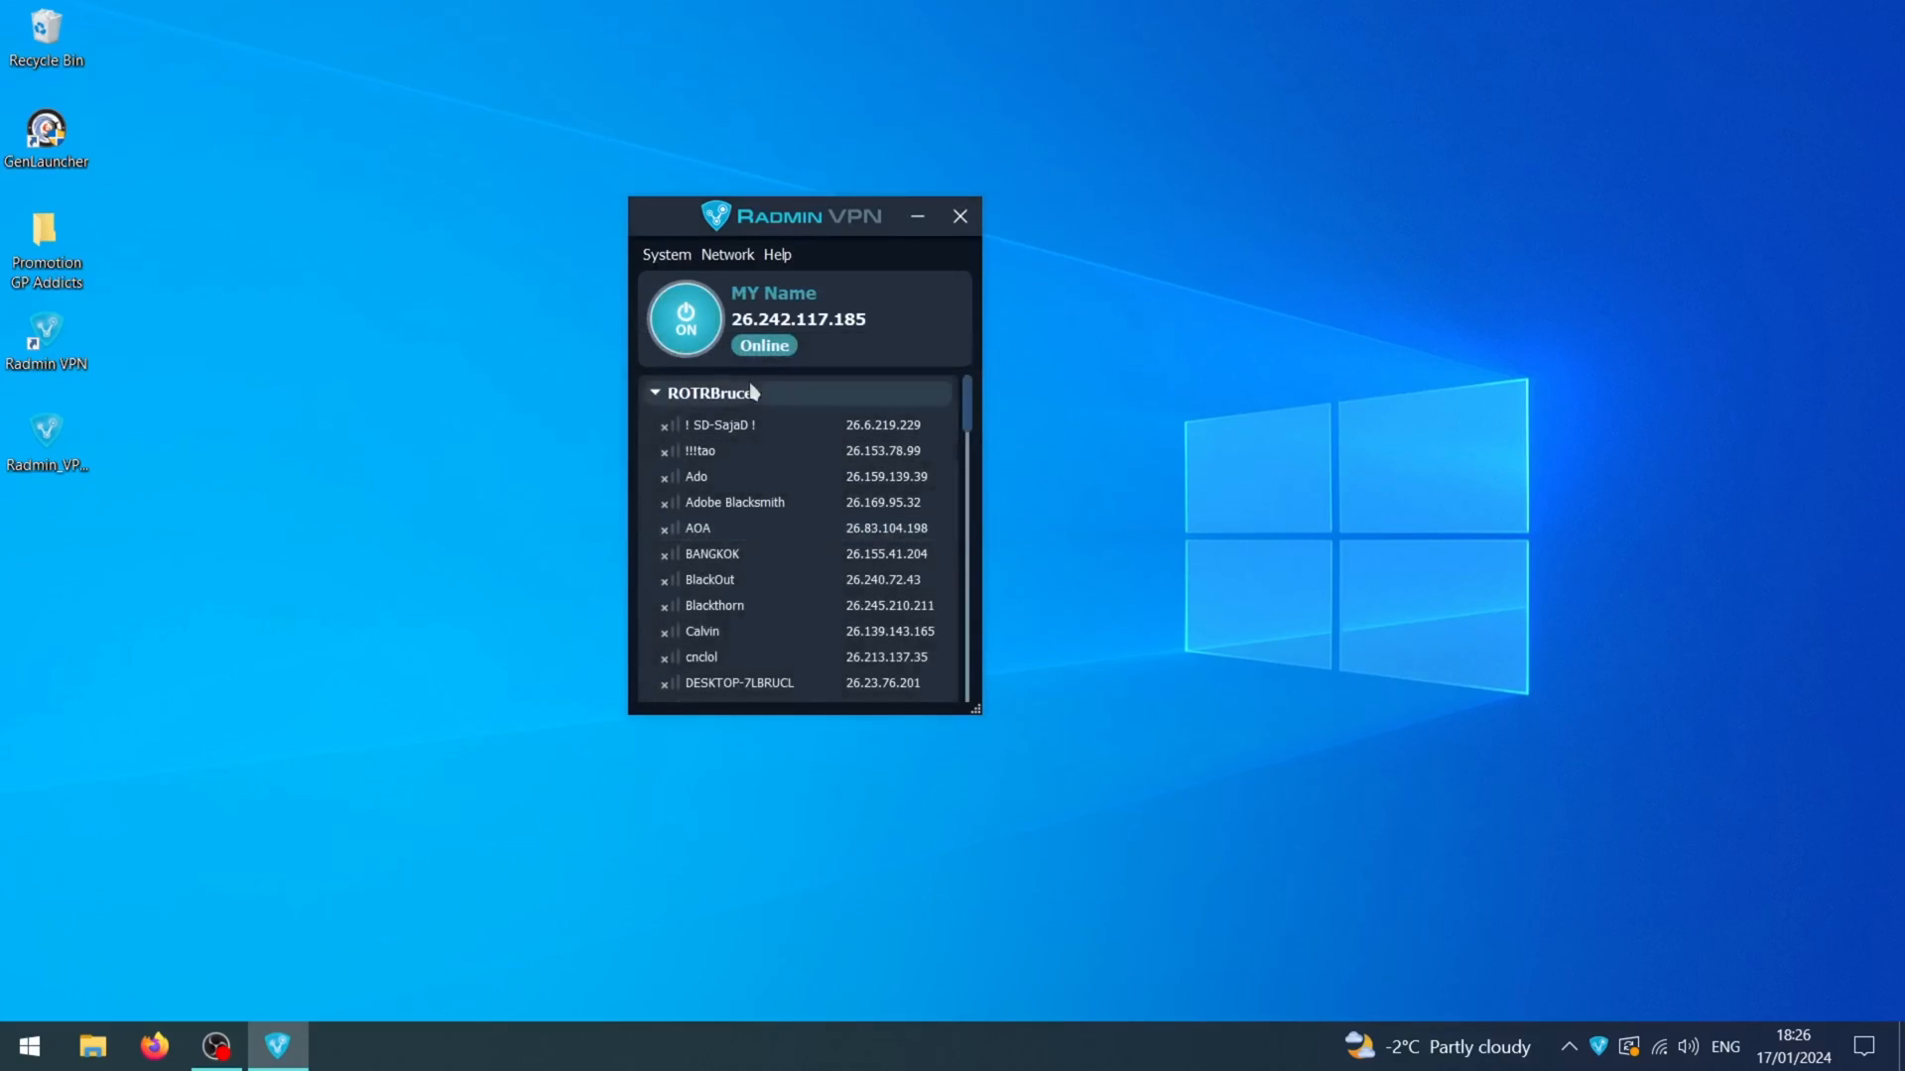
scroll("down", 3)
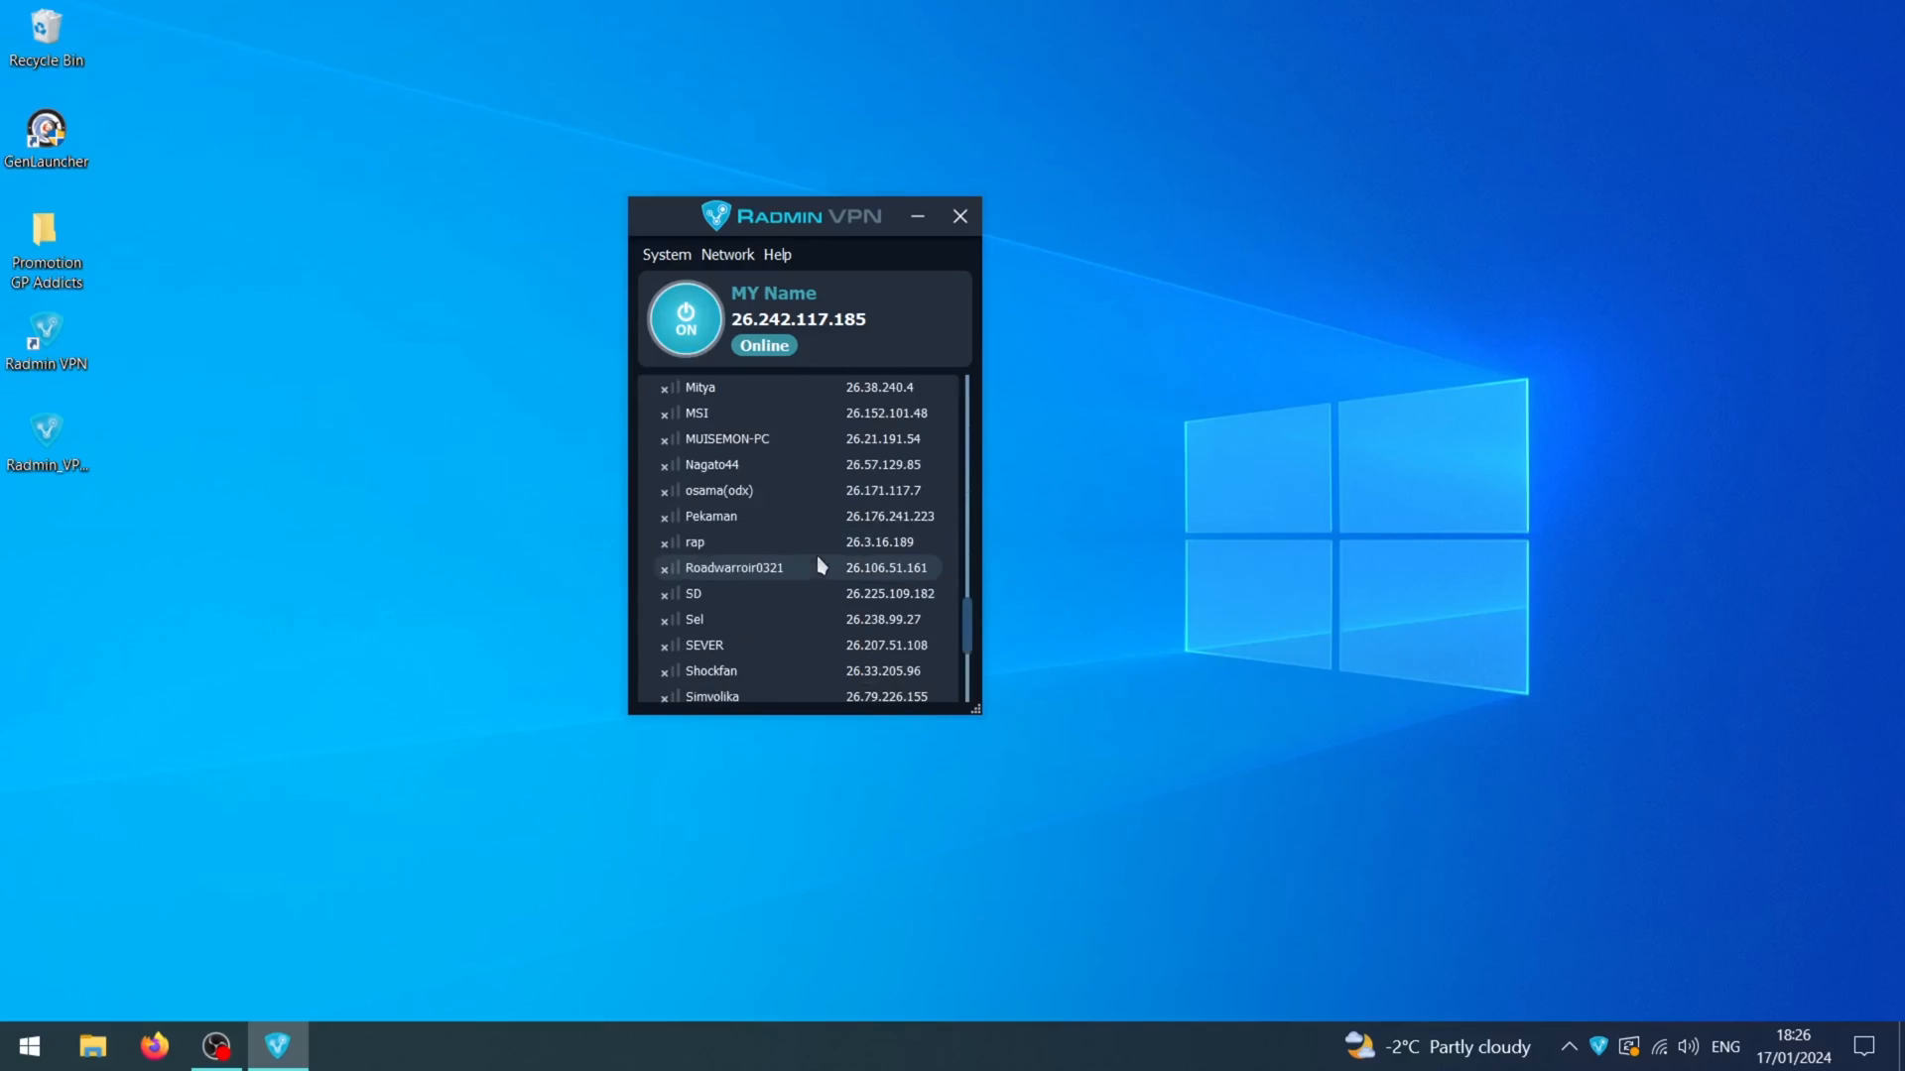
scroll("up", 3)
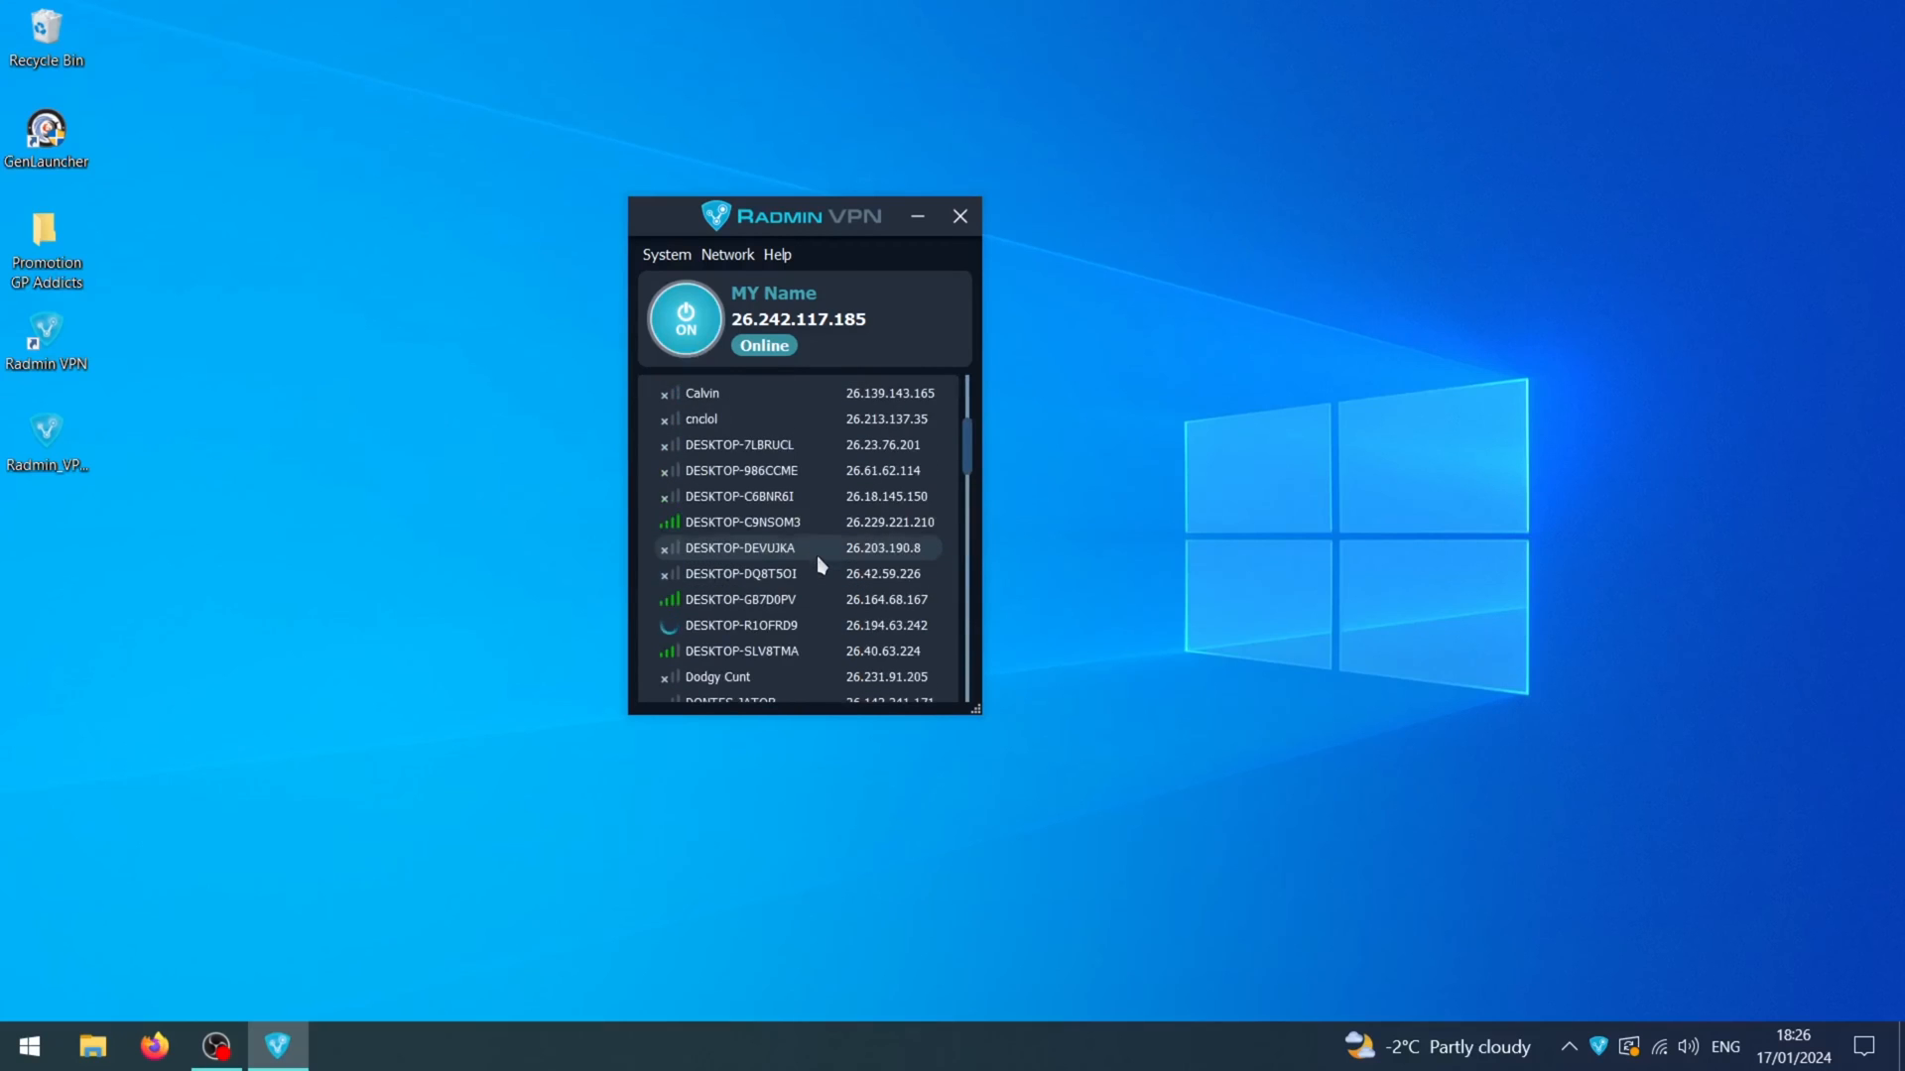
scroll("up", 3)
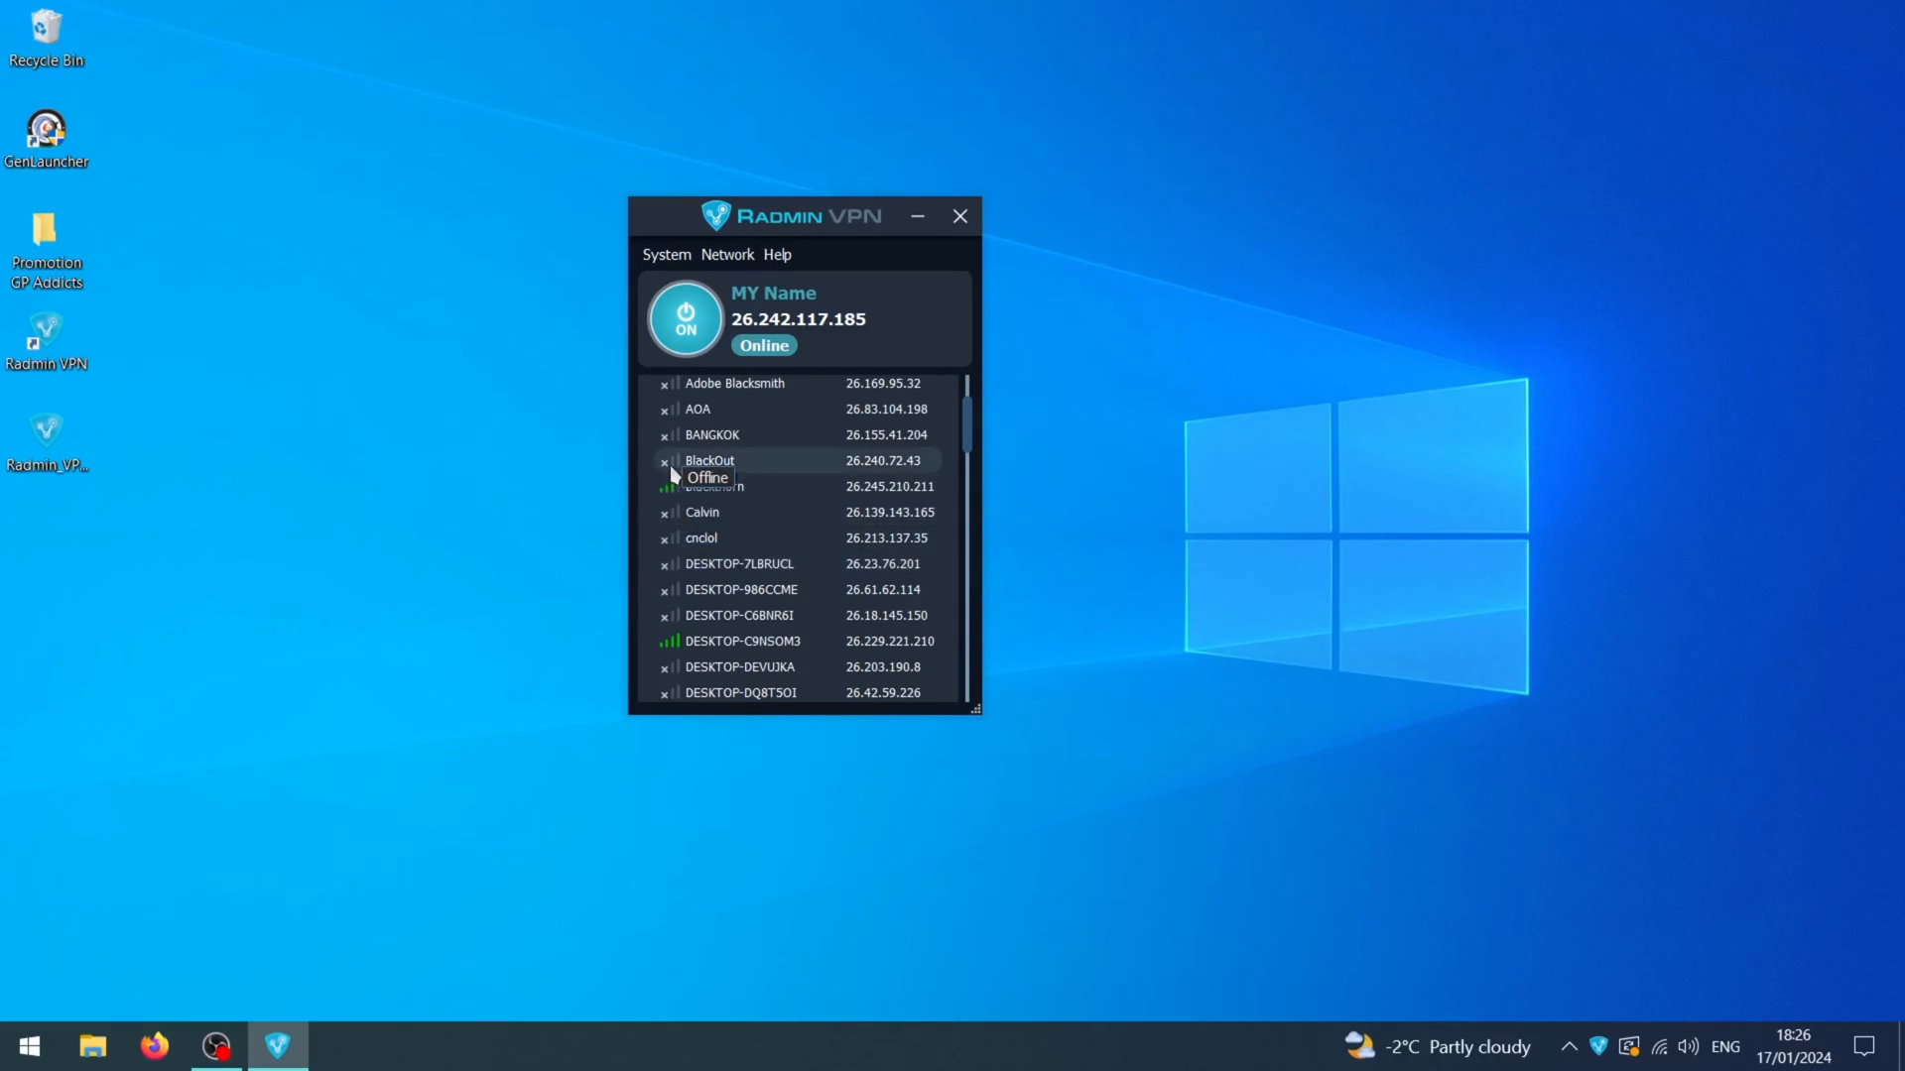
scroll("up", 3)
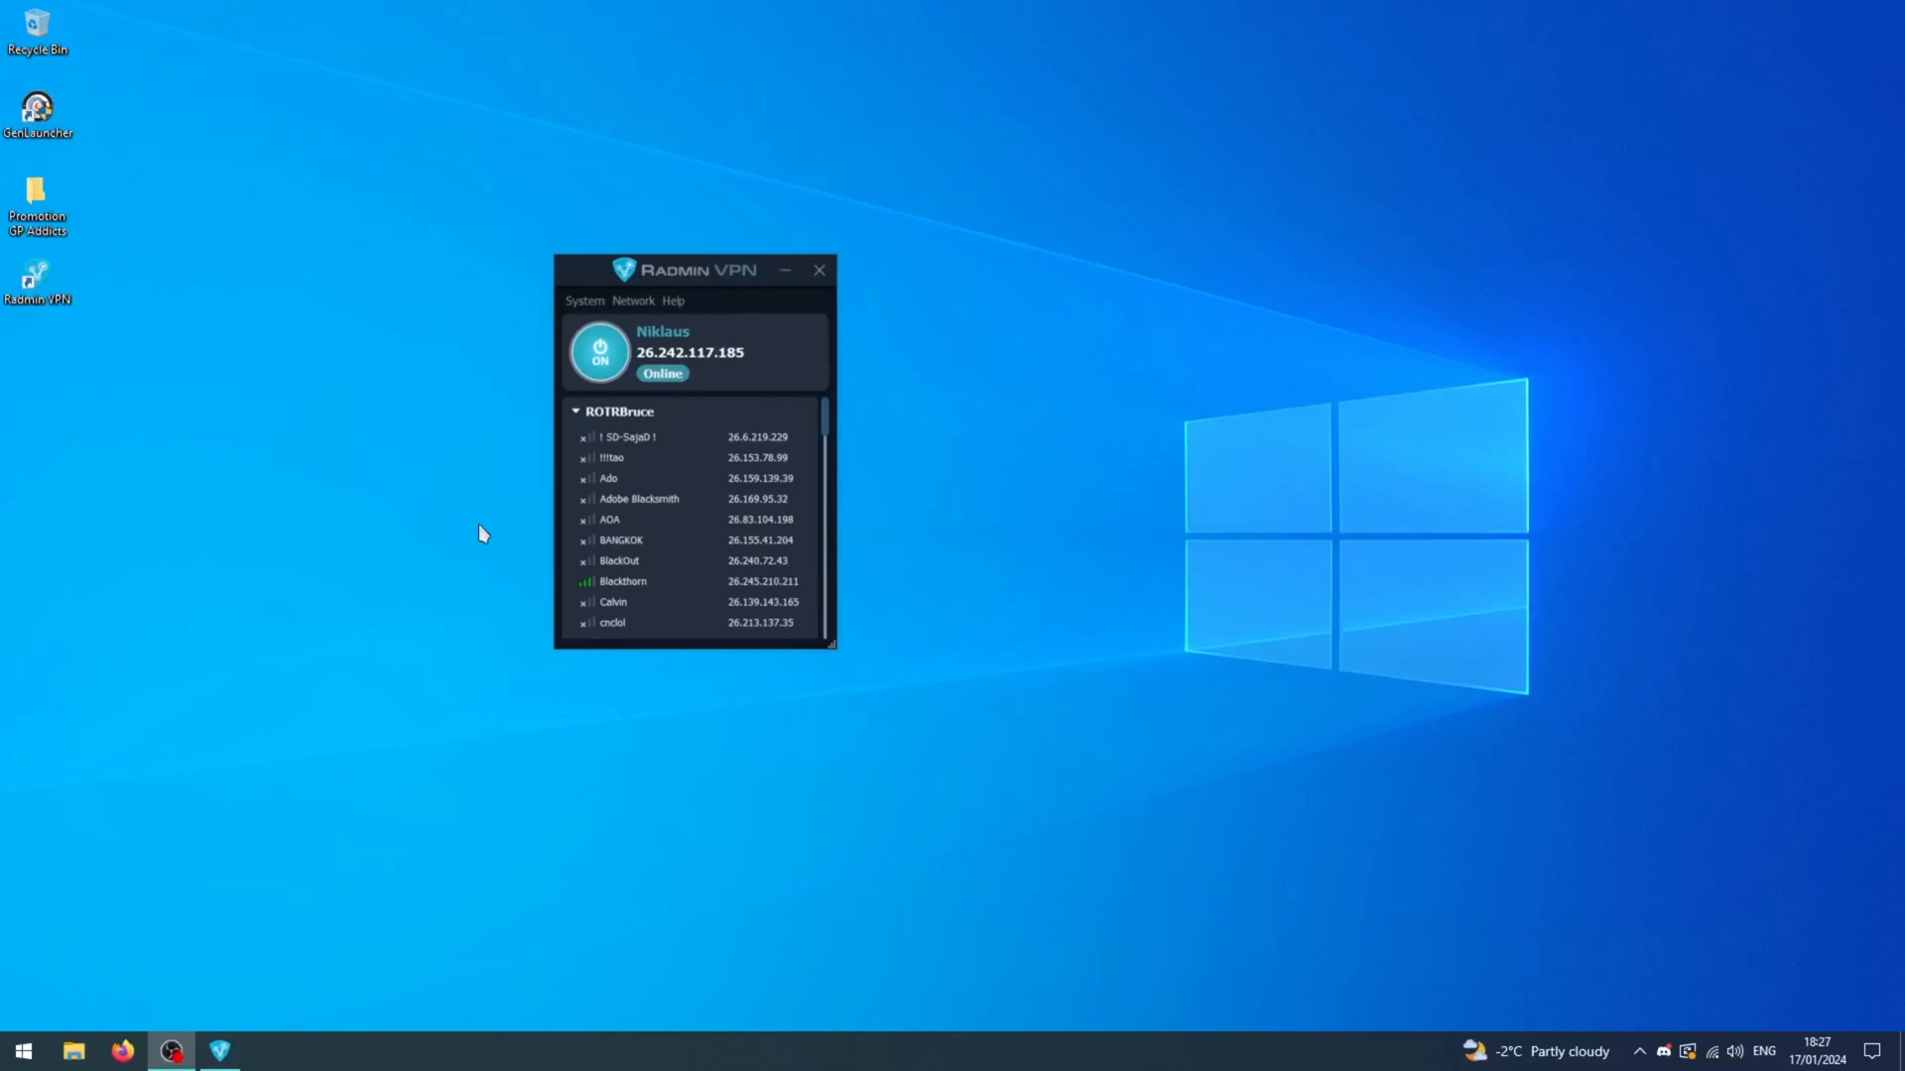
mouse_move(318, 464)
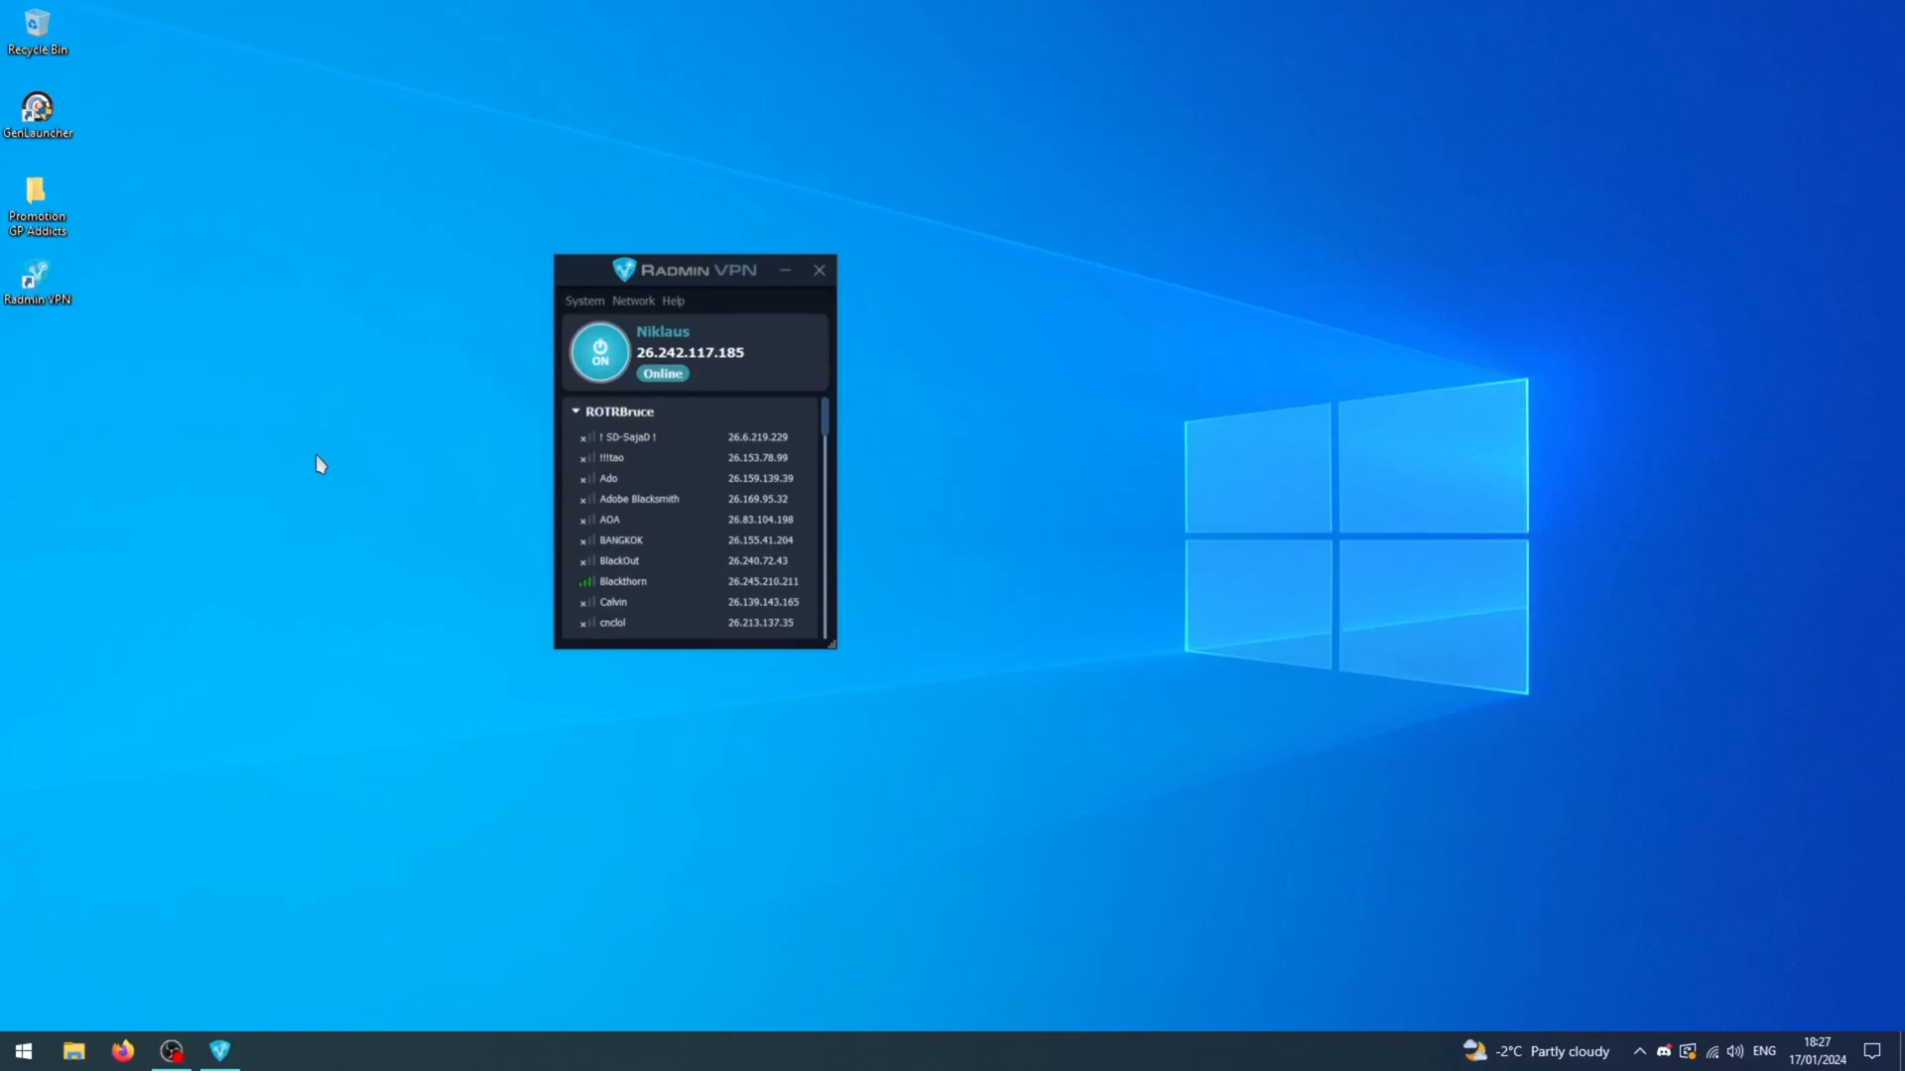
left_click(599, 354)
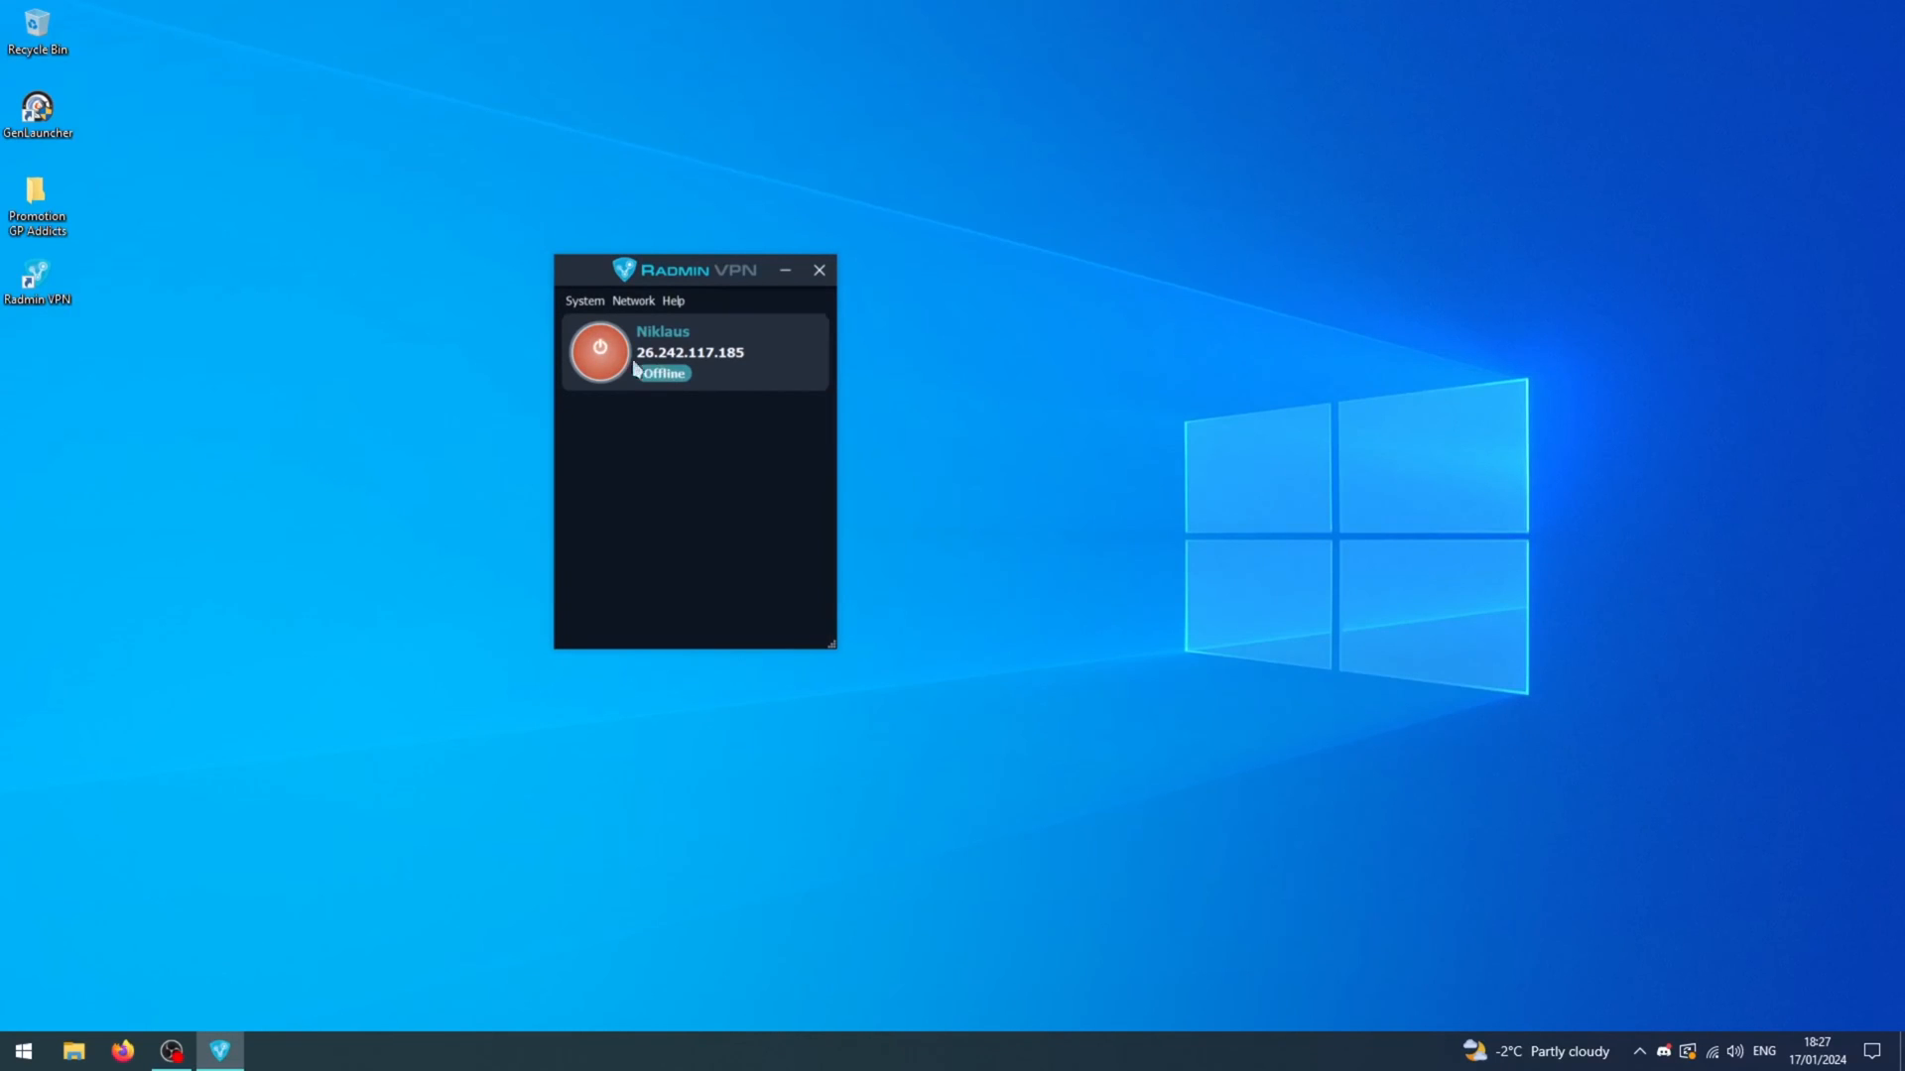
left_click(597, 354)
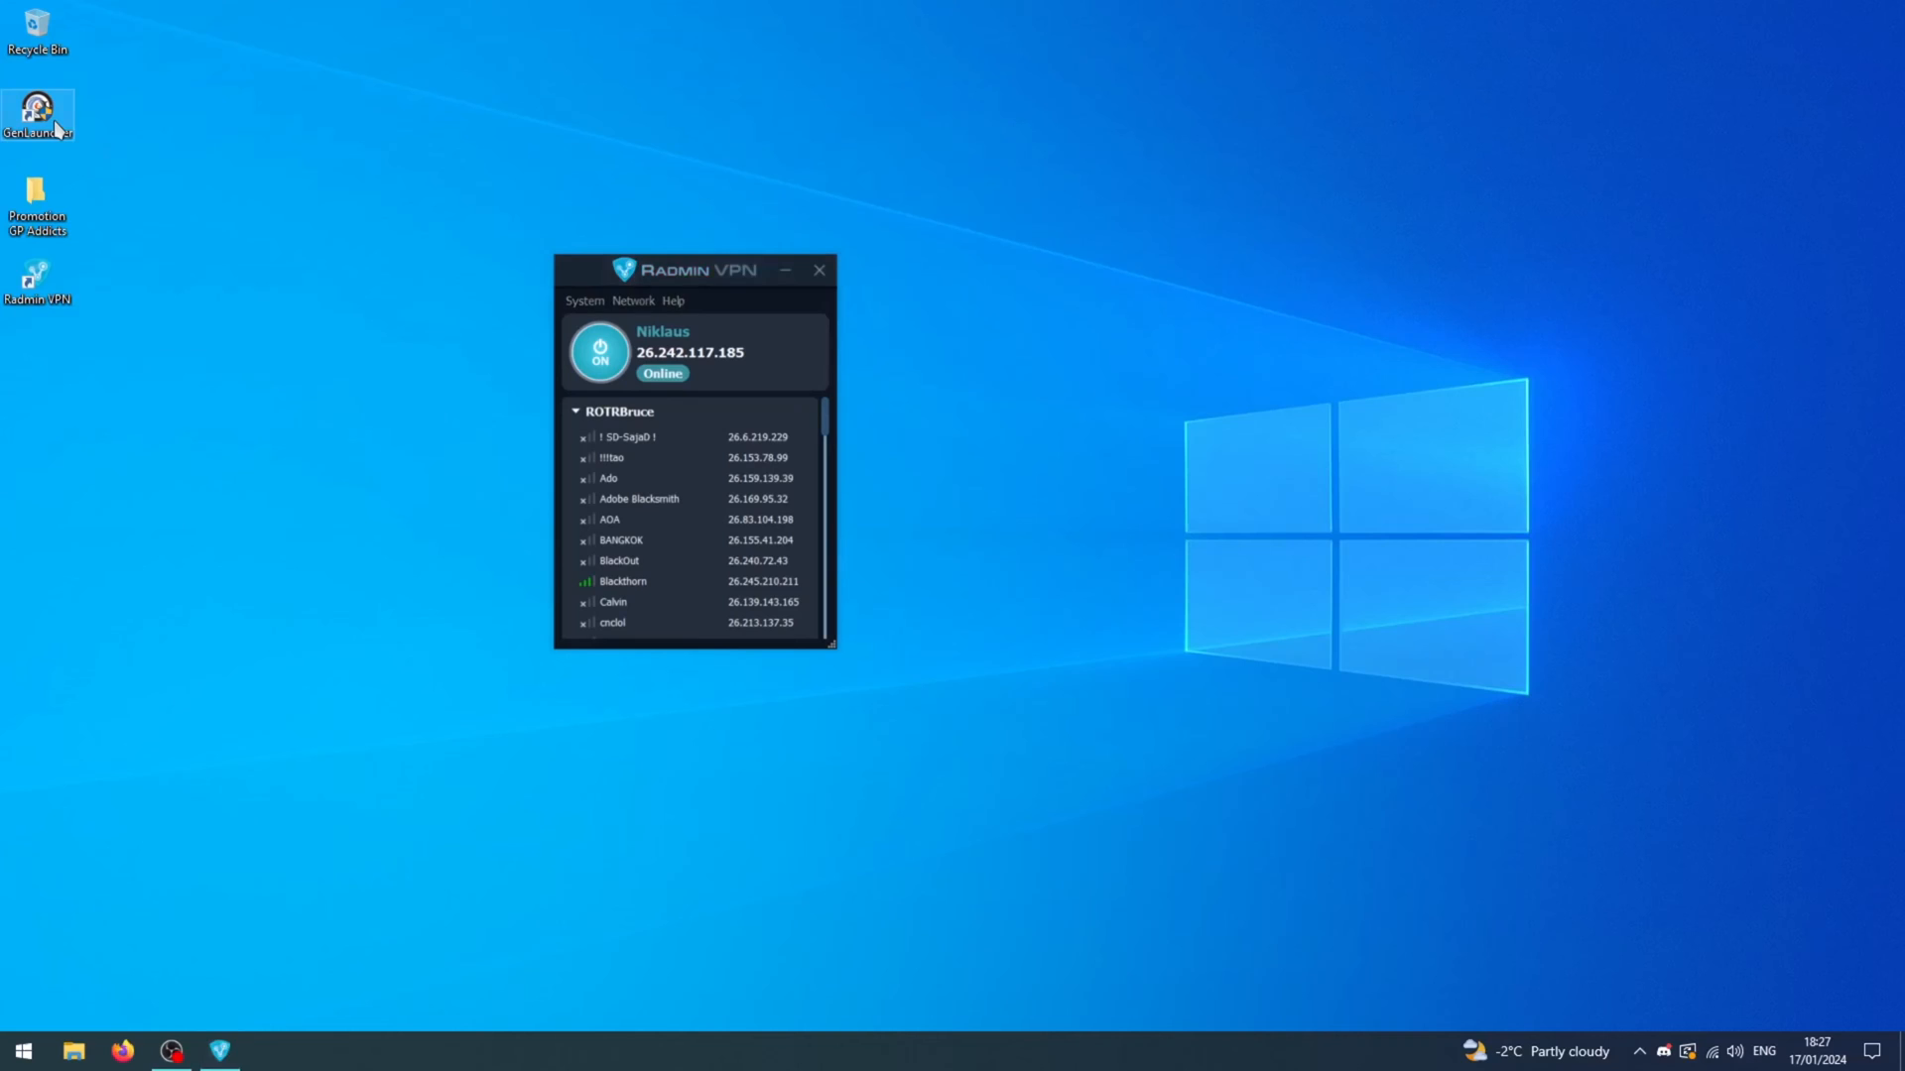
Step: Start GenLauncher, select Rise of the Reds and choose Hanpatch 31.3 as its patch
double_click(38, 117)
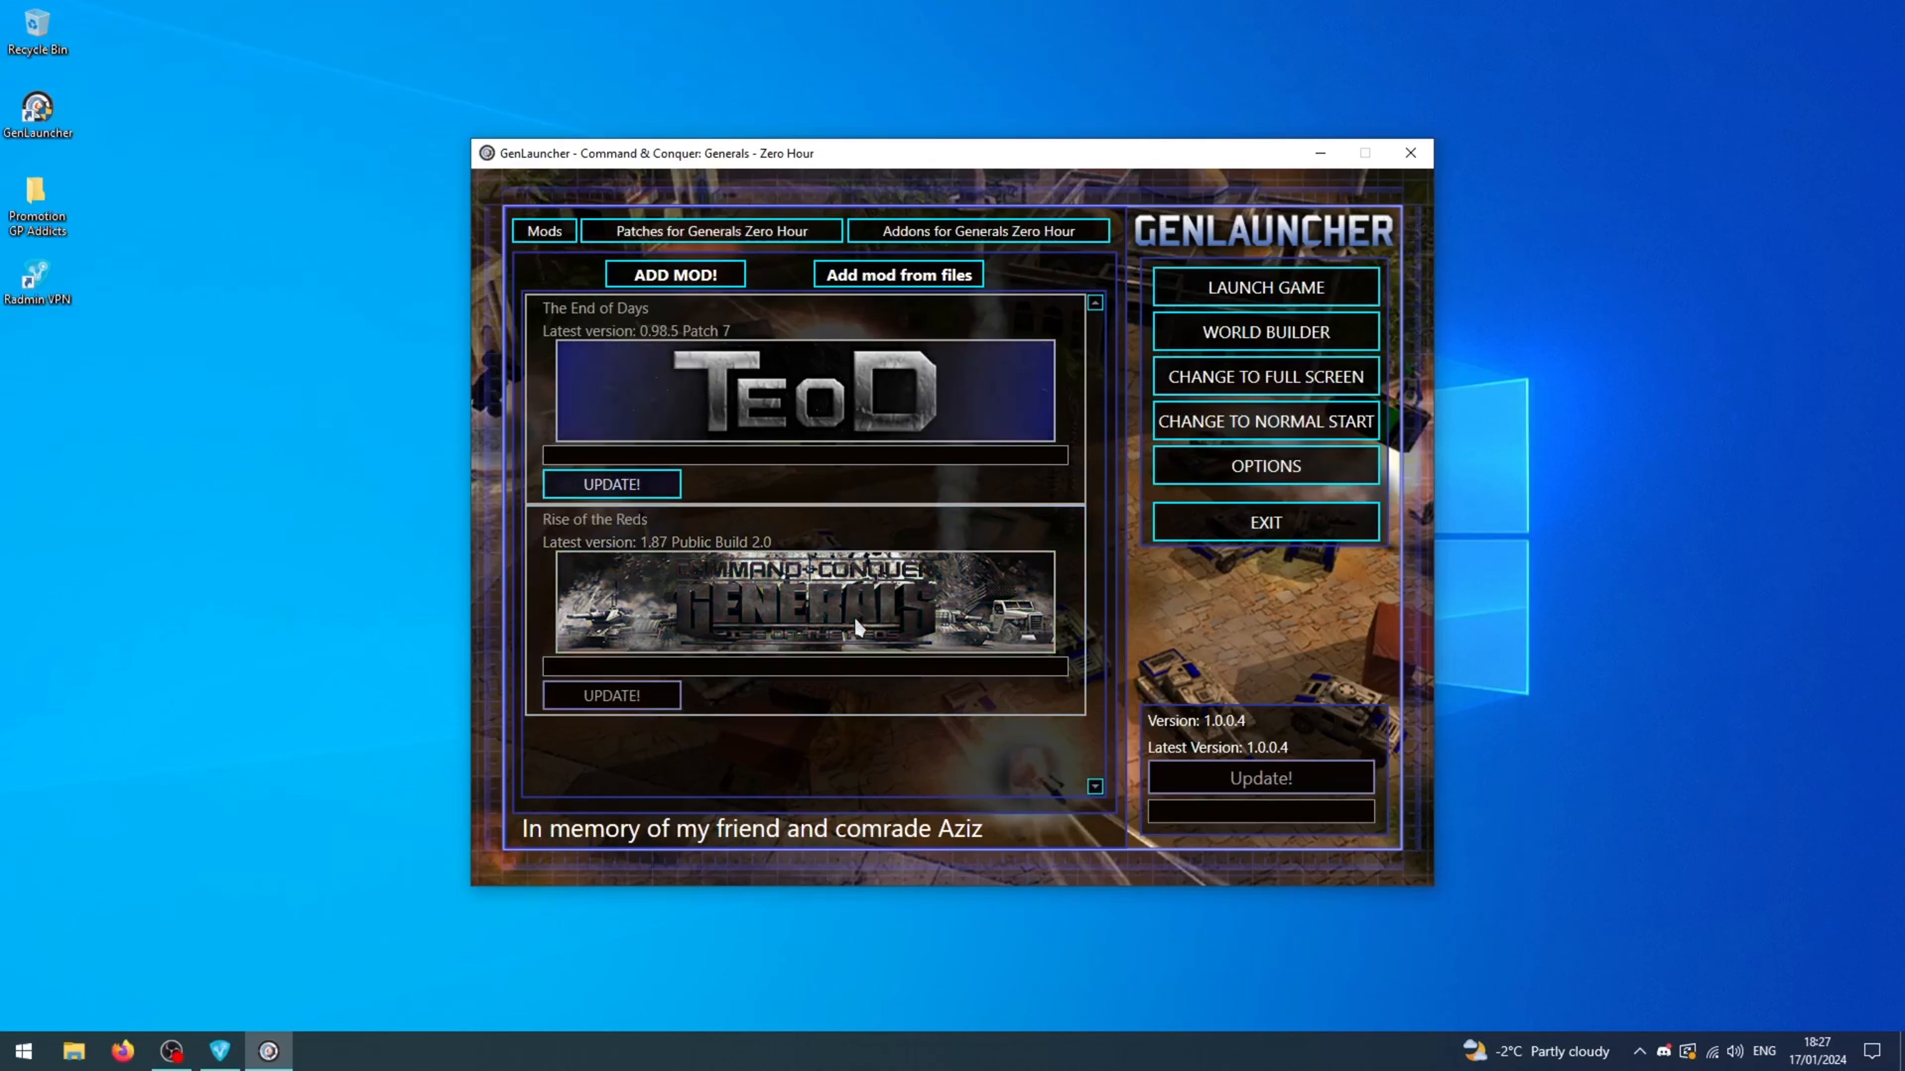
left_click(803, 601)
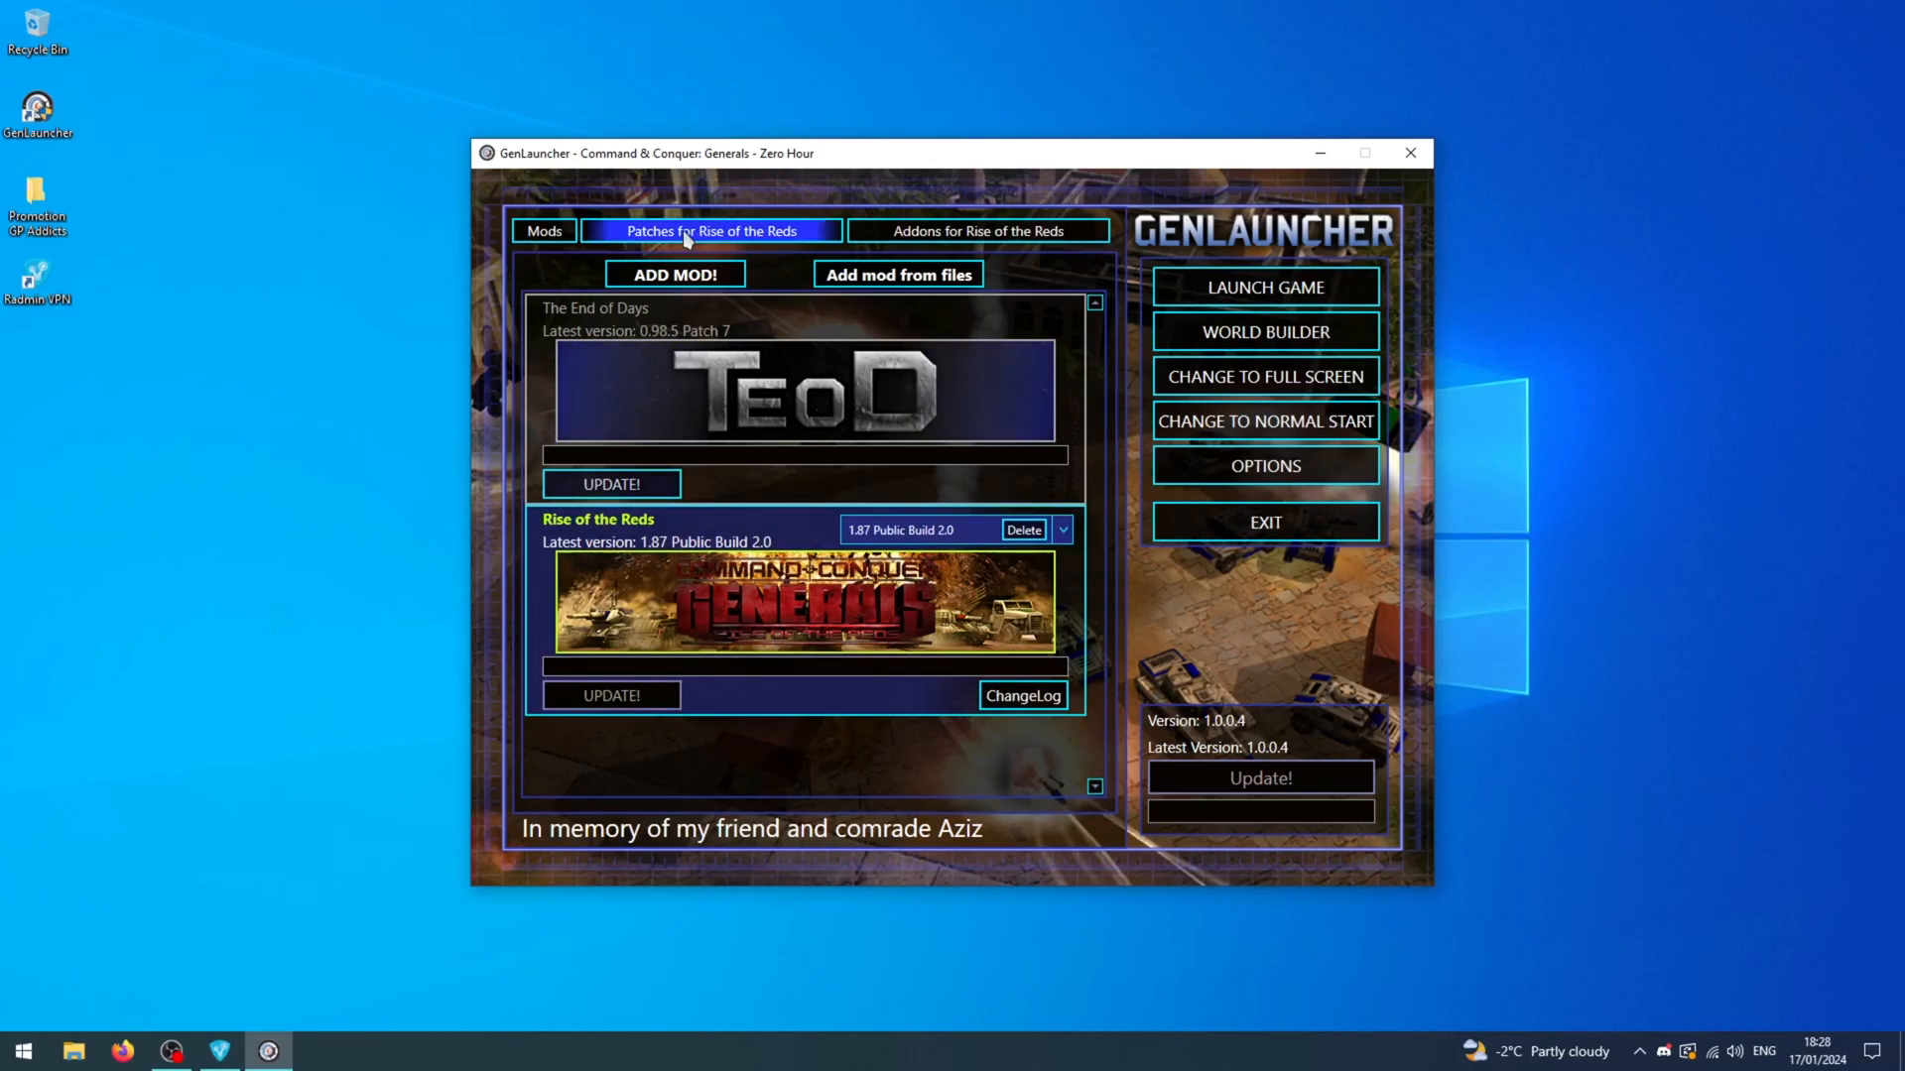
left_click(713, 230)
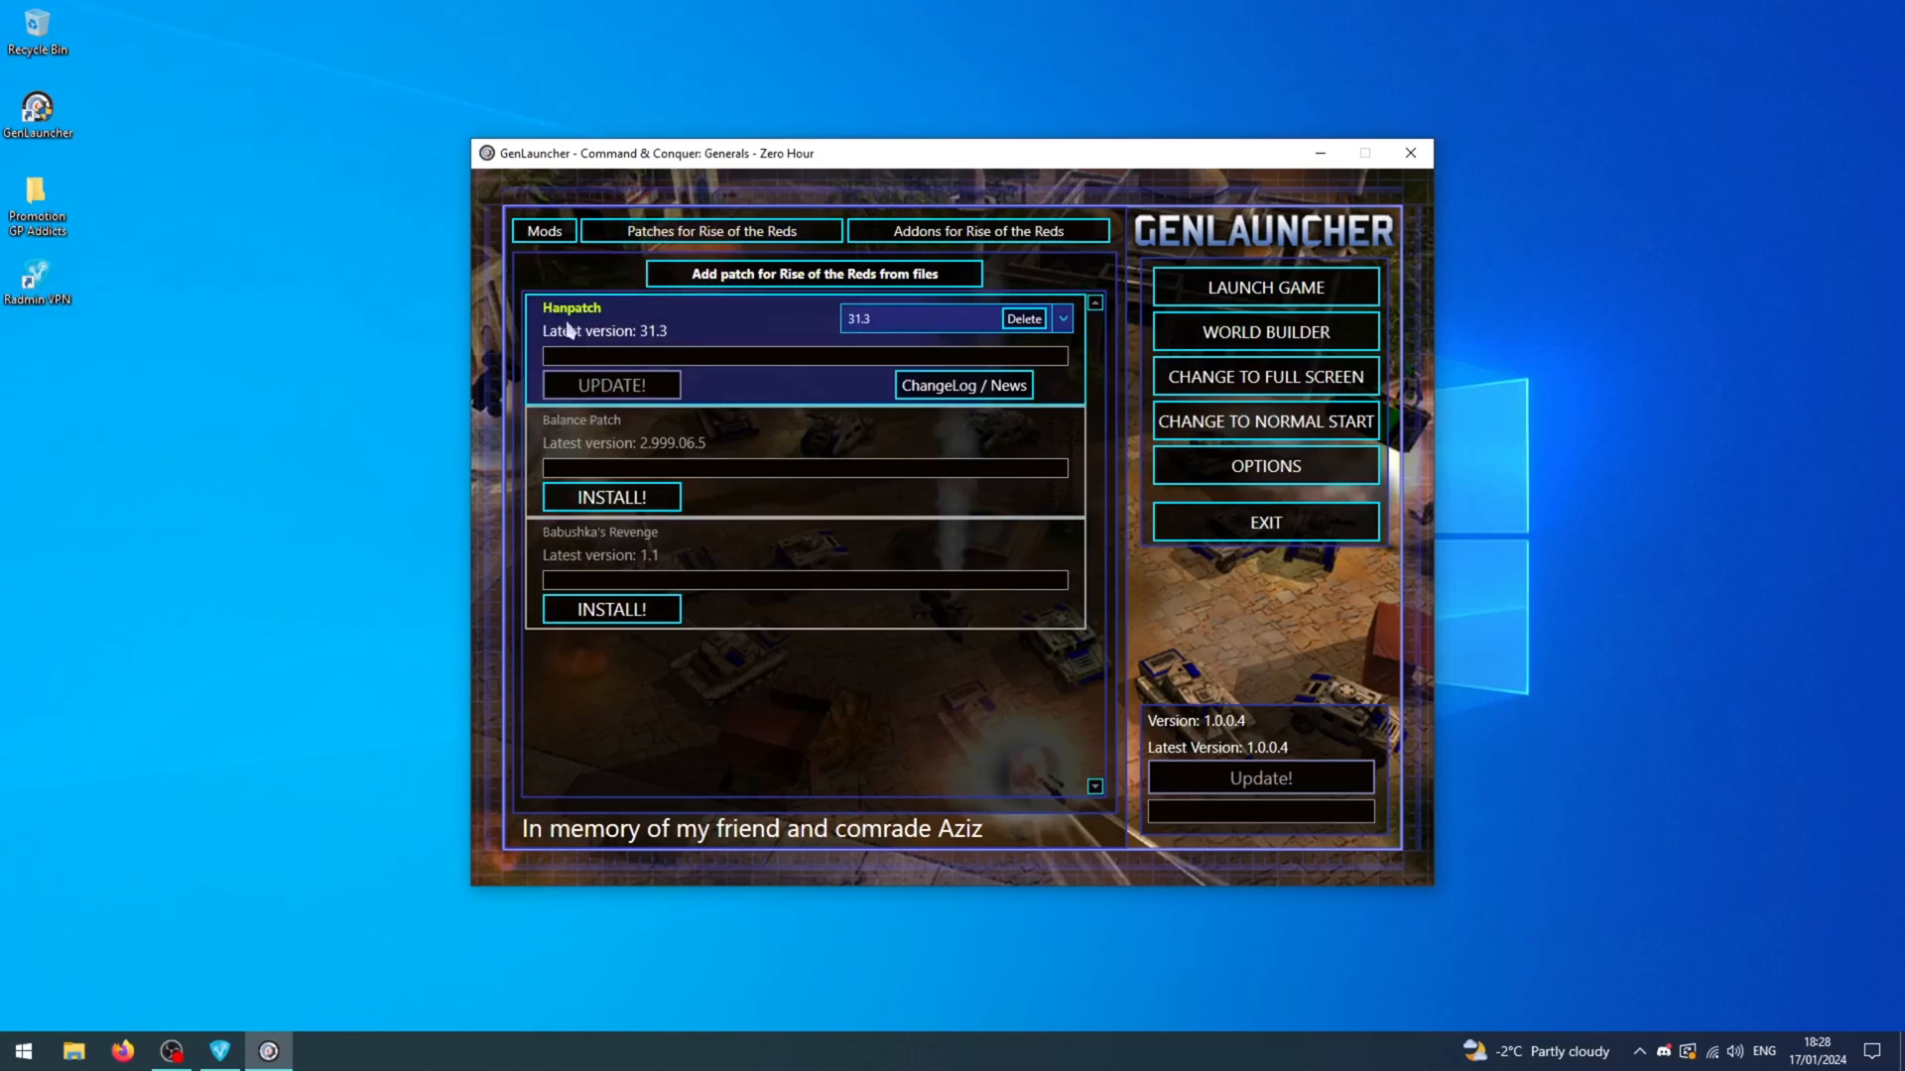
mouse_move(1256, 619)
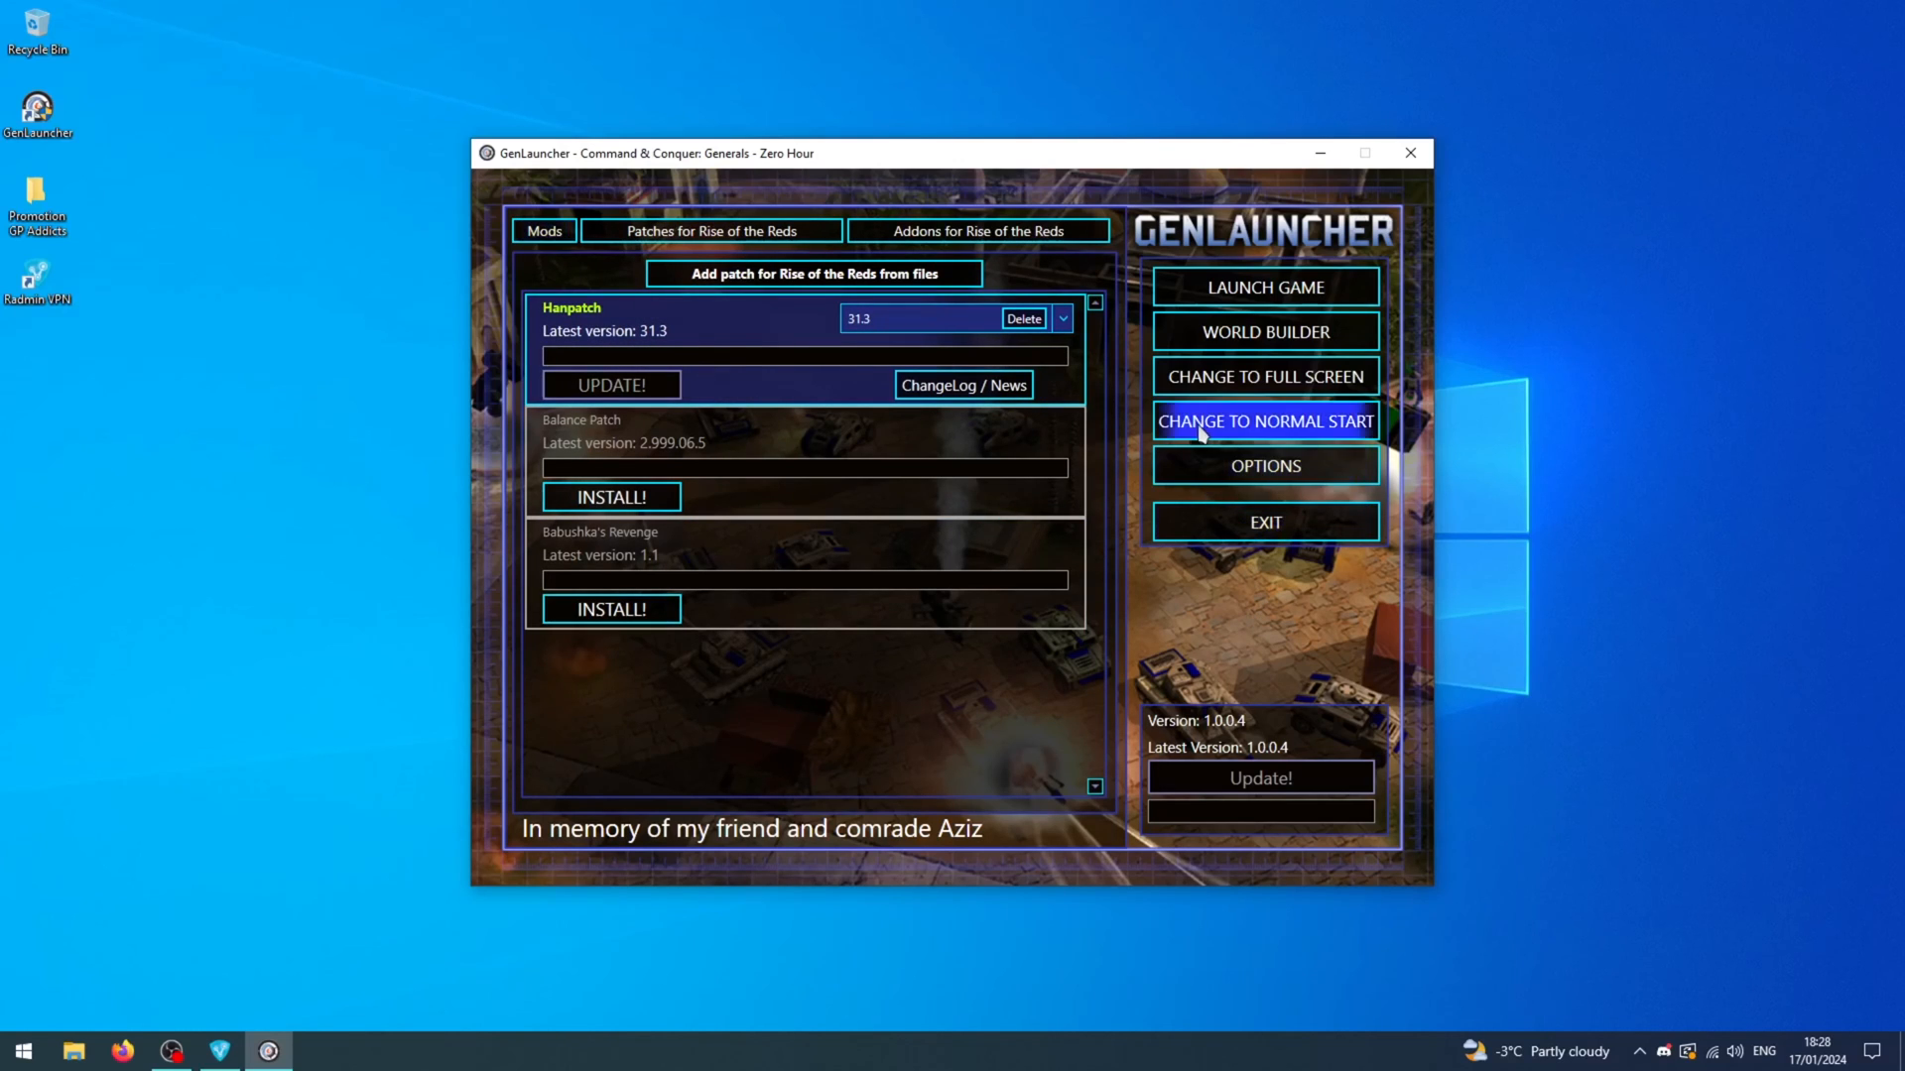
Step: Apply the launcher settings and launch Rise of the Reds, answering No to the file integrity check
left_click(1264, 464)
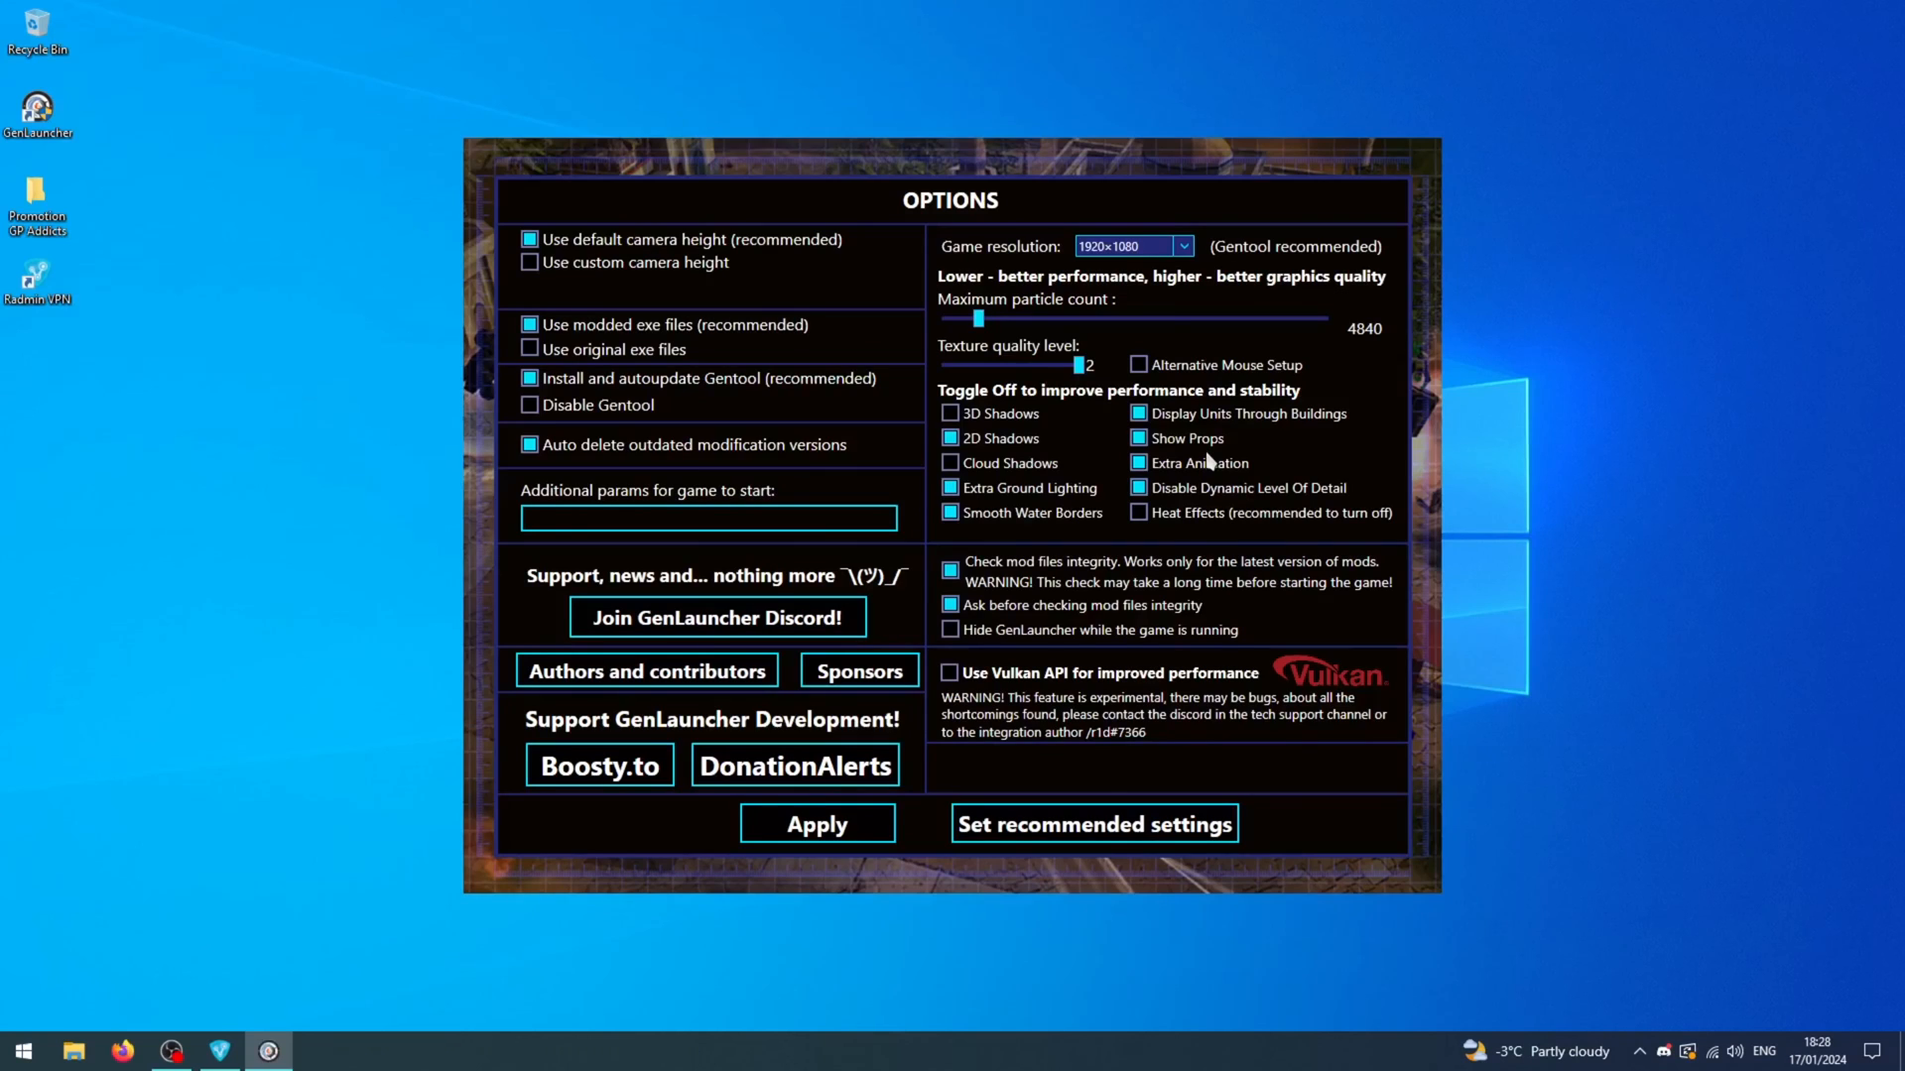
mouse_move(572, 346)
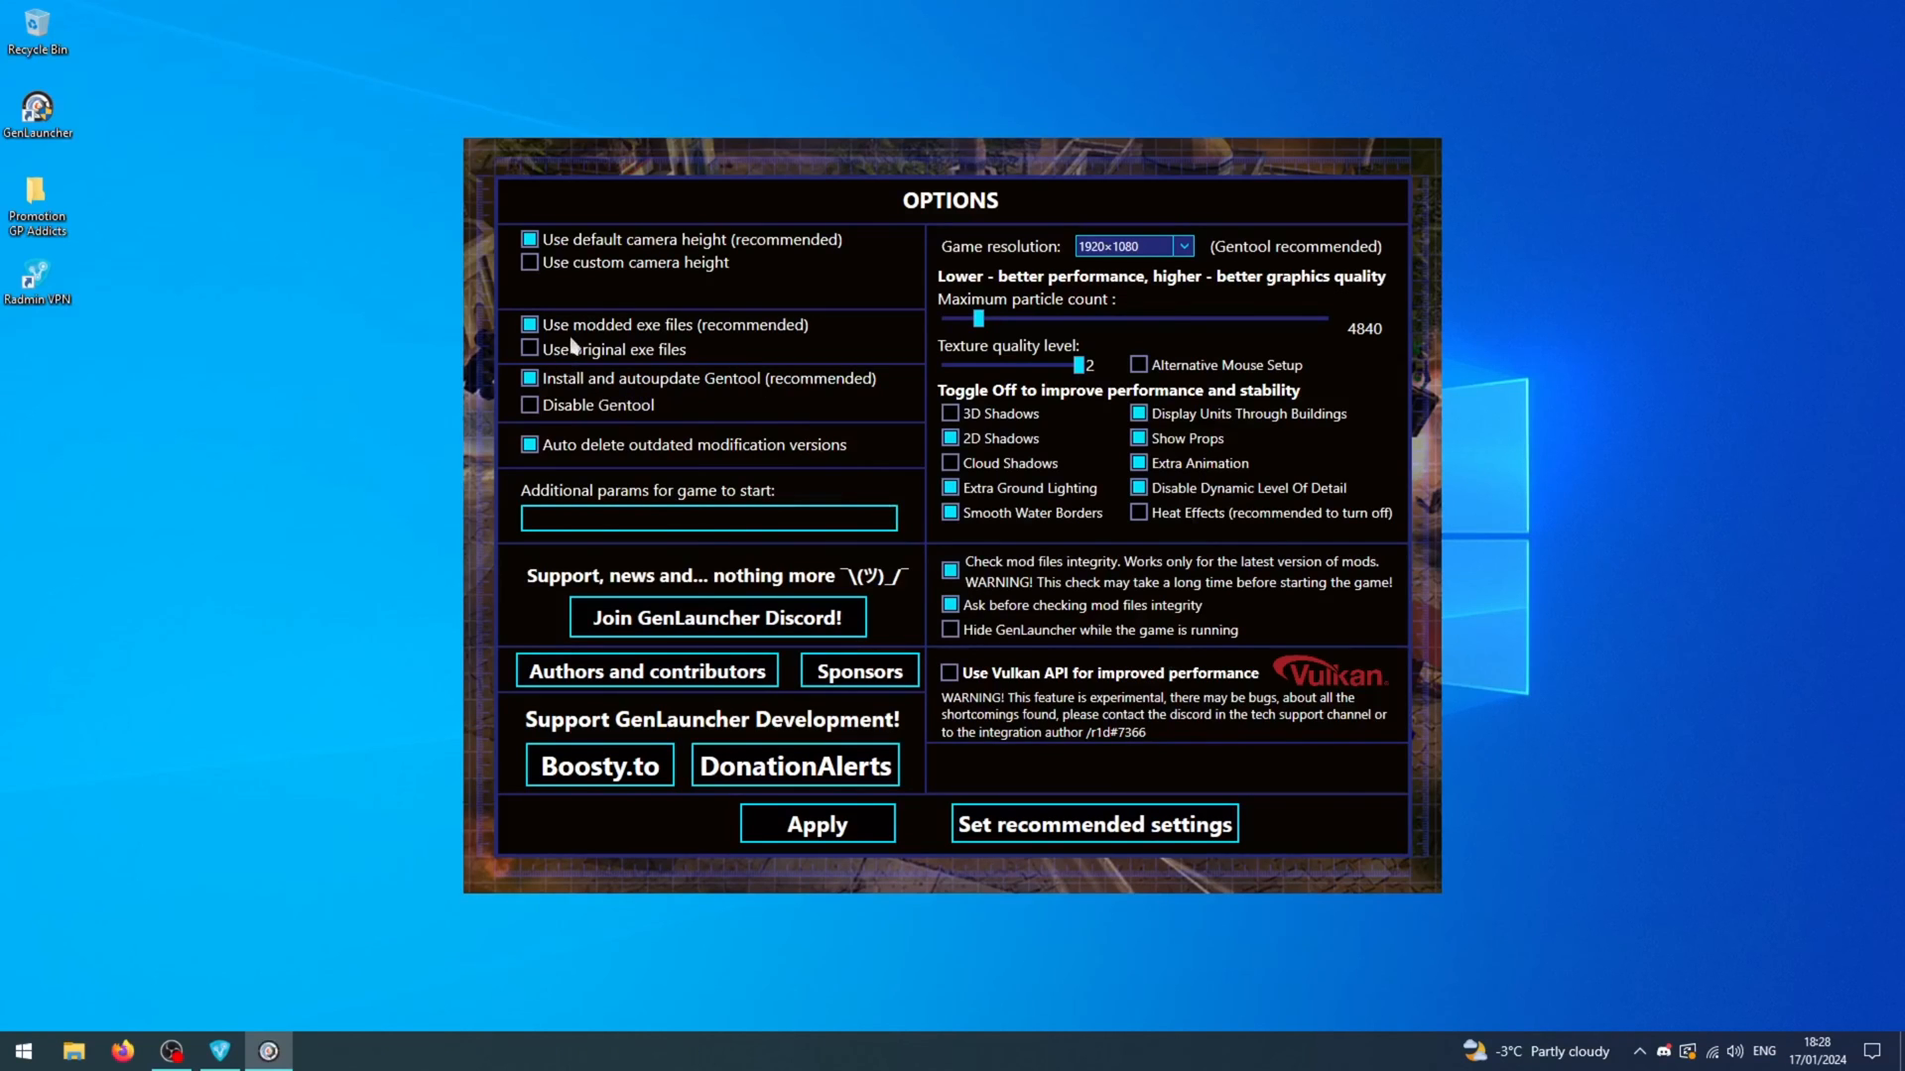
mouse_move(716, 347)
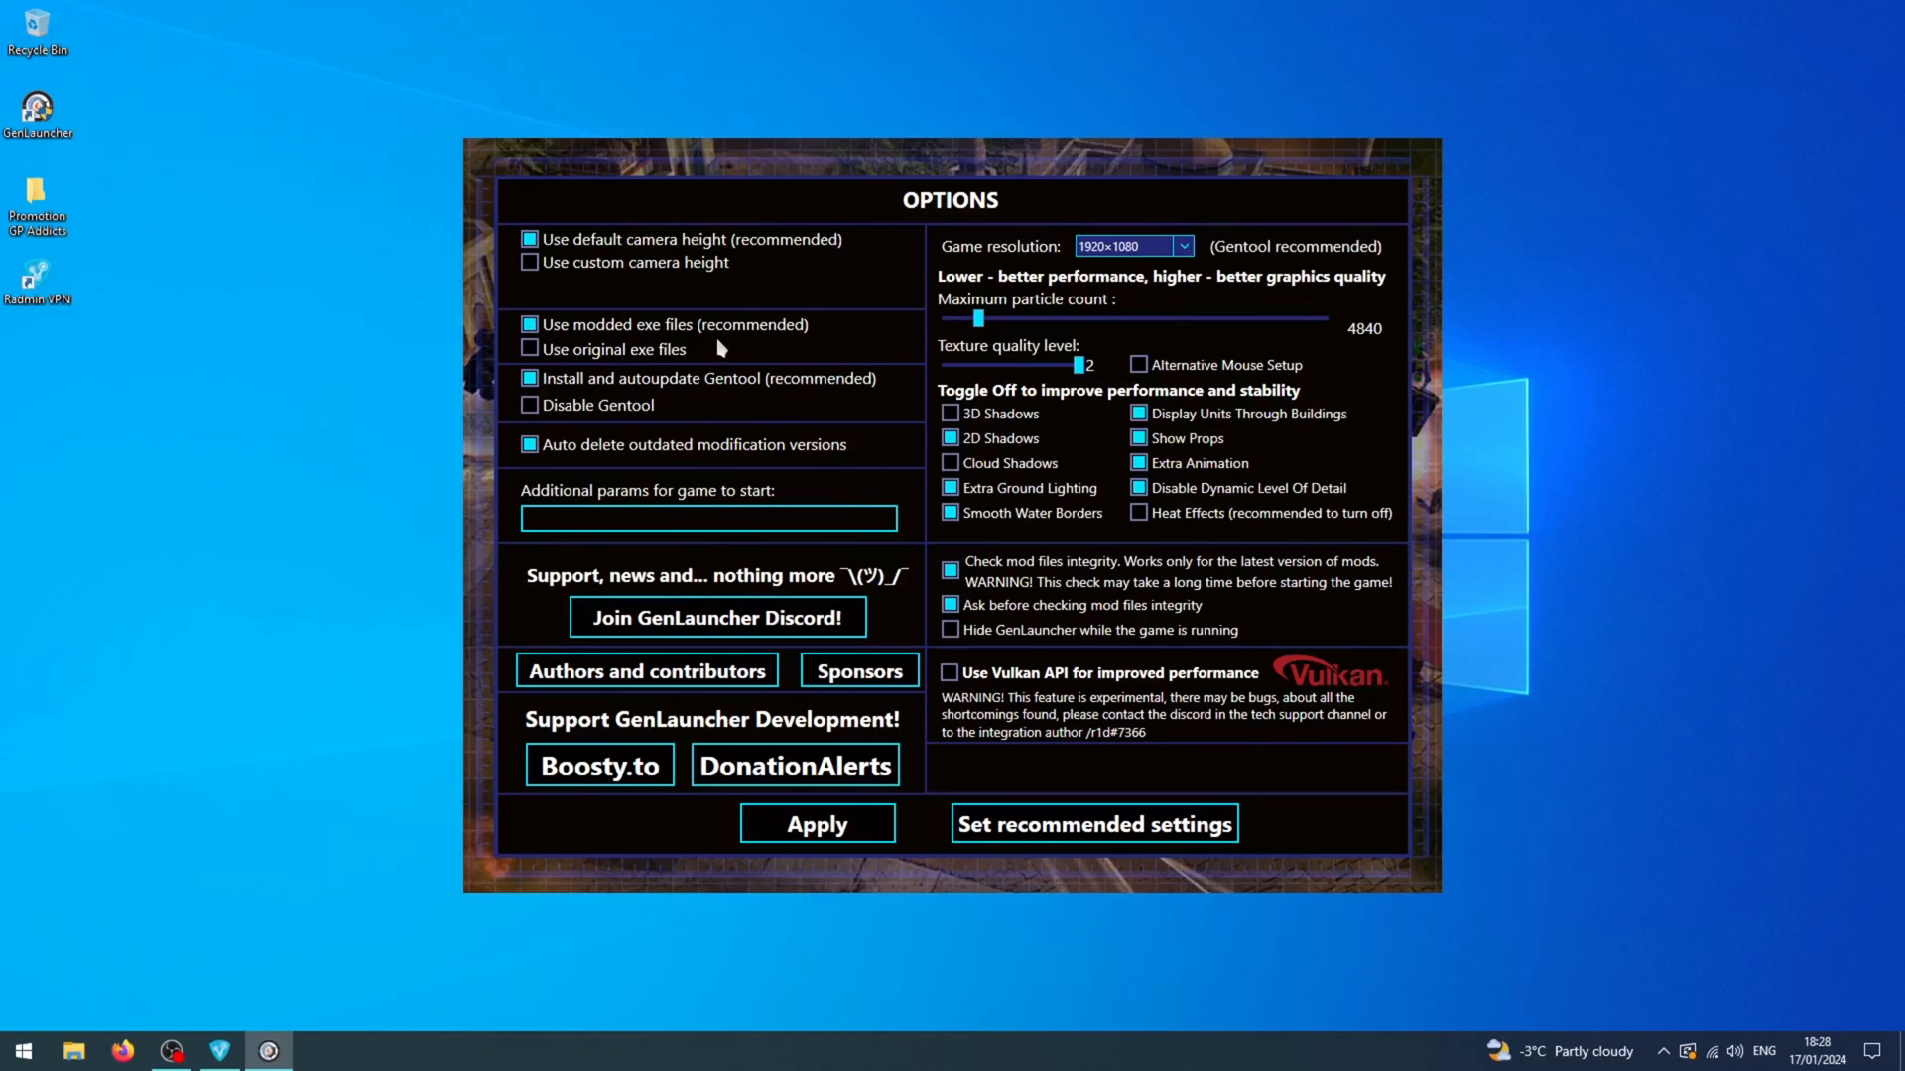
mouse_move(800, 611)
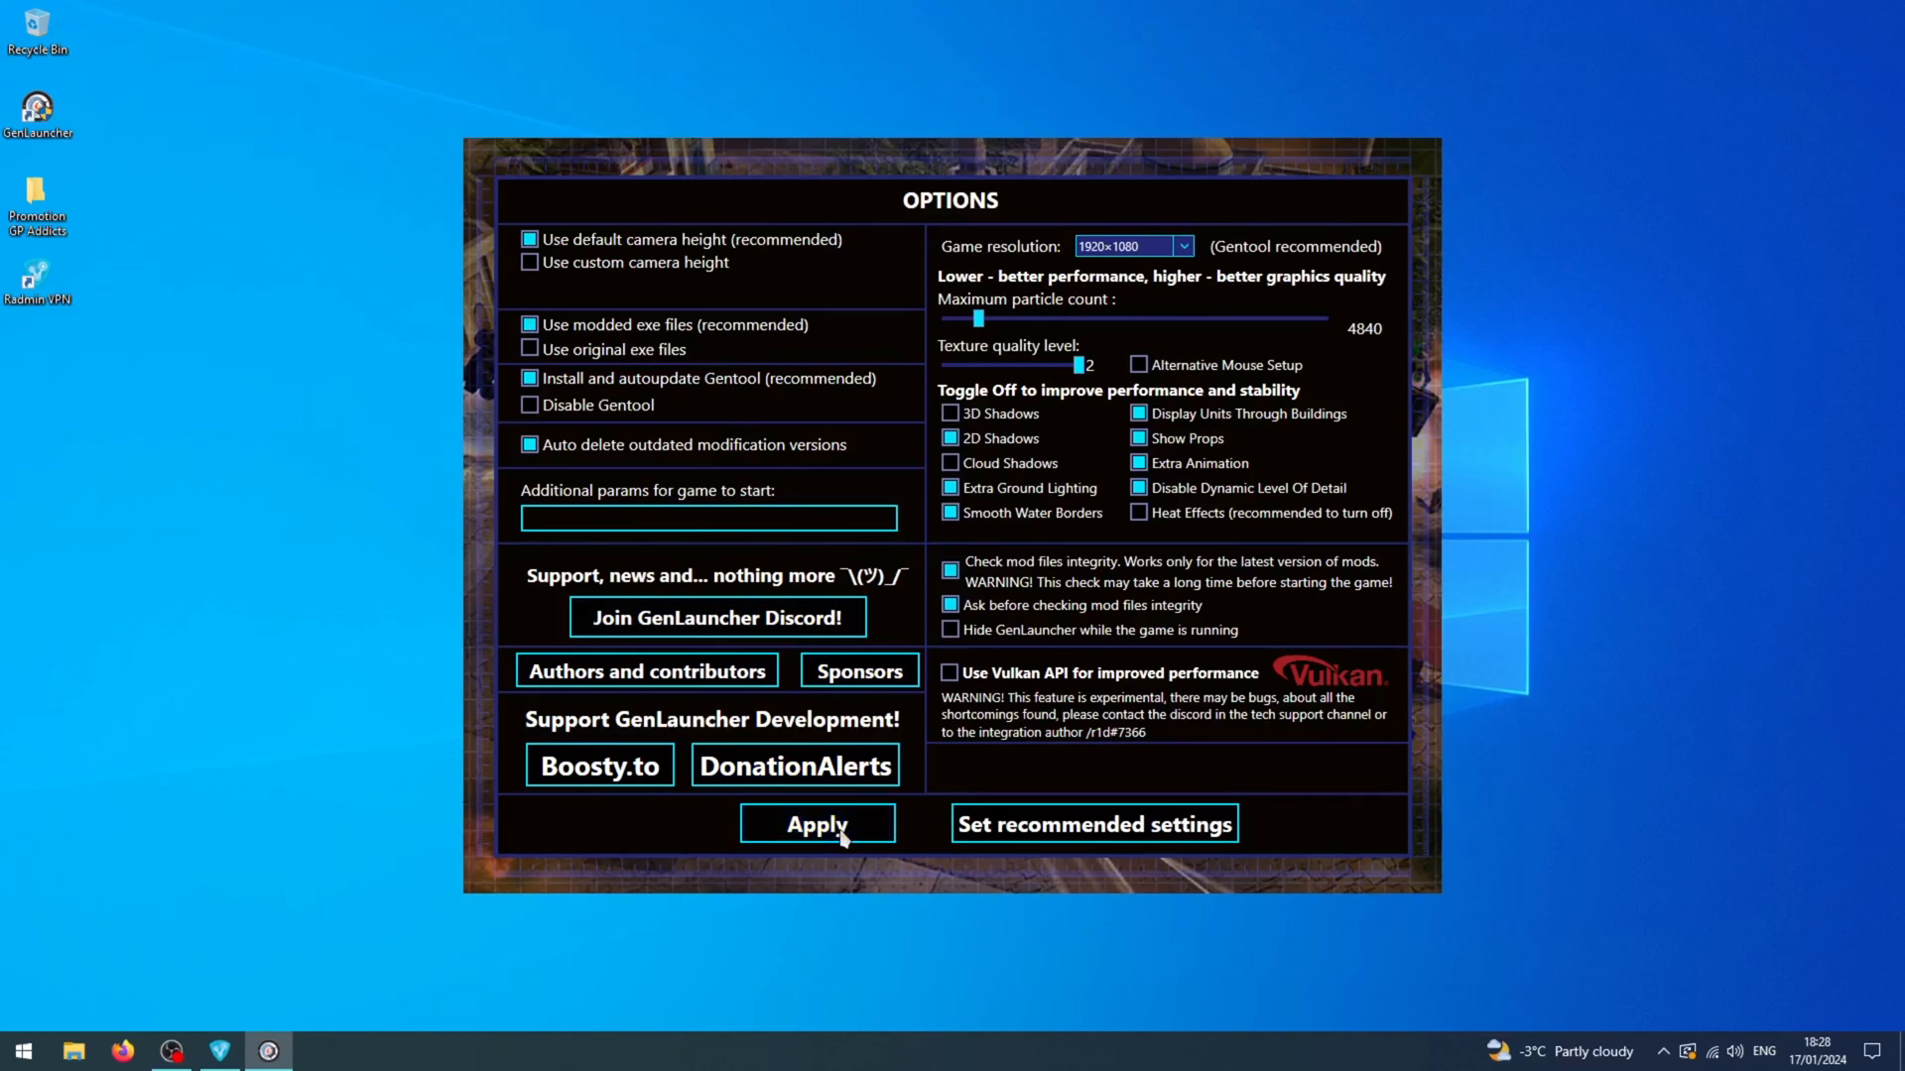
left_click(816, 823)
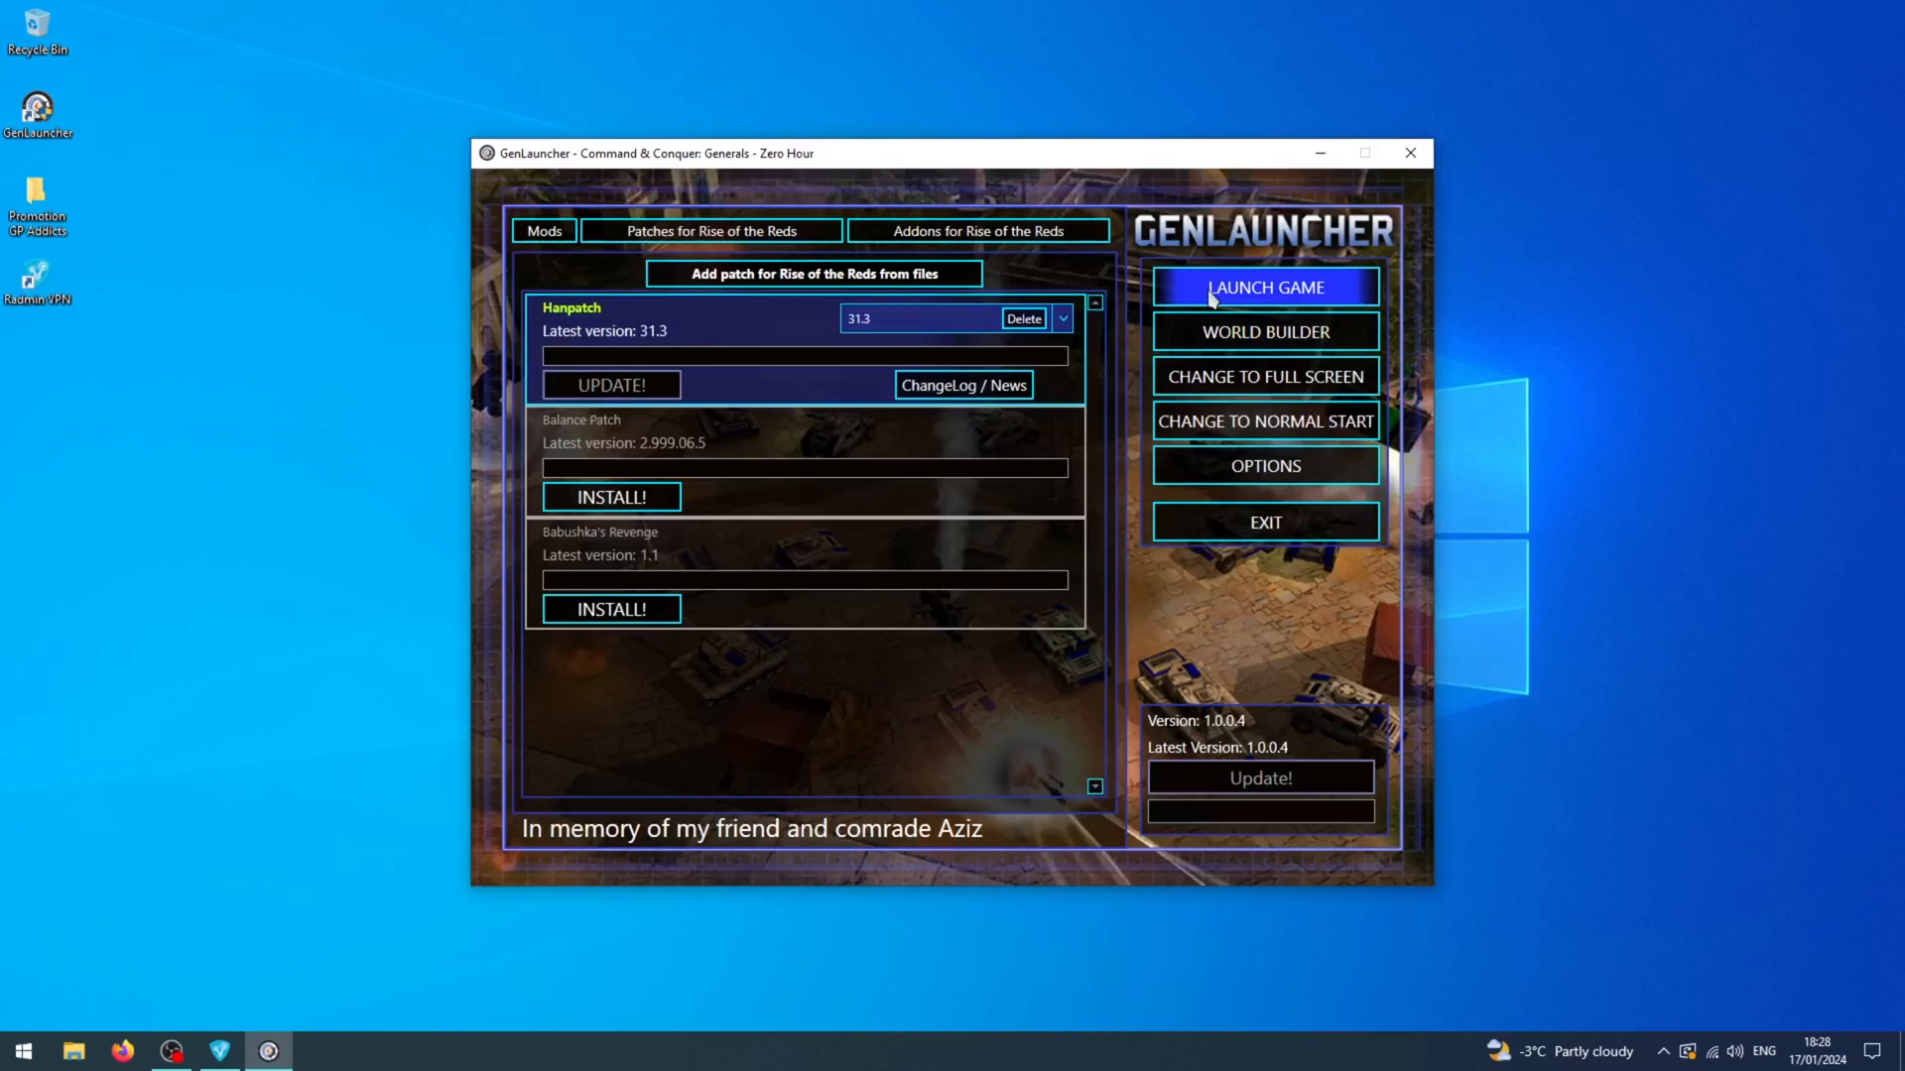
left_click(1264, 288)
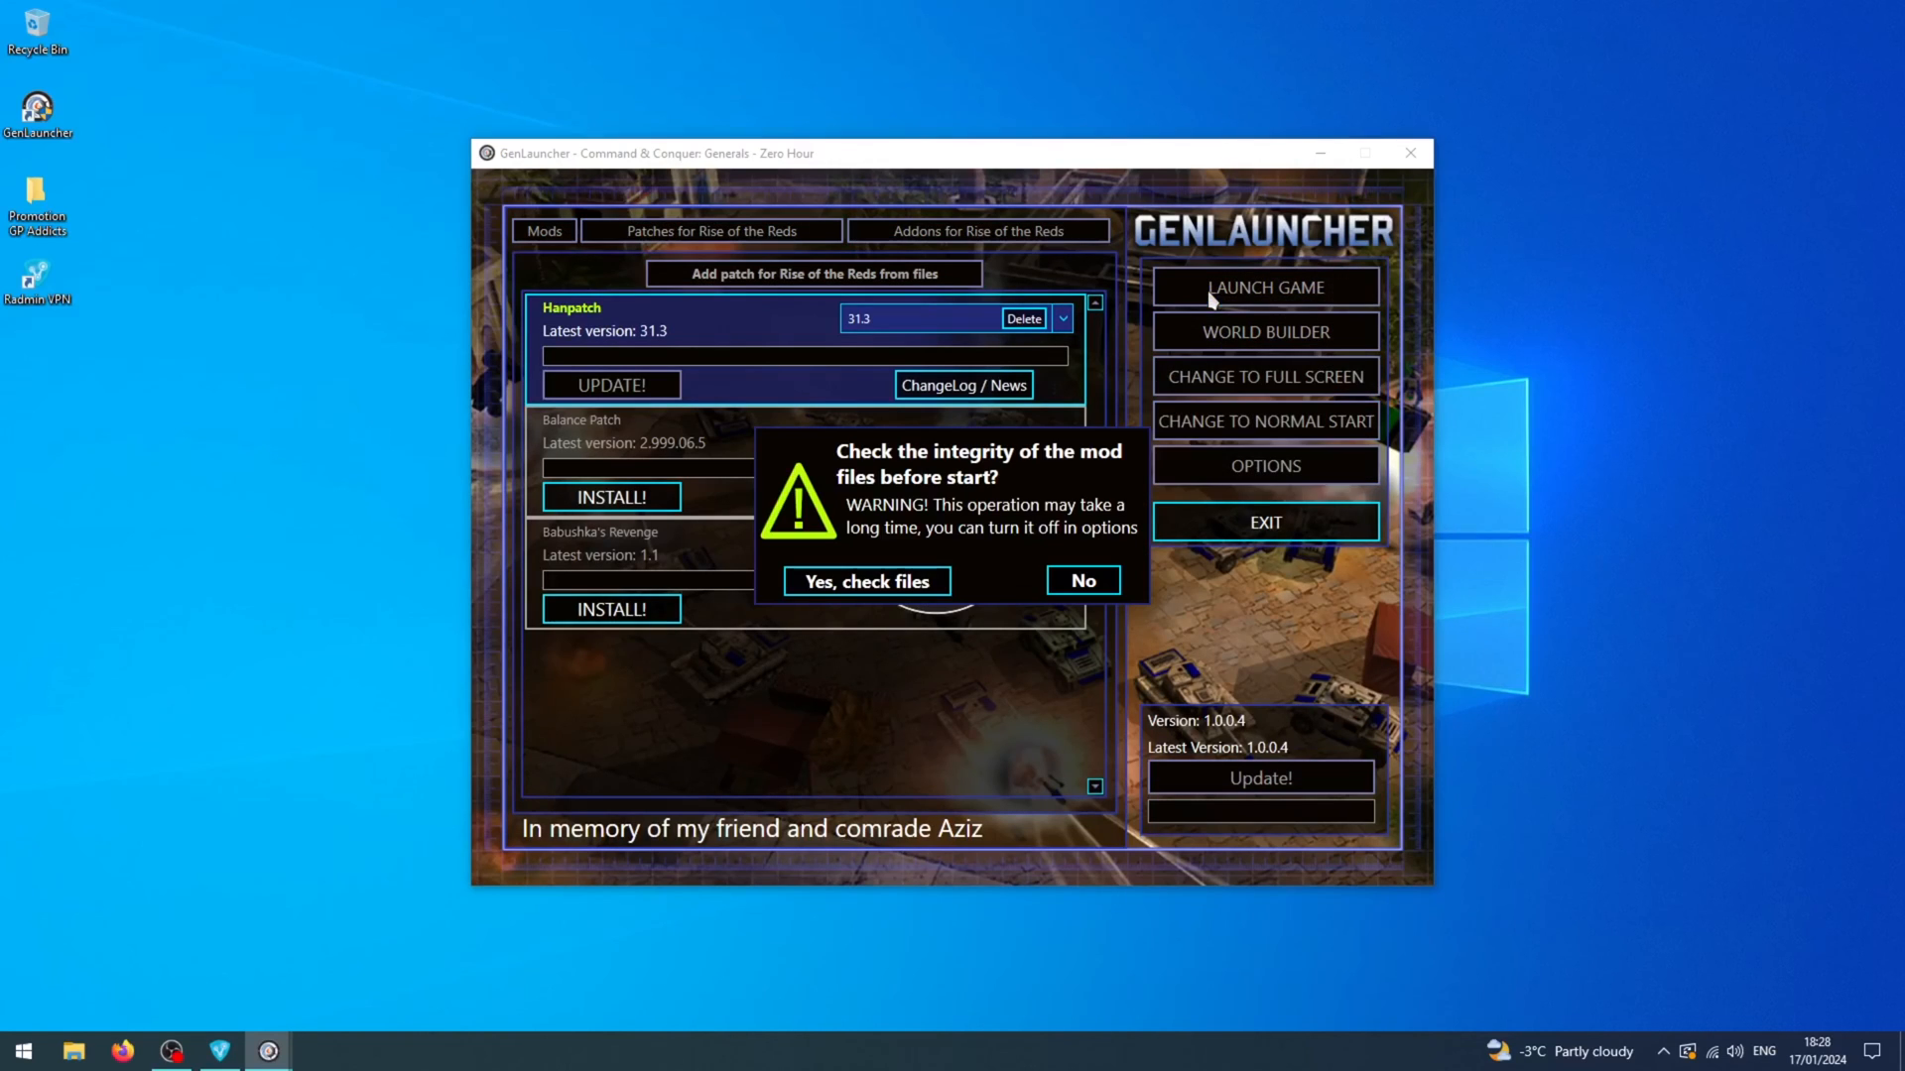
mouse_move(1081, 579)
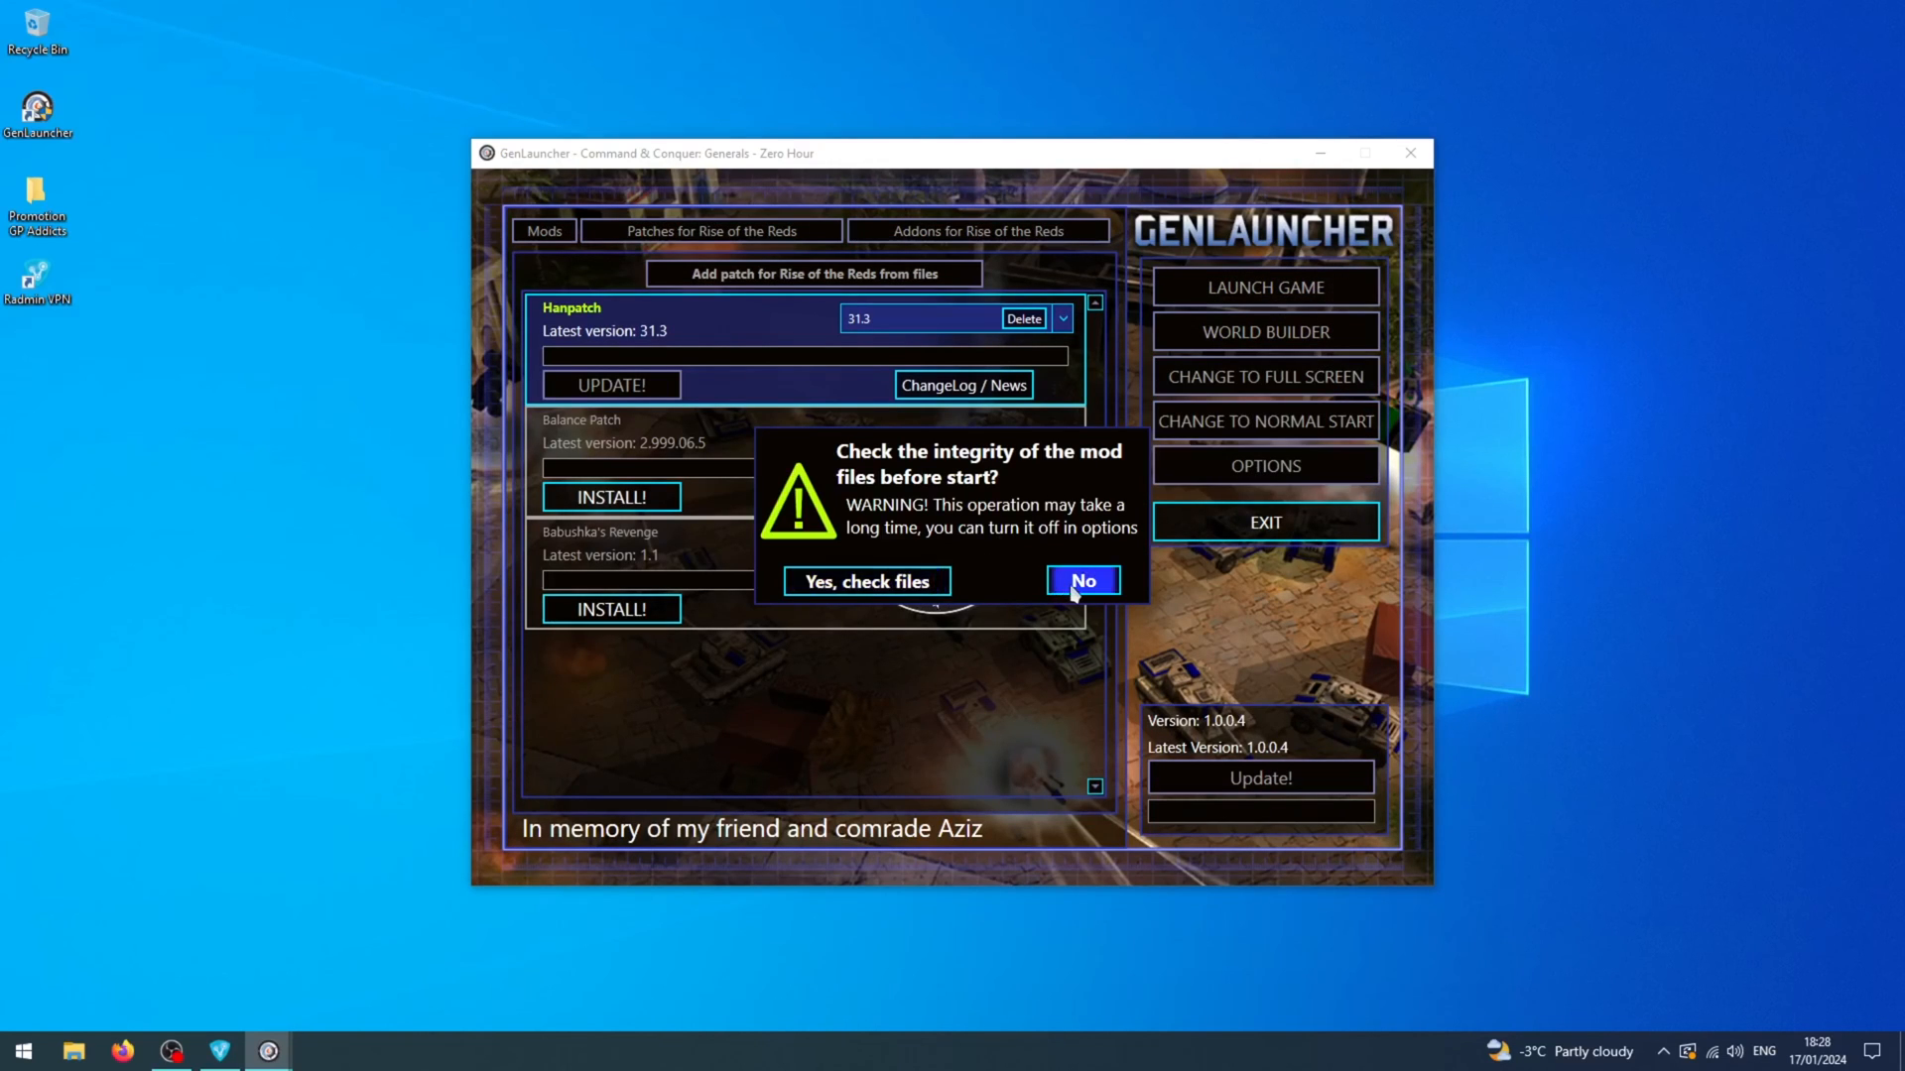
left_click(1080, 579)
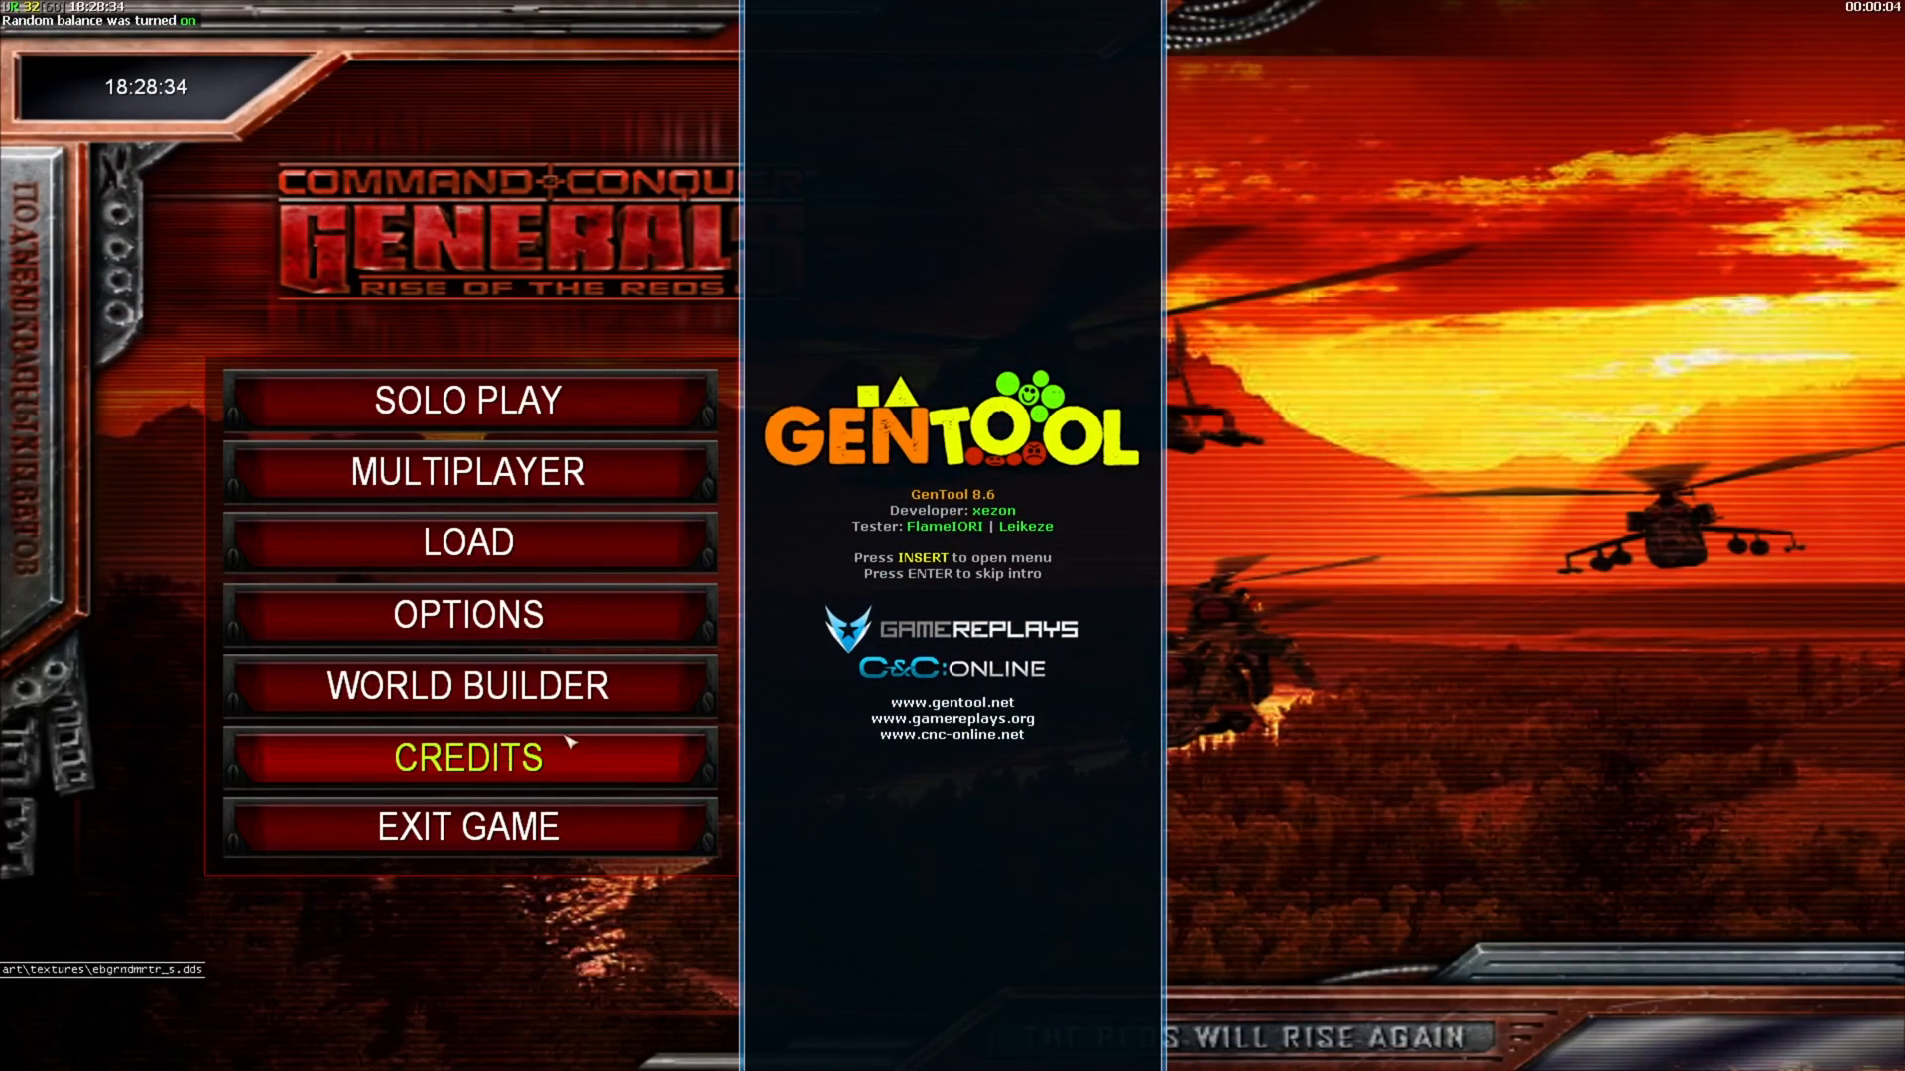
mouse_move(468, 614)
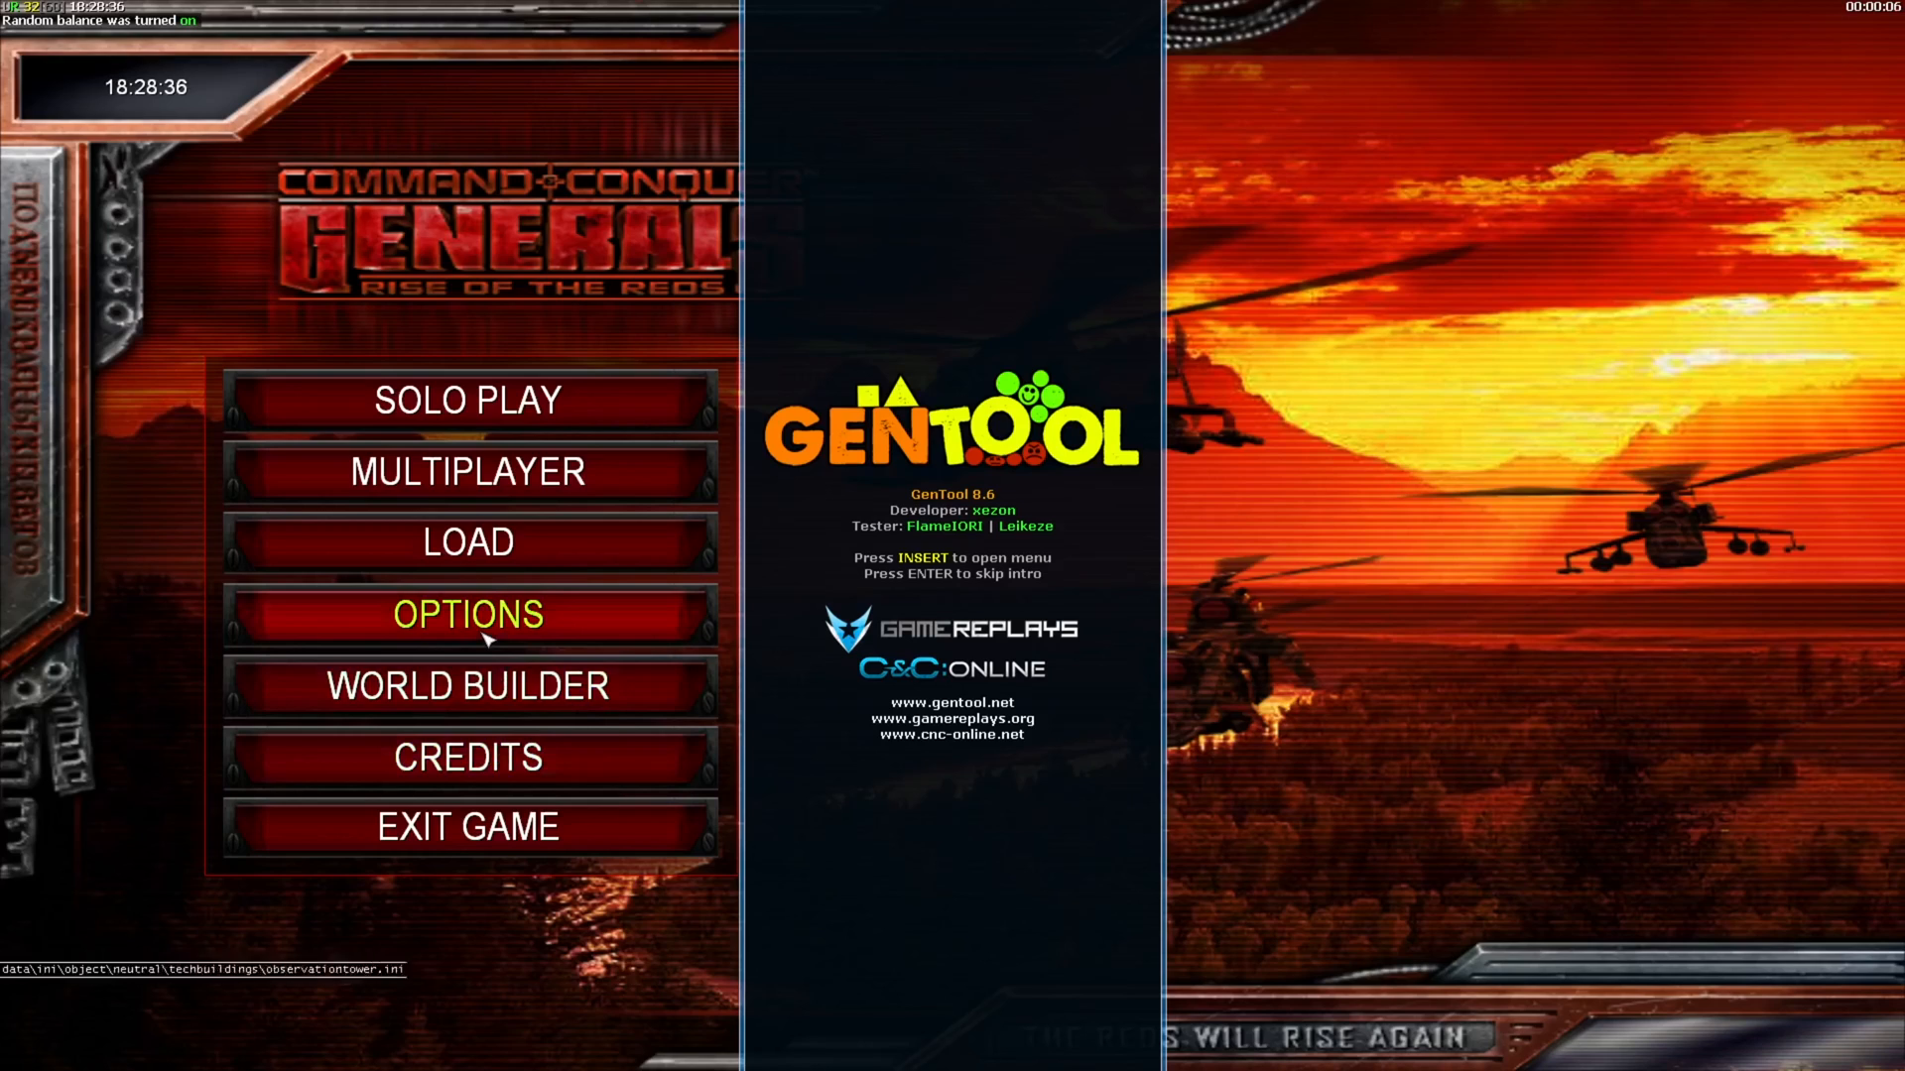
Step: In the game options set the online and LAN IP to 26.242.117.185 and accept
left_click(466, 613)
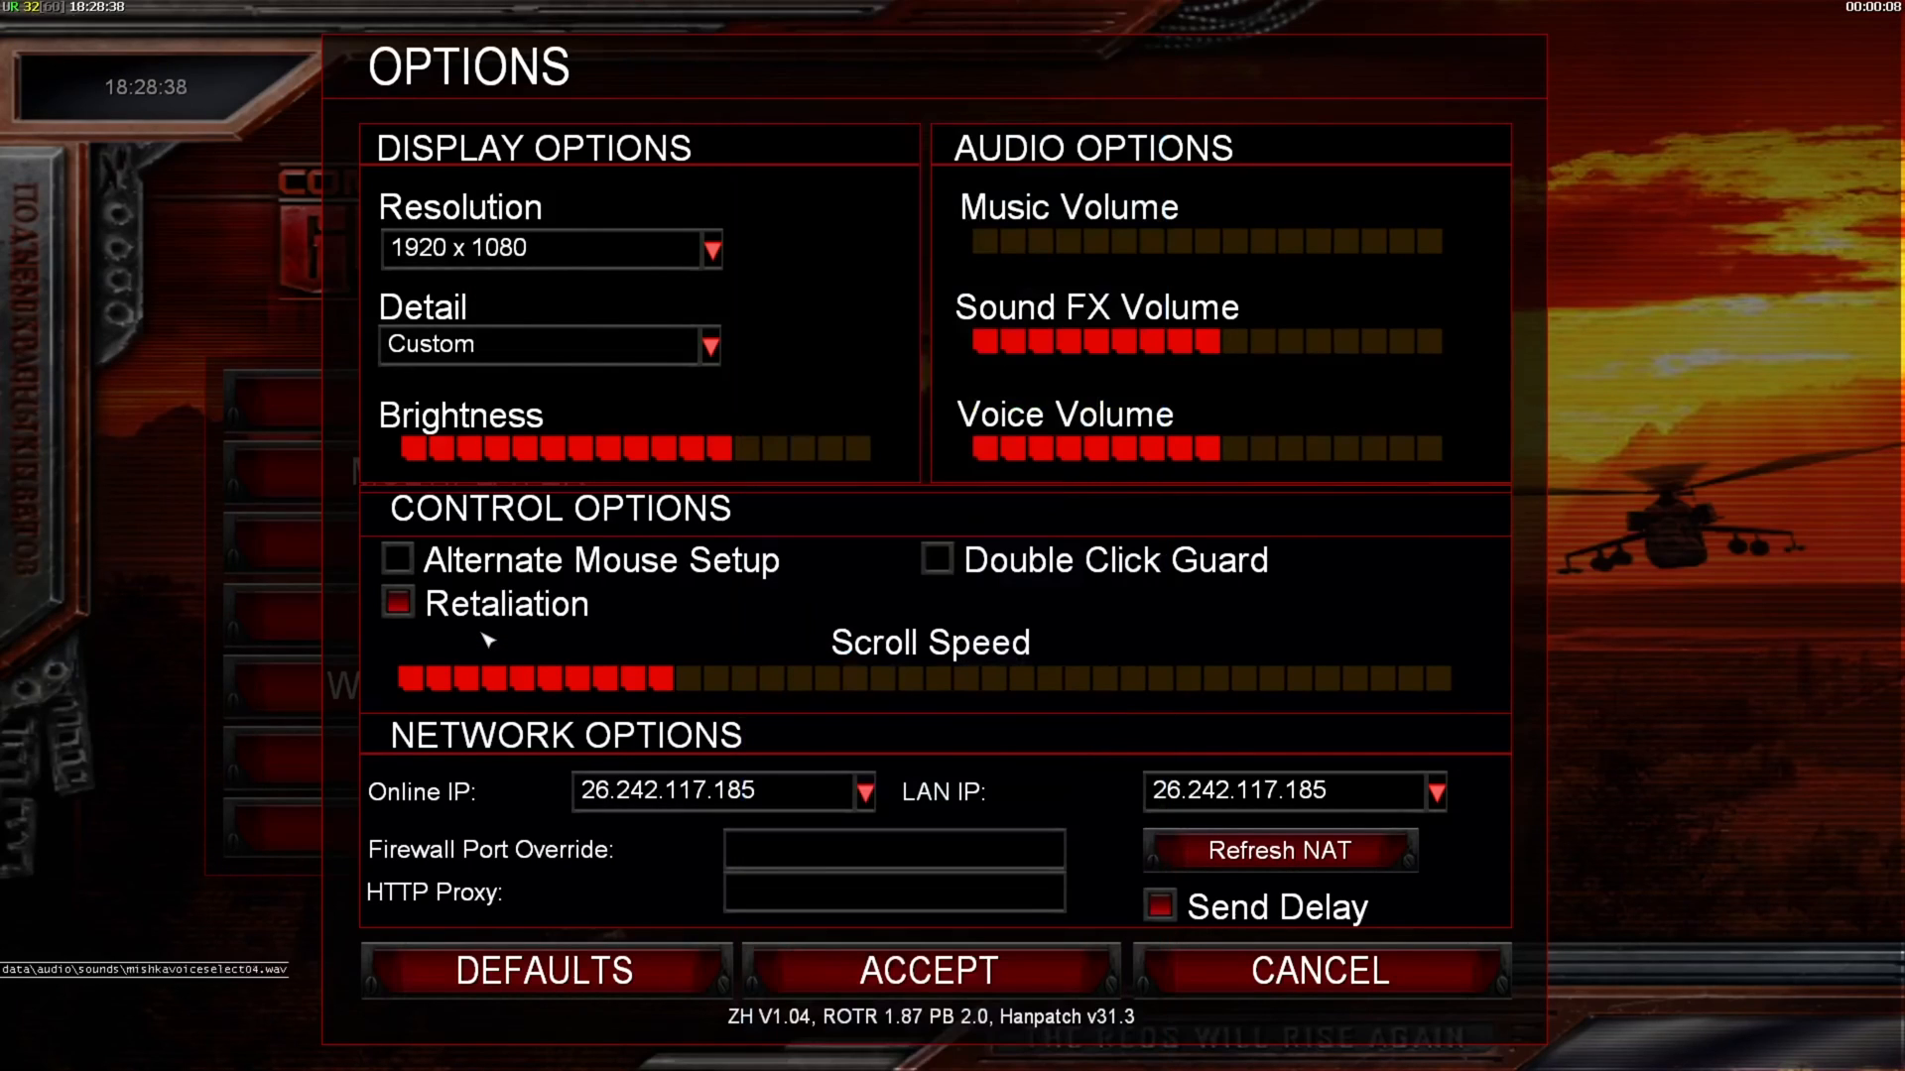
left_click(863, 792)
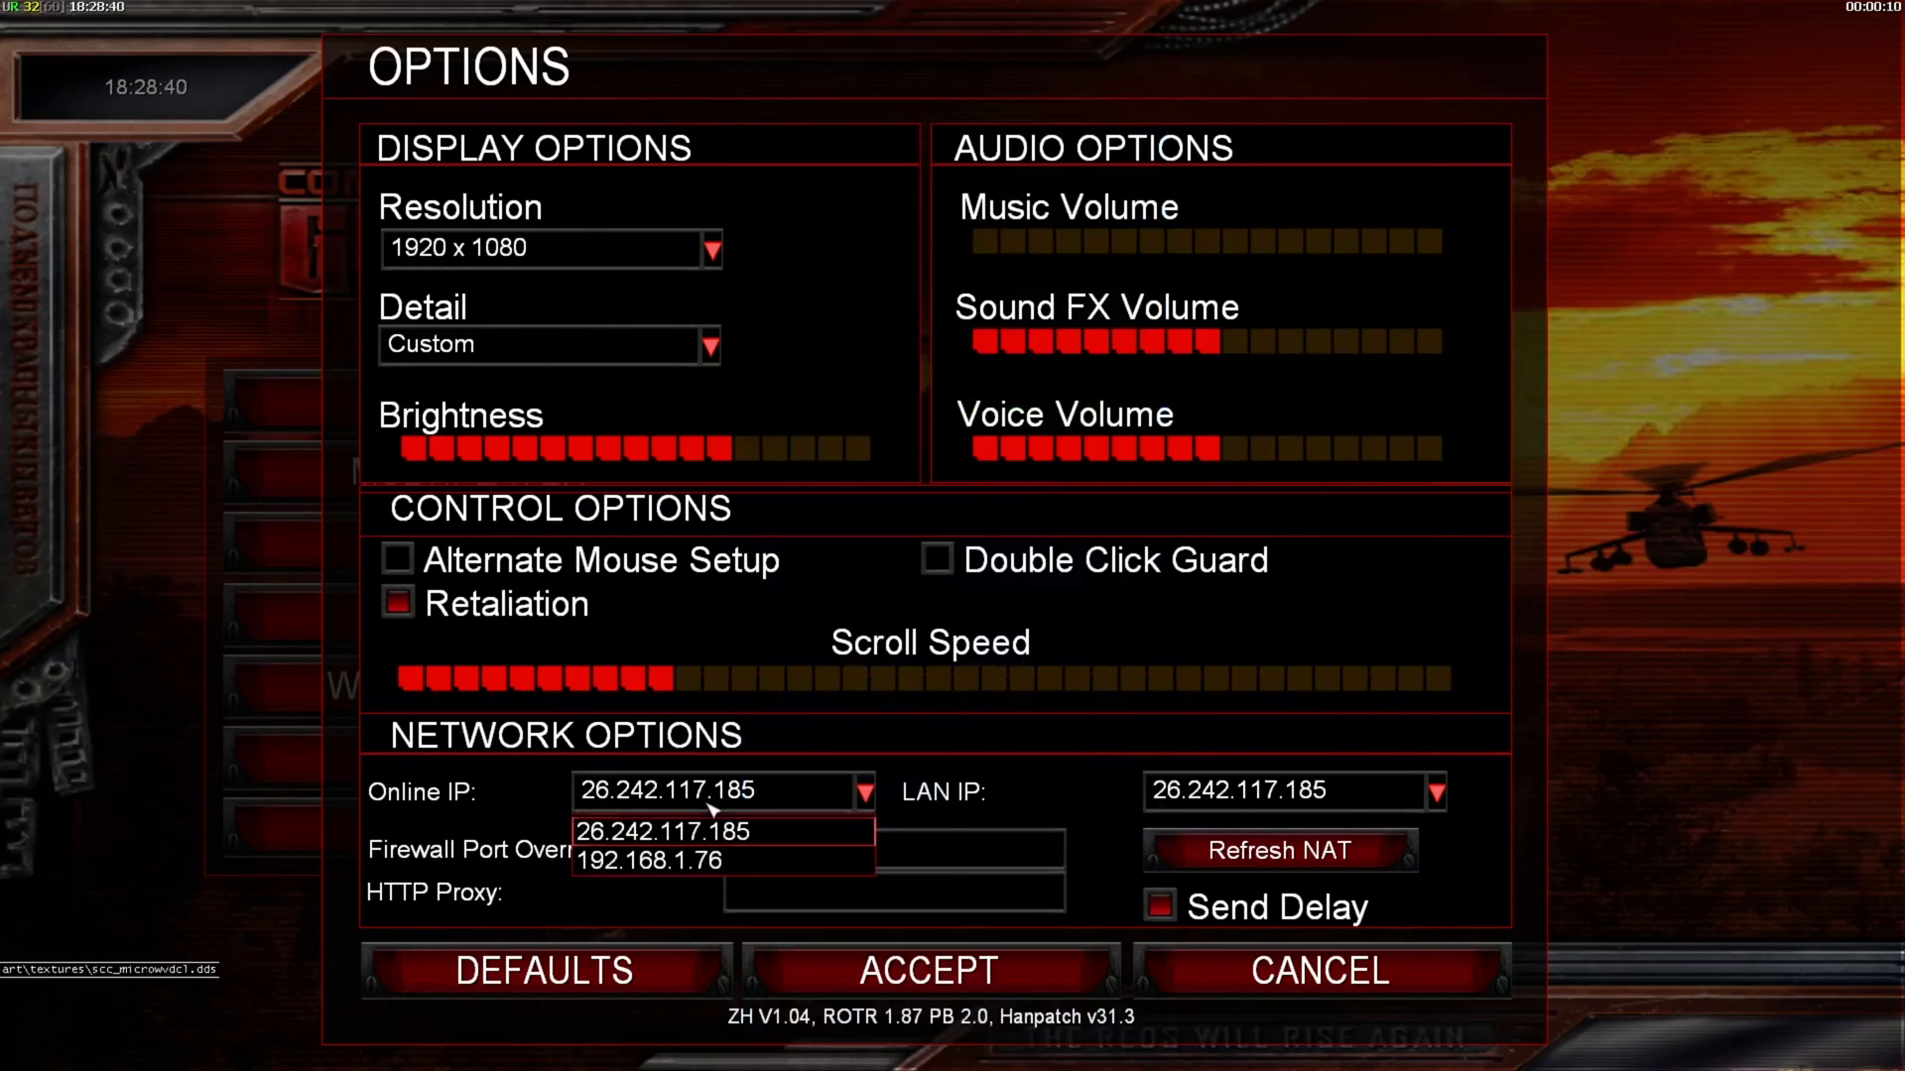
left_click(651, 859)
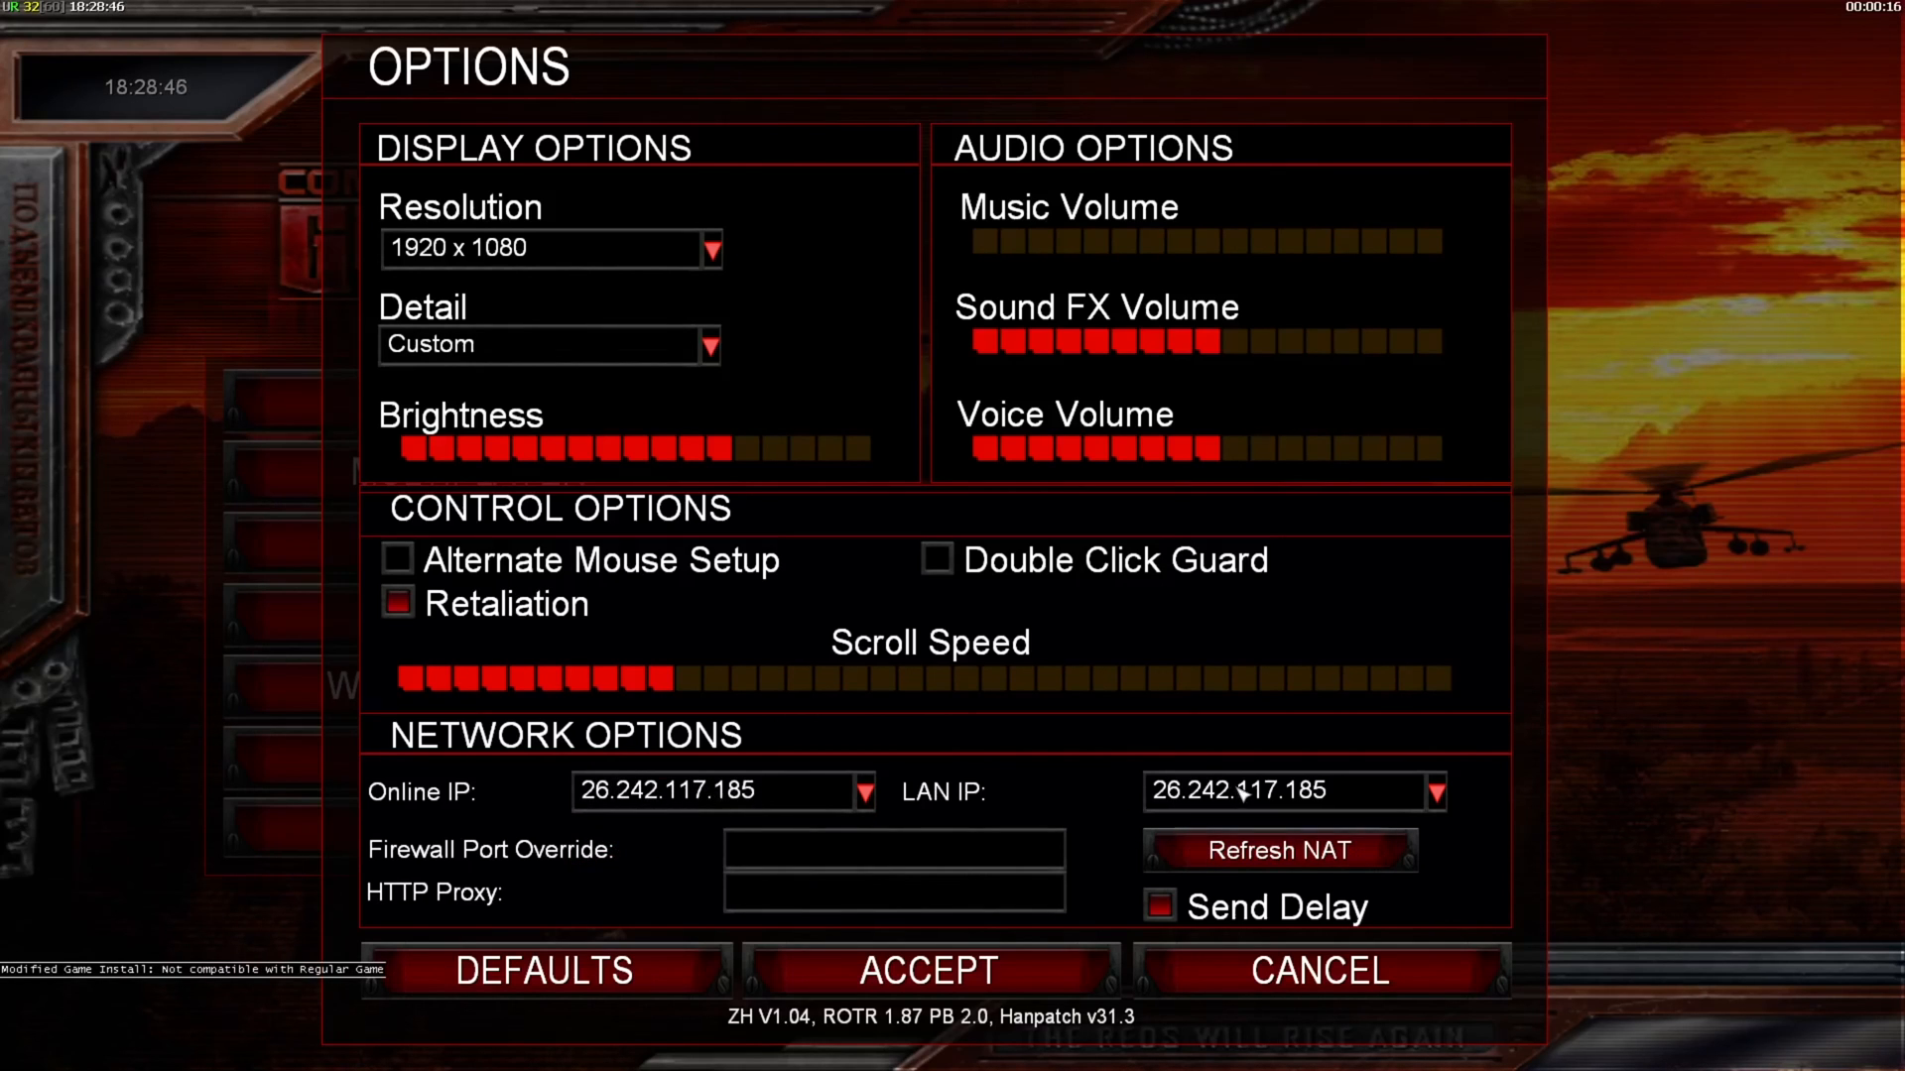
key("alt+tab")
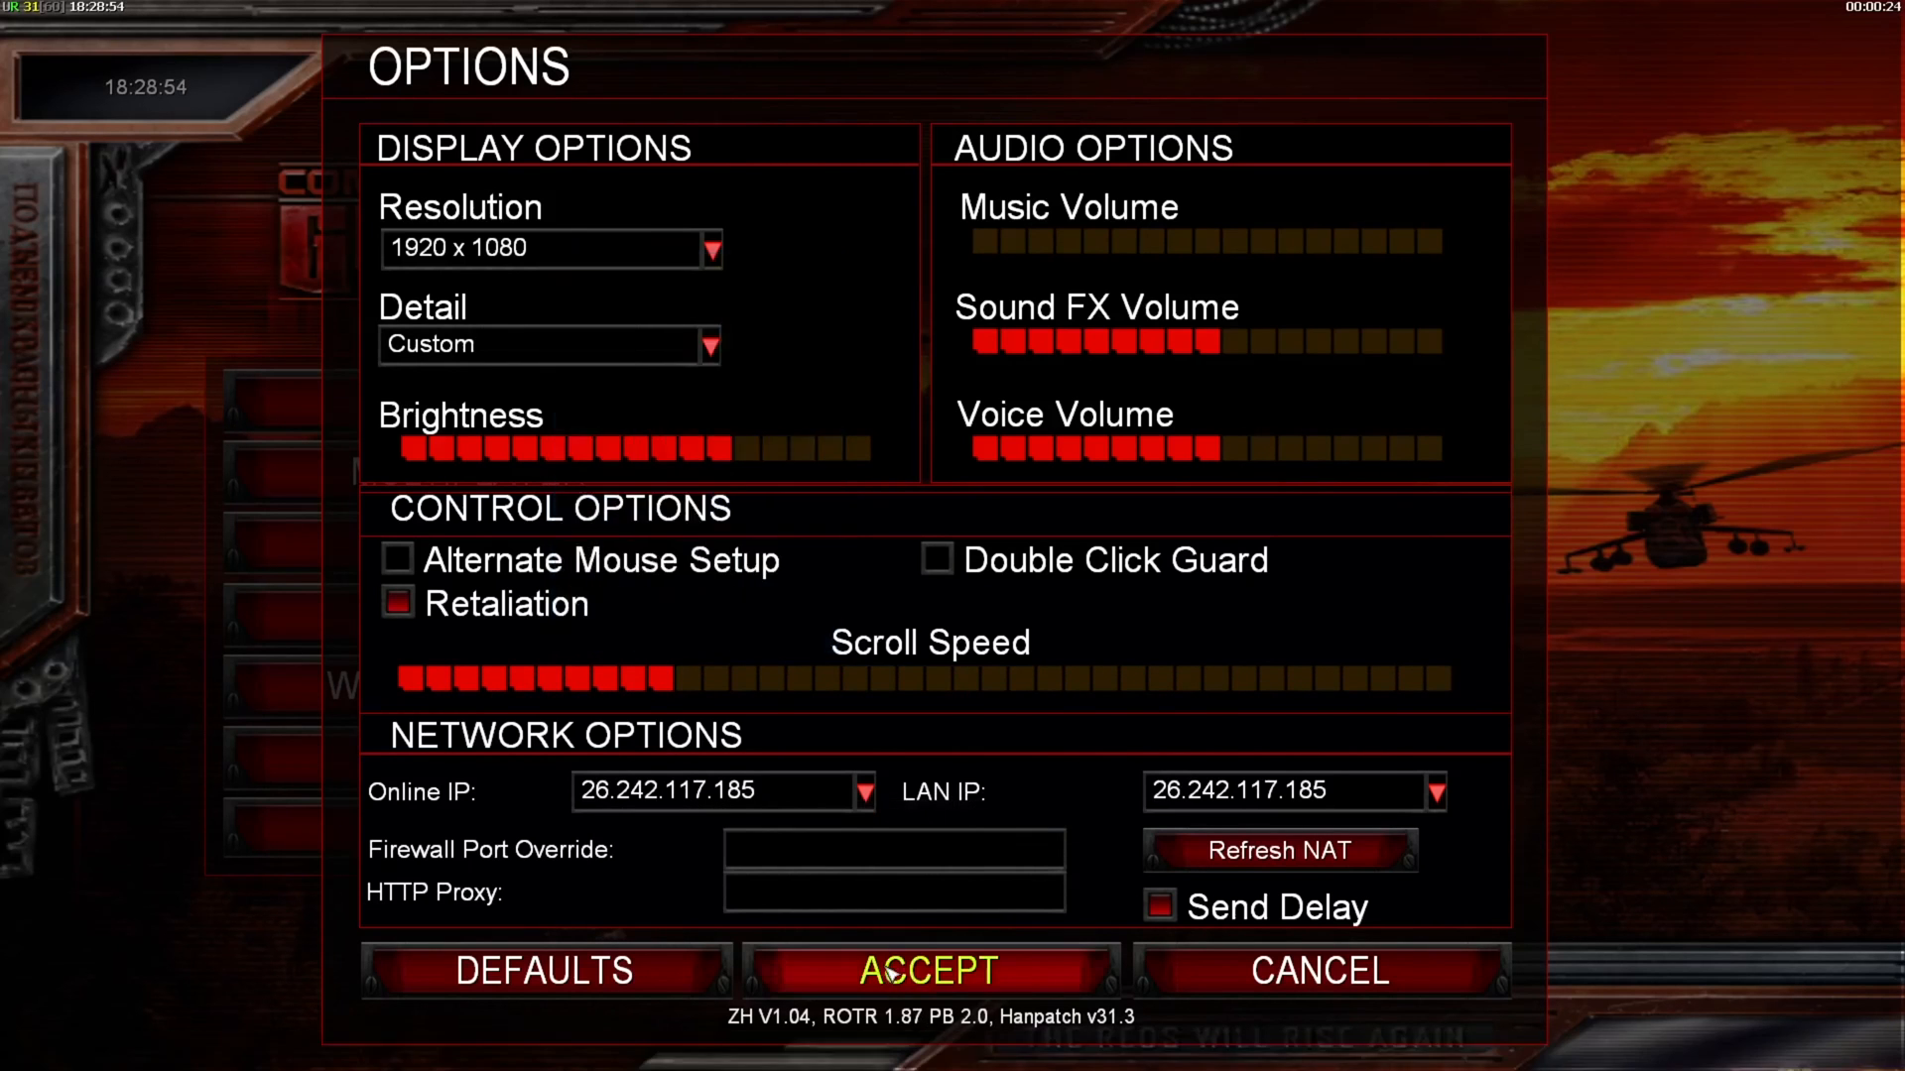
left_click(929, 970)
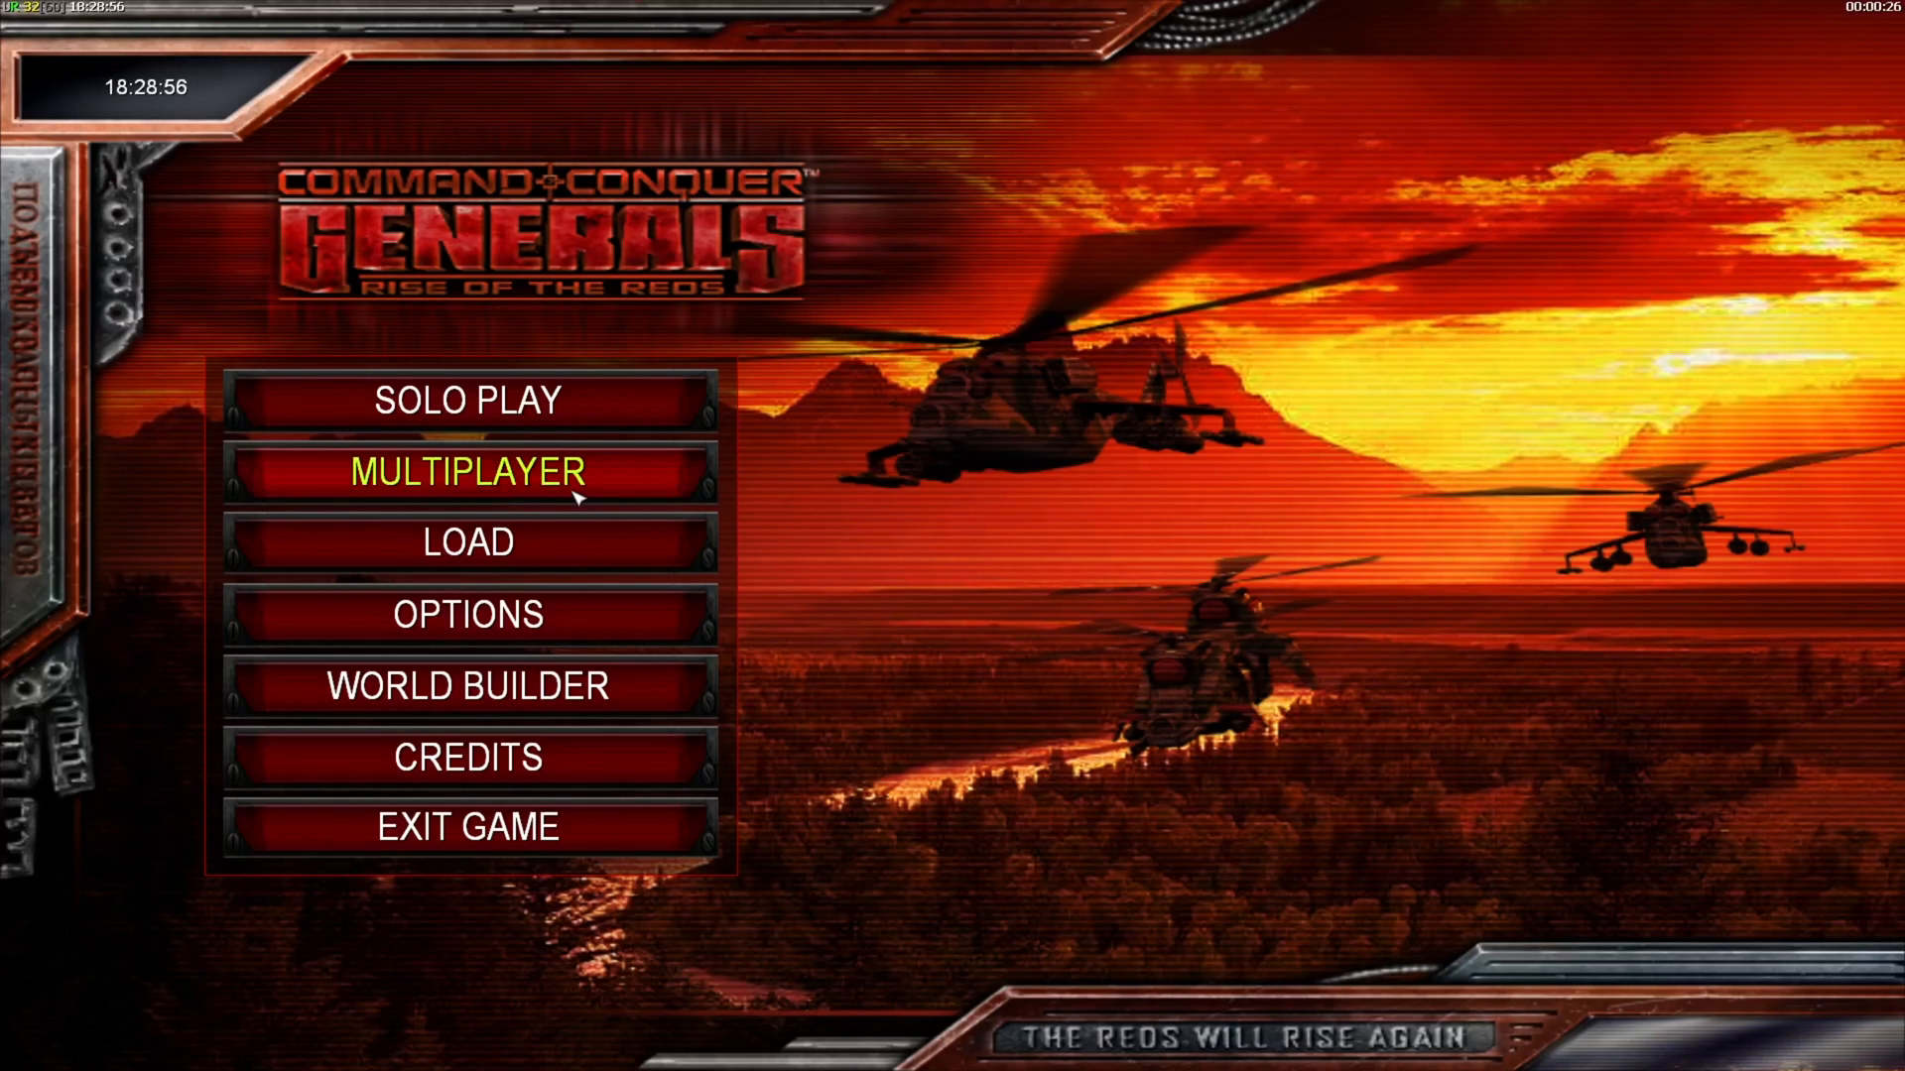
Step: Enter the multiplayer menu before leaving the game for the GenTool site
left_click(468, 472)
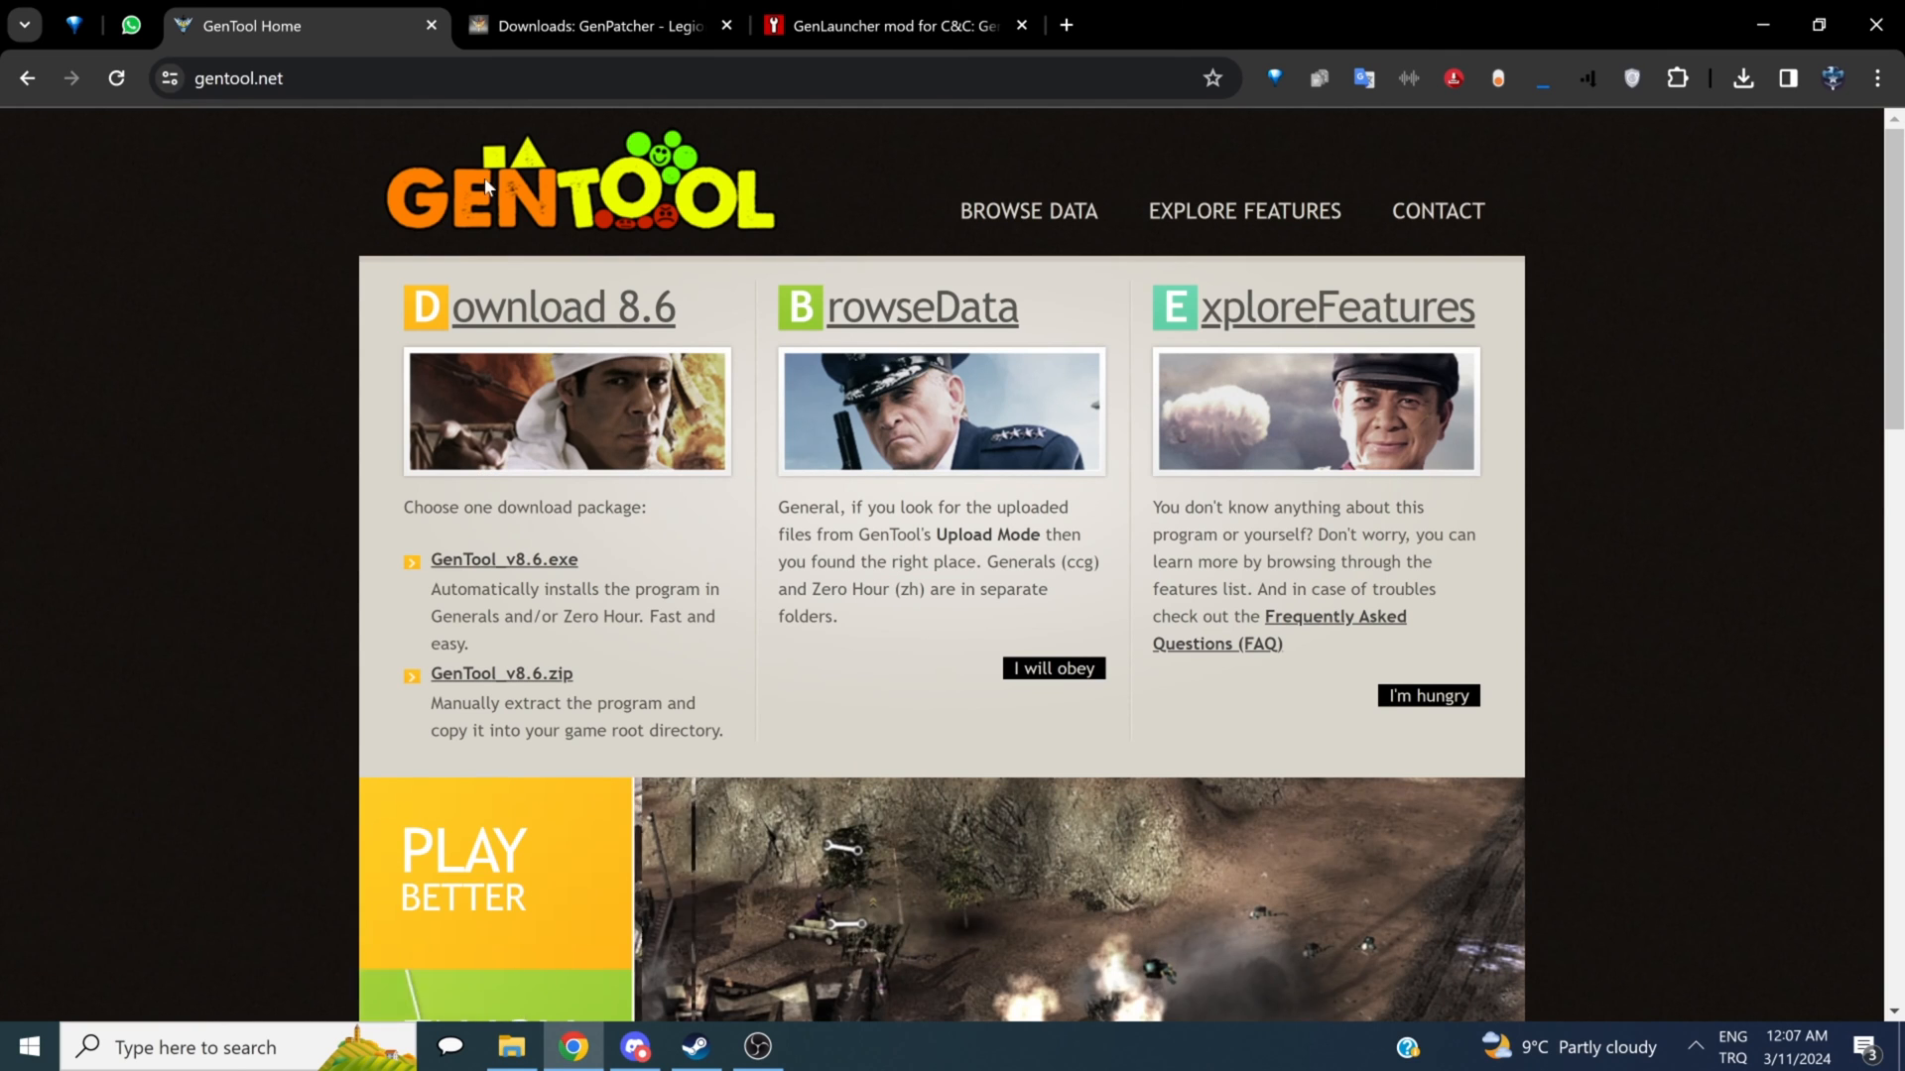
Step: Switch Chrome to the GenPatcher downloads page on Legi.cc
left_click(595, 26)
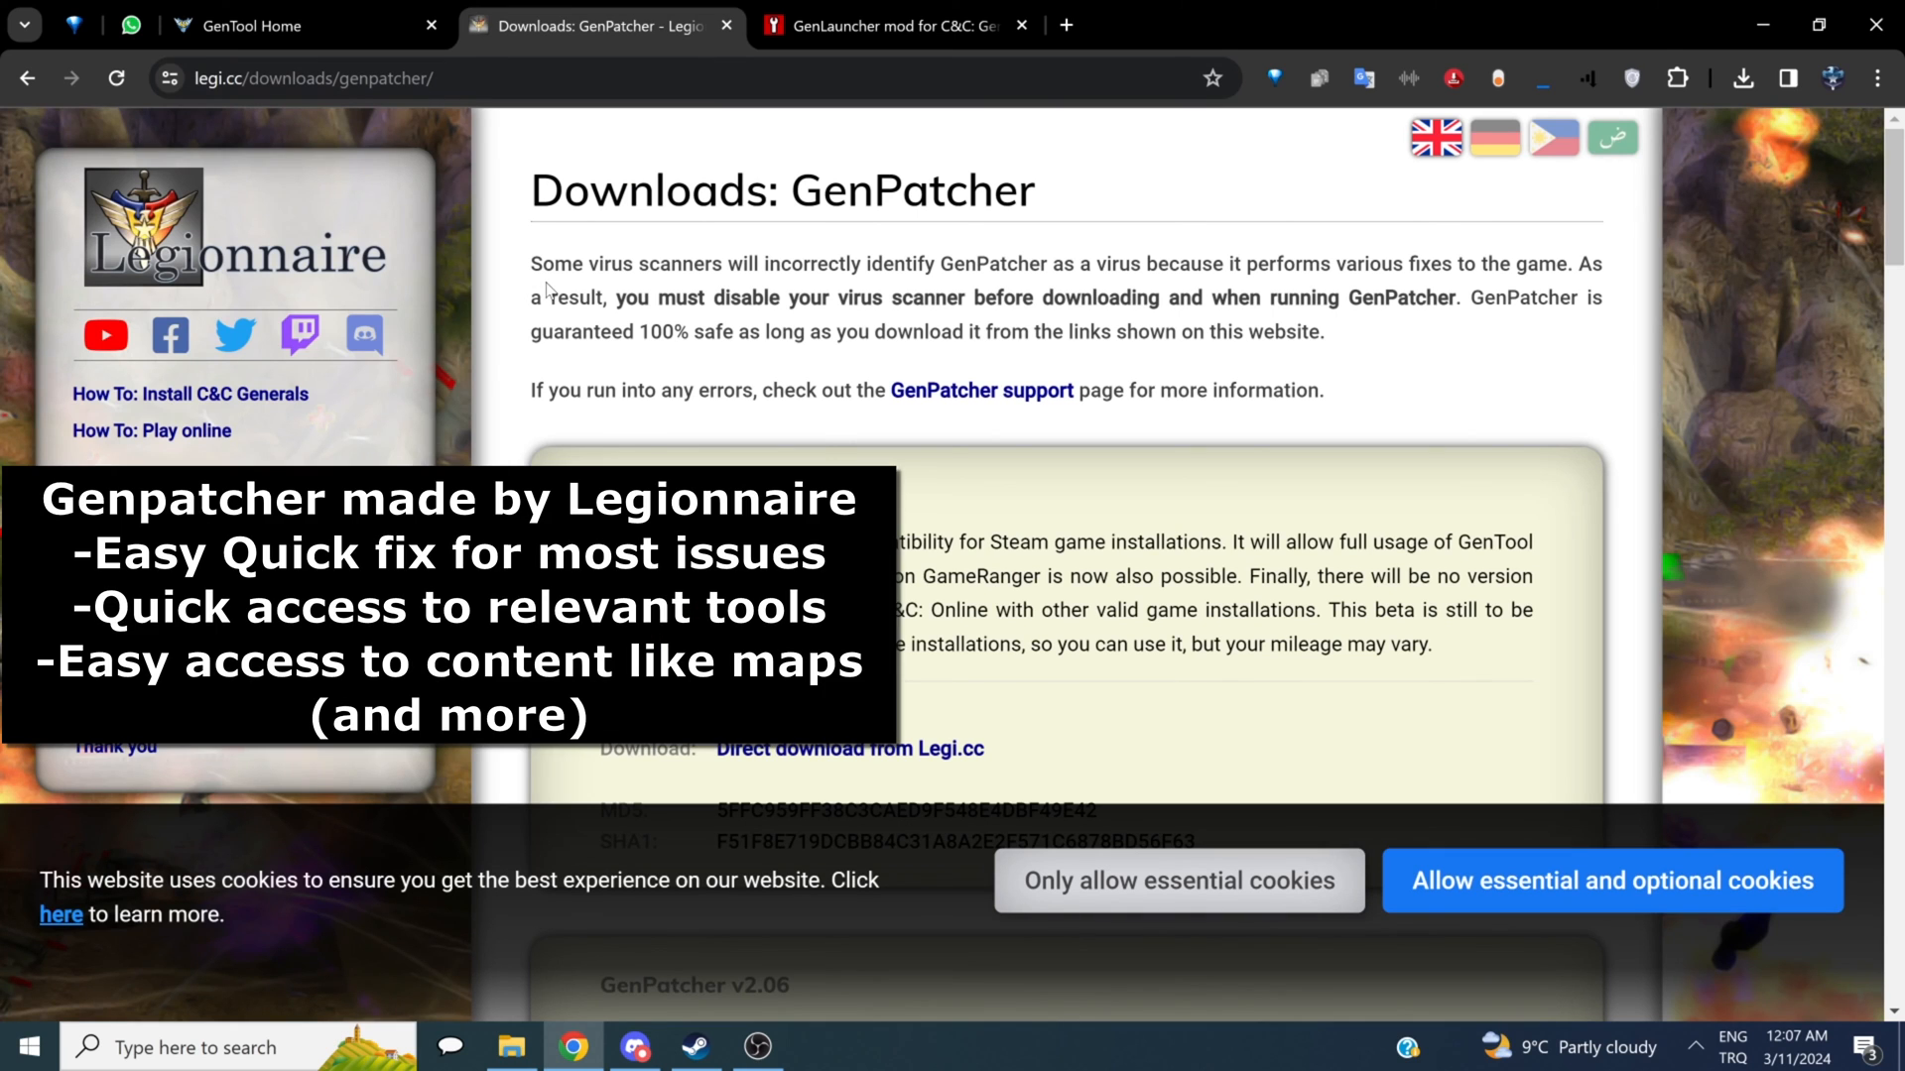
mouse_move(498, 299)
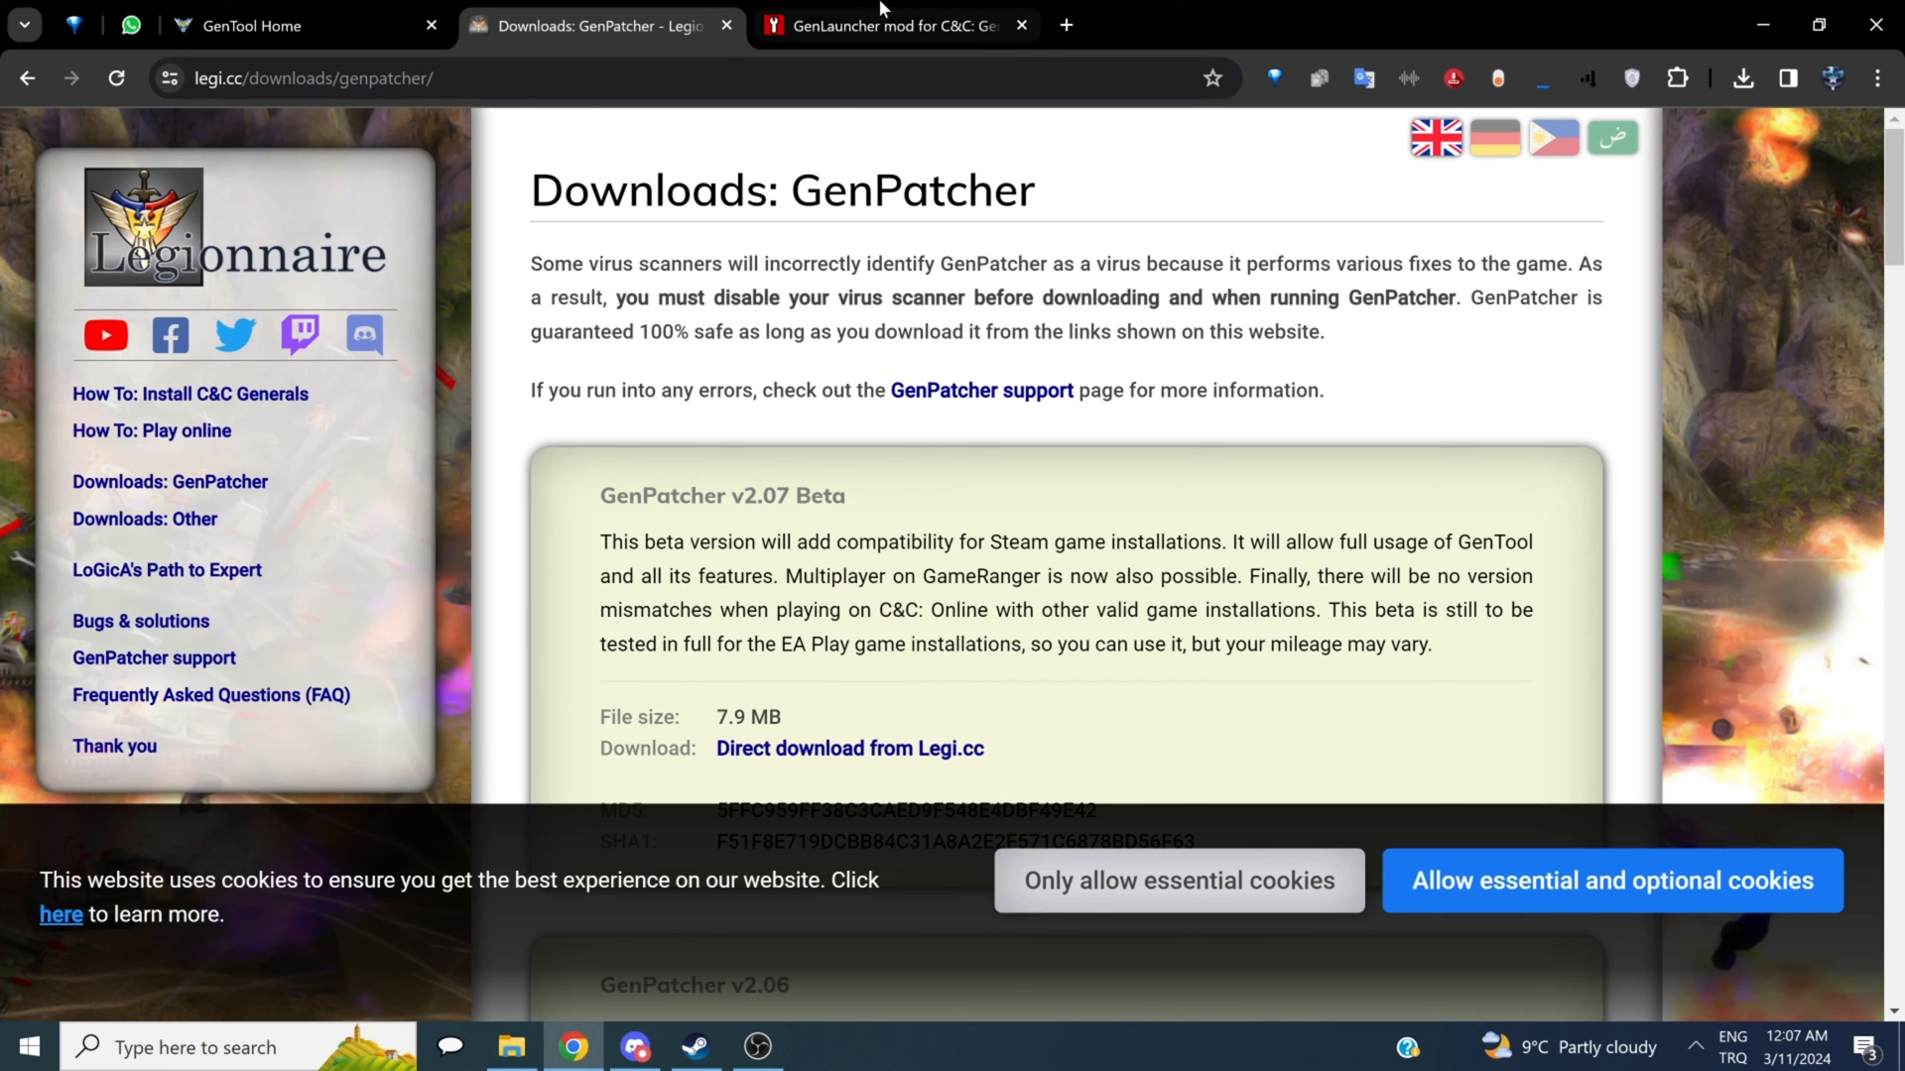
Step: Switch to the GenLauncher ModDB page and scroll through its description of adding mods
left_click(893, 25)
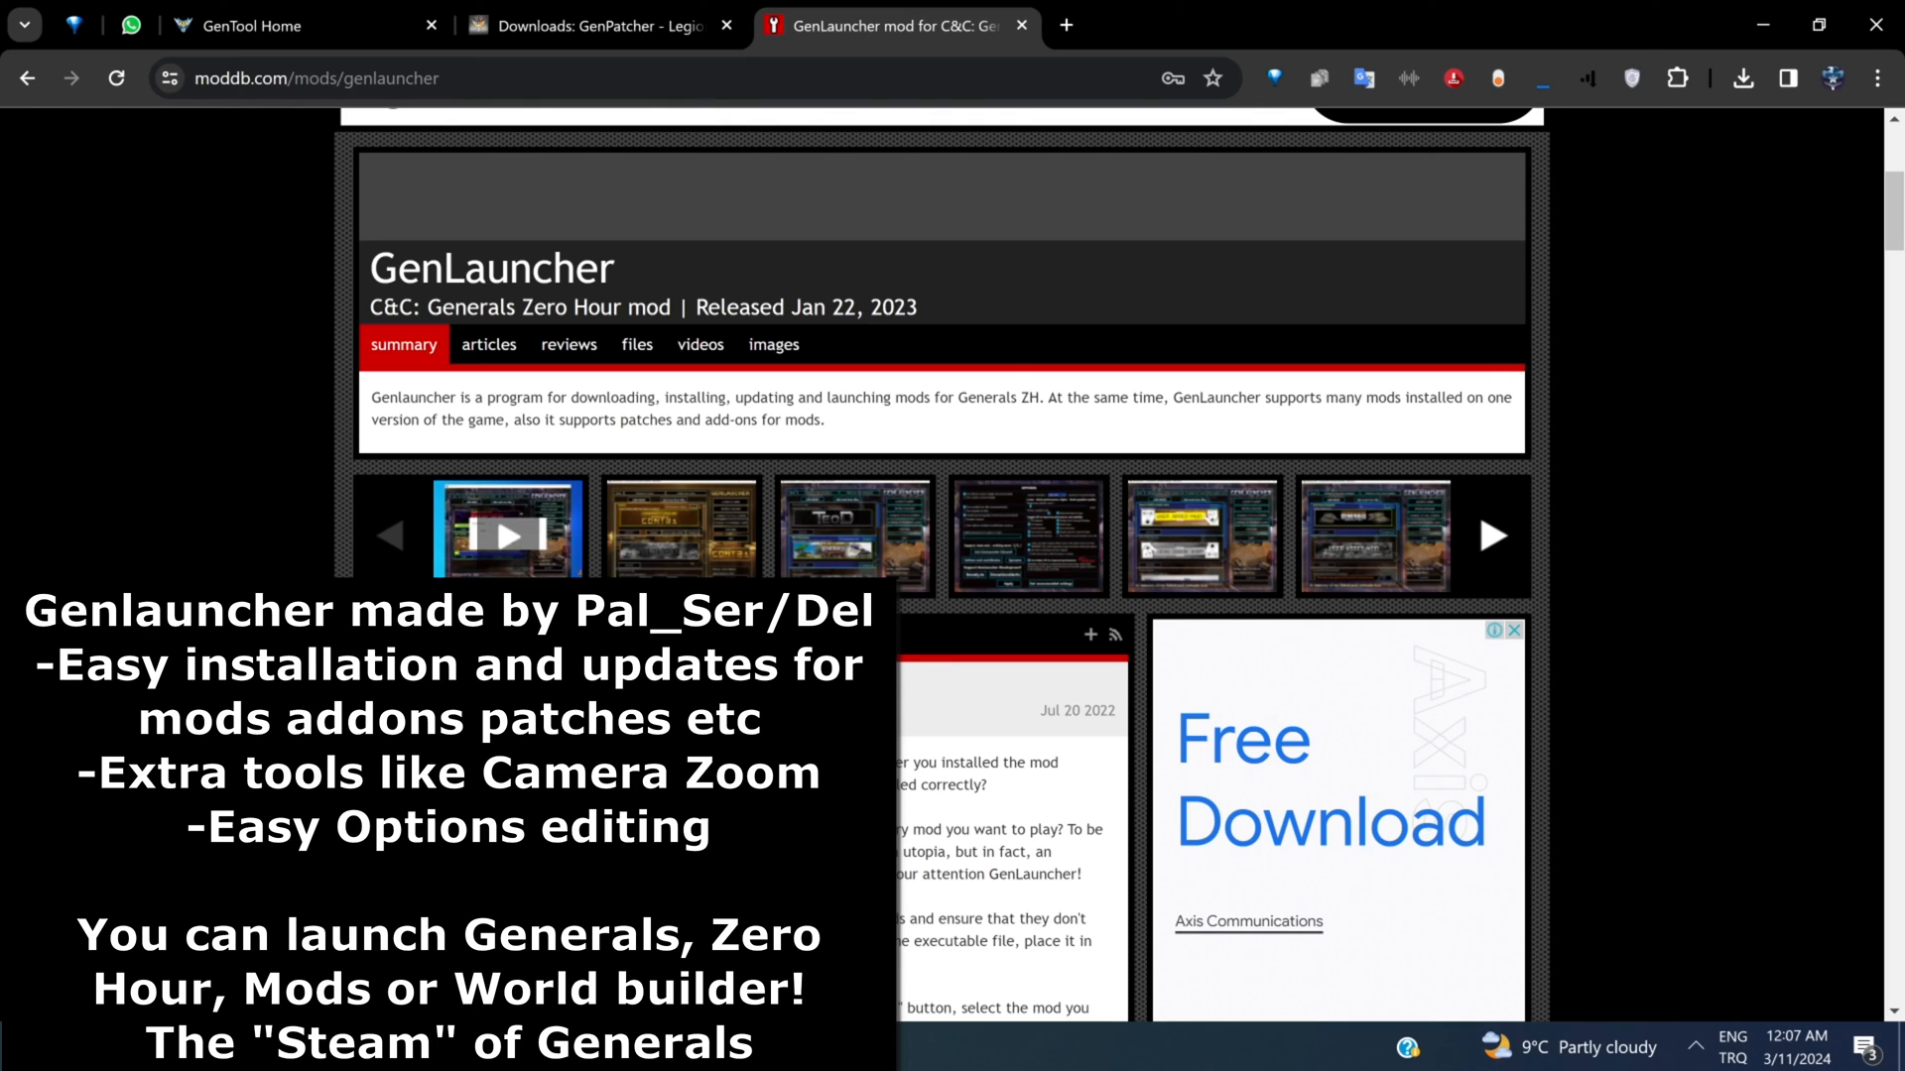
scroll("down", 3)
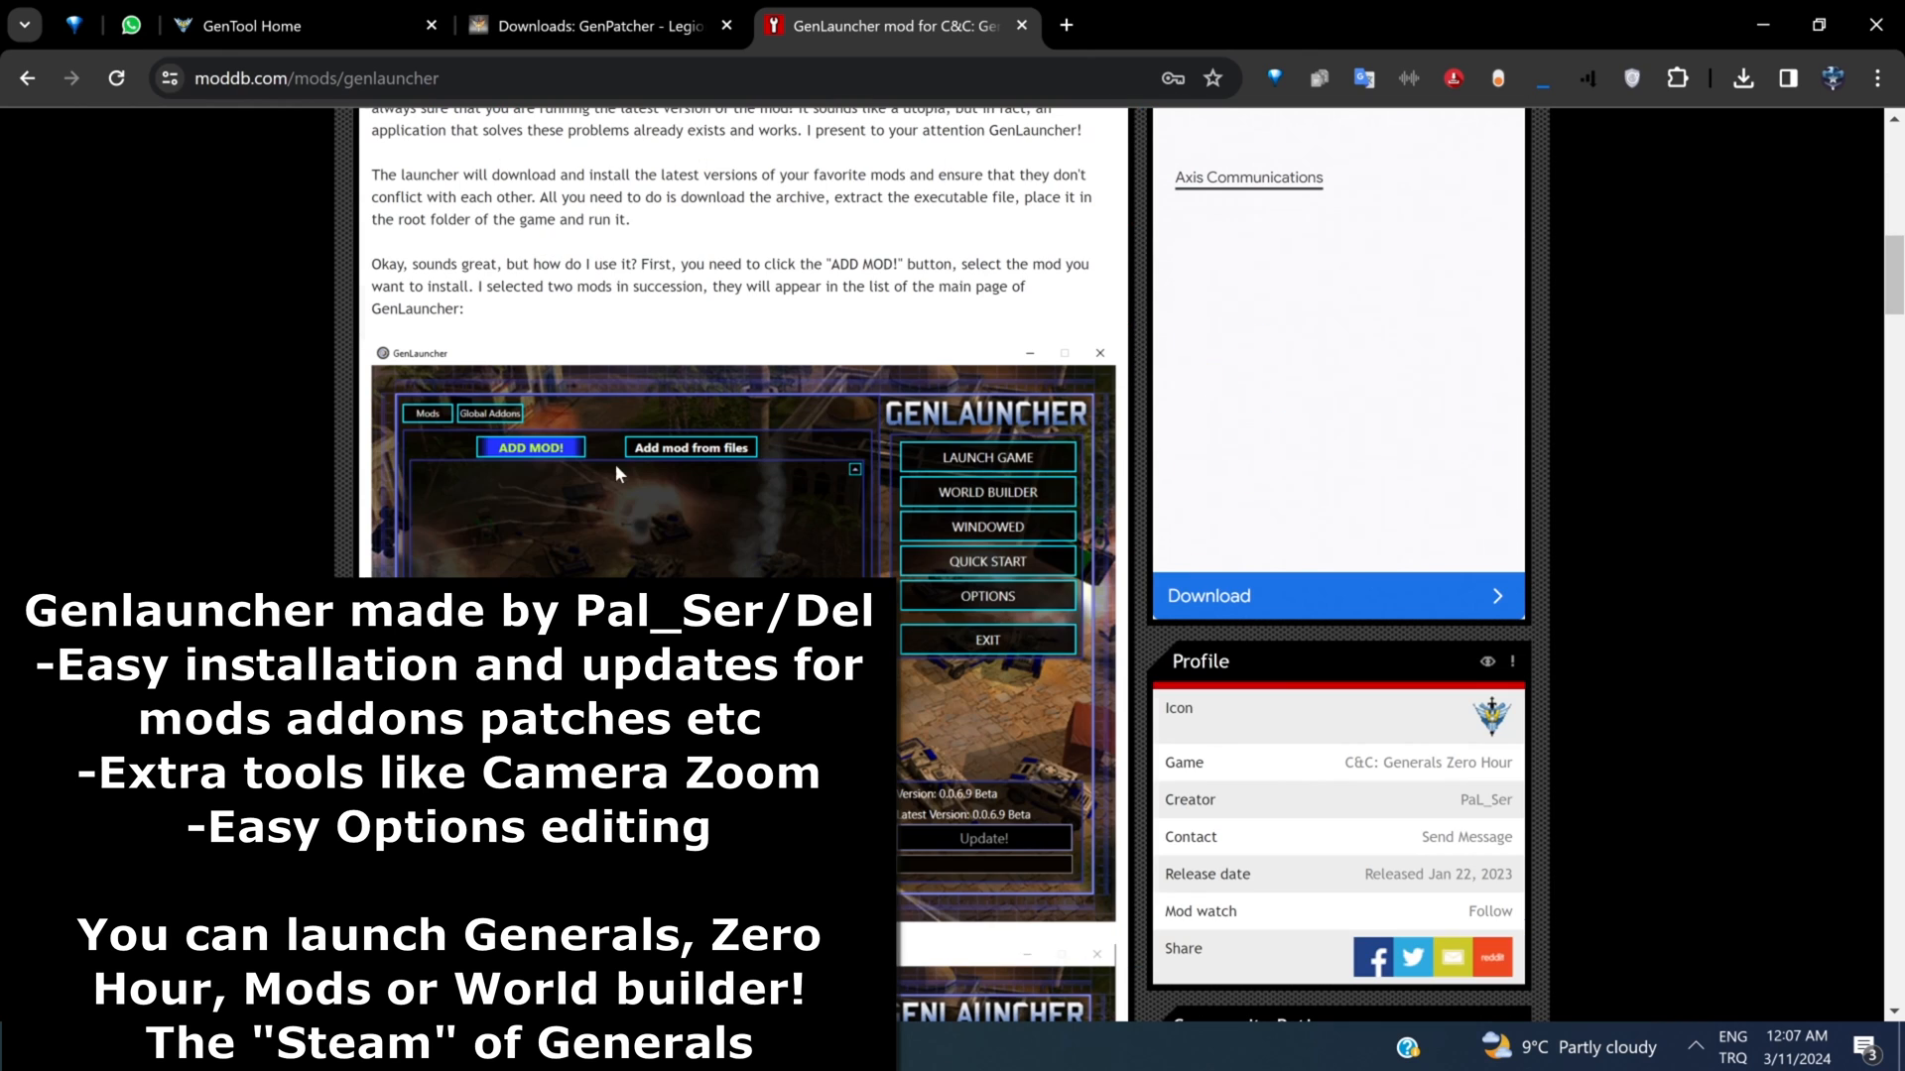
scroll("up", 3)
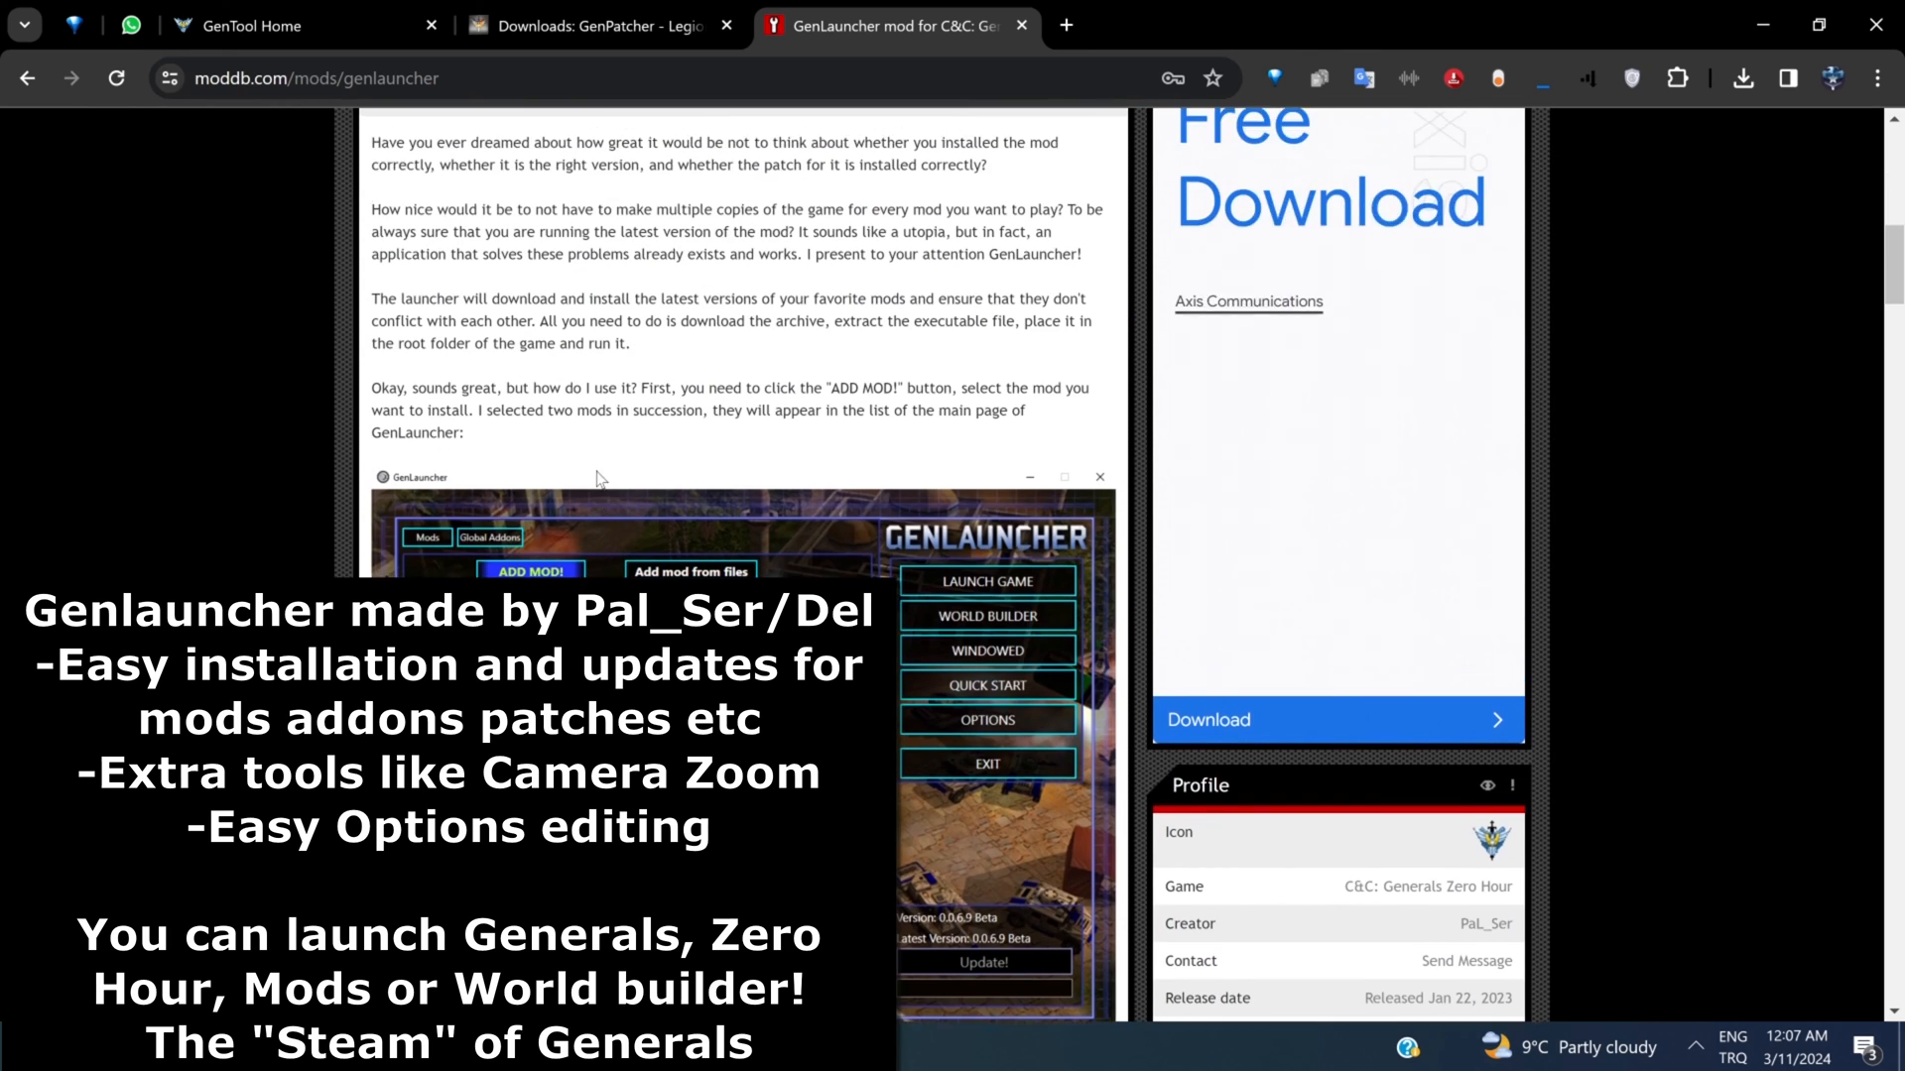